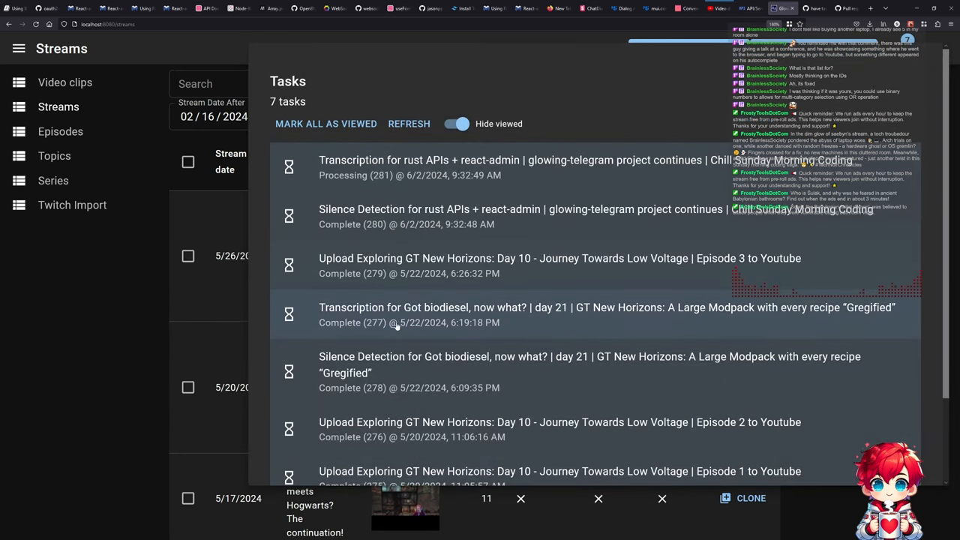
Select the GET tasks request in Firefox DevTools' Network tab to view its headers.
left_click(409, 123)
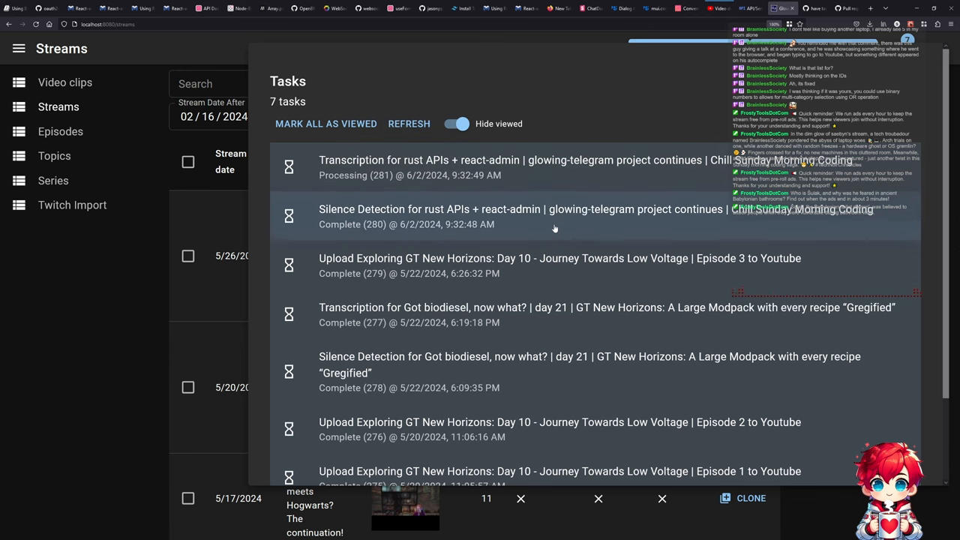
mouse_move(551, 217)
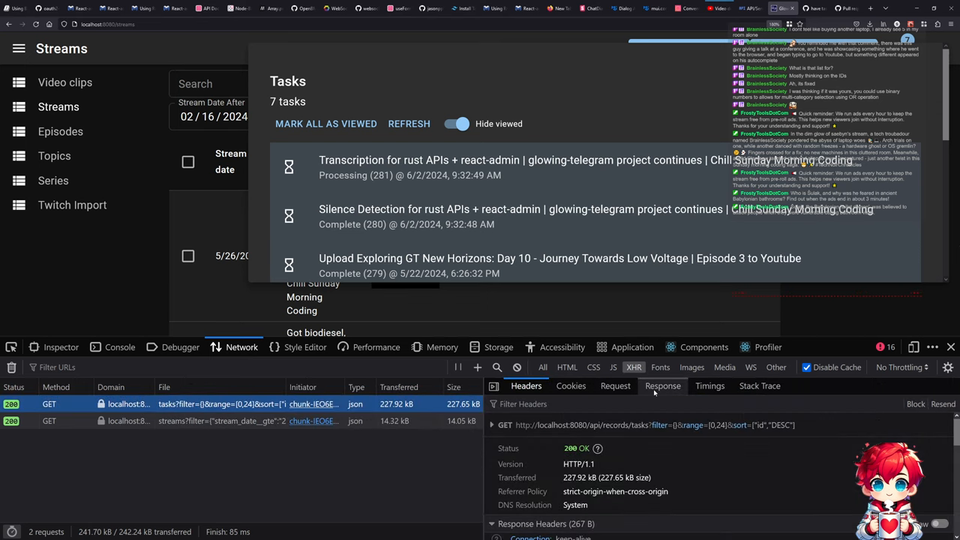
Show the tasks request's response and scroll through its JSON task objects.
left_click(663, 386)
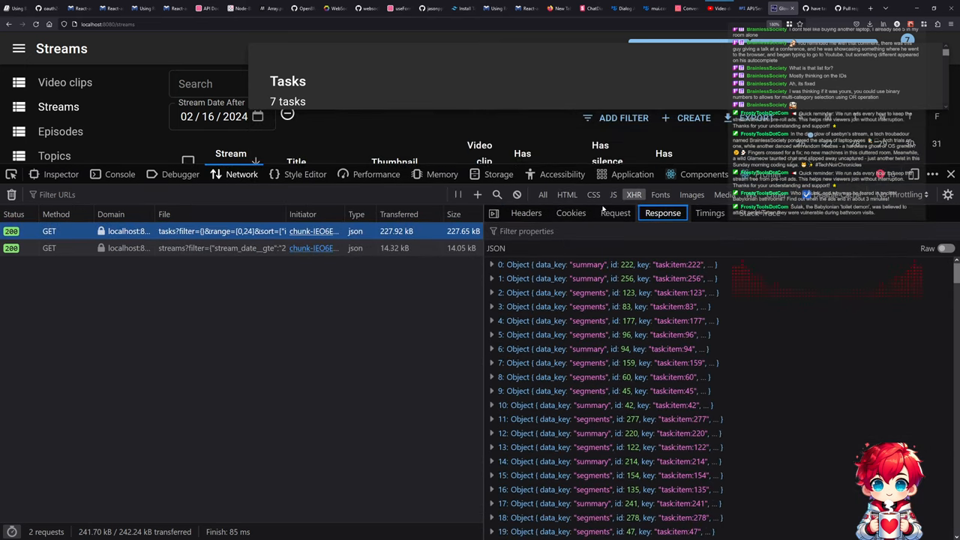
scroll("down", 3)
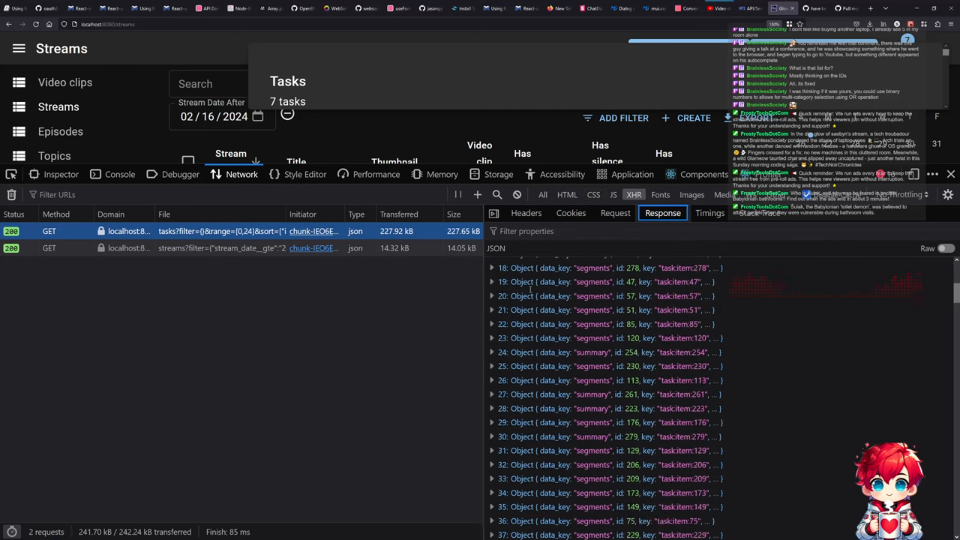
scroll("down", 3)
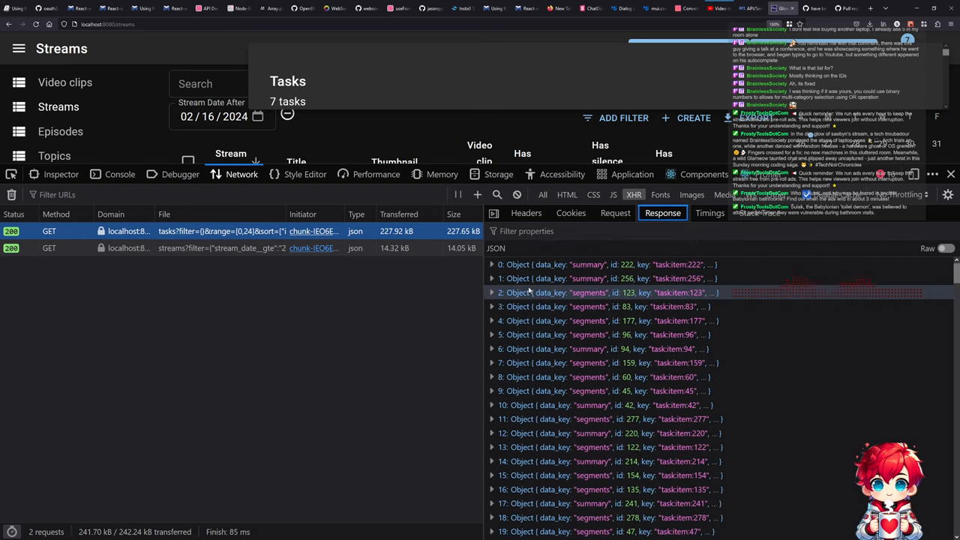
left_click(492, 264)
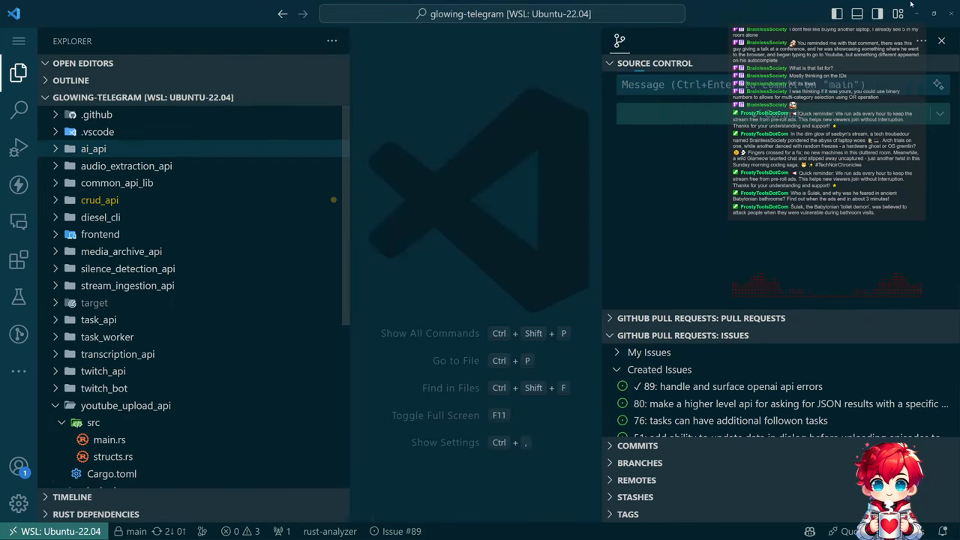
Hide source control, expand task_api/src and open its main.rs.
left_click(941, 40)
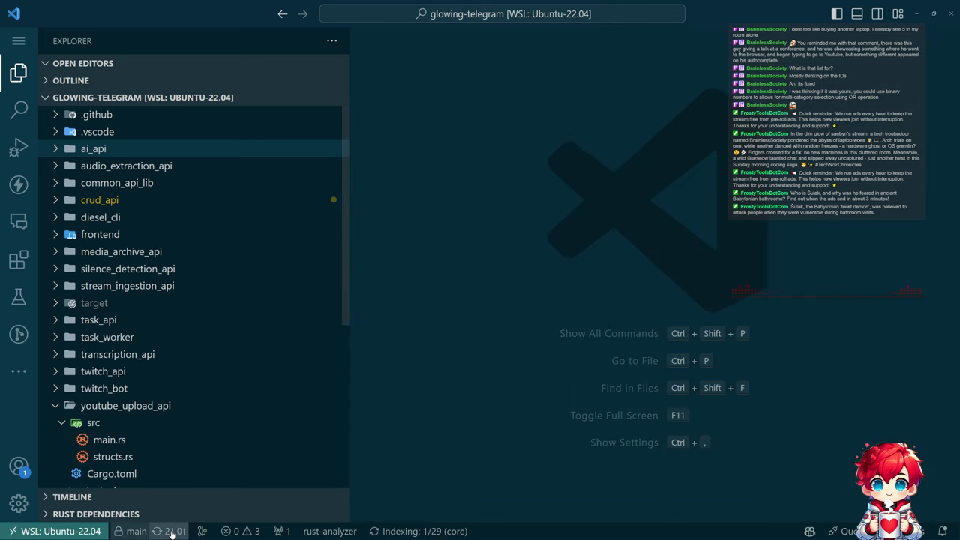
left_click(125, 405)
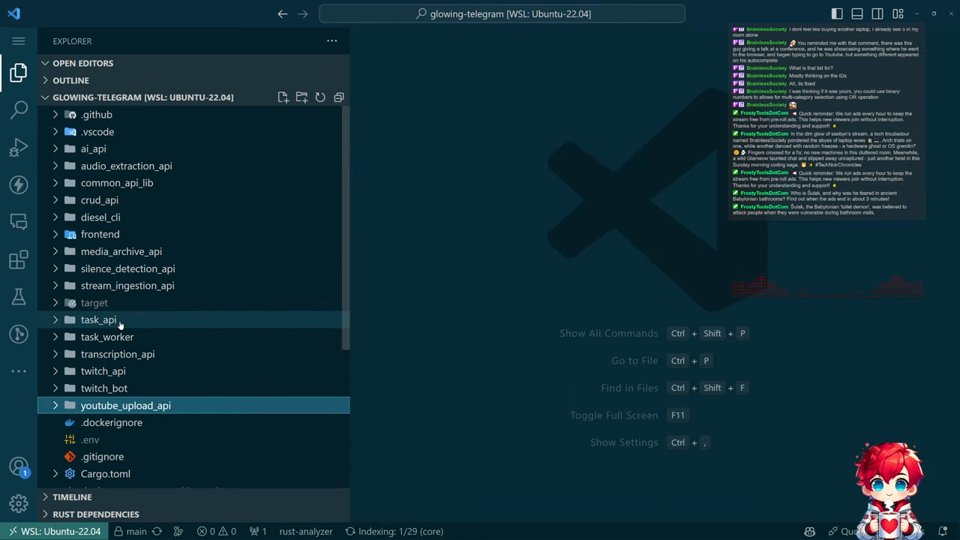
left_click(98, 319)
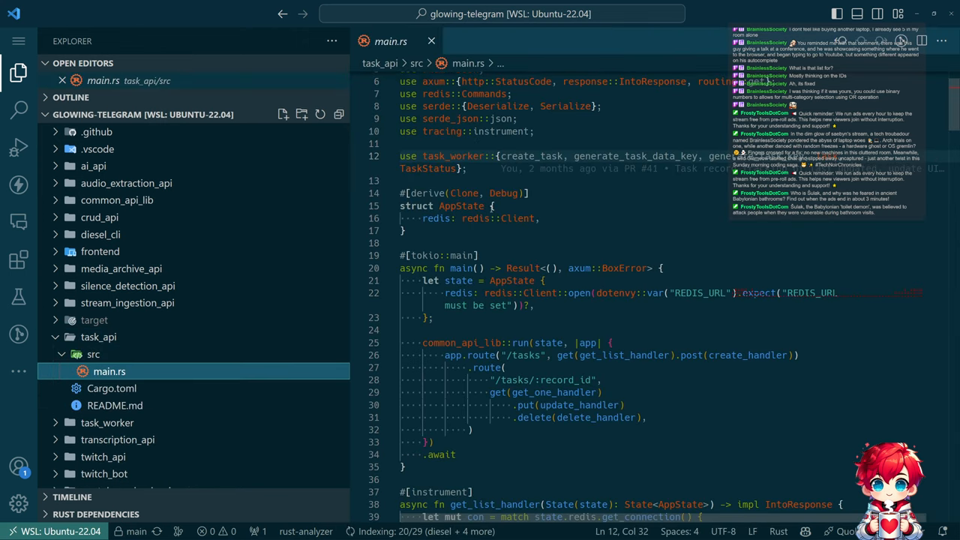
scroll("down", 3)
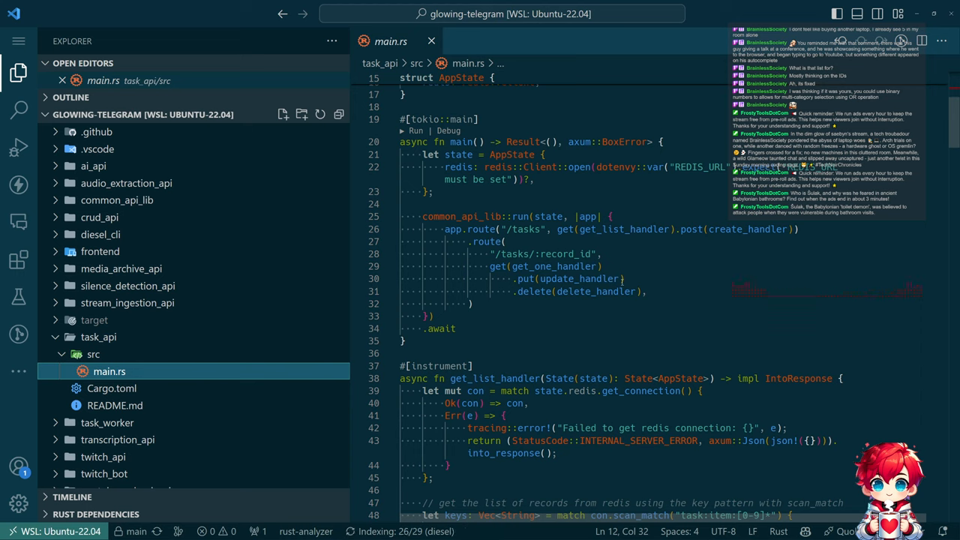
Highlight get_list_handler in main.rs and read through the list handler code.
left_click(741, 229)
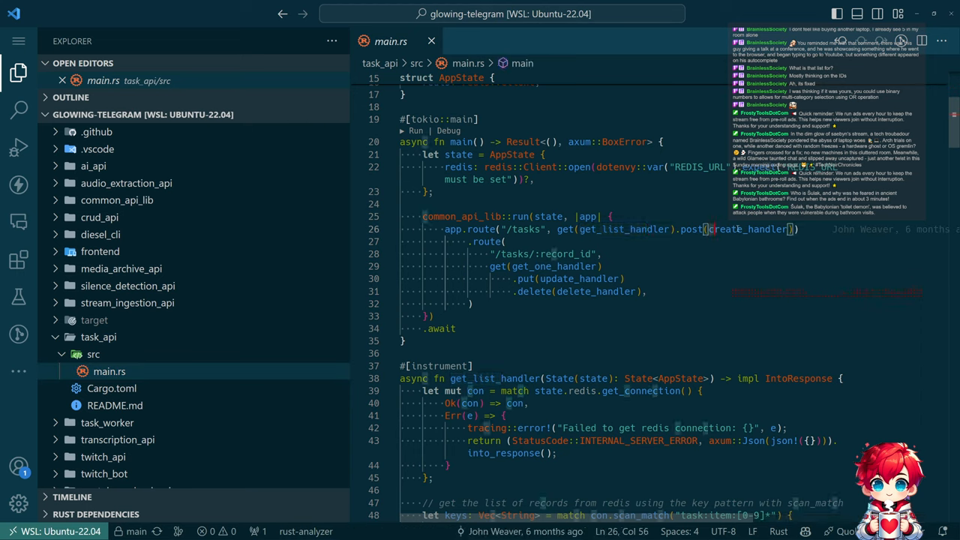
double_click(747, 229)
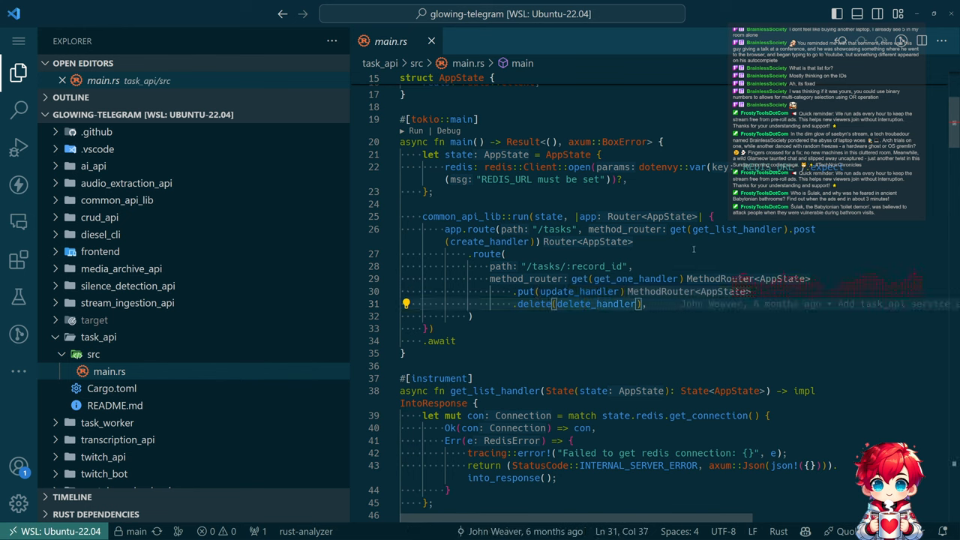
double_click(736, 229)
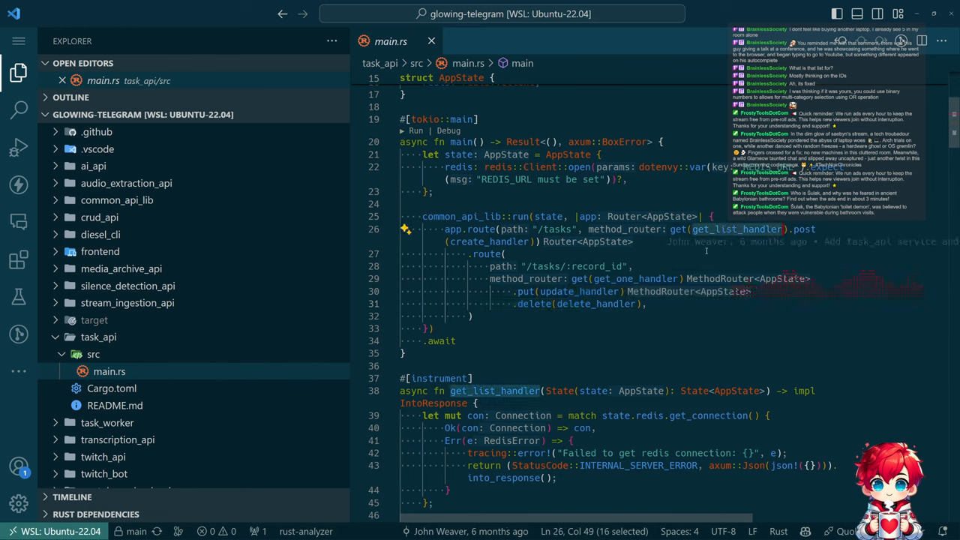
scroll("down", 3)
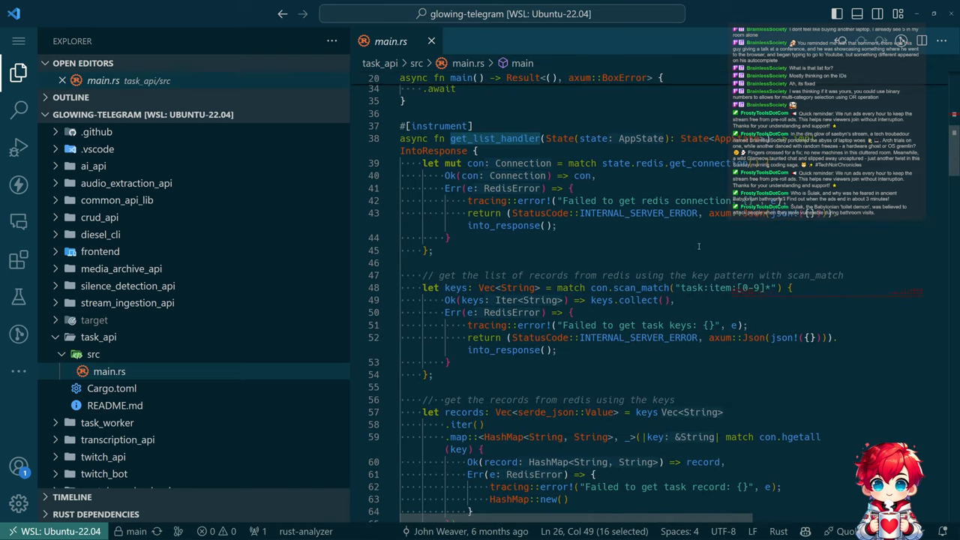
mouse_move(599, 235)
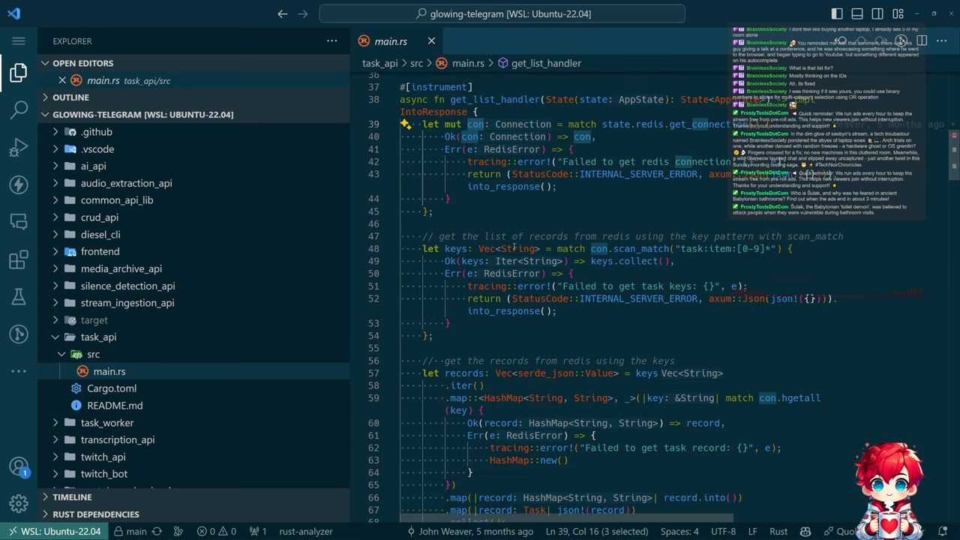
scroll("down", 3)
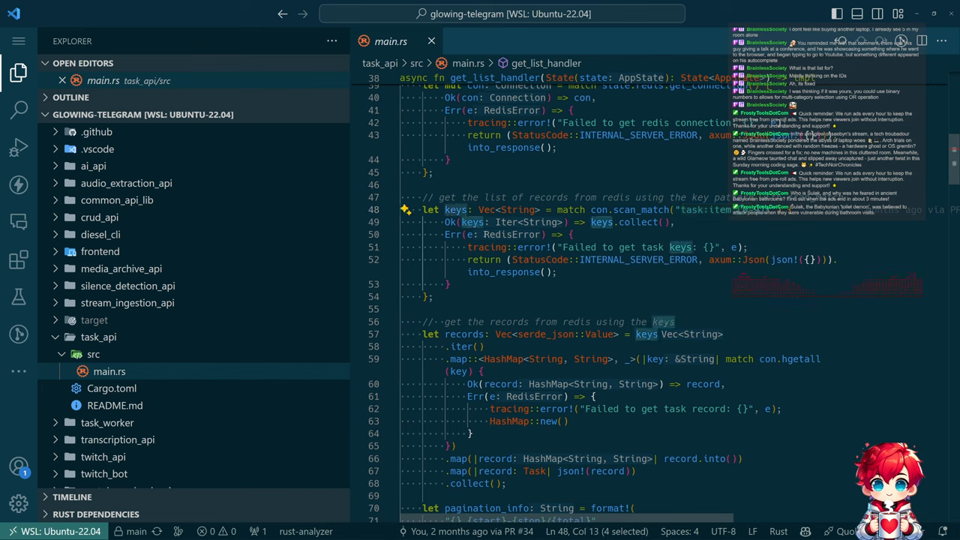
scroll("down", 3)
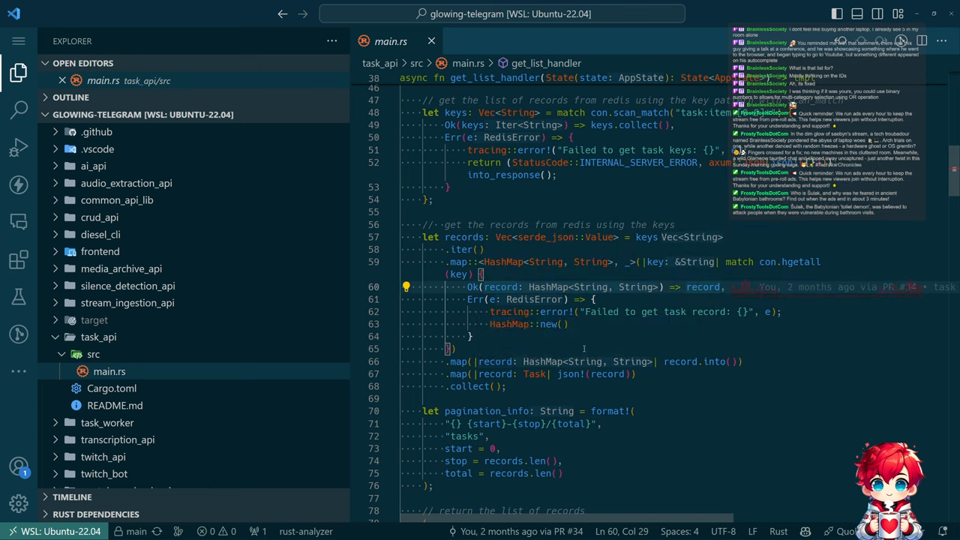
scroll("down", 3)
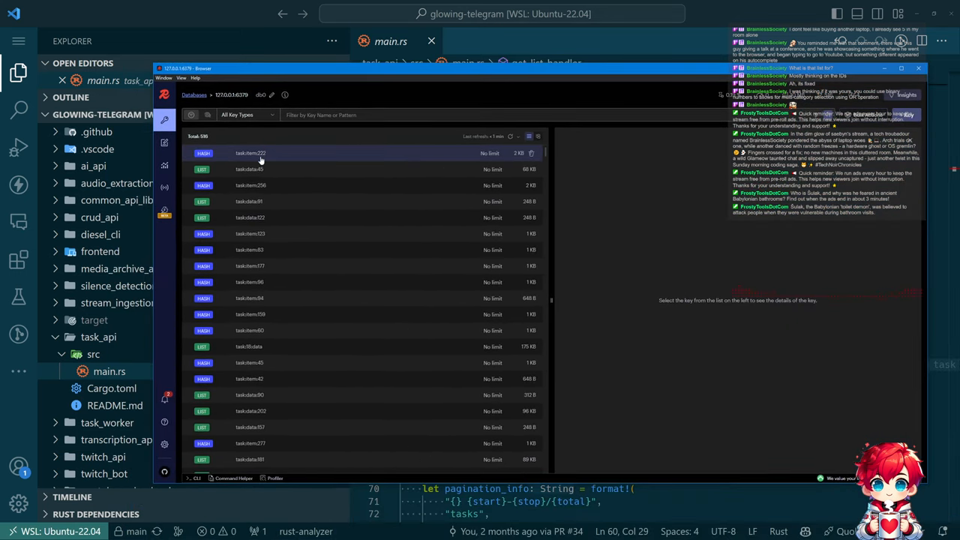
Inspect the task:item:222 hash fields in Redis Insight.
left_click(250, 153)
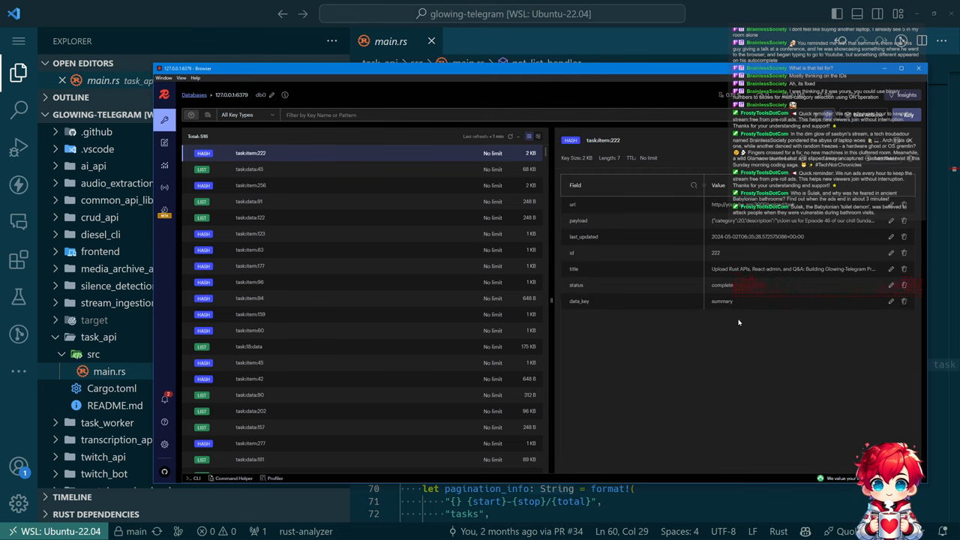
left_click(252, 169)
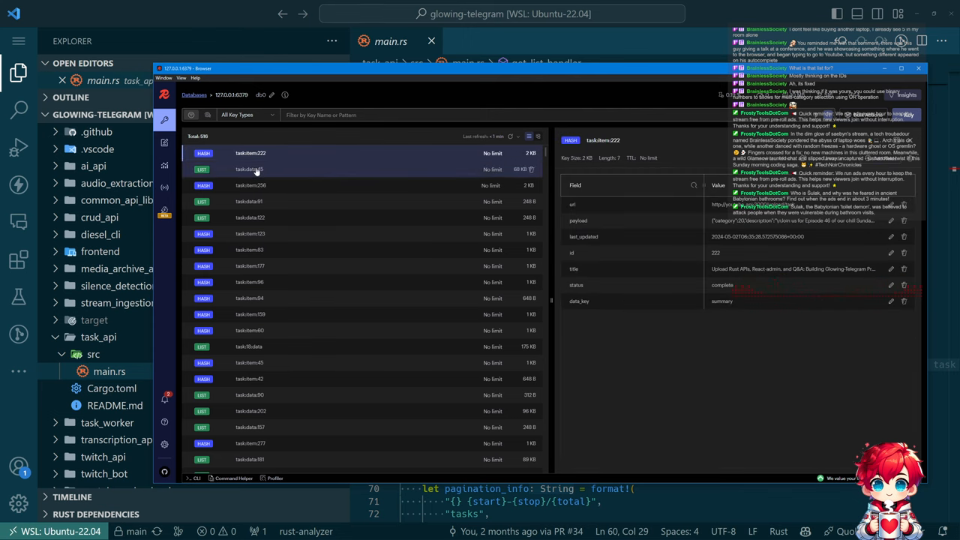
mouse_move(249, 168)
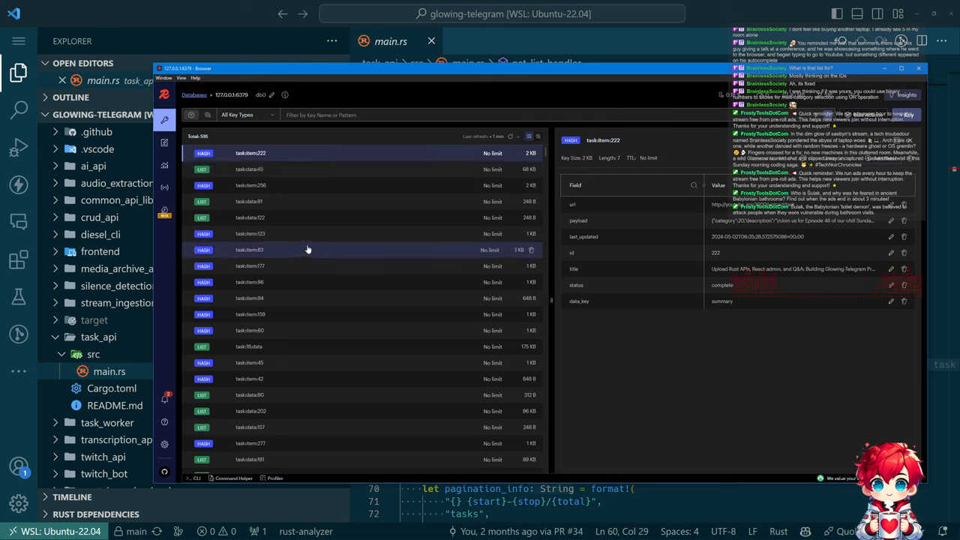
scroll("down", 3)
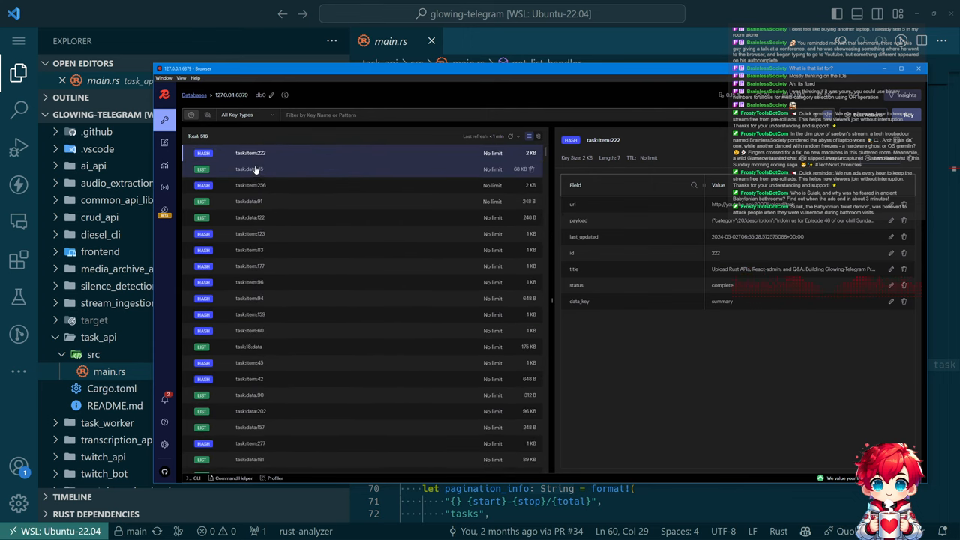
left_click(250, 169)
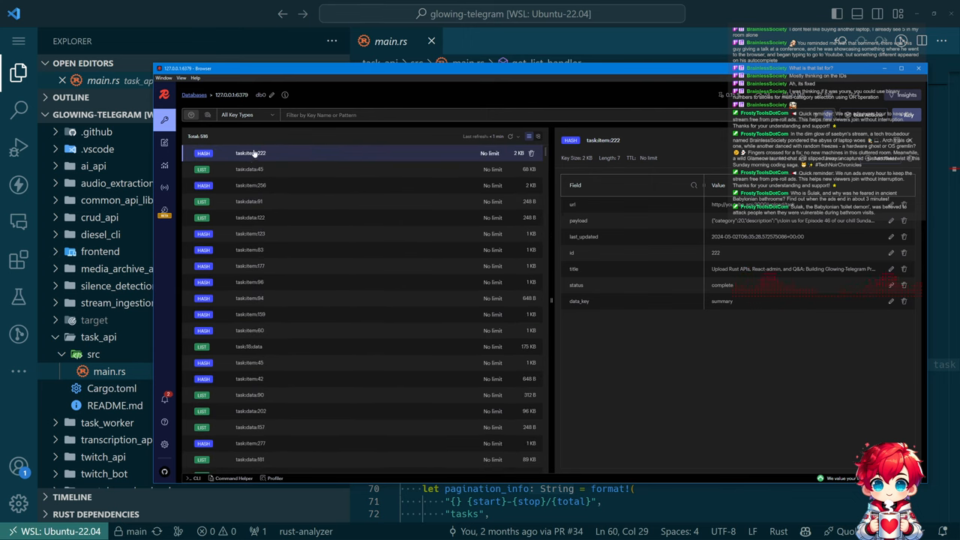
mouse_move(272, 160)
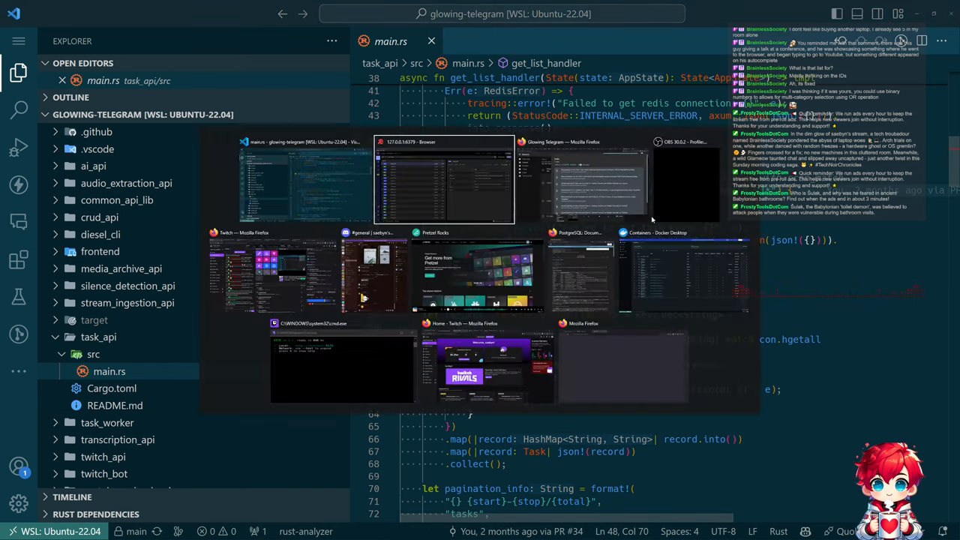
Scroll through the hundreds of task keys in the Redis key browser.
left_click(445, 180)
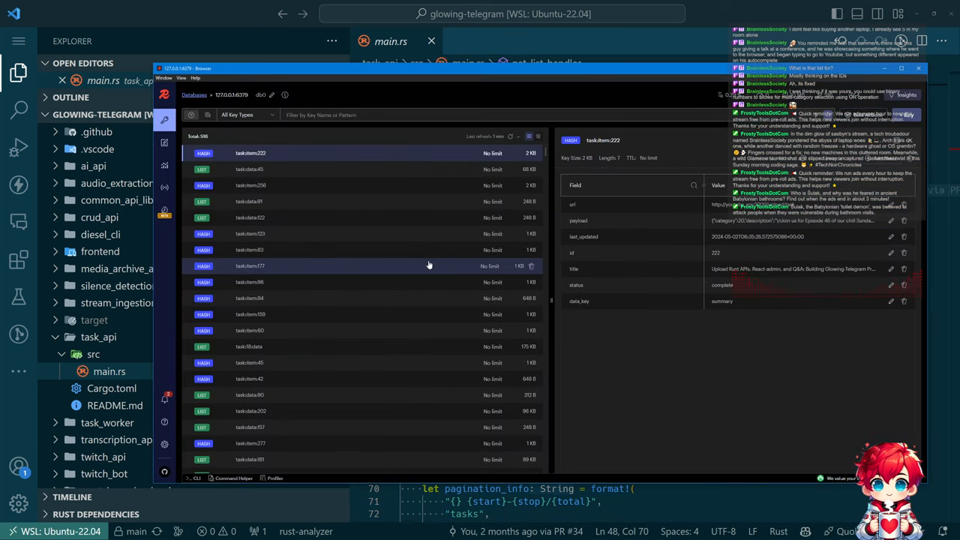
scroll("down", 3)
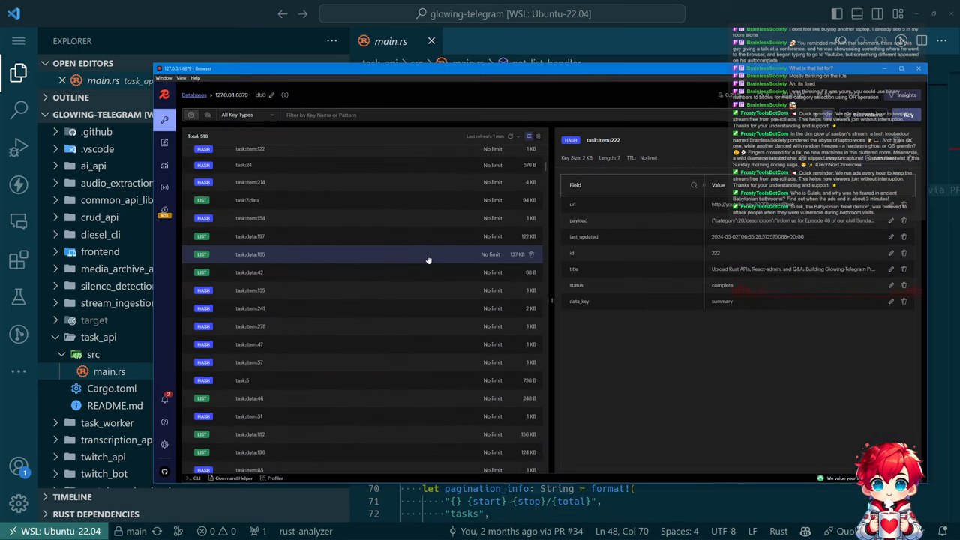
scroll("down", 3)
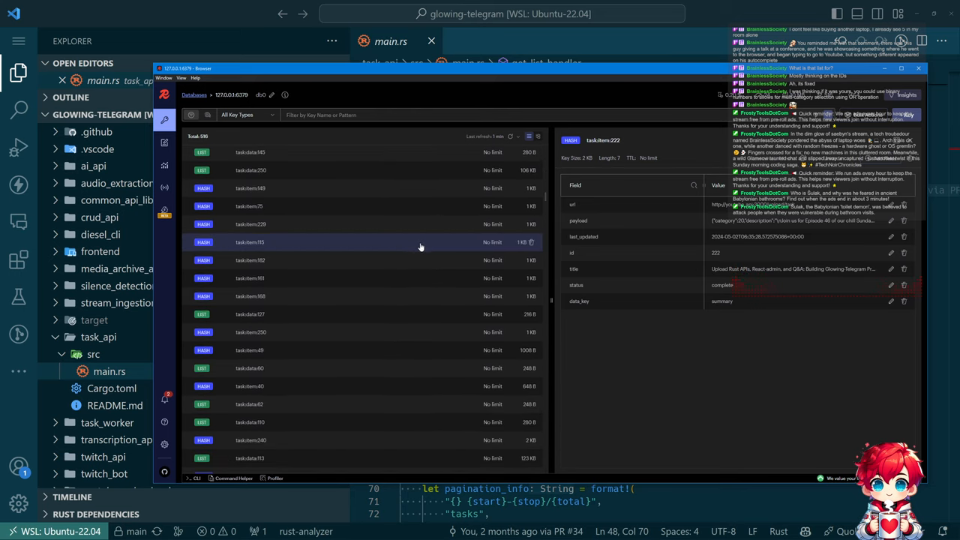
scroll("down", 3)
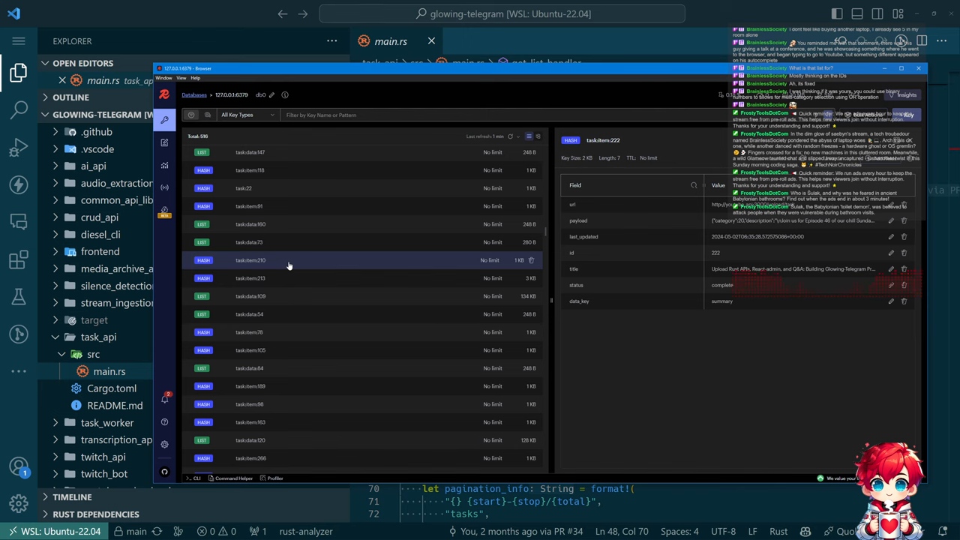
key("Alt+Tab")
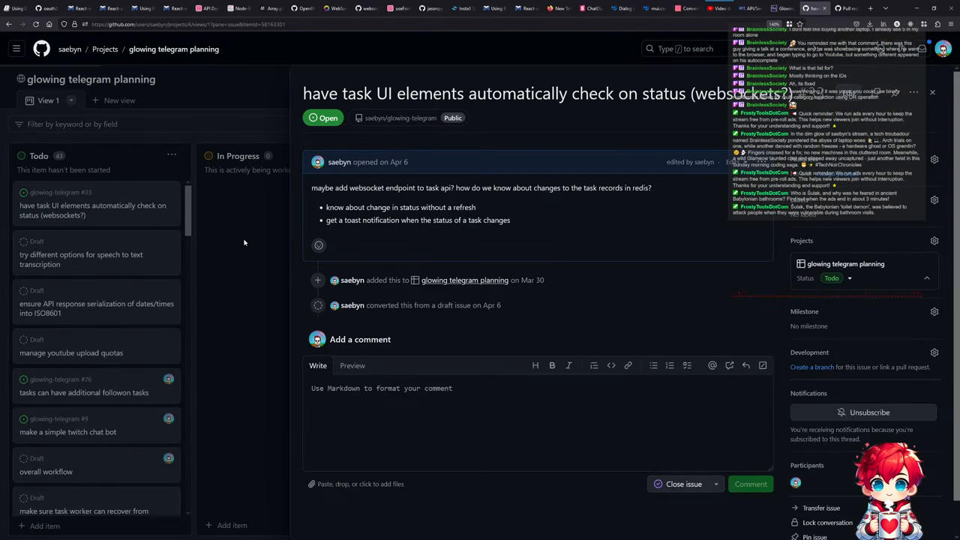
mouse_move(228, 249)
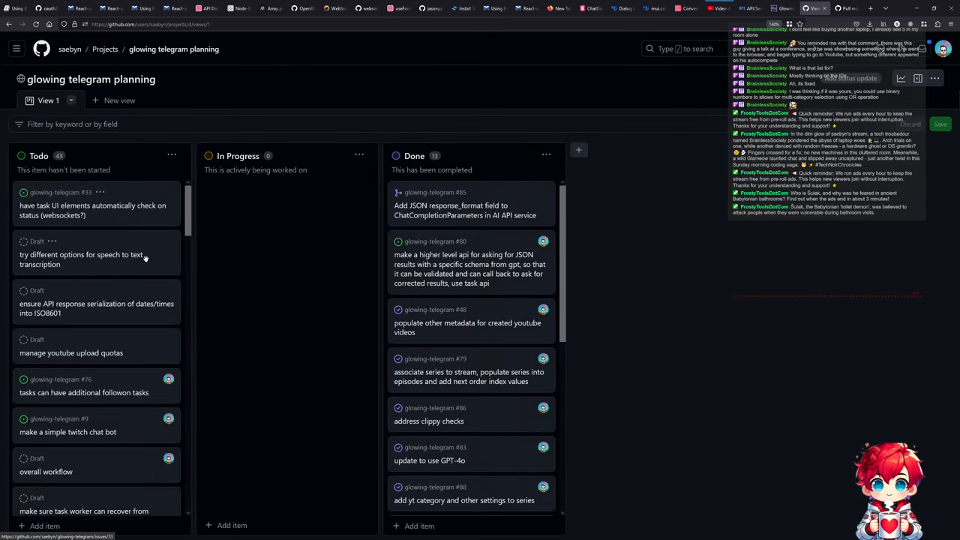
Filter the board by 'task' and retitle the 'add ttl on task records' draft 'task records cleanup'.
scroll("down", 3)
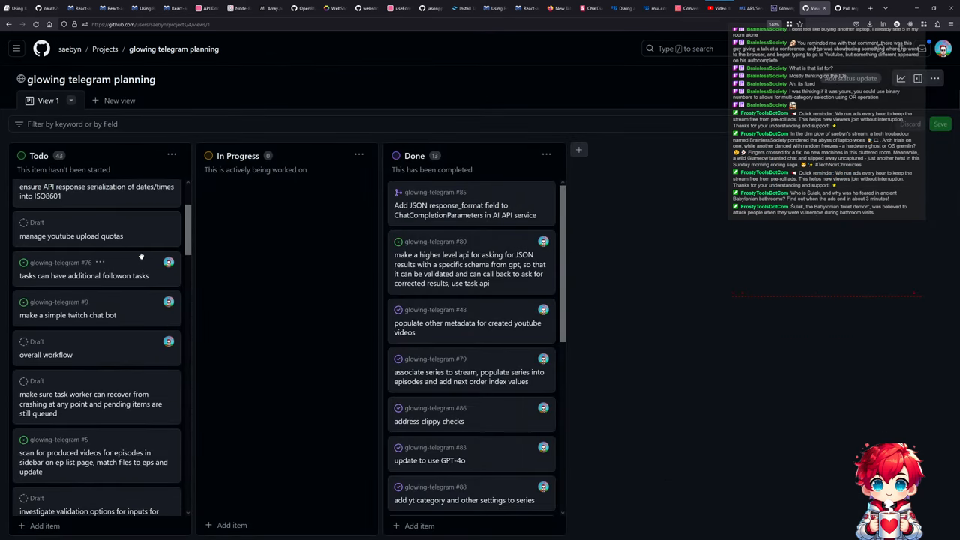
left_click(90, 124)
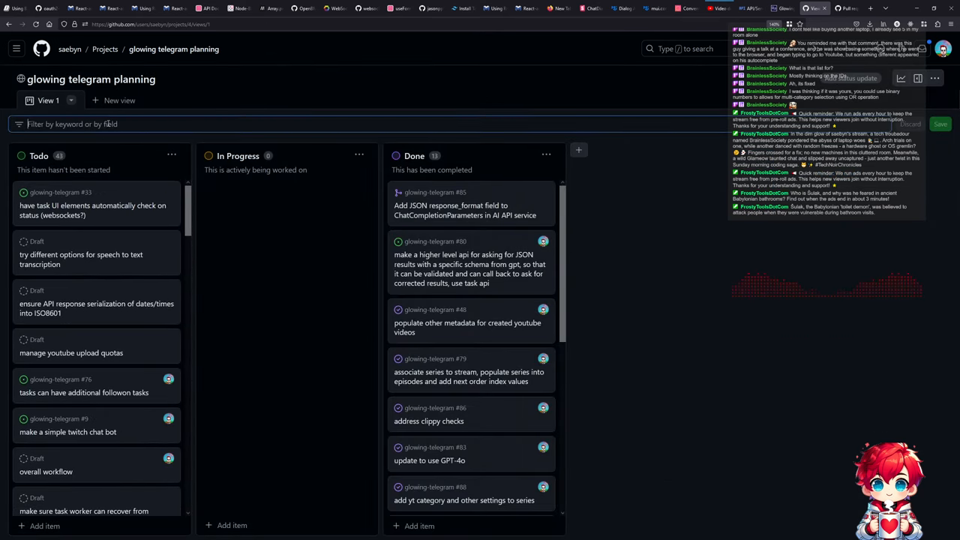
type("task")
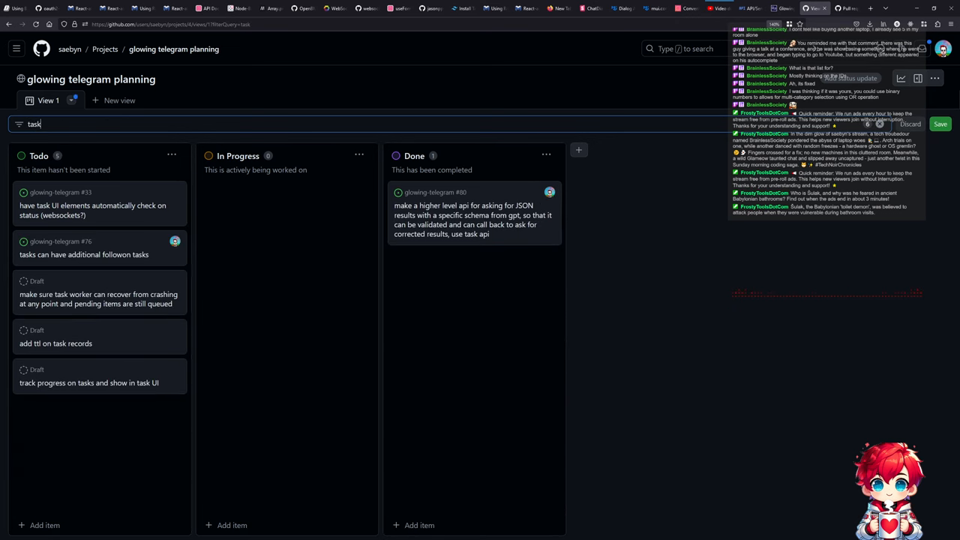
left_click(55, 343)
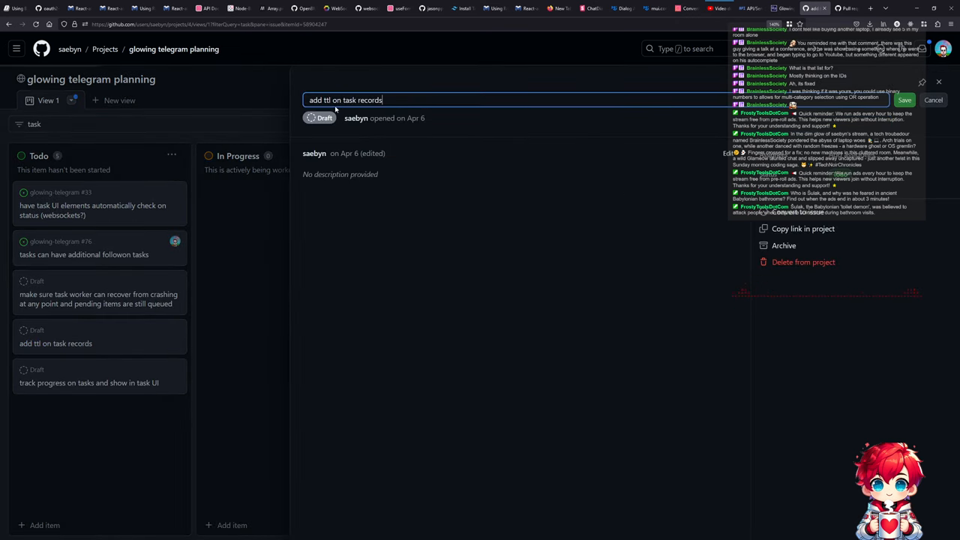
type("task records")
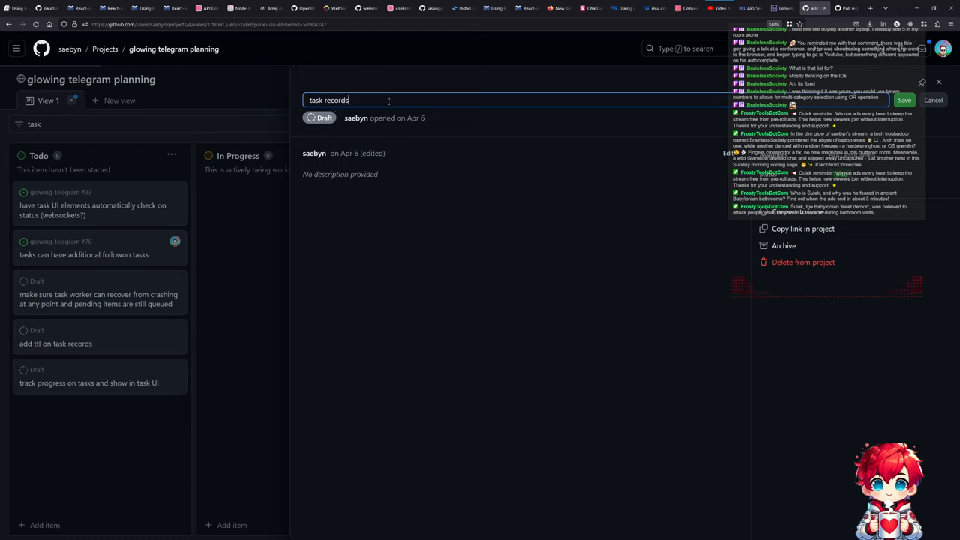
type("cleanup")
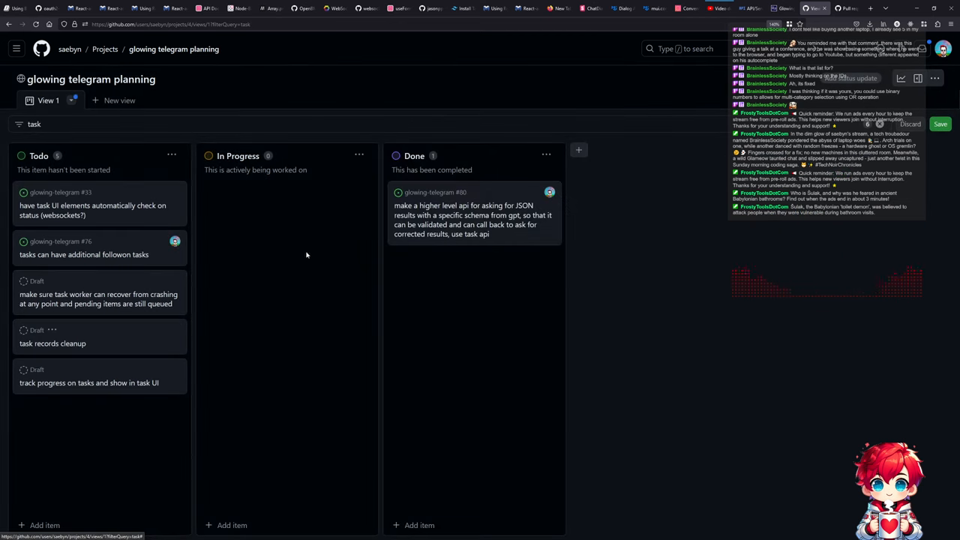
mouse_move(132, 451)
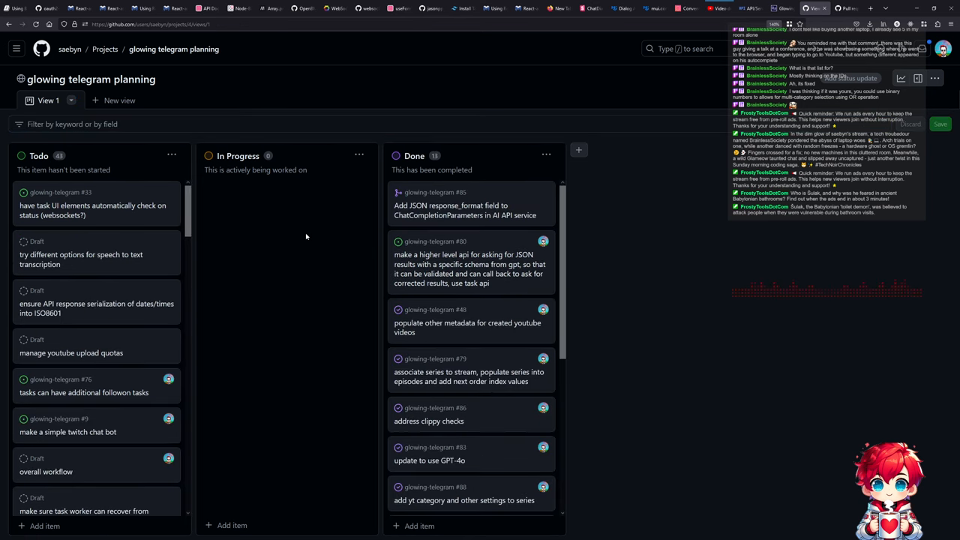
mouse_move(272, 203)
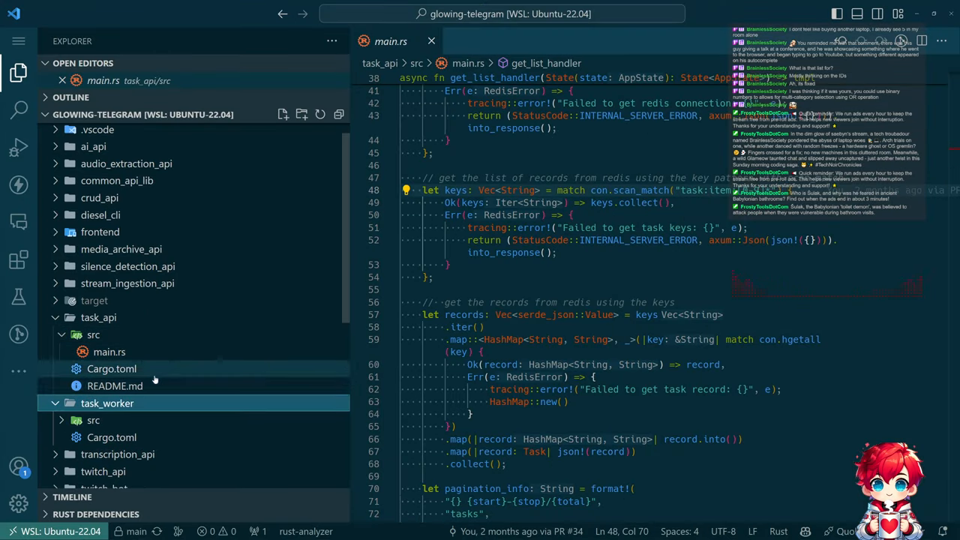
Open task_worker's lib.rs and main.rs, highlight update_task_status, and scroll the loop.
left_click(103, 437)
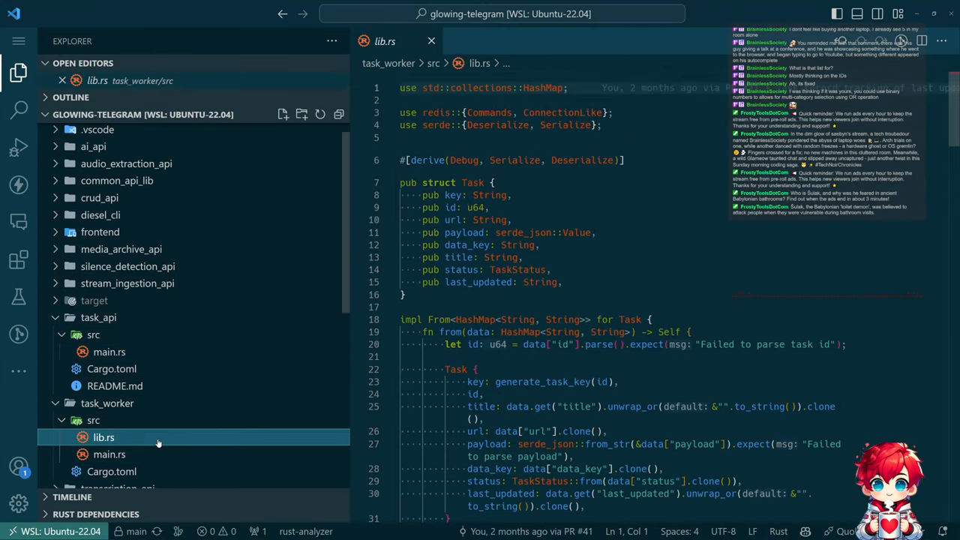
left_click(109, 454)
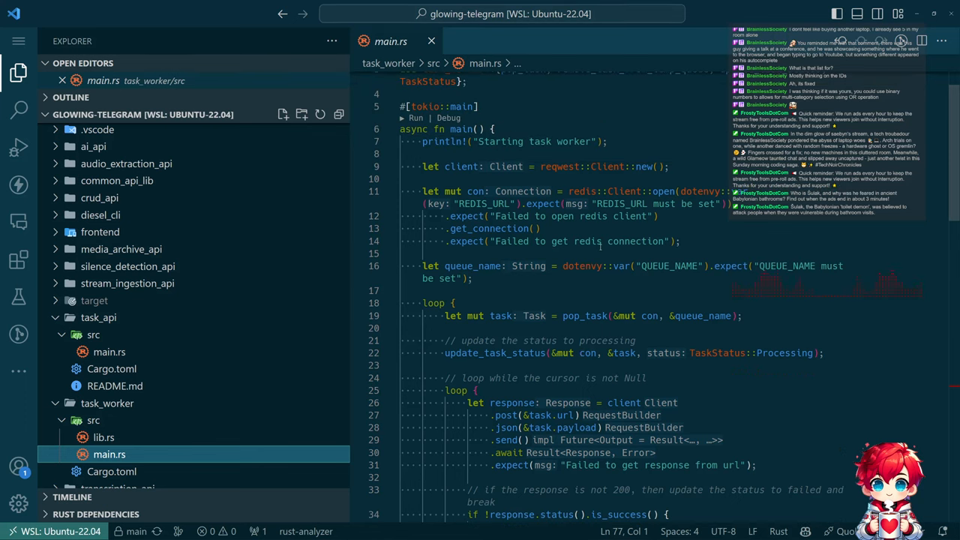
double_click(472, 266)
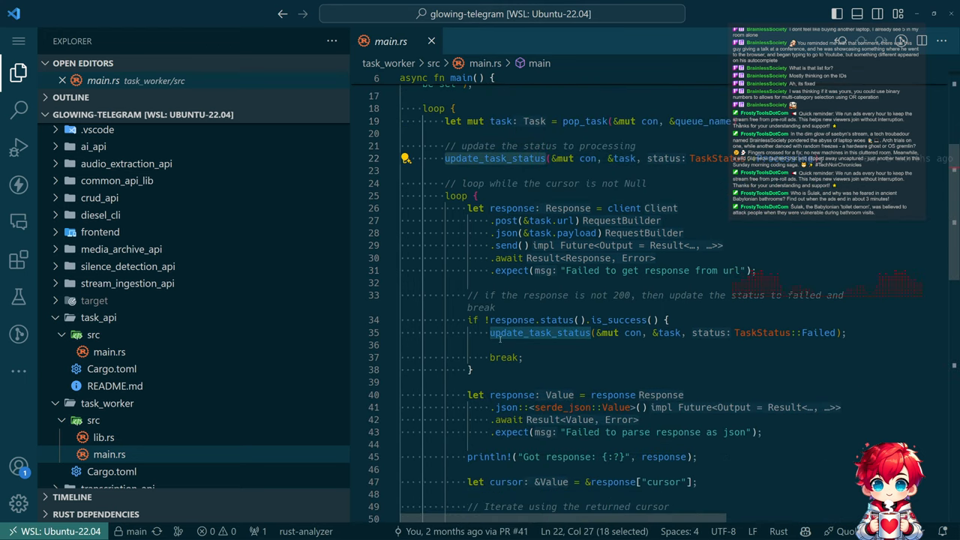
scroll("down", 3)
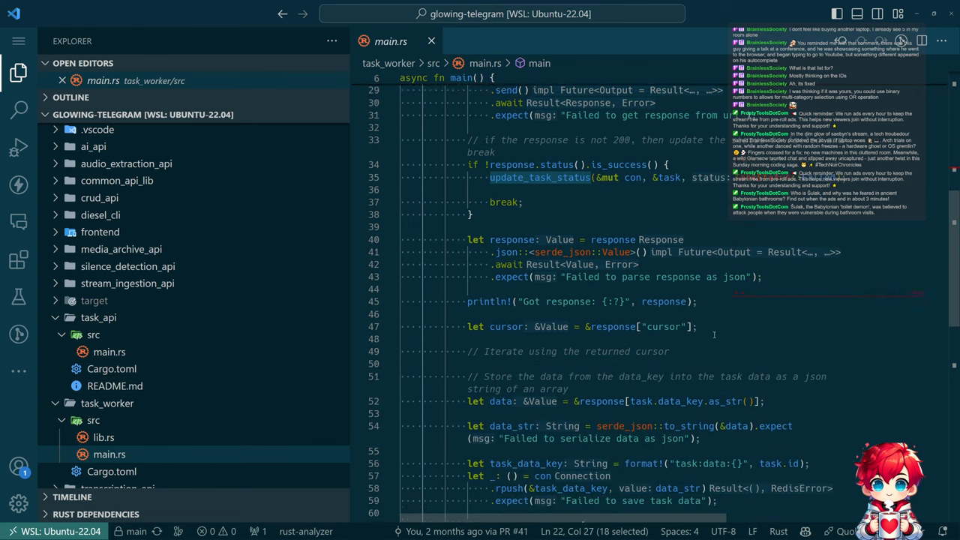
scroll("down", 3)
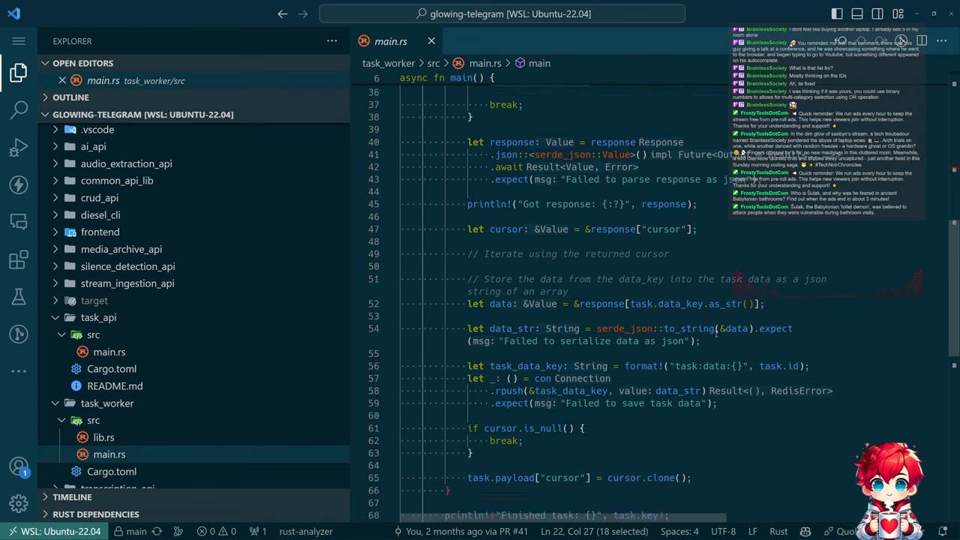
scroll("down", 3)
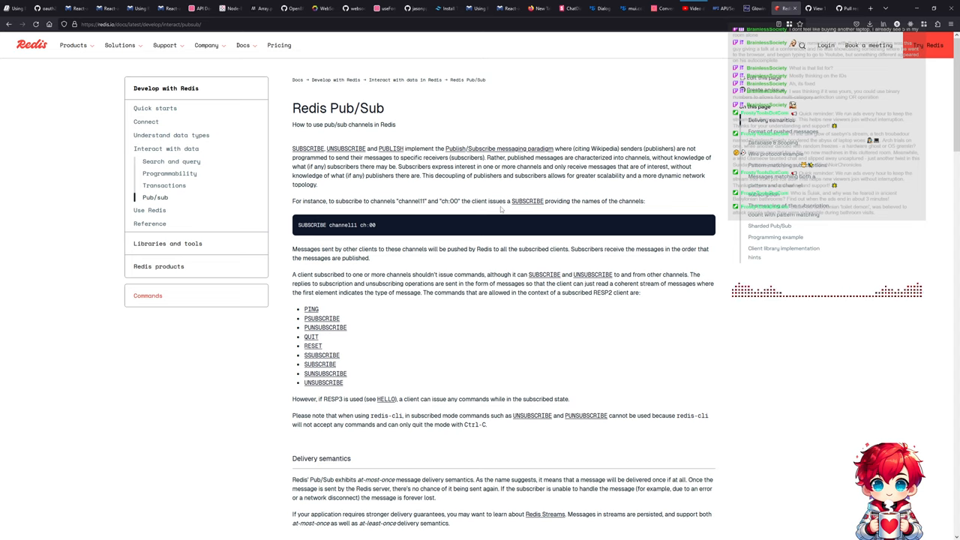
Scroll the Pub/Sub page through delivery semantics and pushed message formats, then return to glowing-telegram.
scroll("down", 3)
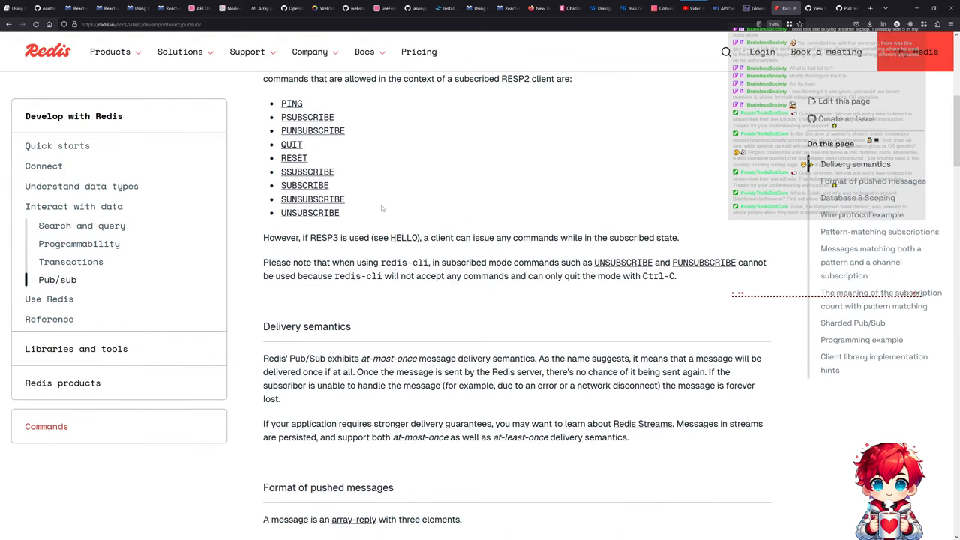
scroll("down", 3)
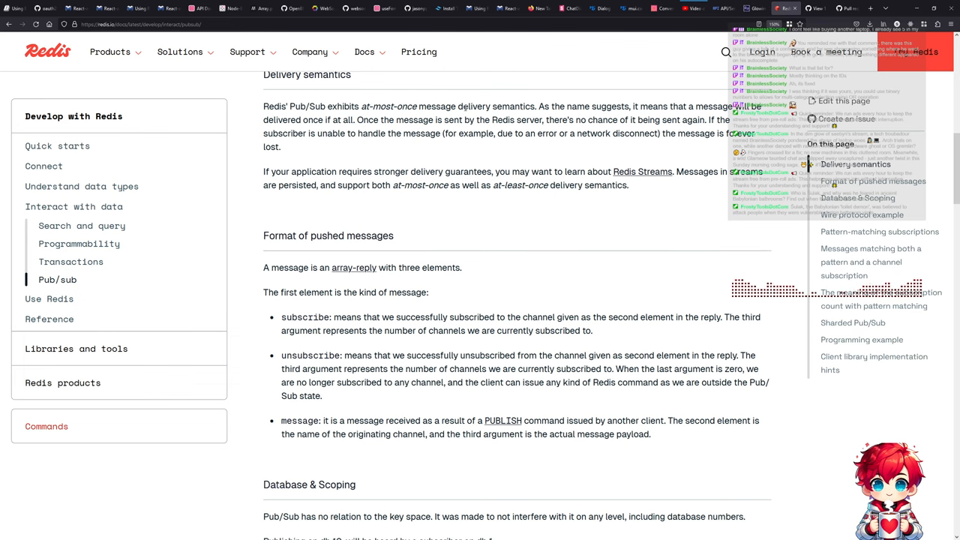
left_click(754, 8)
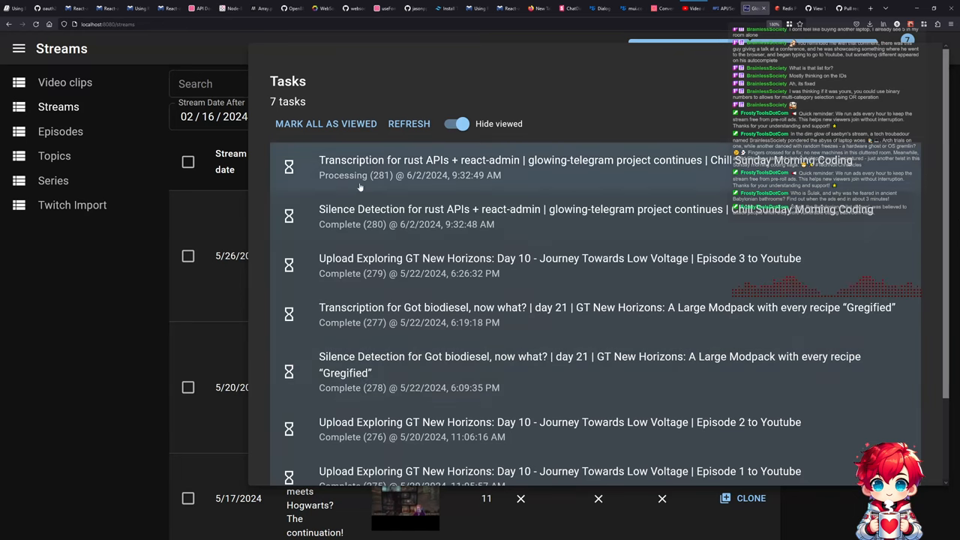
mouse_move(599, 124)
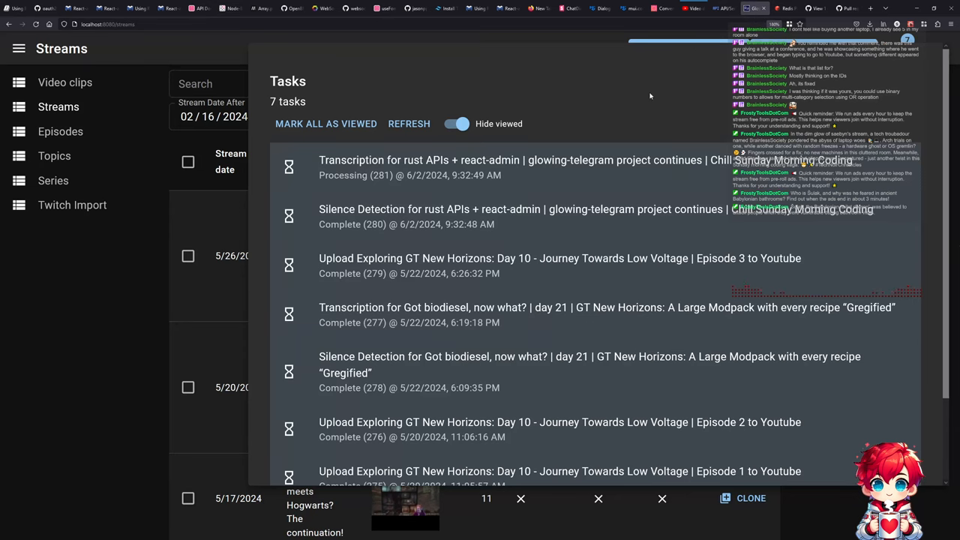
mouse_move(409, 124)
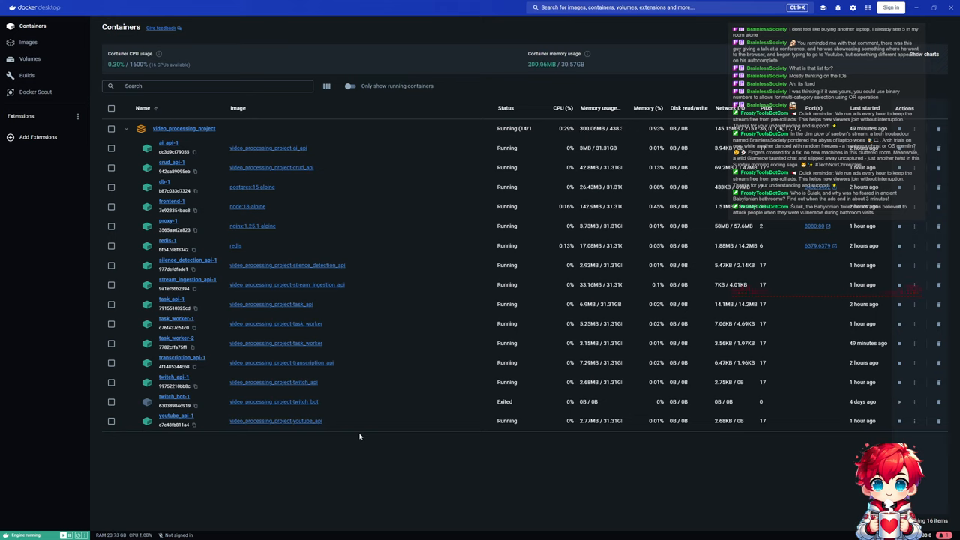
Switch to the Redis Pub/Sub docs and scroll past the wire protocol example to PSUBSCRIBE.
key("alt+tab")
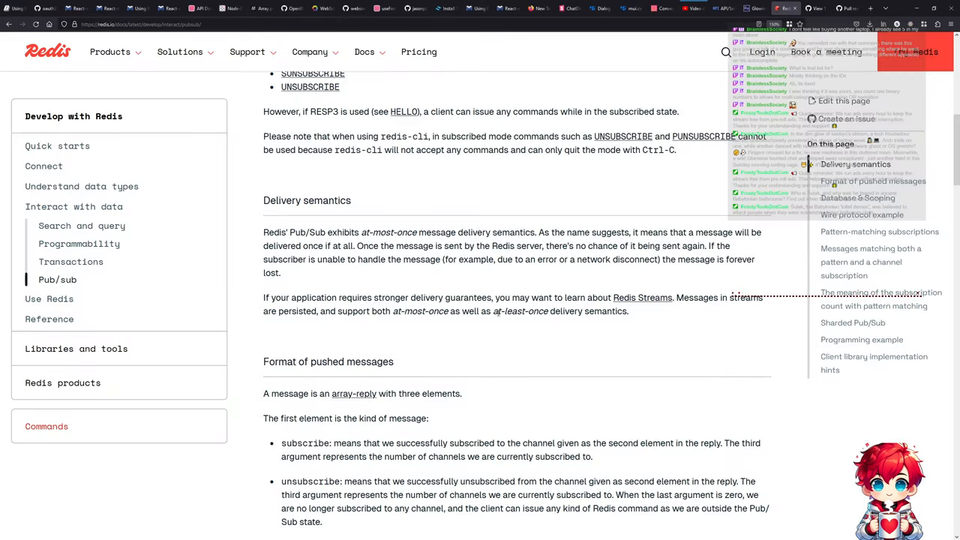
scroll("down", 3)
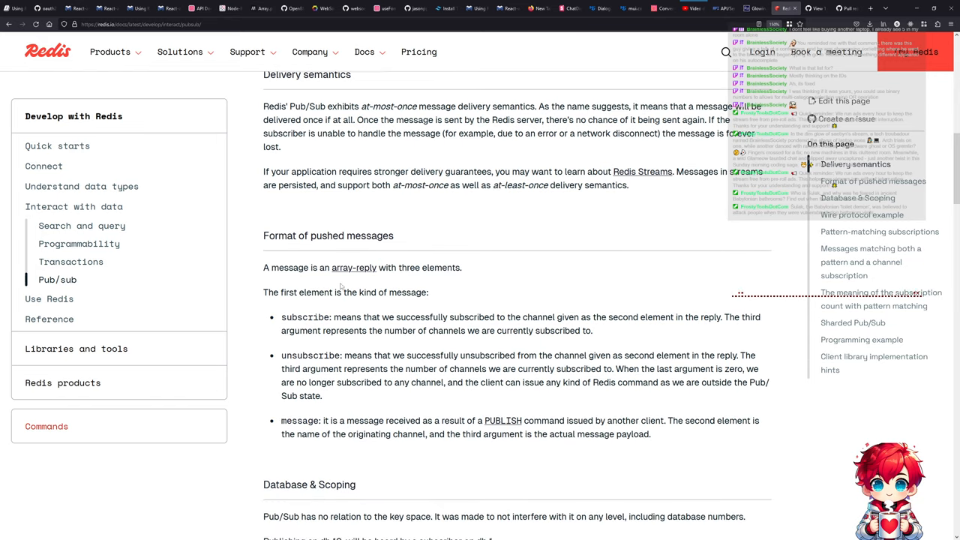
scroll("down", 3)
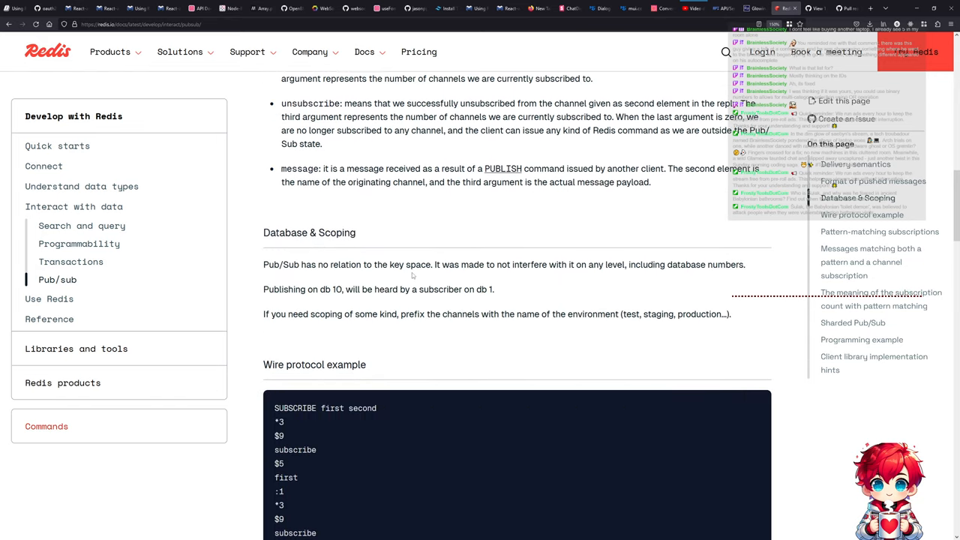
scroll("down", 3)
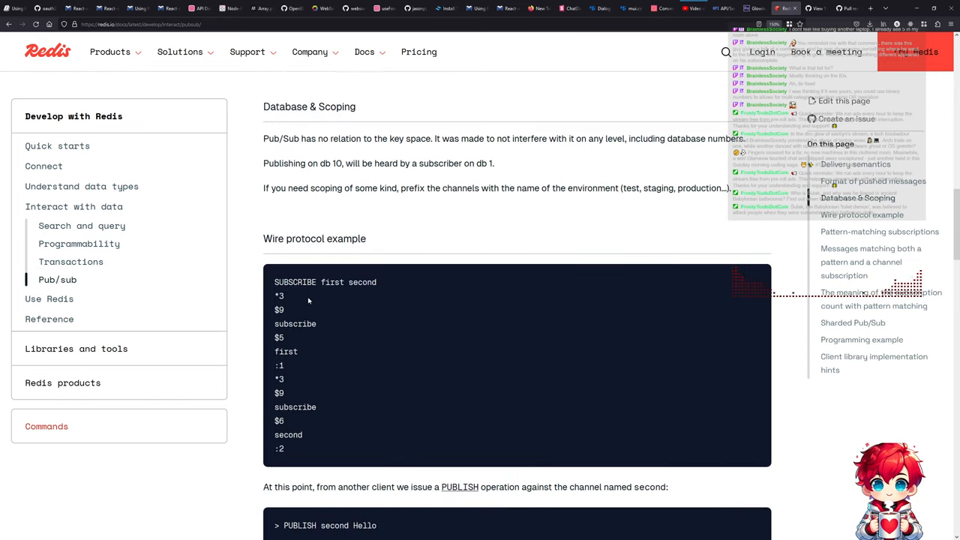
scroll("down", 3)
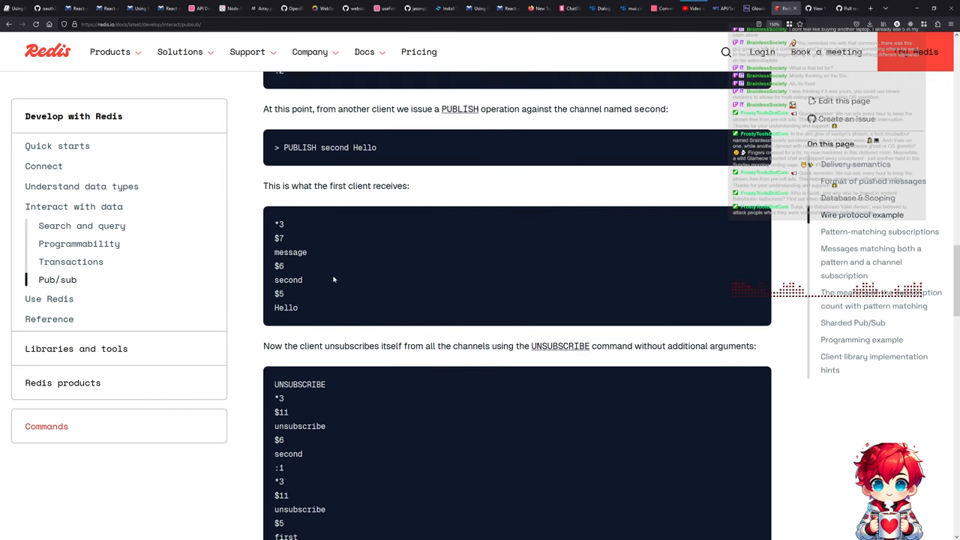
mouse_move(361, 211)
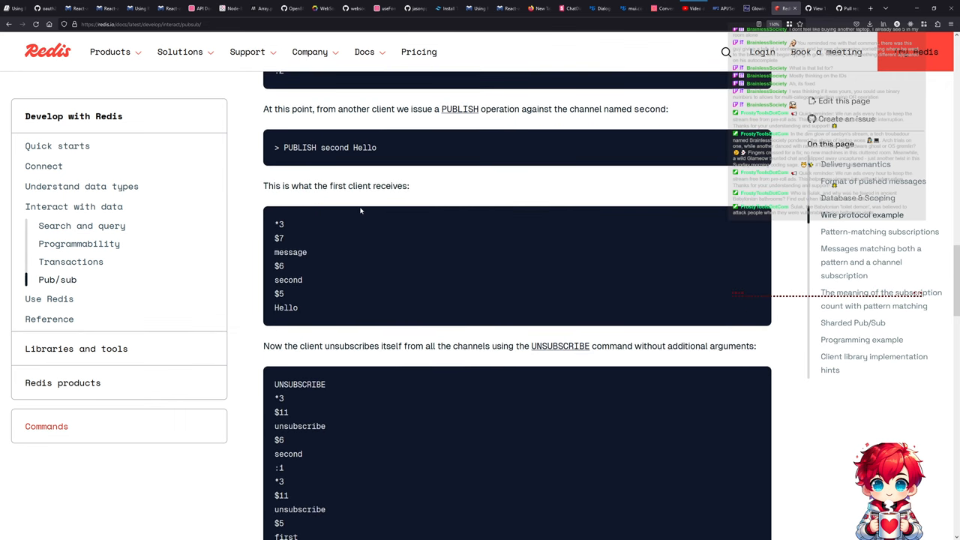
mouse_move(354, 226)
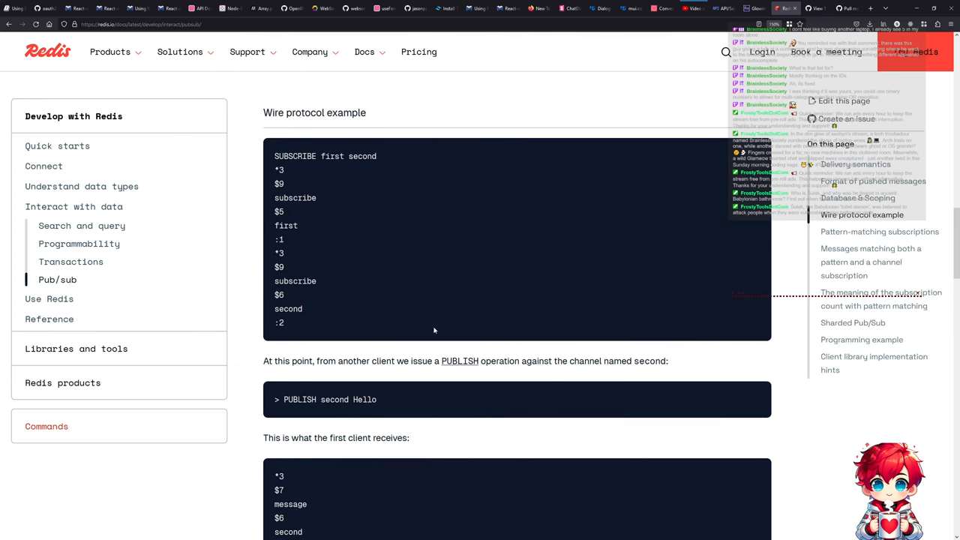
mouse_move(357, 390)
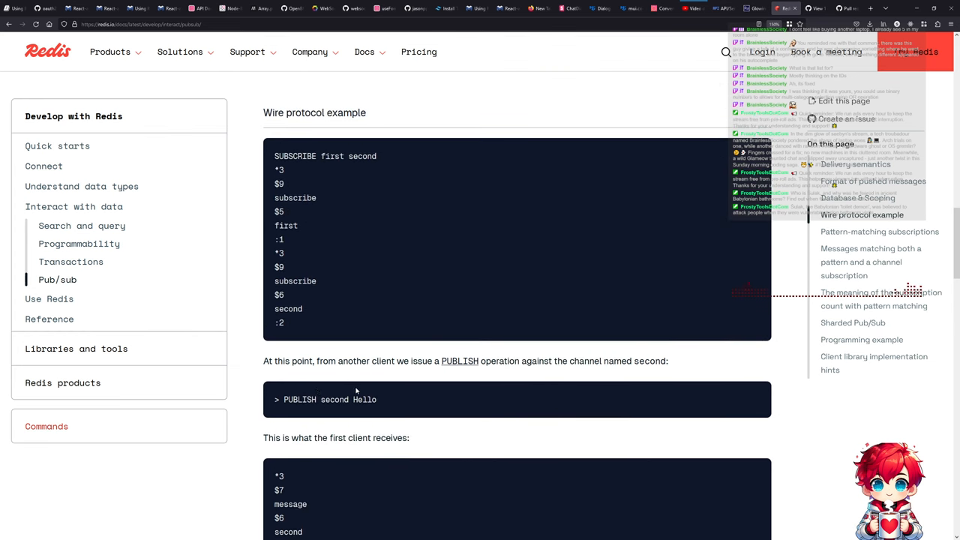
scroll("down", 3)
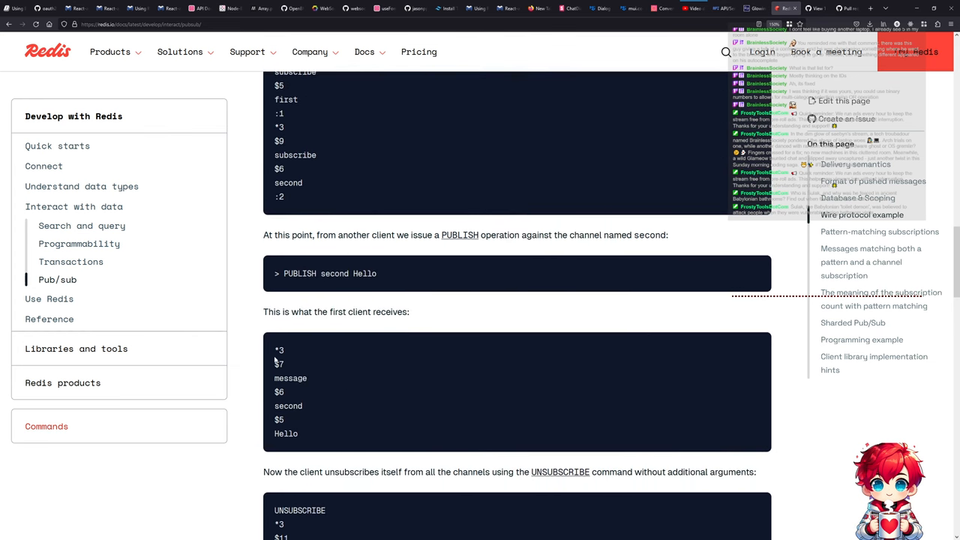
scroll("down", 3)
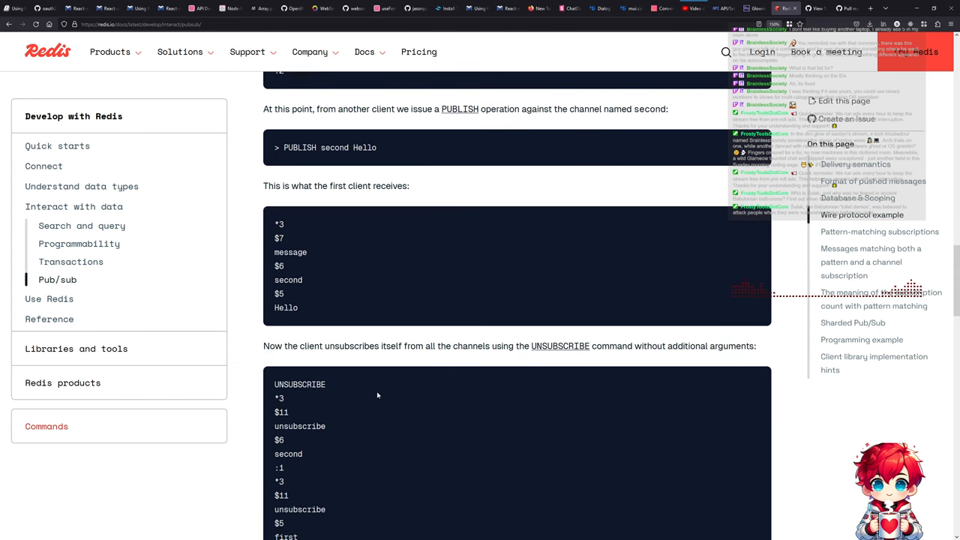
scroll("down", 3)
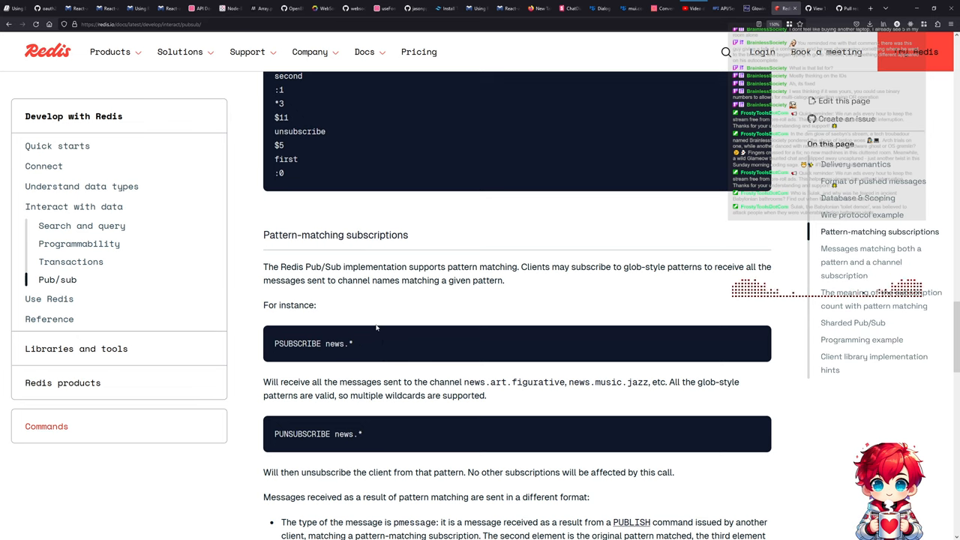
mouse_move(458, 277)
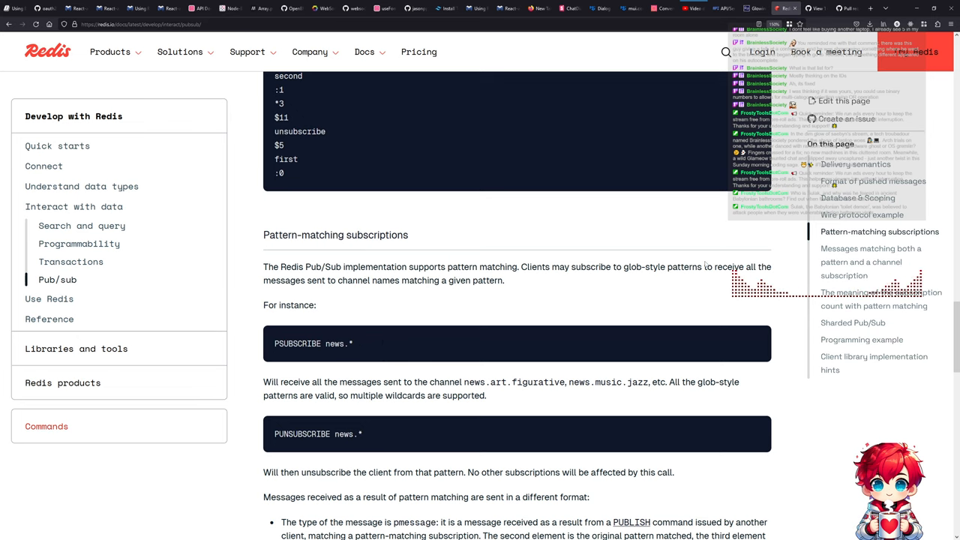
mouse_move(367, 283)
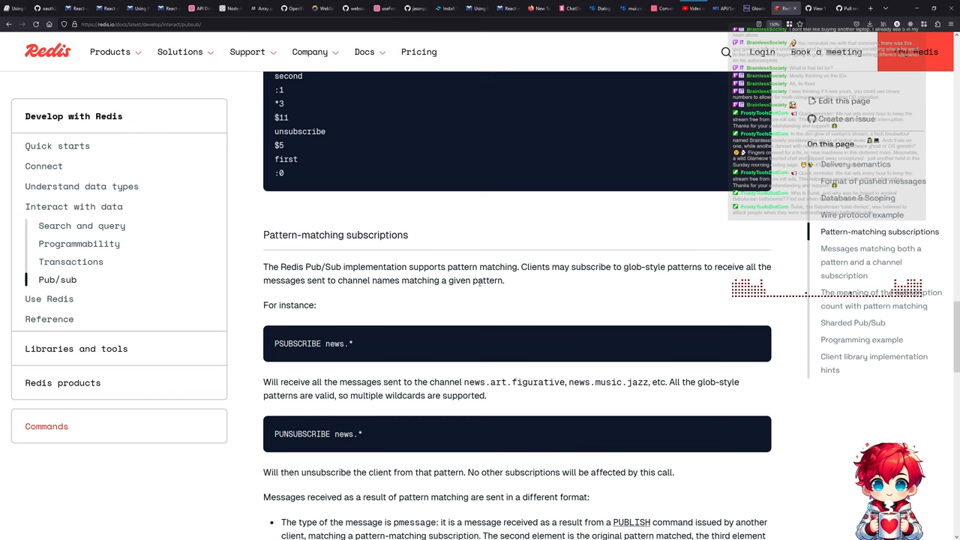
scroll("down", 3)
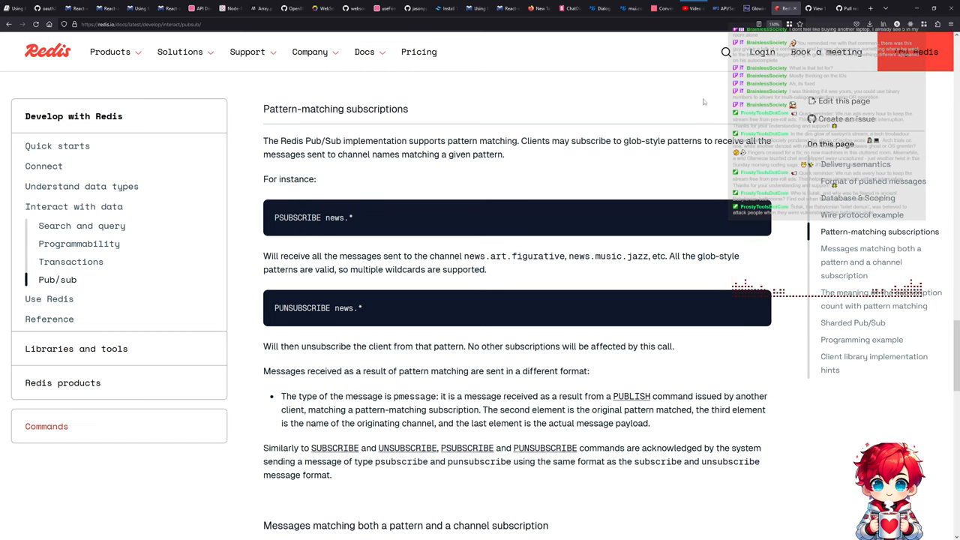
mouse_move(643, 131)
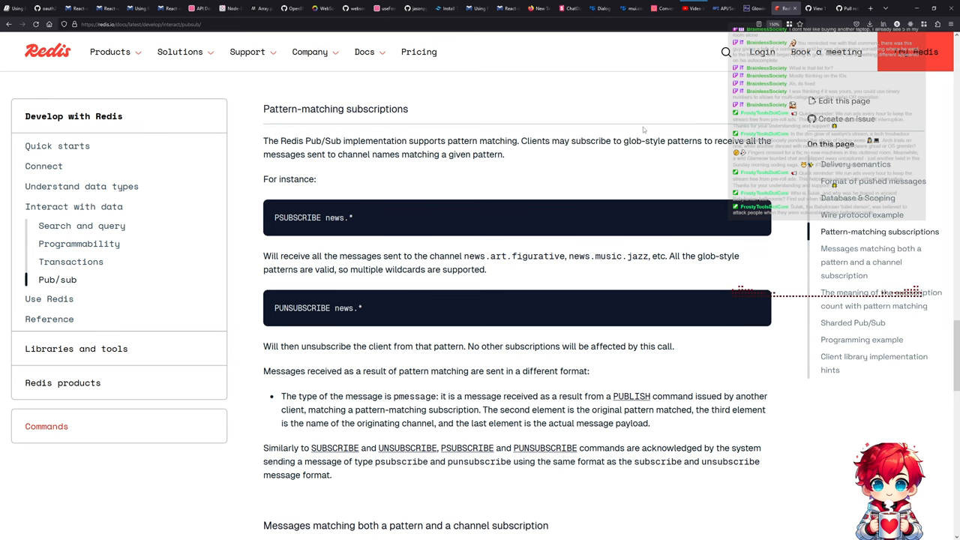
scroll("down", 3)
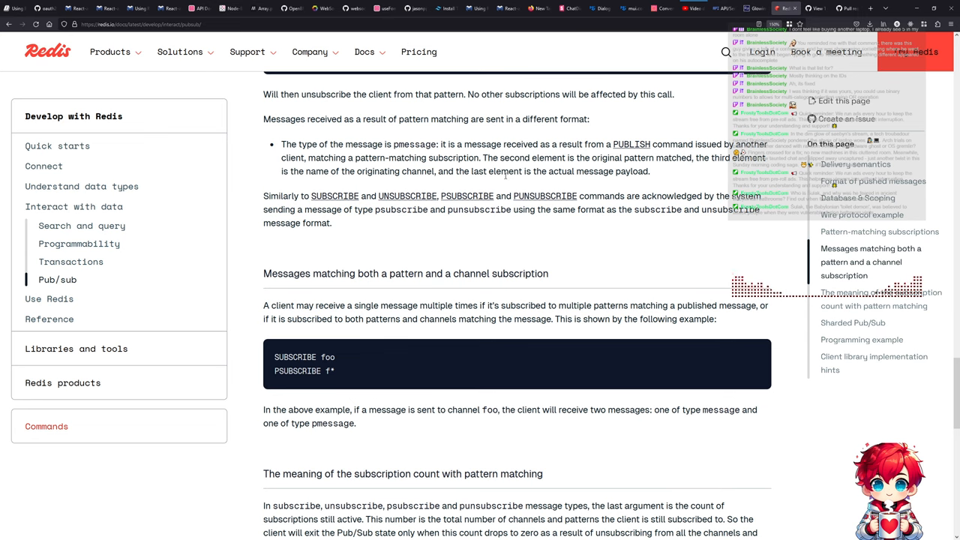
mouse_move(467, 196)
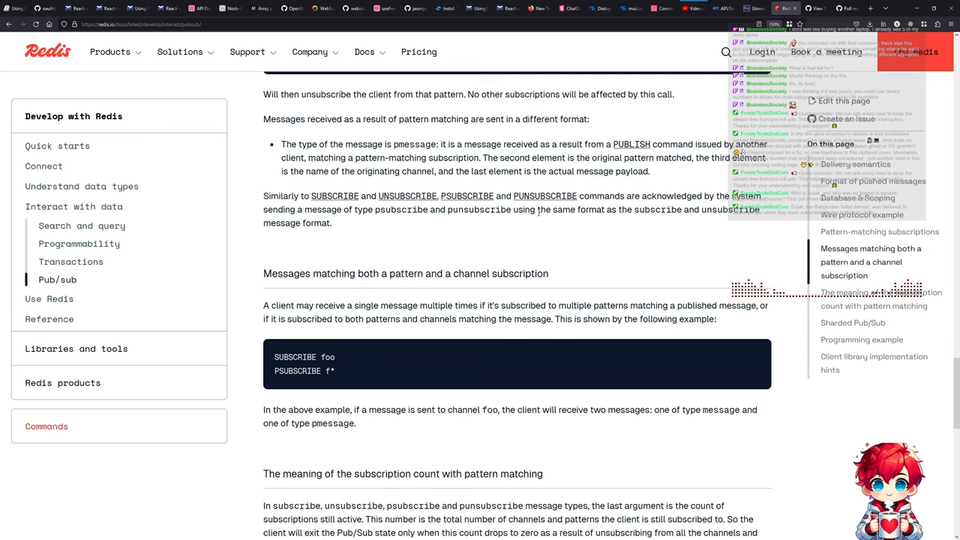
scroll("down", 3)
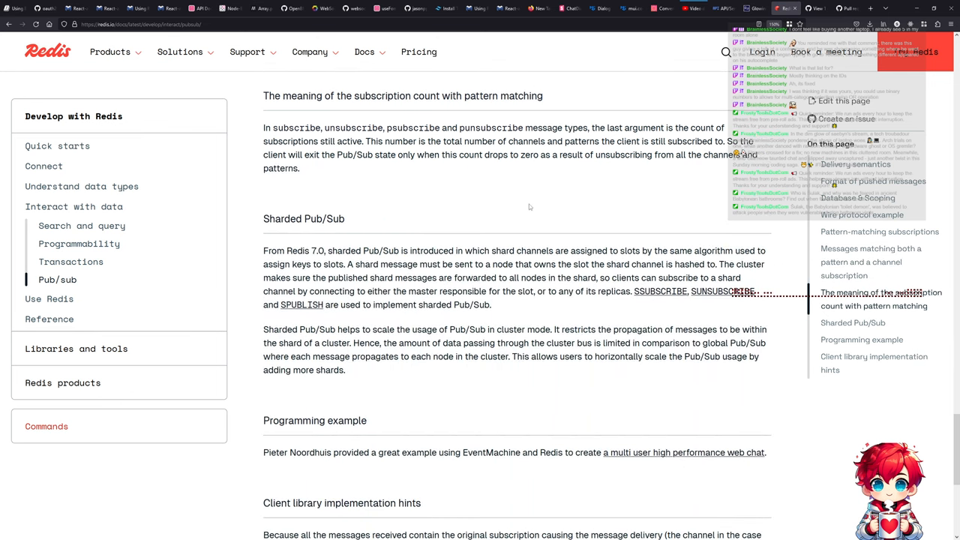
scroll("down", 3)
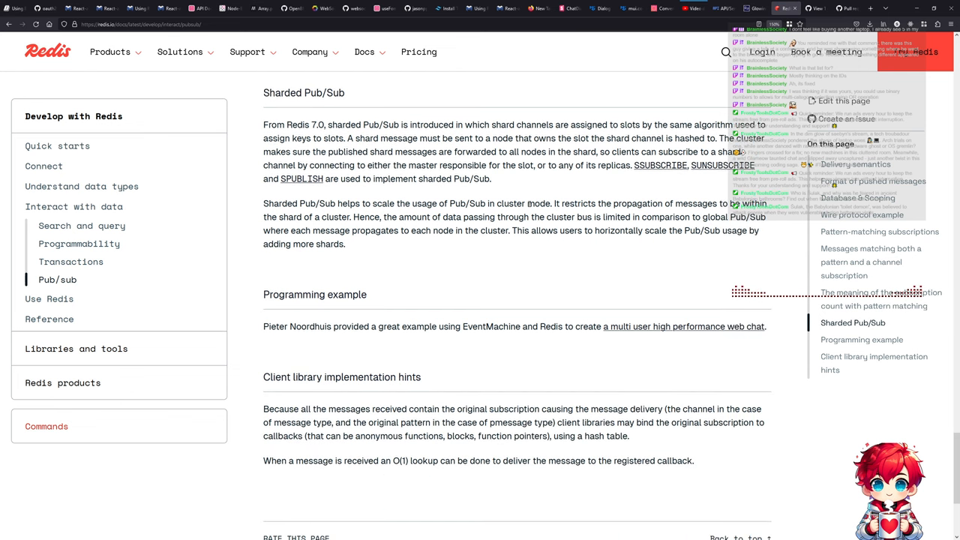
scroll("down", 3)
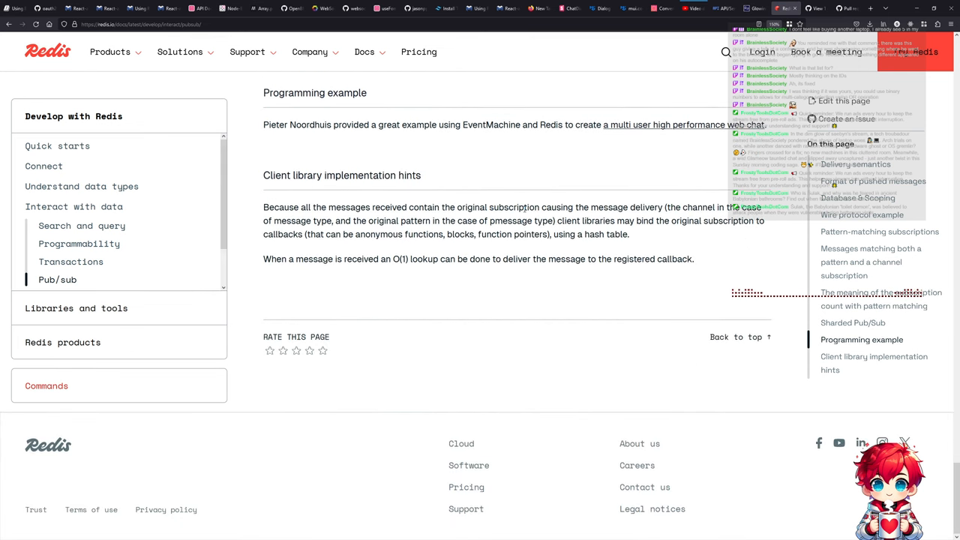
left_click_drag(402, 207, 486, 207)
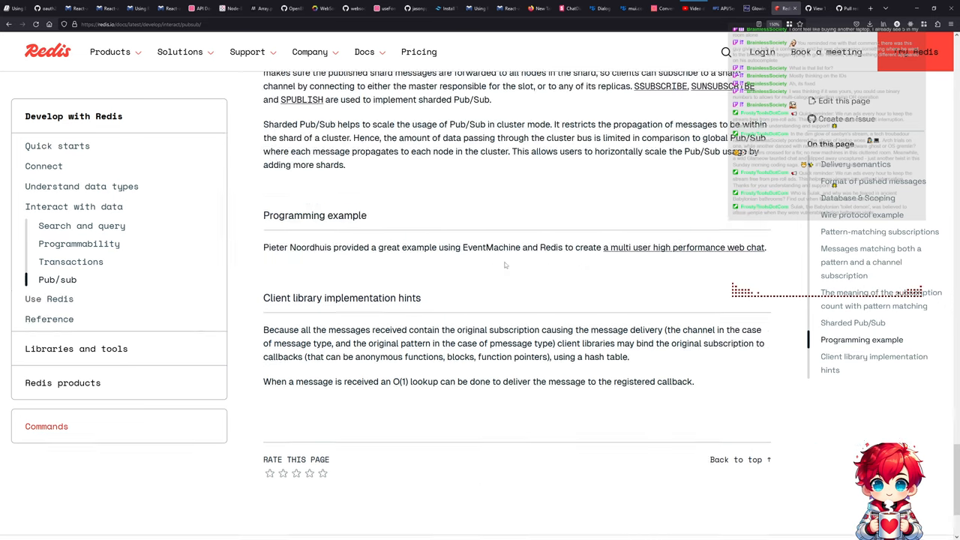
scroll("down", 3)
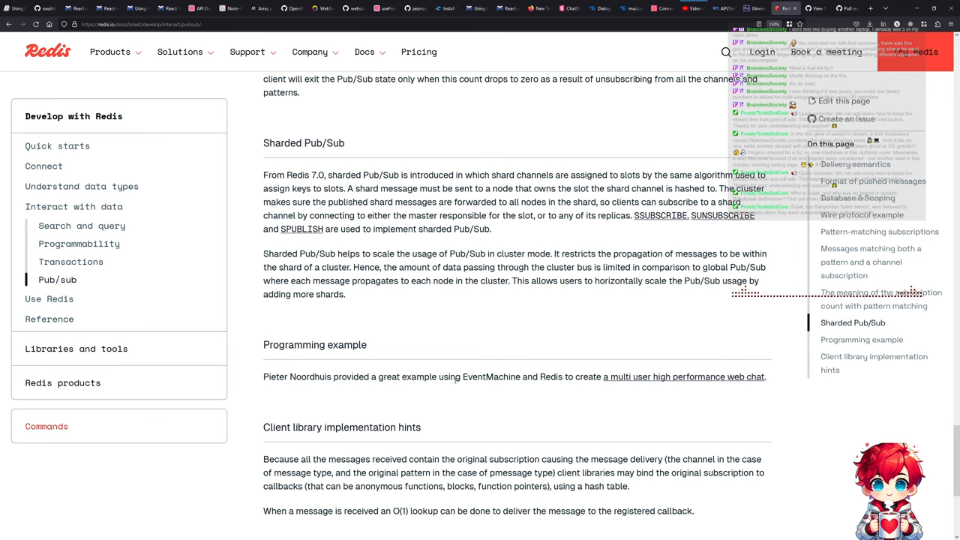
mouse_move(685, 377)
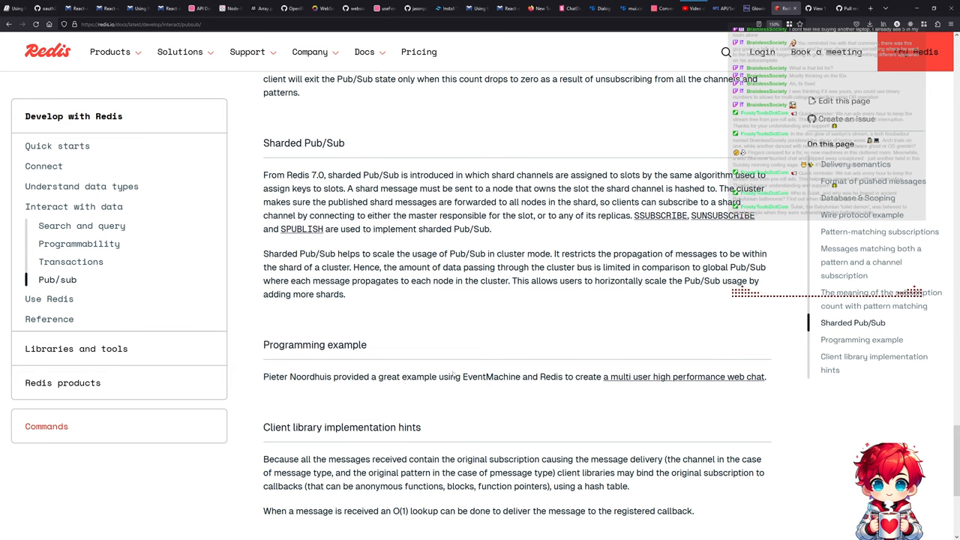
mouse_move(447, 355)
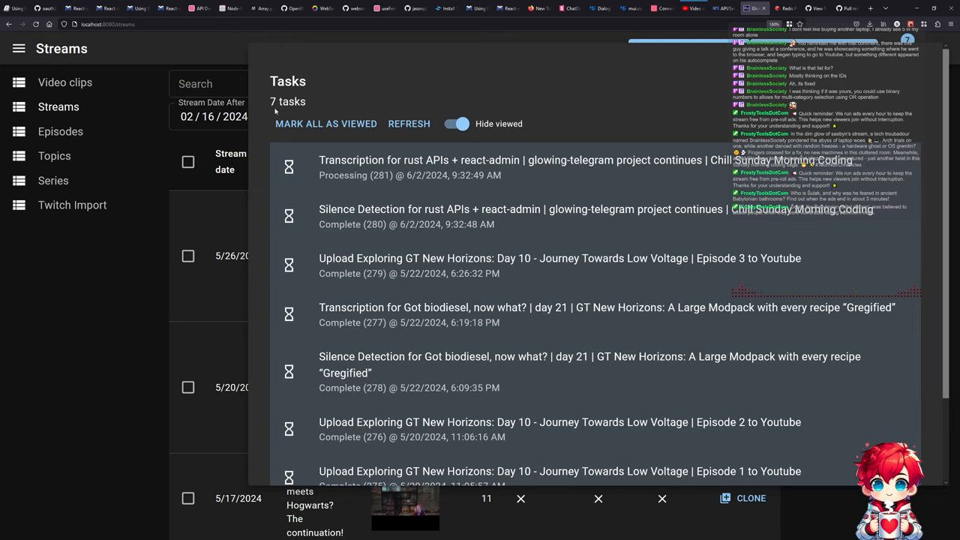
mouse_move(539, 107)
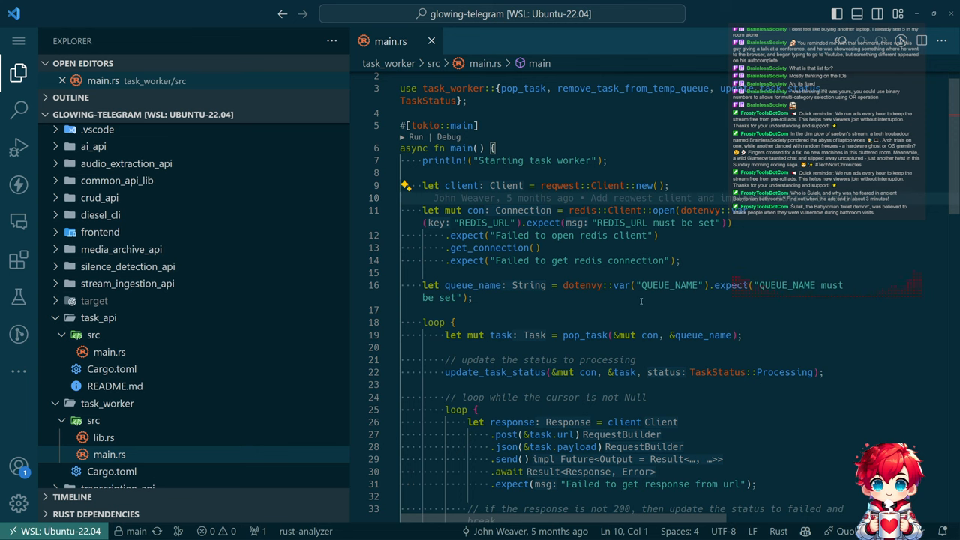
Scroll through the worker loop in task_worker's main.rs.
scroll("down", 3)
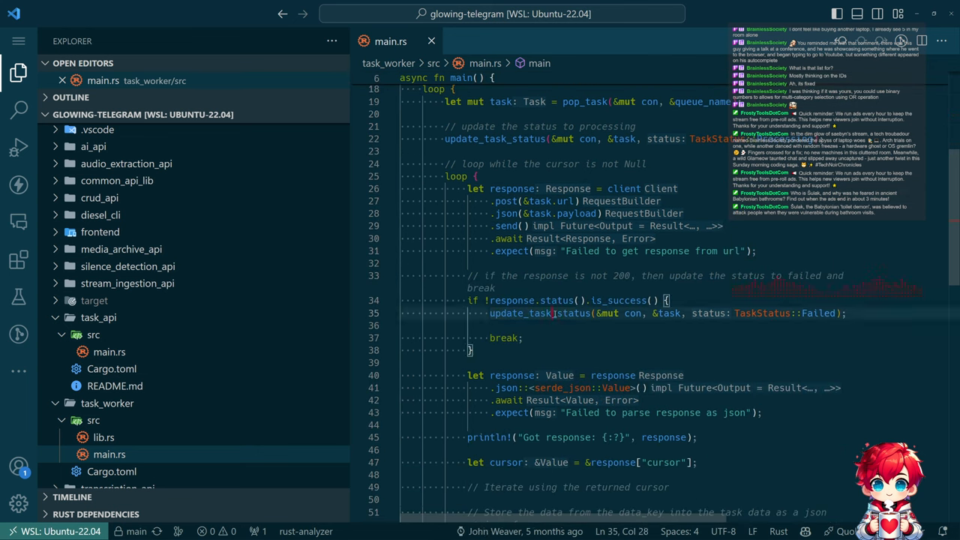
scroll("up", 3)
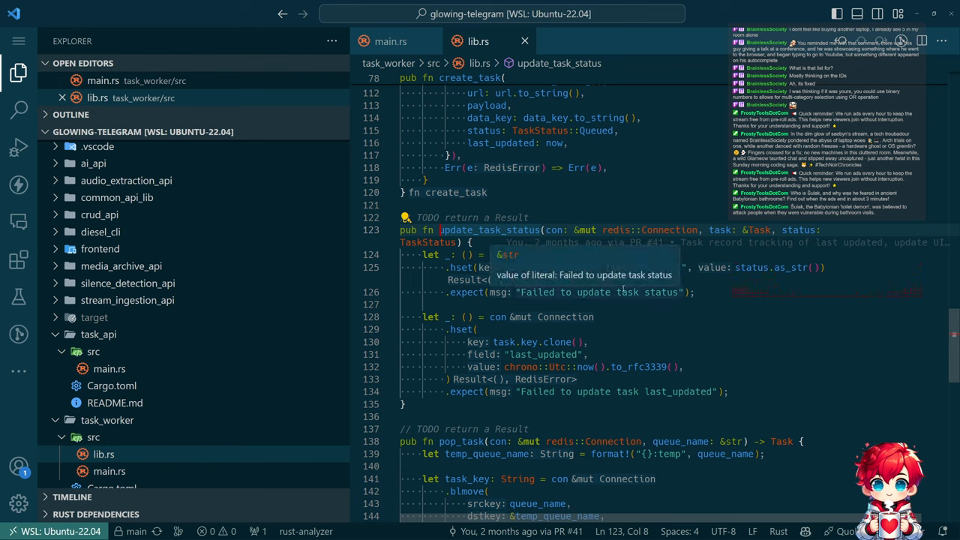
mouse_move(704, 158)
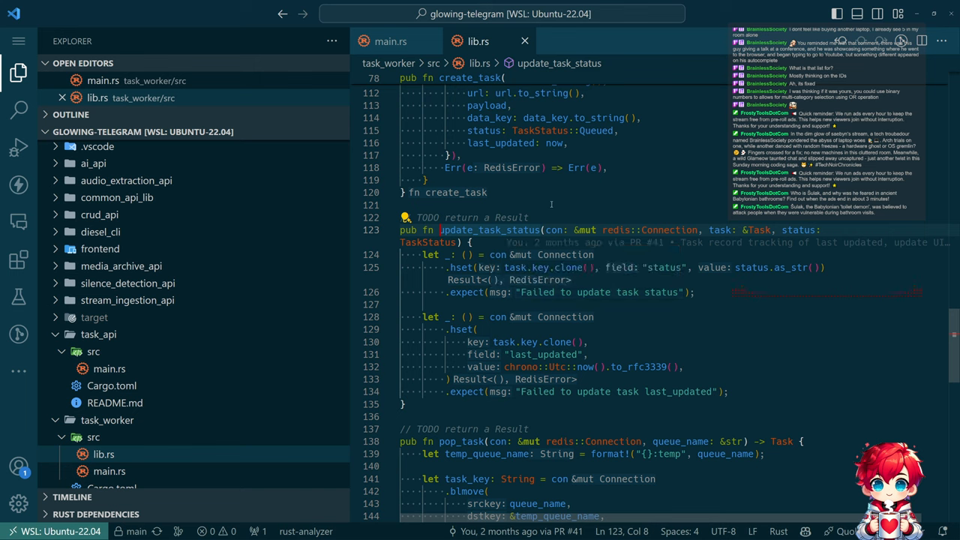
Select update_task_status in lib.rs, hide the sidebar, then switch to the axum websockets example.
double_click(488, 230)
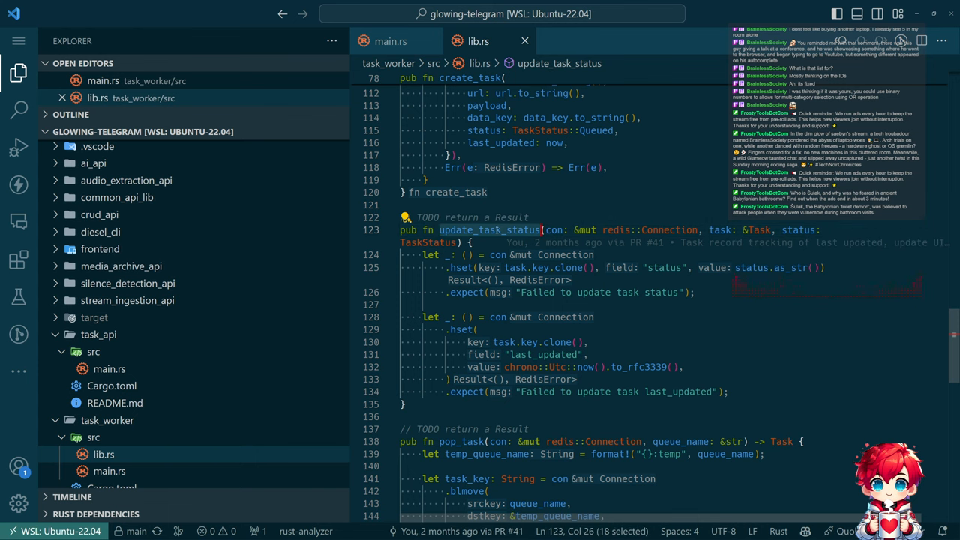
left_click(19, 109)
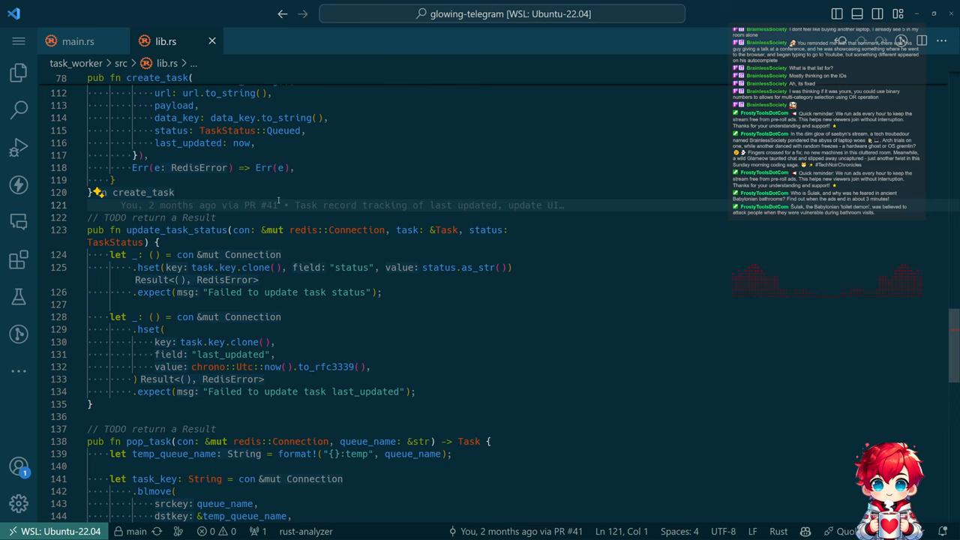
key("alt+tab")
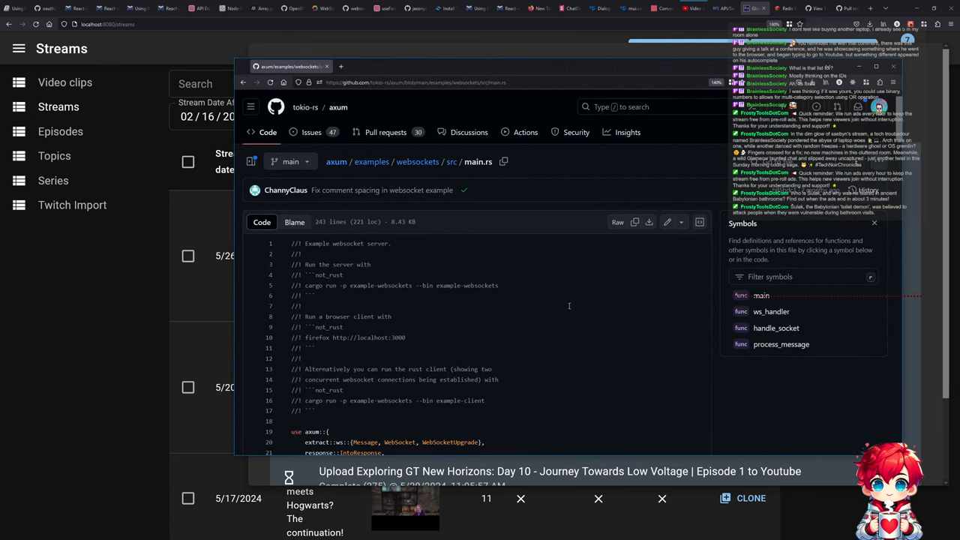
Read the axum websockets example main.rs from the router setup down to ws_handler's upgrade code.
scroll("down", 3)
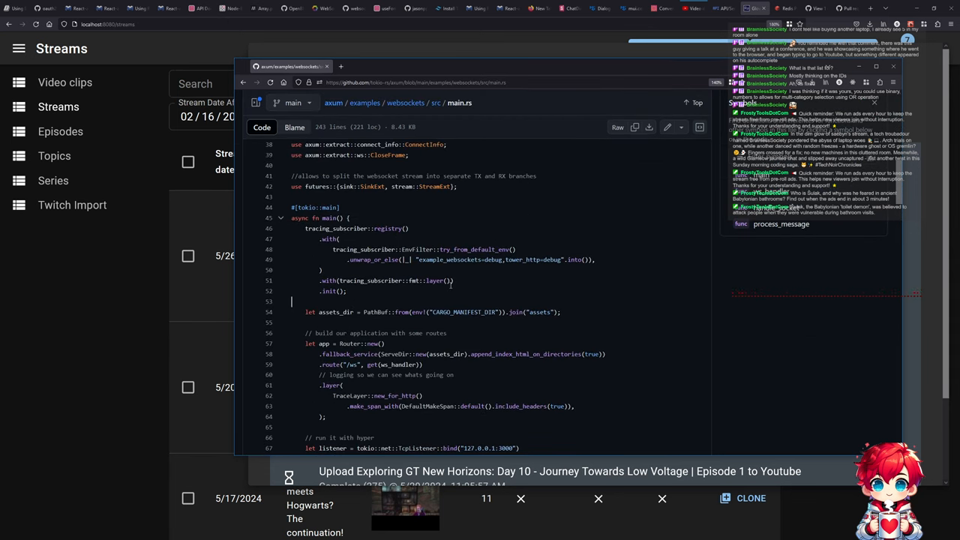
scroll("down", 3)
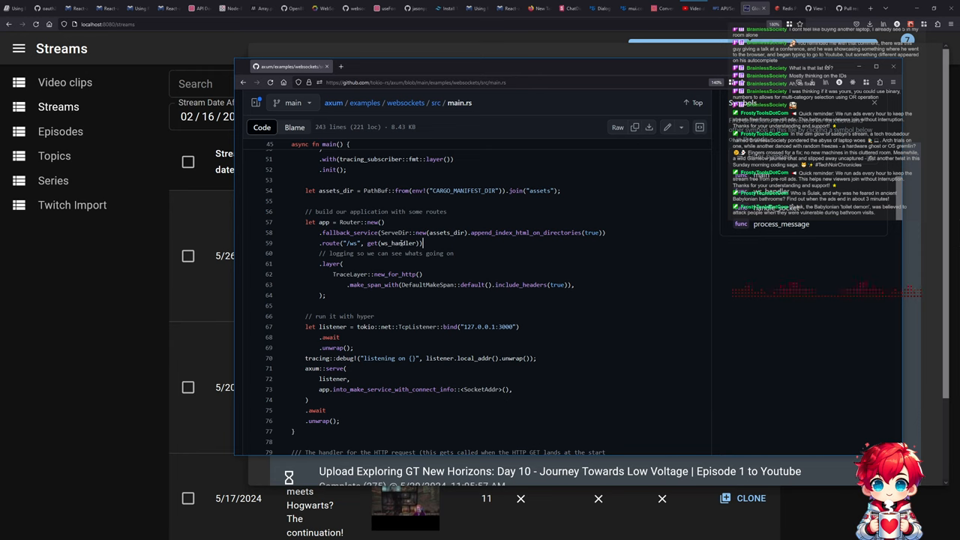
scroll("down", 3)
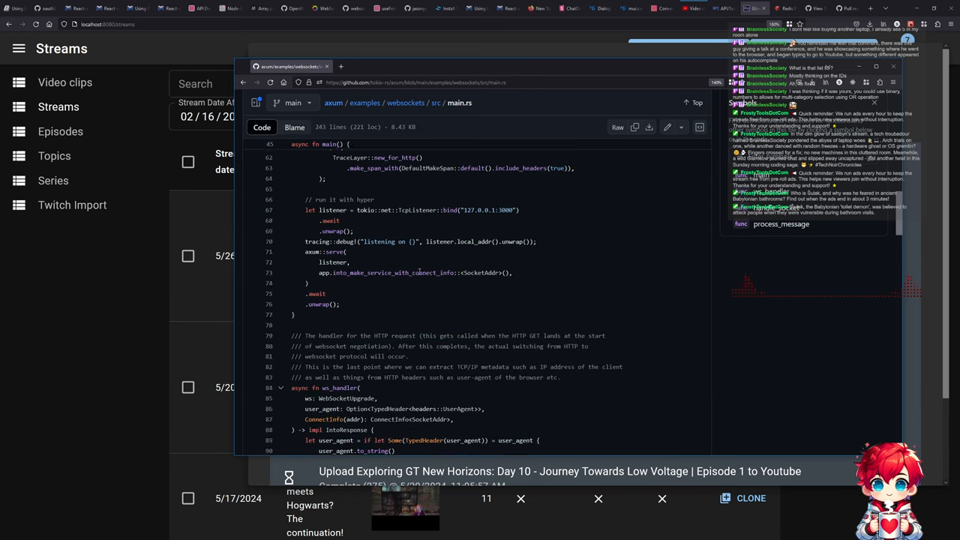
scroll("down", 3)
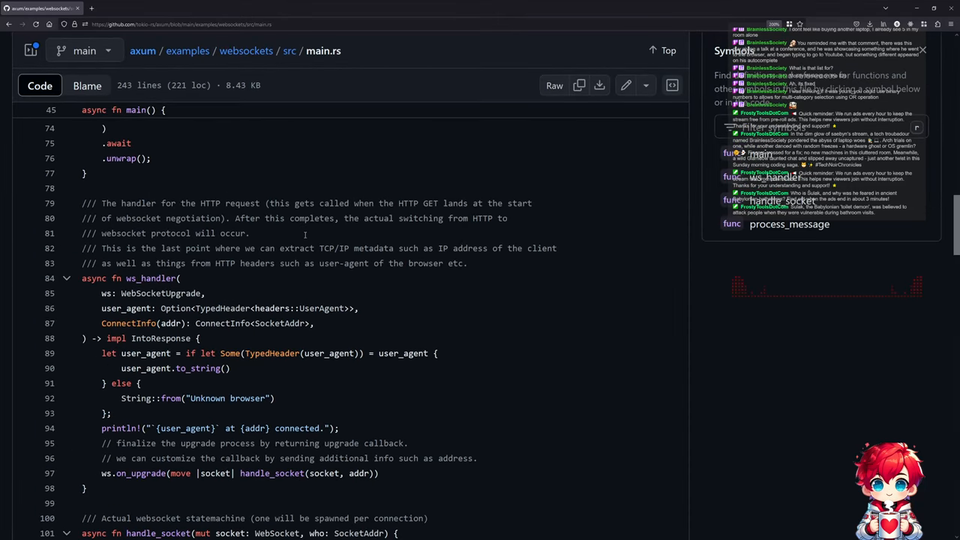
Highlight the client metadata comment and read handle_socket's ping, receive and greetings code.
left_click_drag(281, 218, 431, 218)
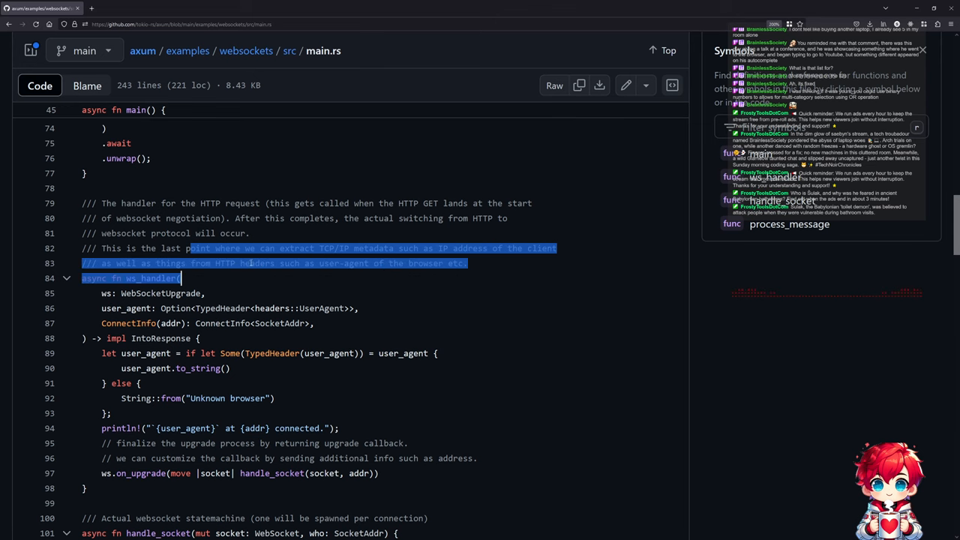
scroll("down", 3)
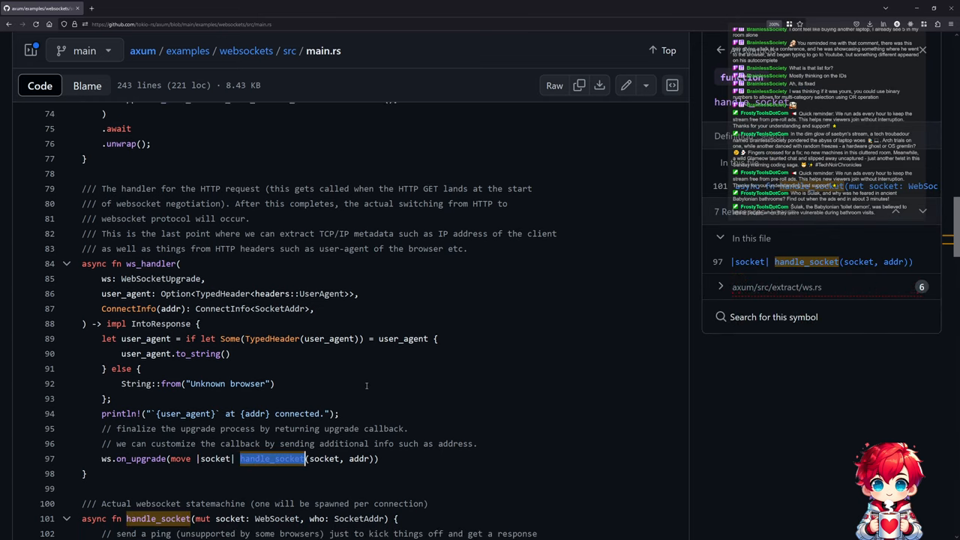
scroll("down", 3)
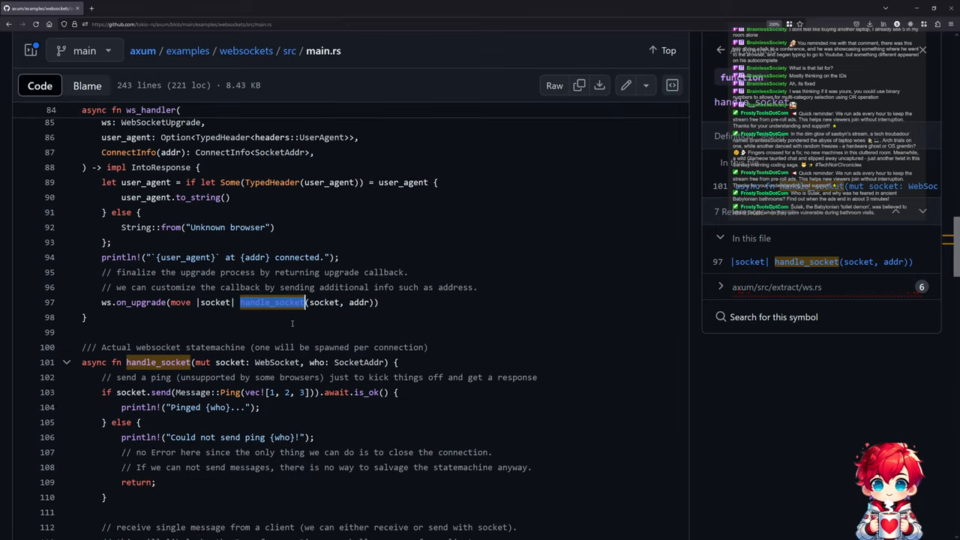
scroll("down", 3)
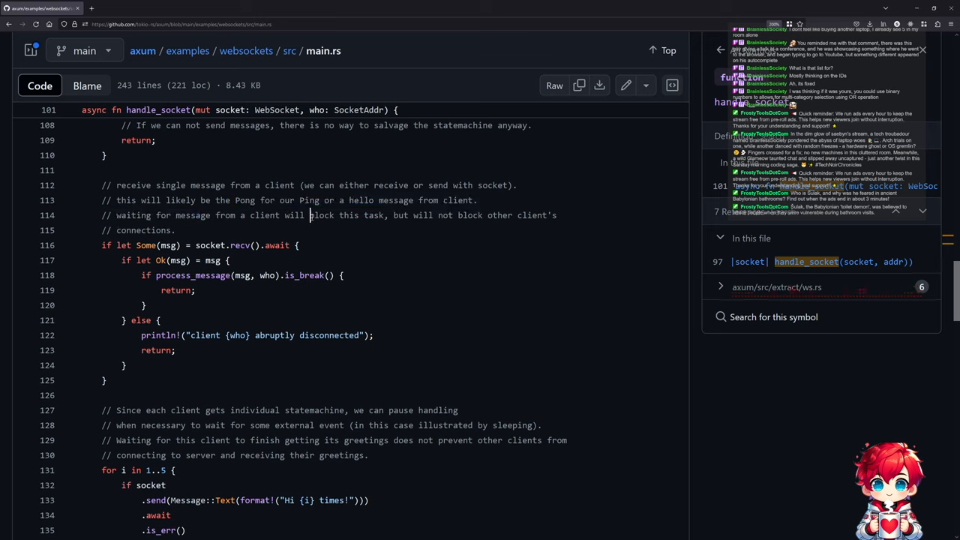
left_click_drag(192, 215, 345, 215)
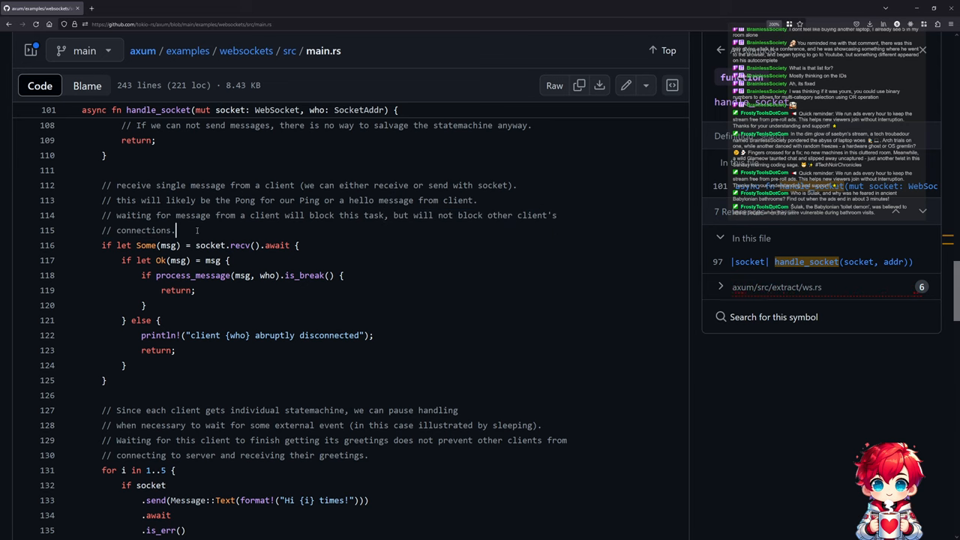
scroll("down", 3)
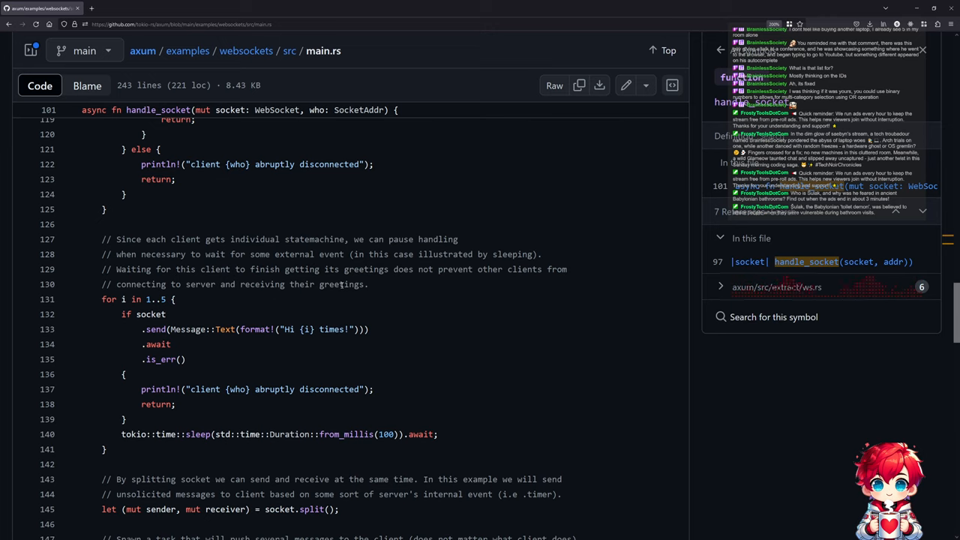
scroll("down", 3)
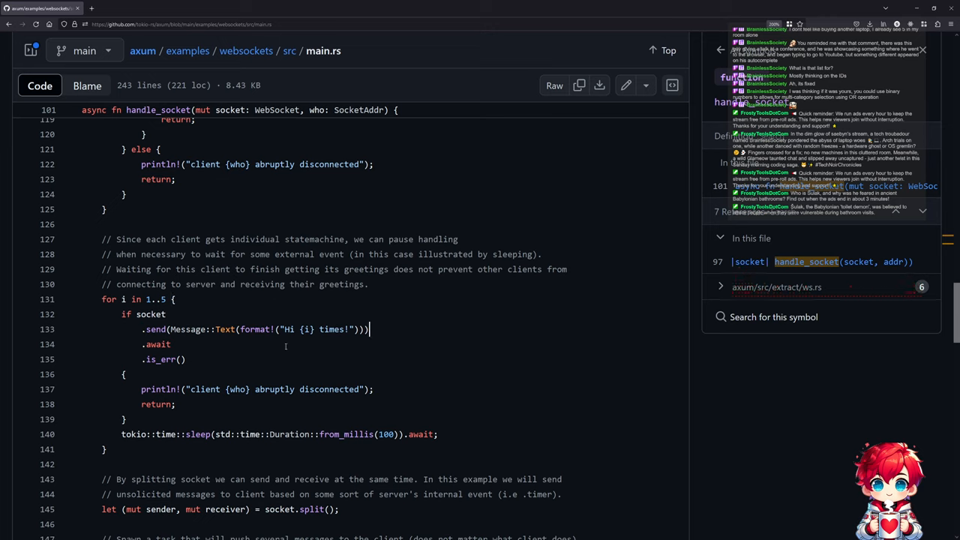
mouse_move(227, 382)
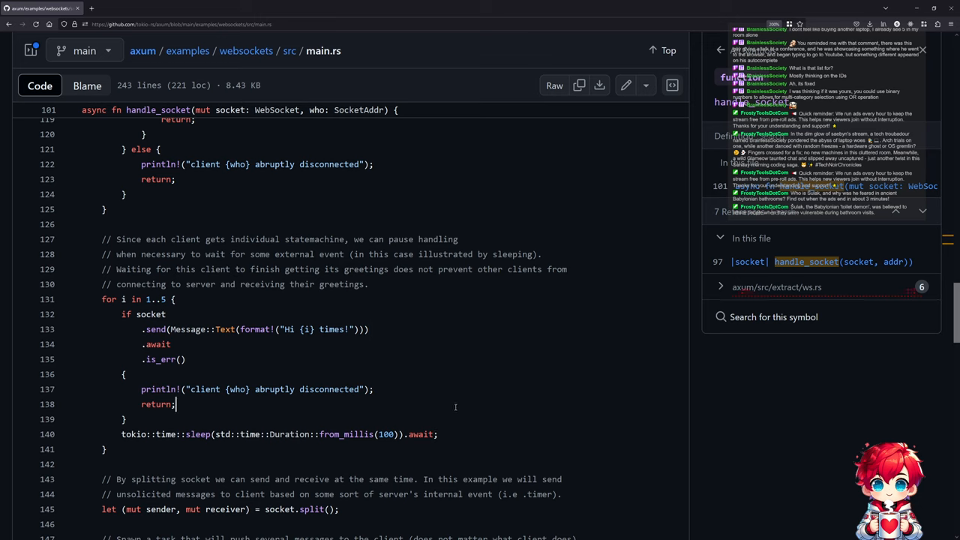
scroll("down", 3)
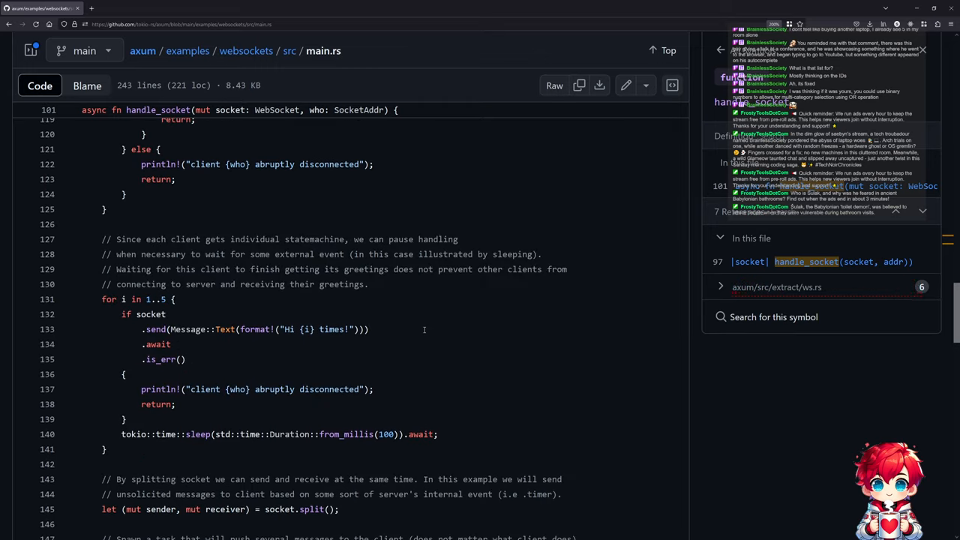
scroll("down", 3)
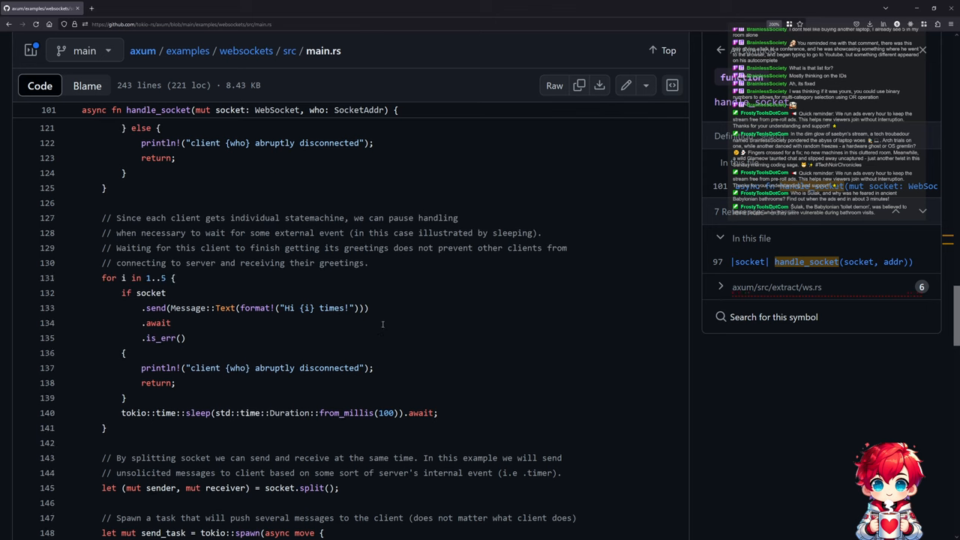
scroll("down", 3)
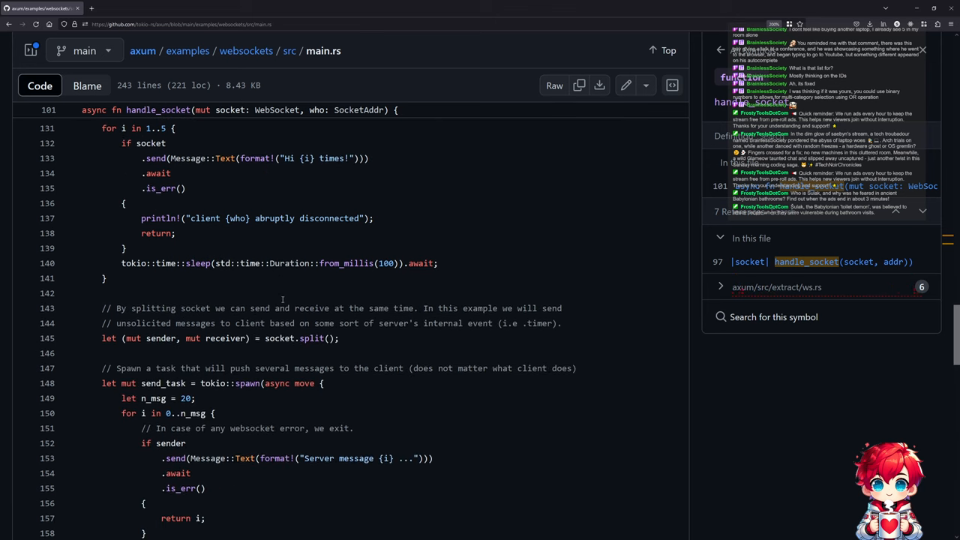
scroll("down", 3)
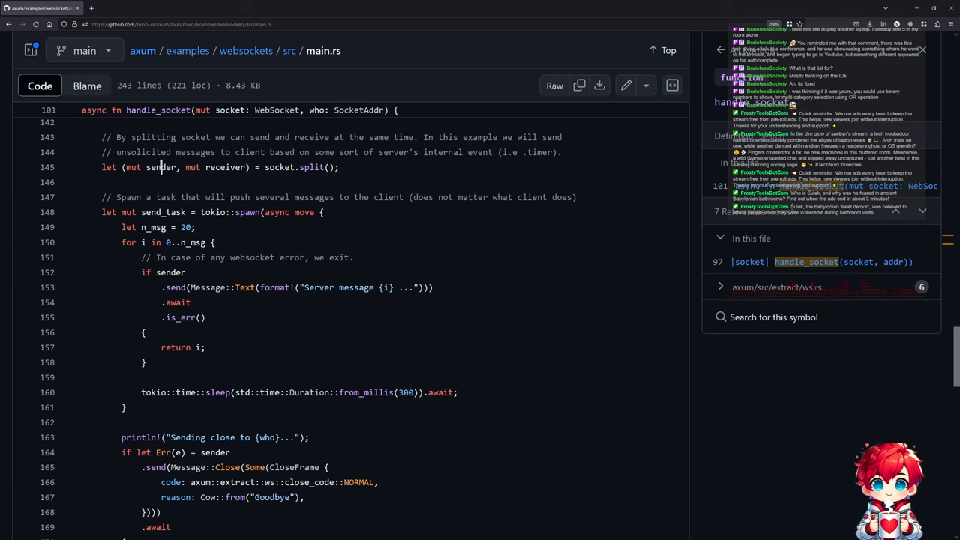
scroll("down", 3)
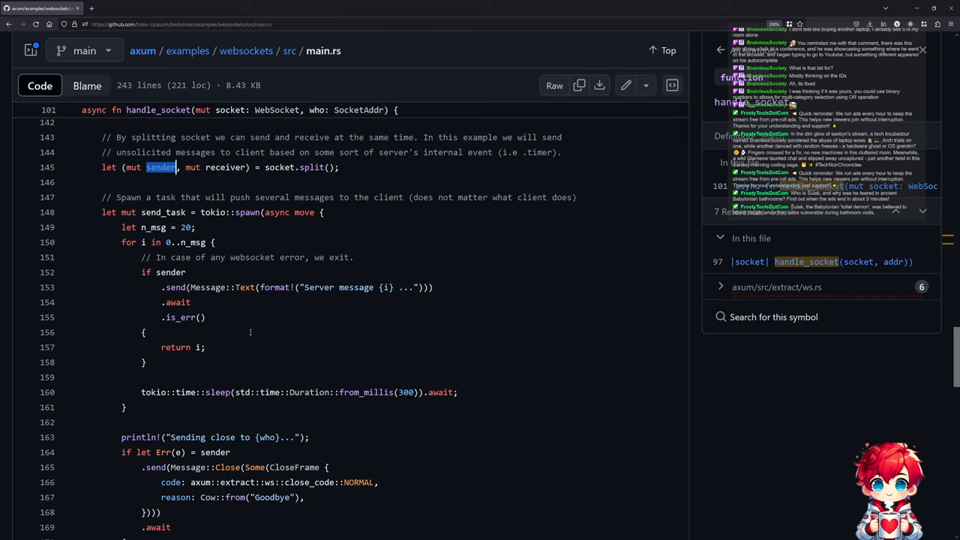
scroll("down", 3)
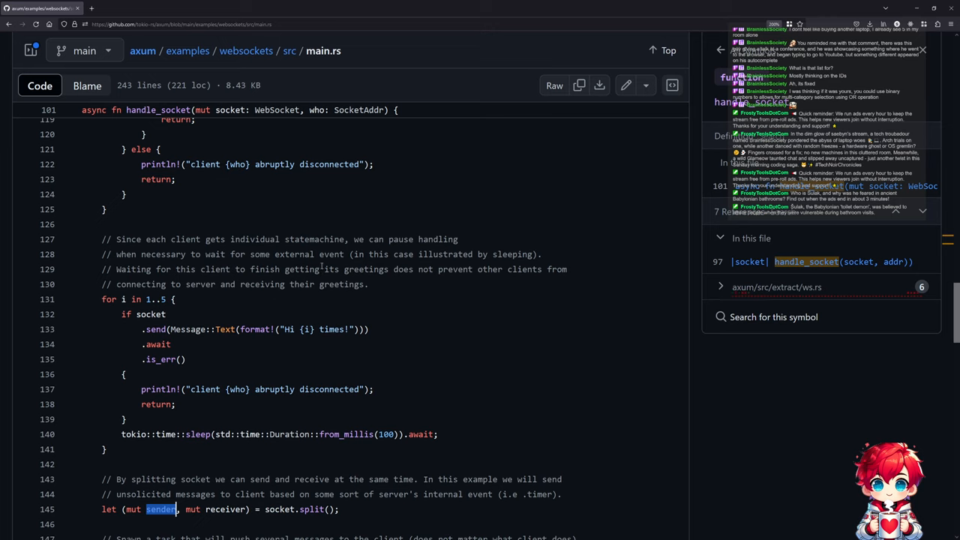
mouse_move(190, 321)
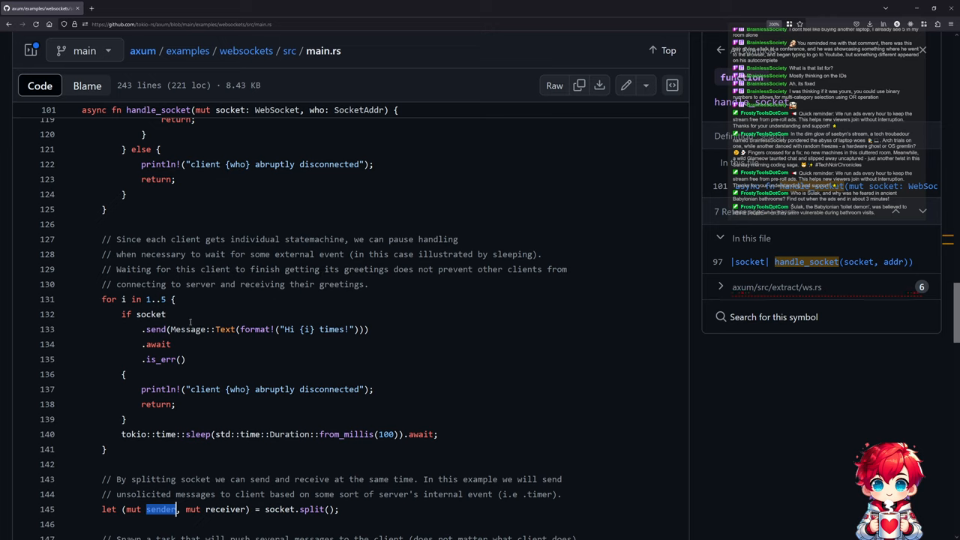
double_click(255, 329)
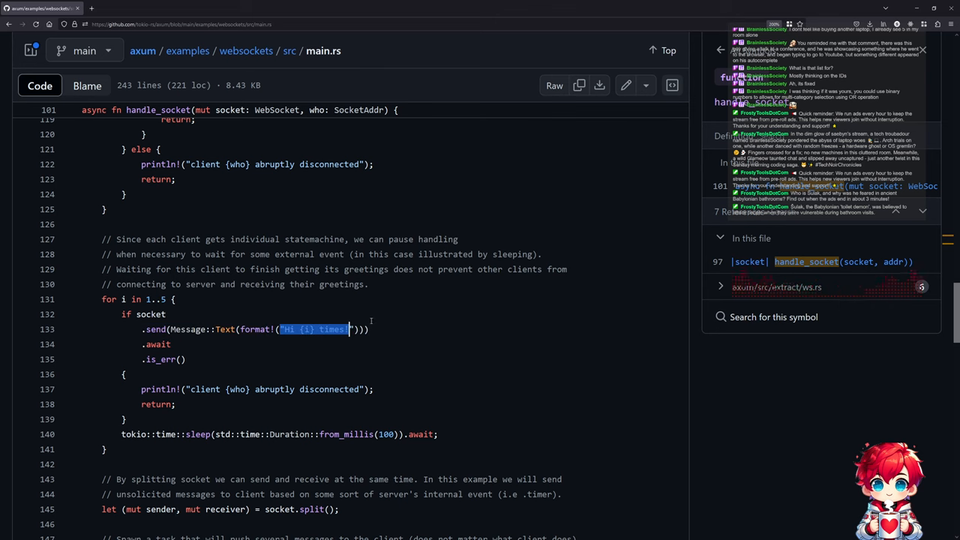
scroll("down", 3)
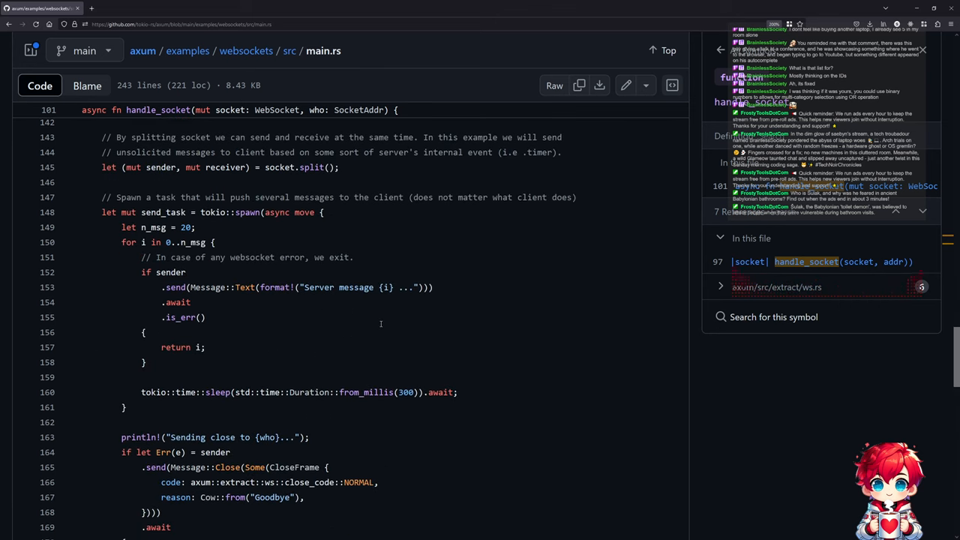
double_click(356, 287)
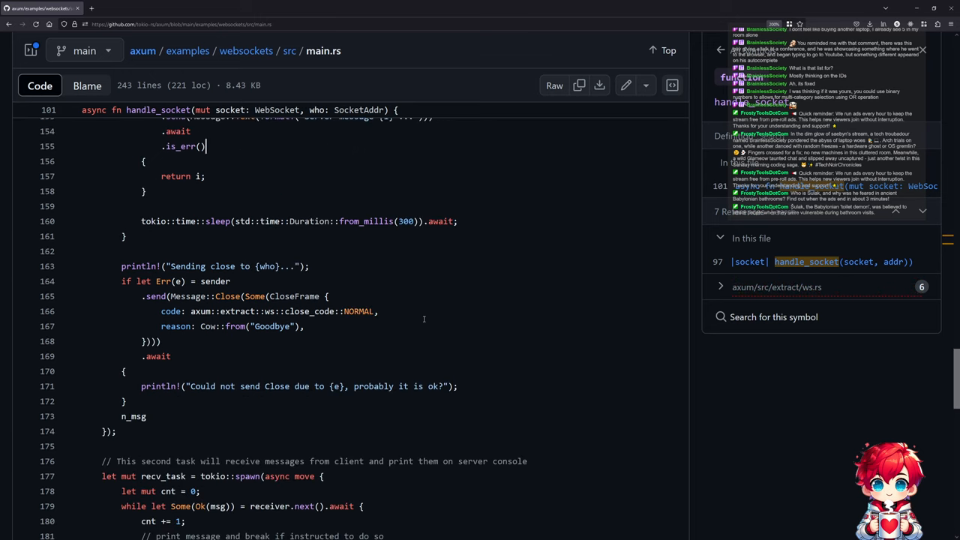
scroll("down", 3)
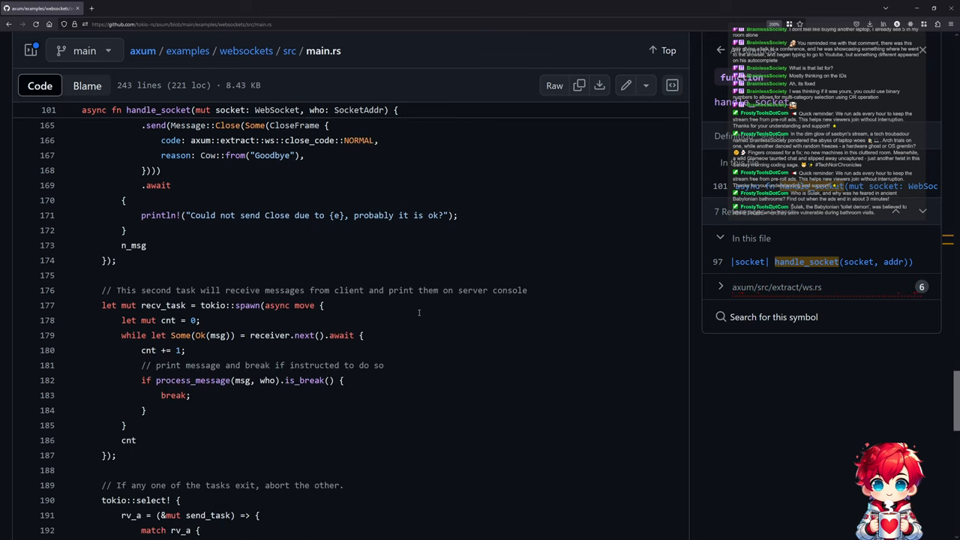
scroll("down", 3)
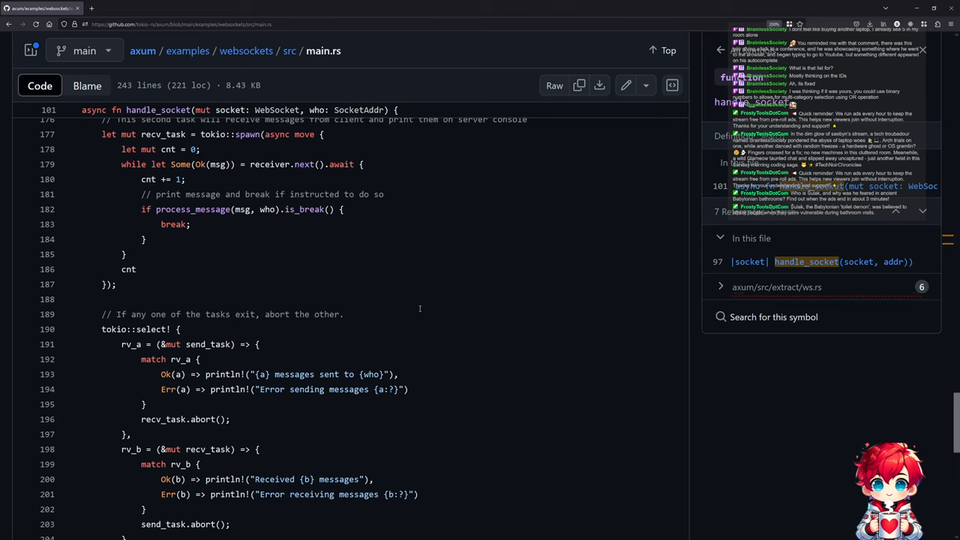
scroll("down", 3)
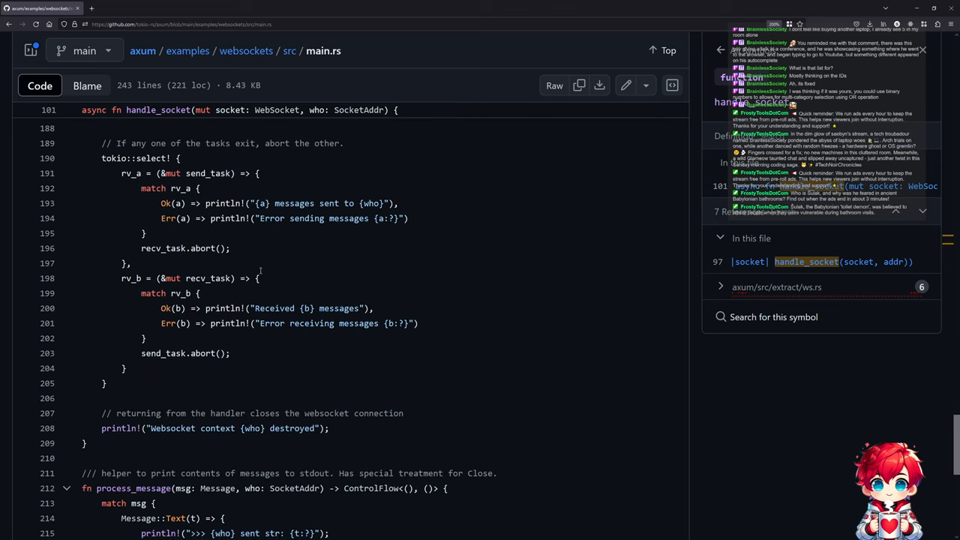
mouse_move(211, 263)
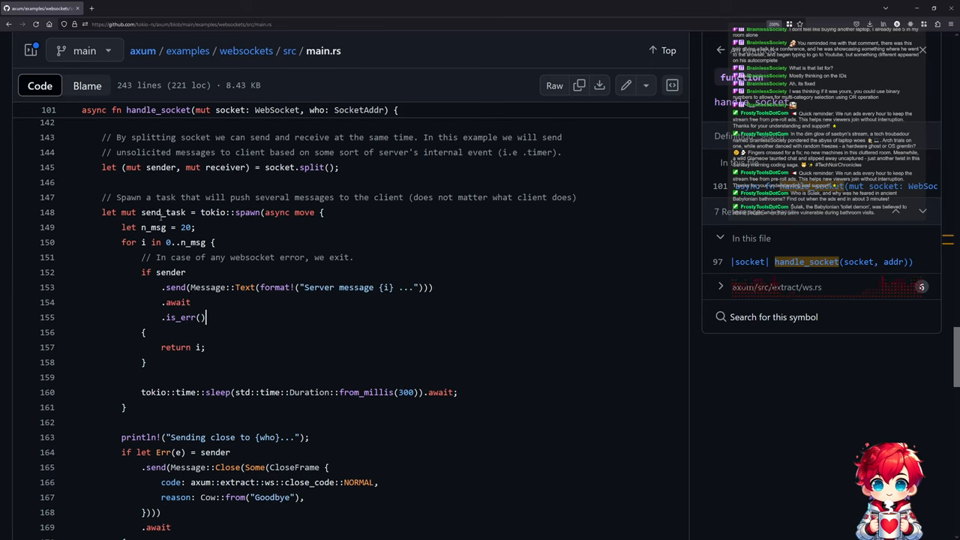
scroll("down", 3)
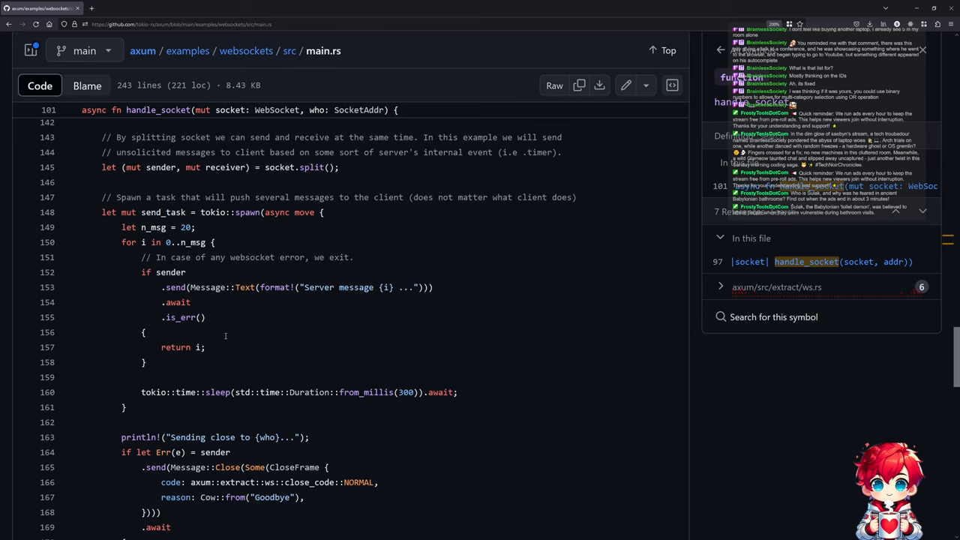
scroll("down", 3)
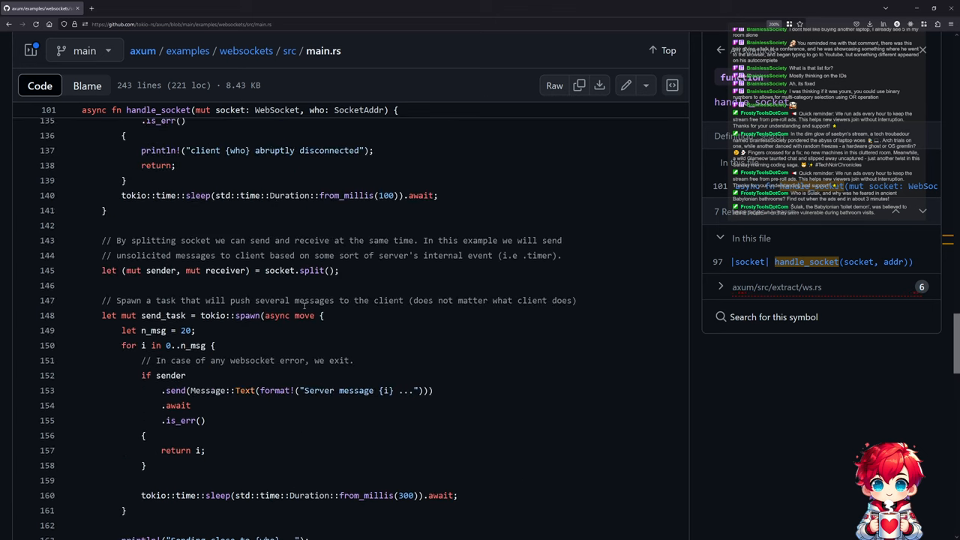
scroll("down", 3)
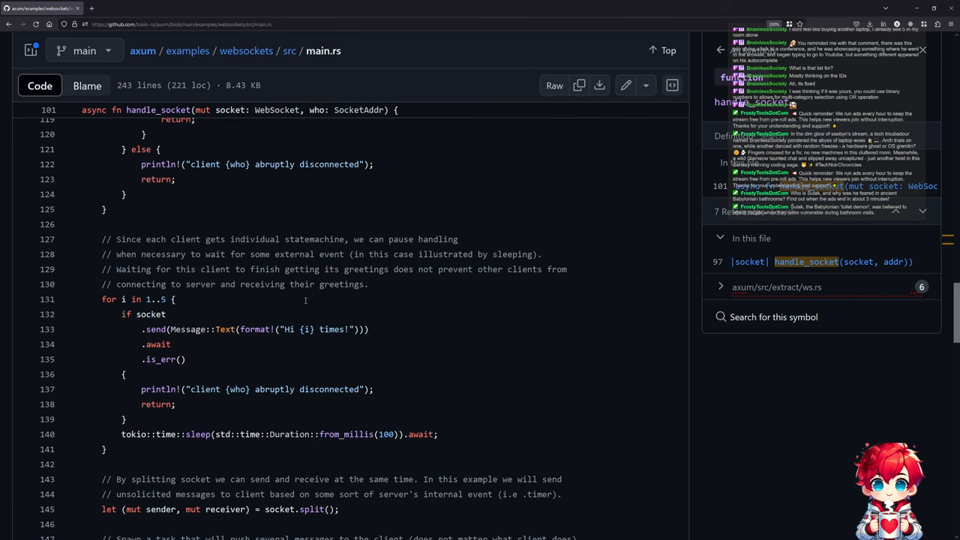
scroll("down", 3)
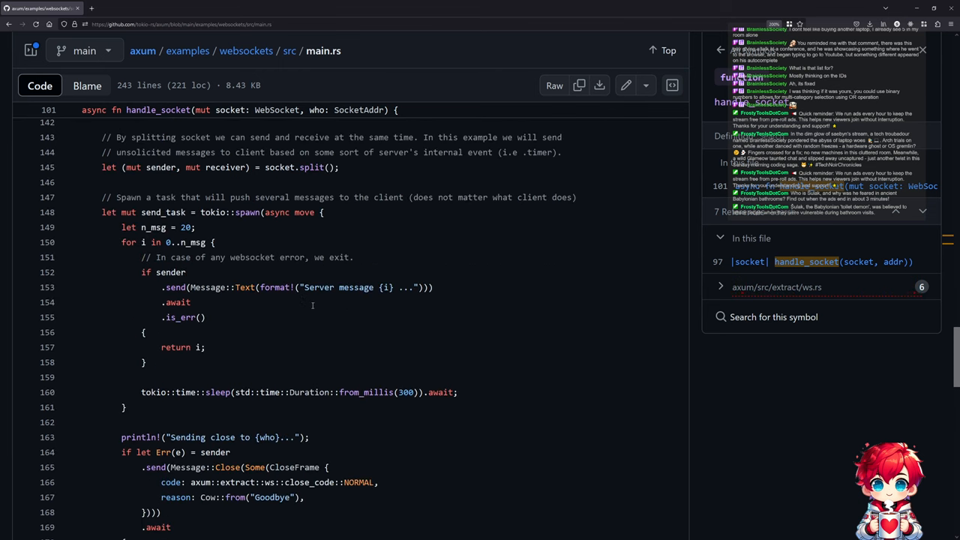
scroll("down", 3)
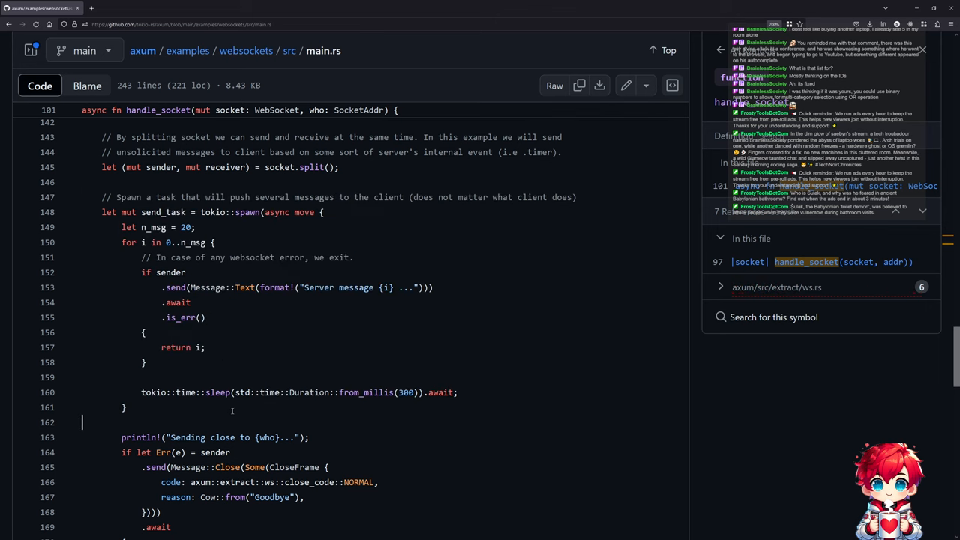
Look up the Message enum's definition and 74 references from the socket send call.
double_click(233, 212)
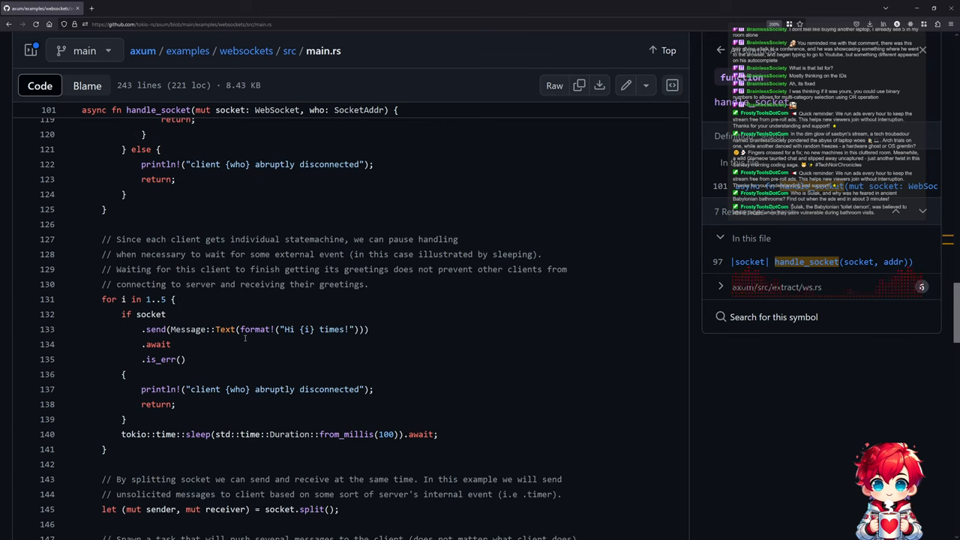
double_click(150, 314)
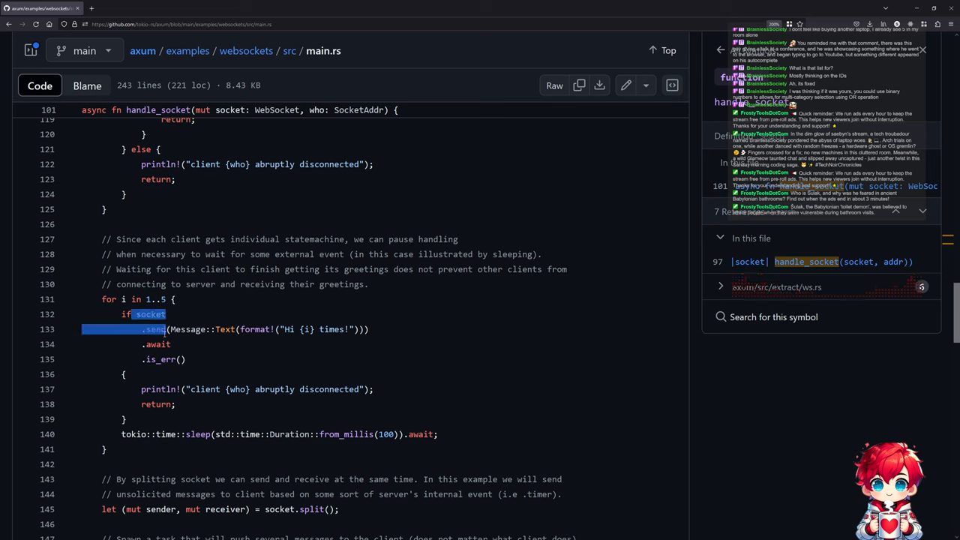
left_click(187, 329)
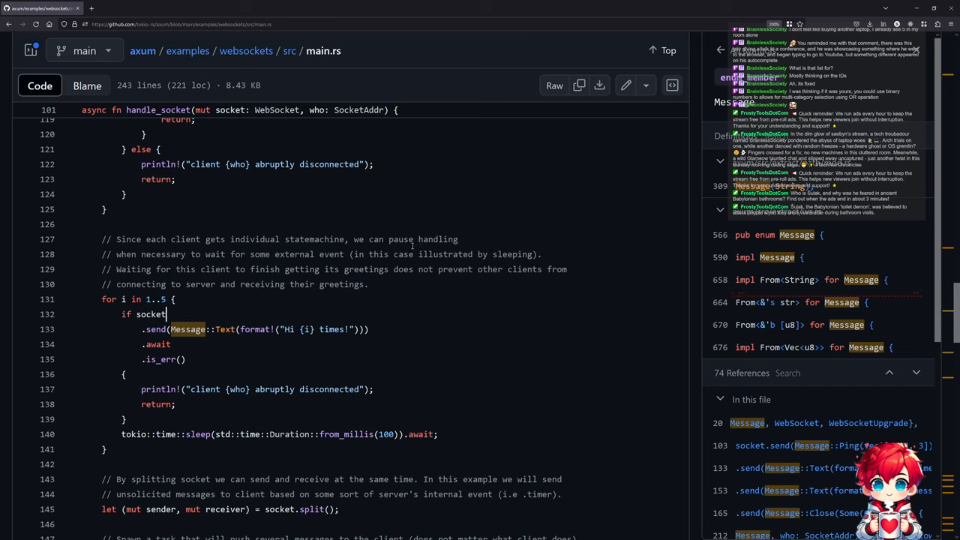
Scroll through handle_socket back down to the greetings loop.
scroll("down", 3)
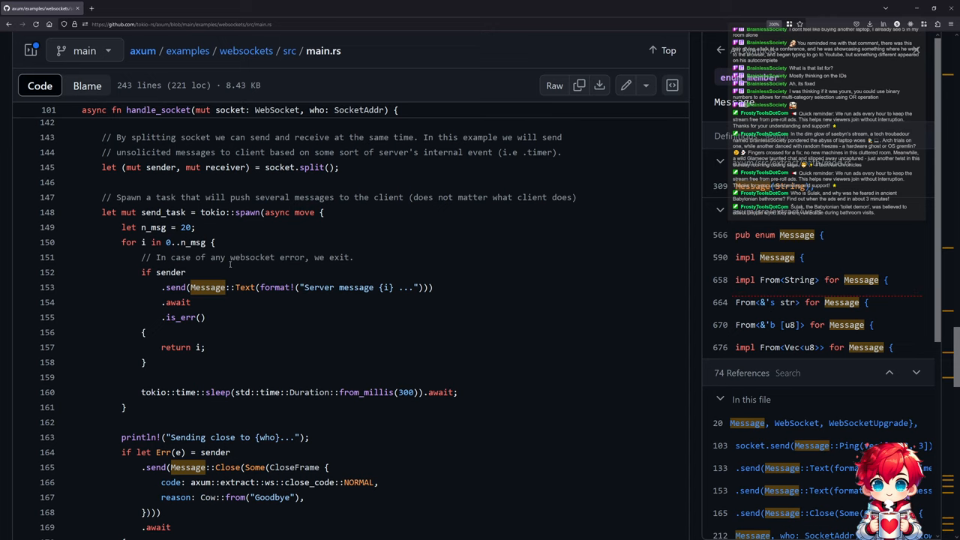
mouse_move(233, 262)
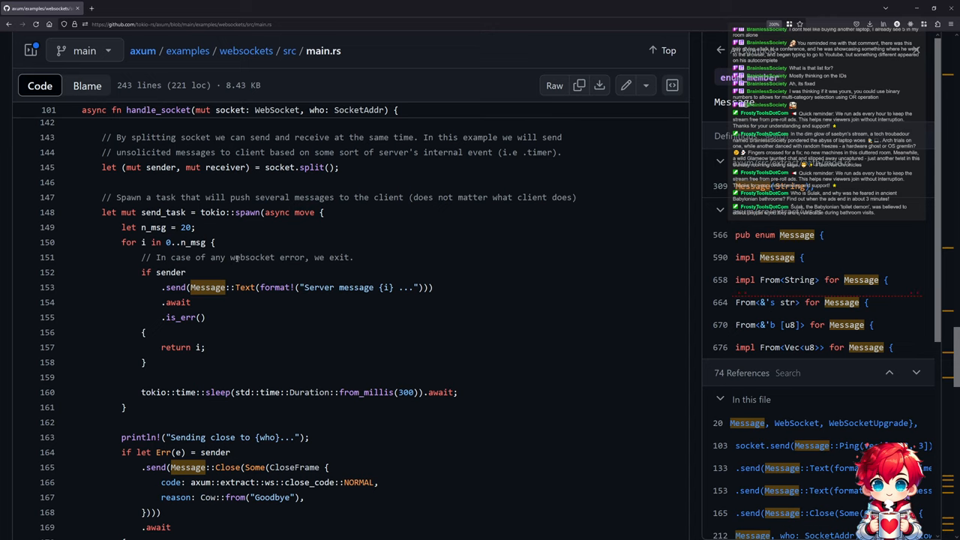
scroll("down", 3)
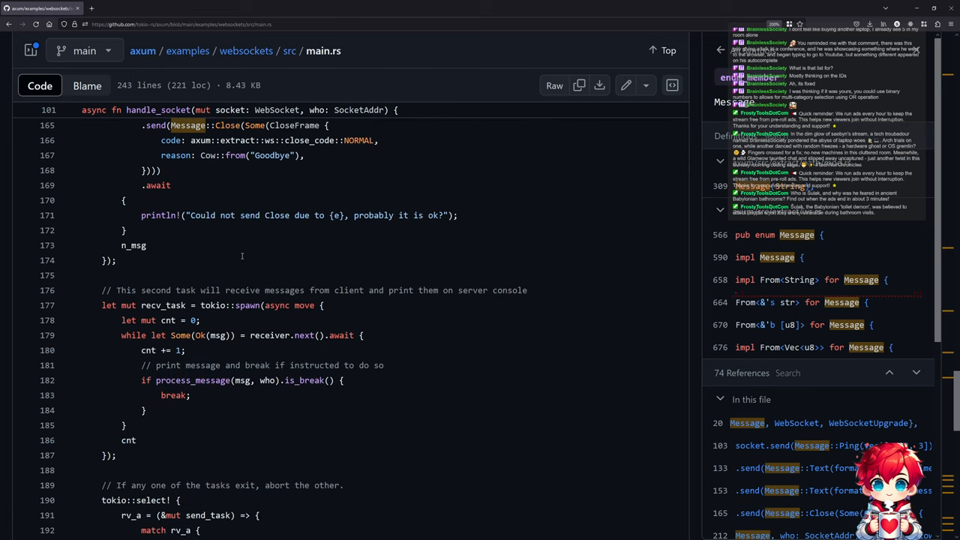
scroll("down", 3)
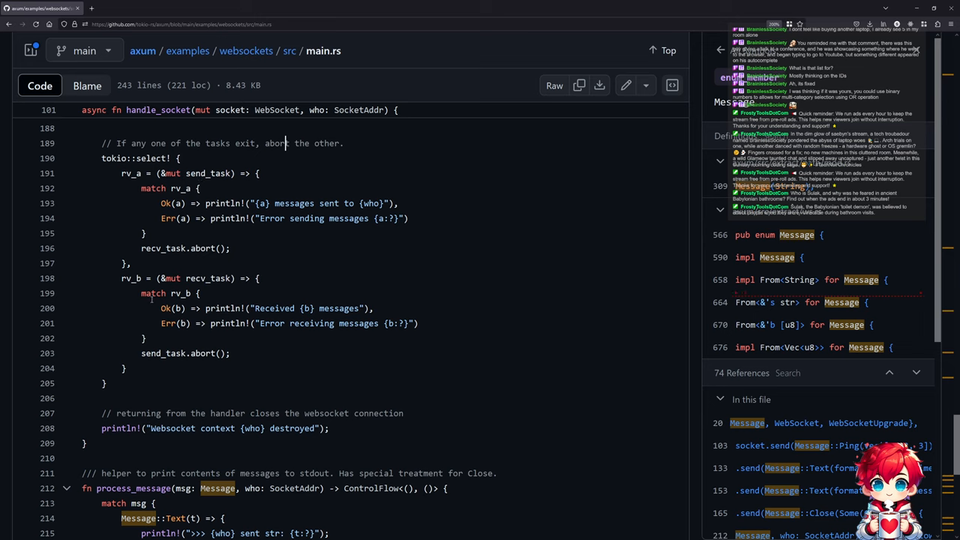
scroll("down", 3)
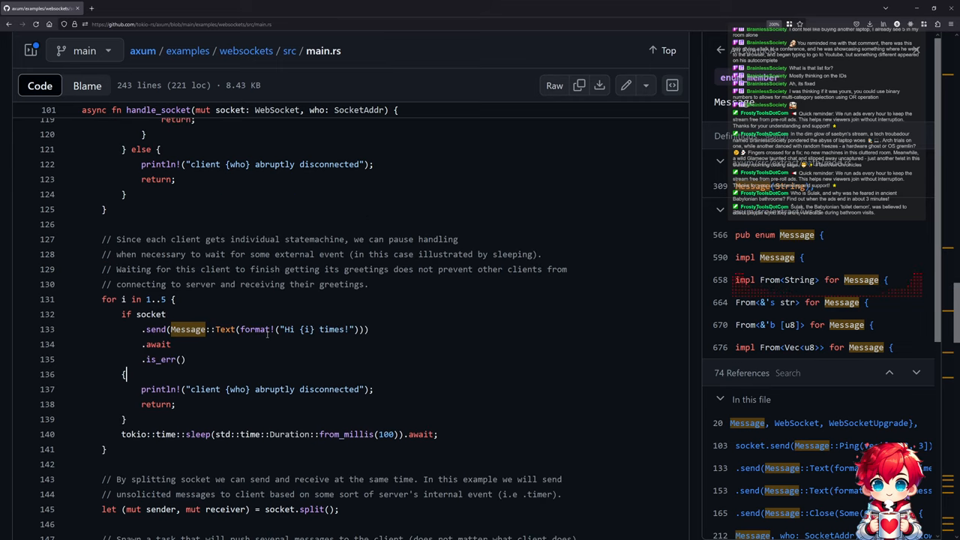
In a new tab, search crates.io for redis and open the redis 0.25.4 crate page.
left_click(175, 8)
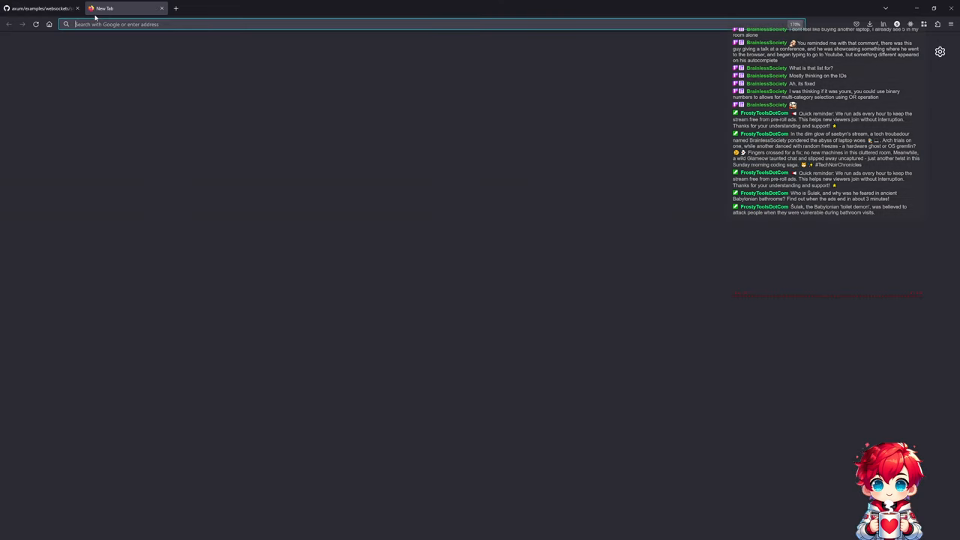
type("crates.io")
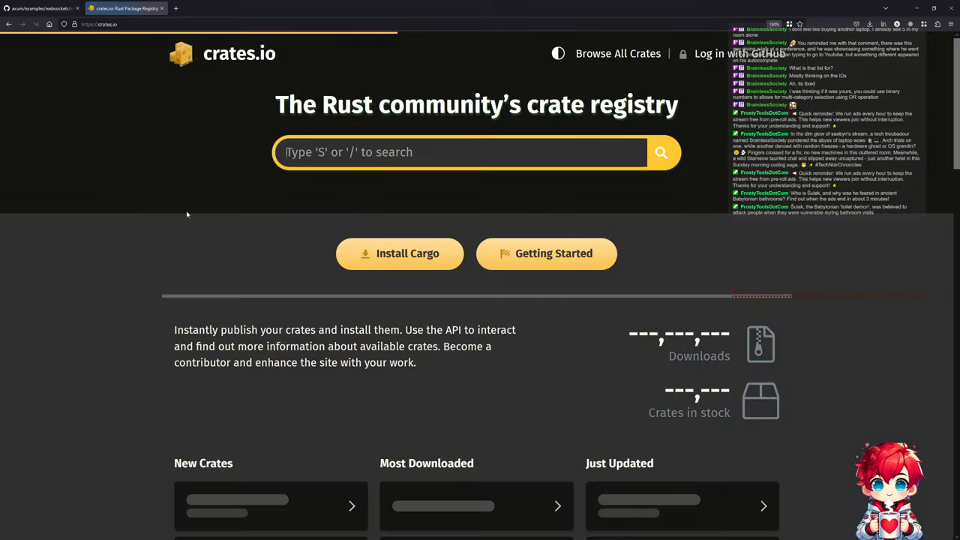
type("redis")
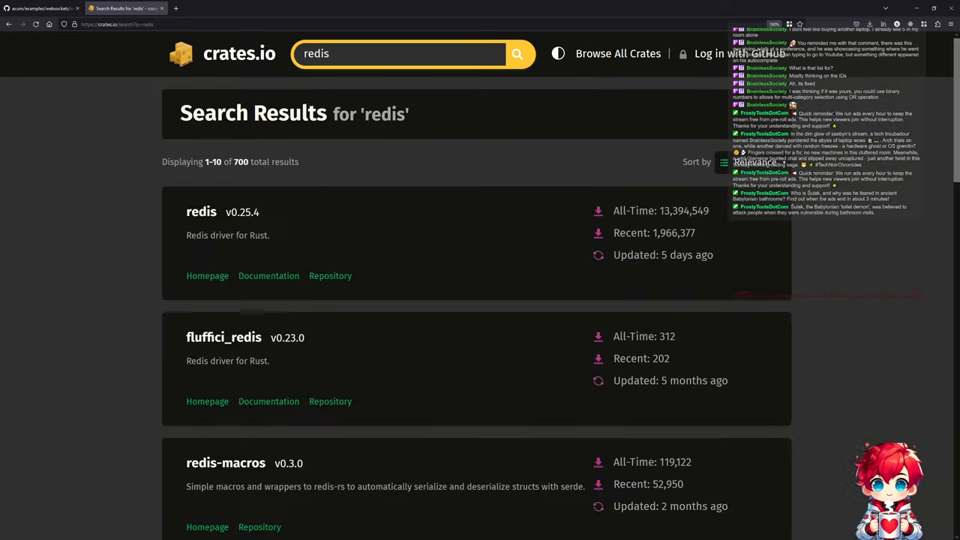
mouse_move(201, 211)
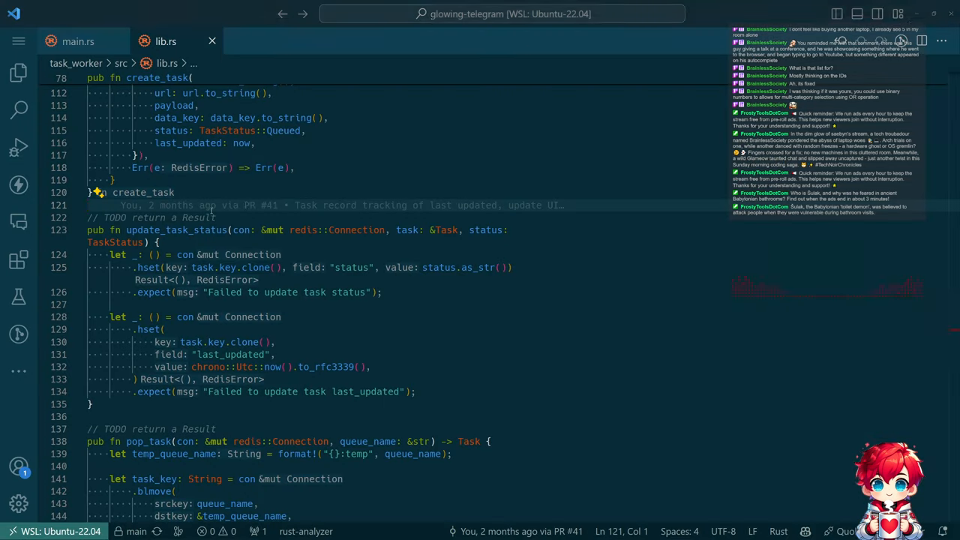
left_click(121, 63)
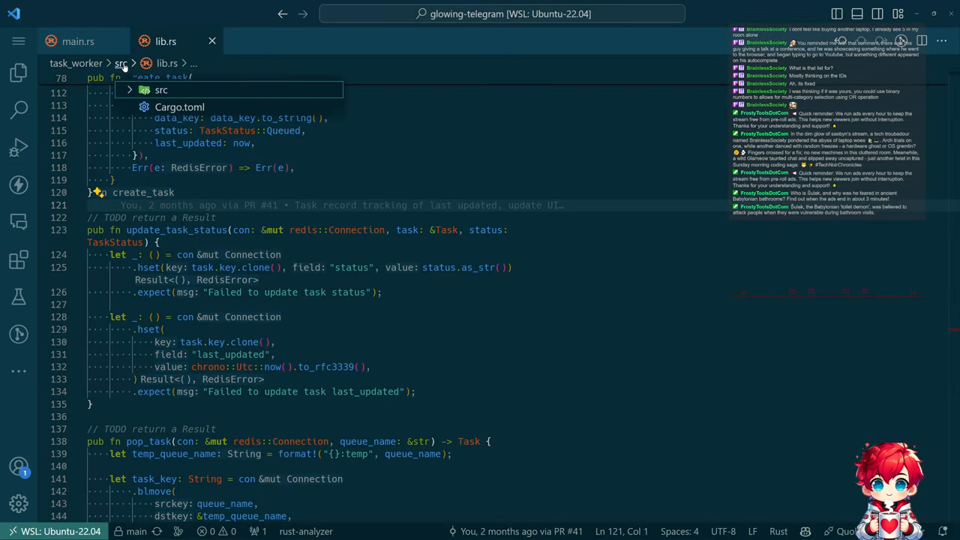
left_click(179, 107)
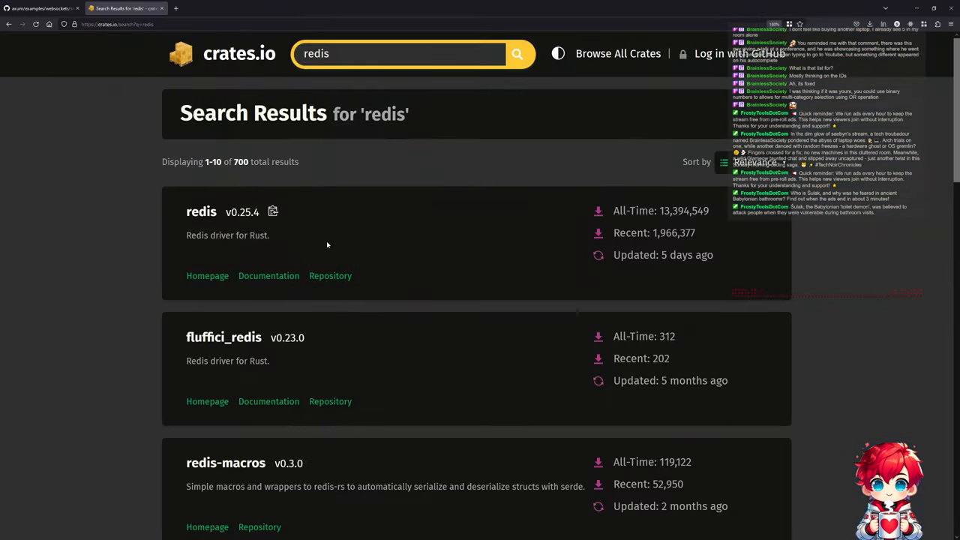
left_click(201, 211)
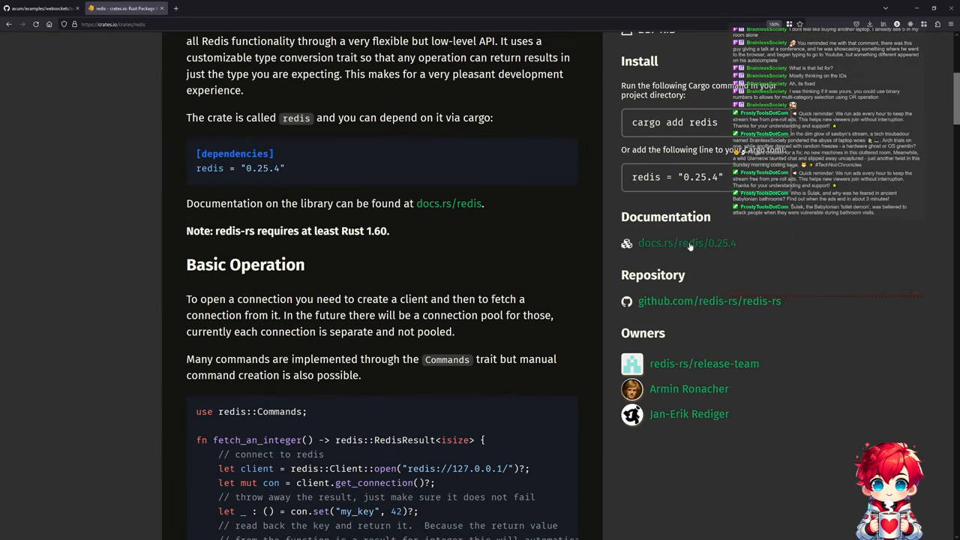
Open the redis crate documentation on docs.rs and read down to the PubSub example.
left_click(687, 242)
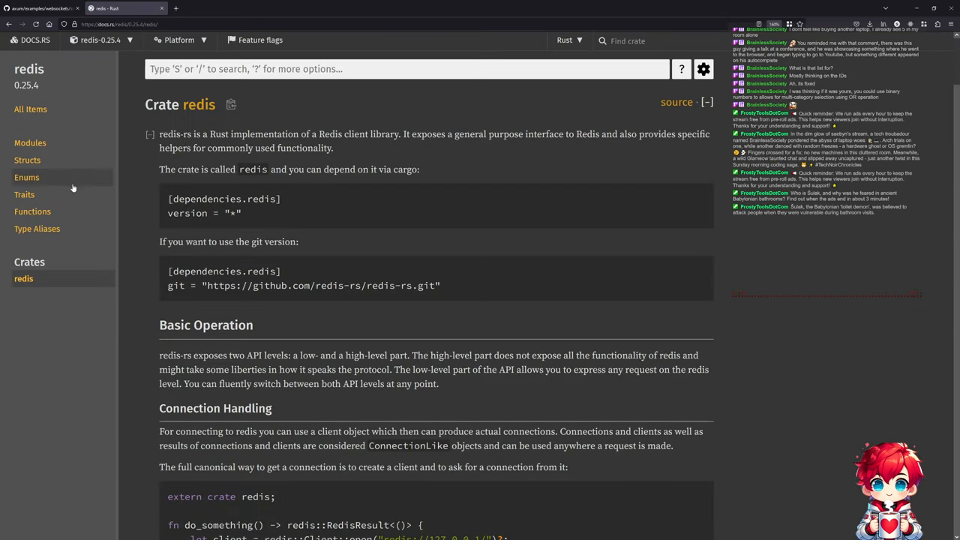
scroll("down", 3)
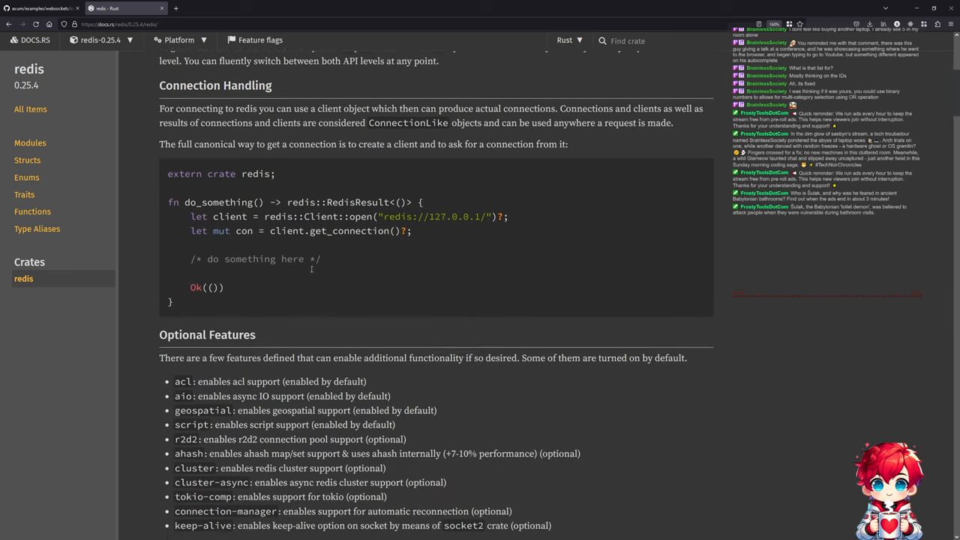
scroll("down", 3)
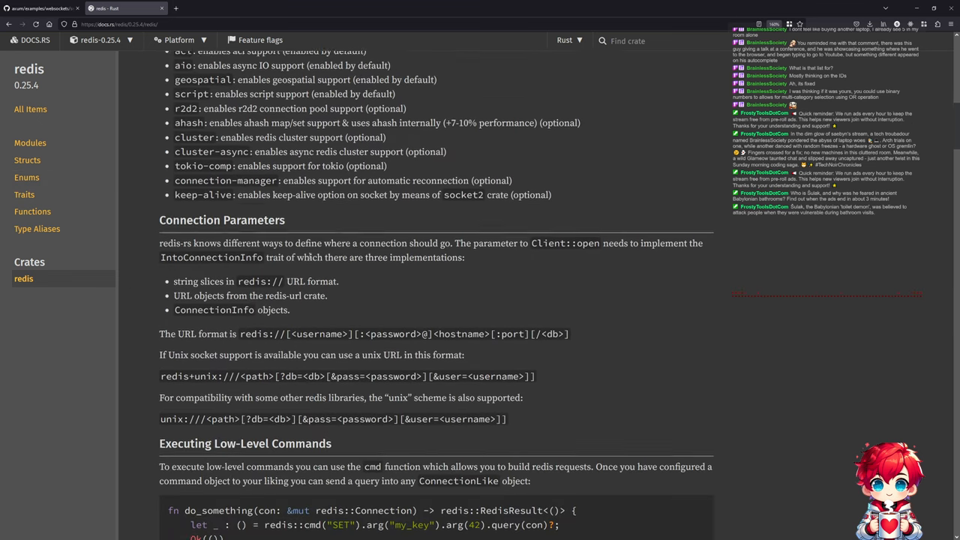
scroll("down", 3)
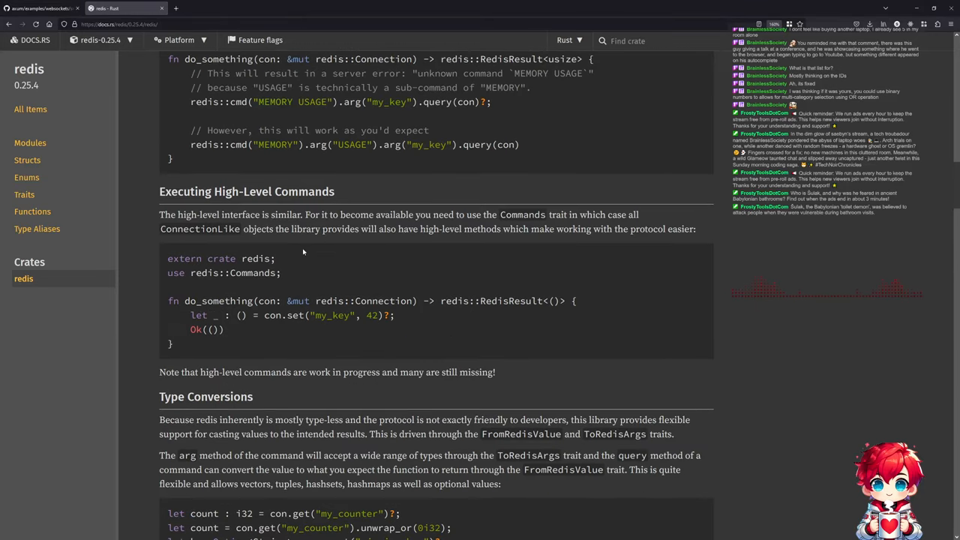
scroll("down", 3)
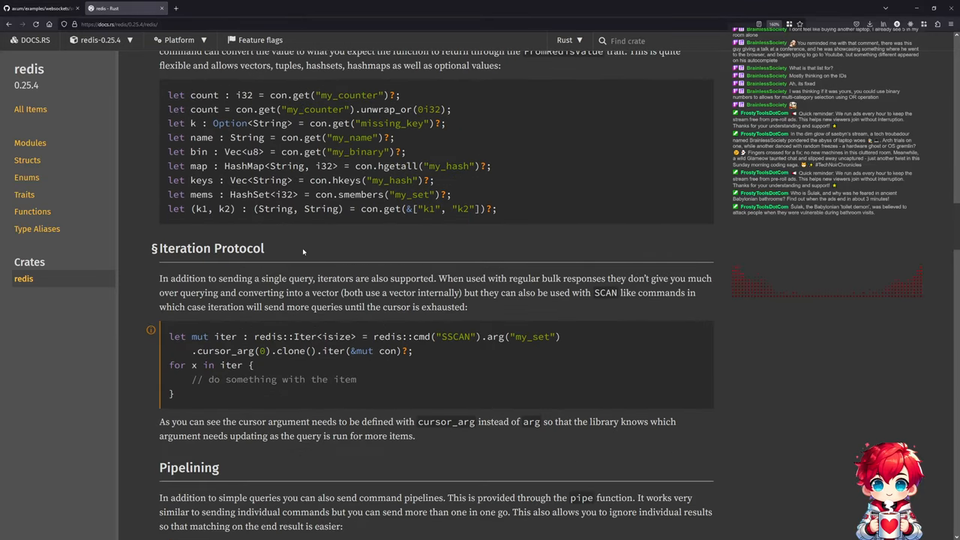
scroll("down", 3)
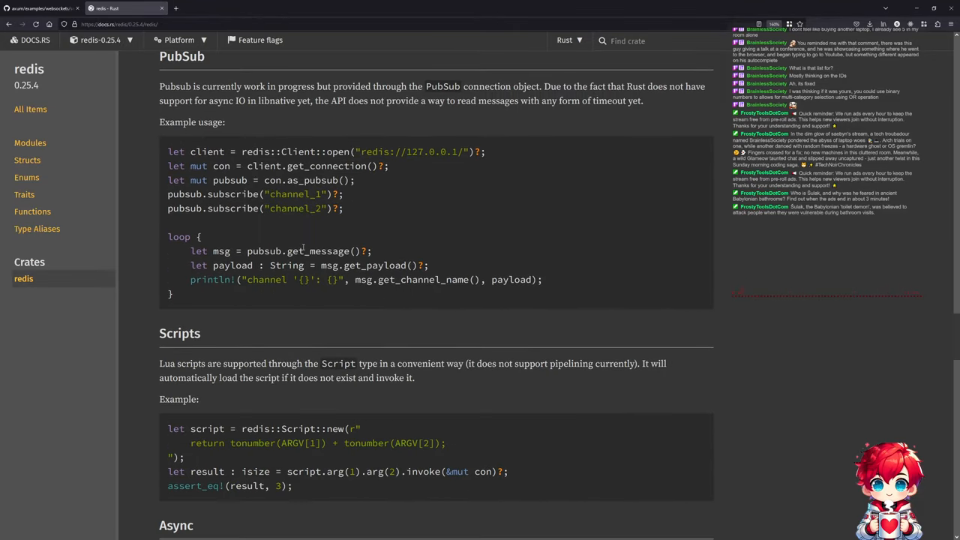
left_click_drag(216, 85, 349, 86)
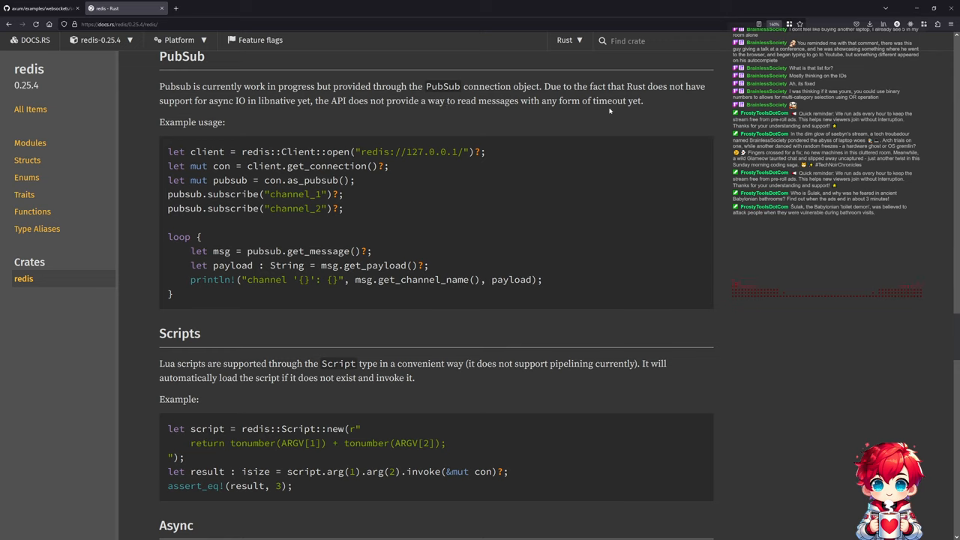
mouse_move(448, 116)
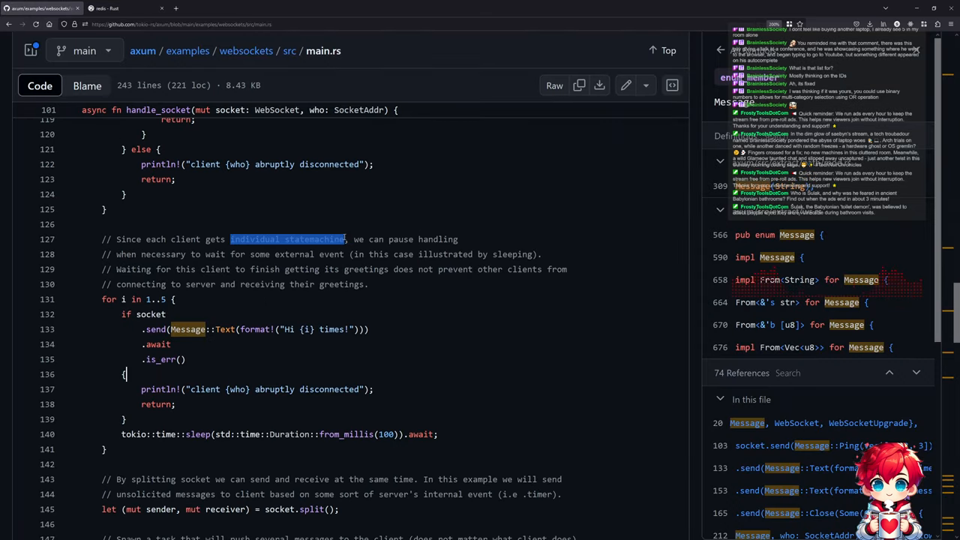
Glance at the axum websocket example tab, then return to the redis documentation.
left_click(113, 8)
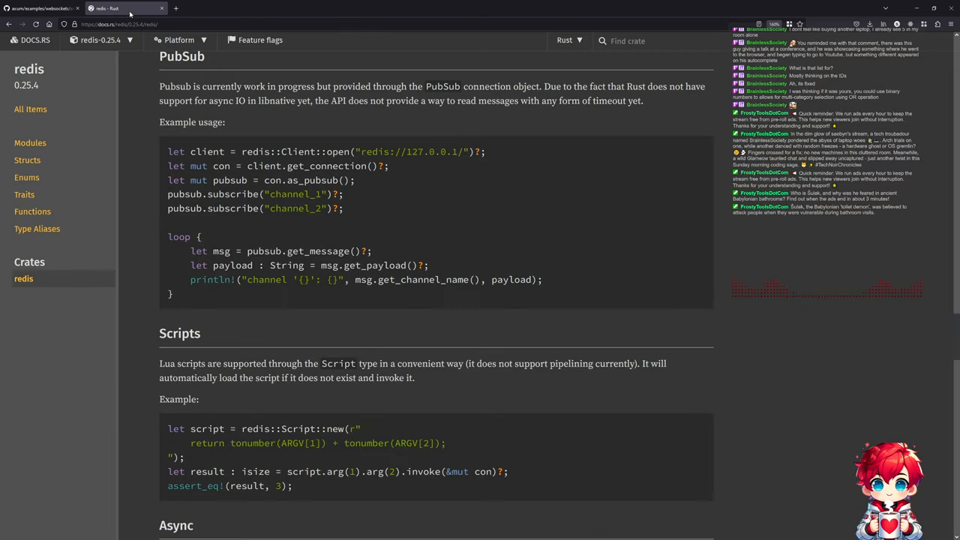
mouse_move(364, 277)
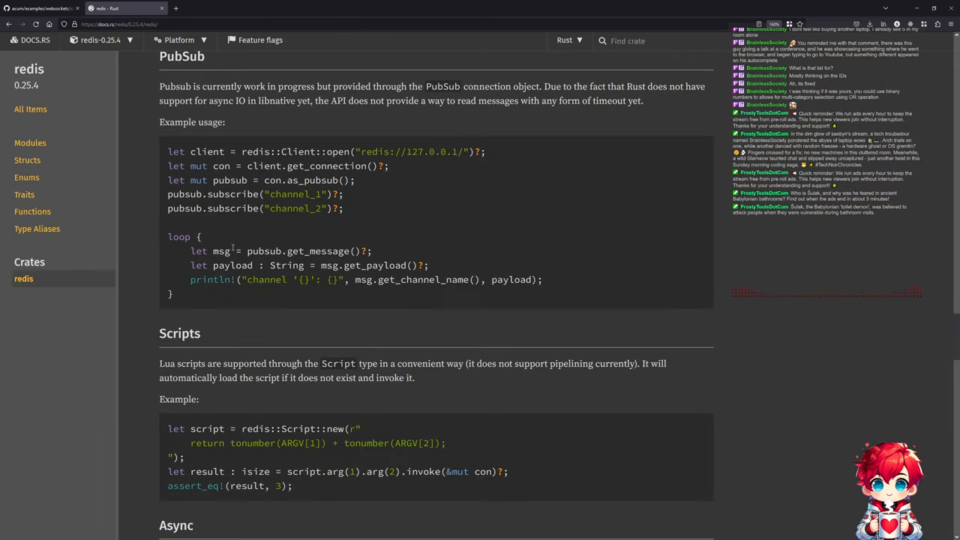
double_click(304, 250)
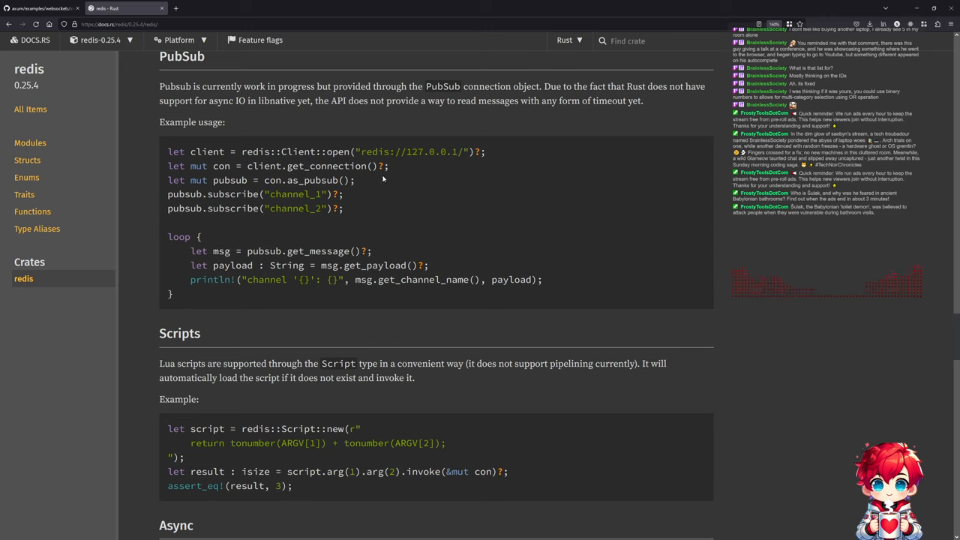
mouse_move(362, 193)
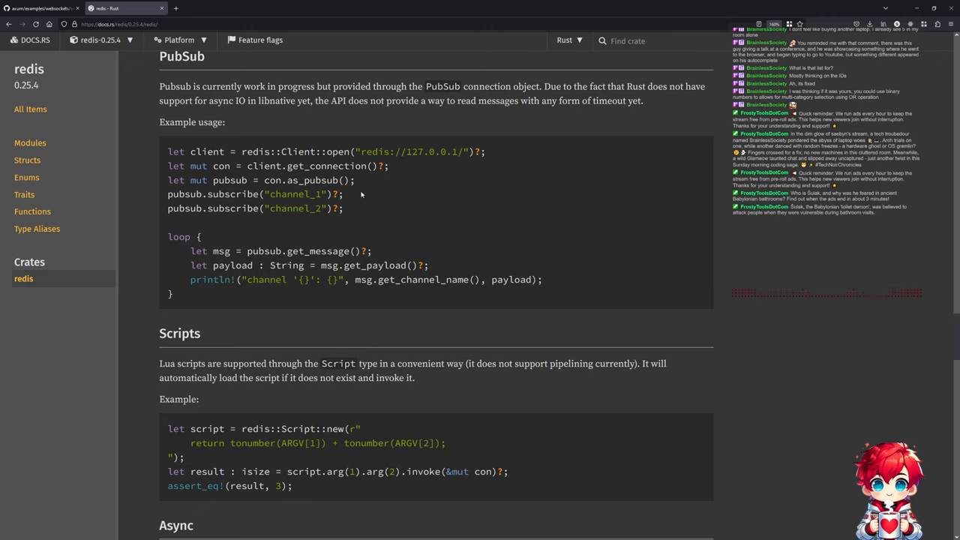
mouse_move(295, 251)
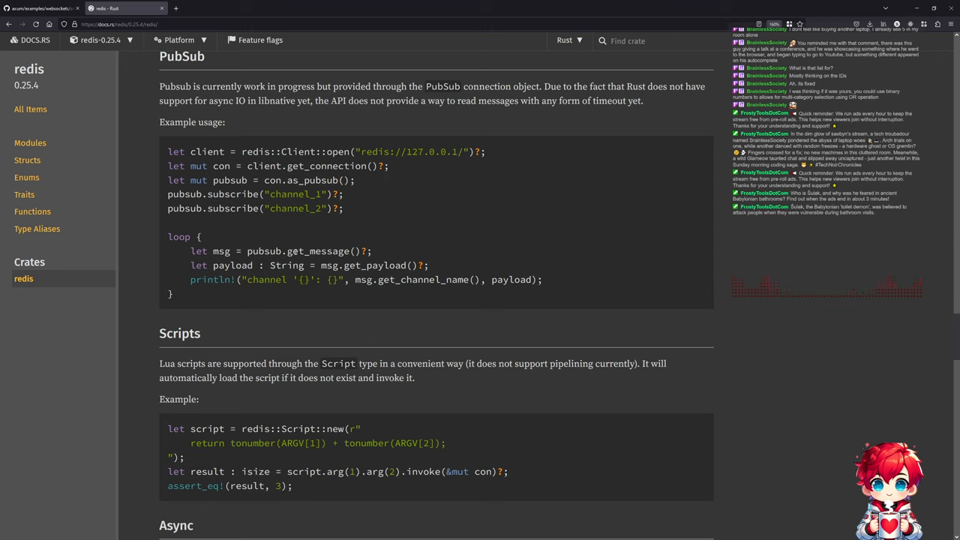
mouse_move(378, 237)
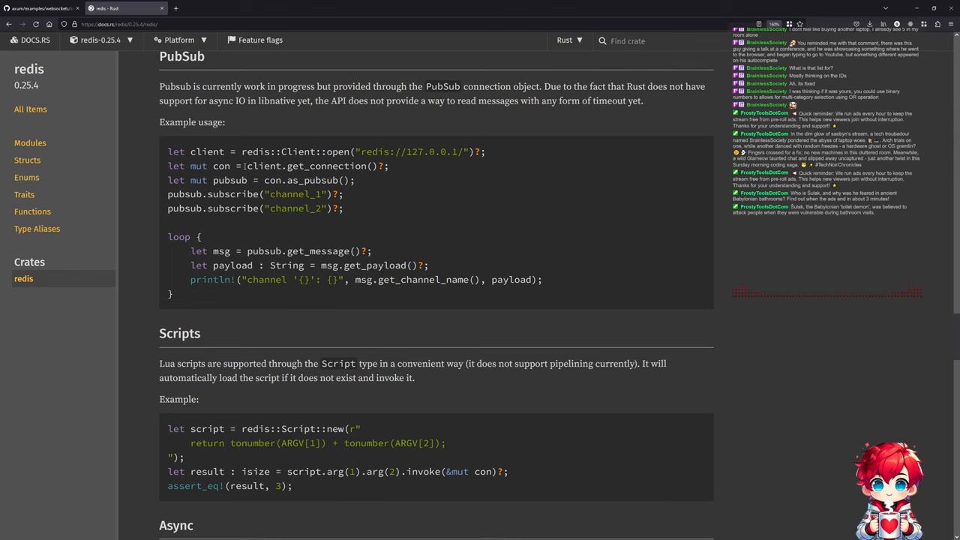
mouse_move(317, 207)
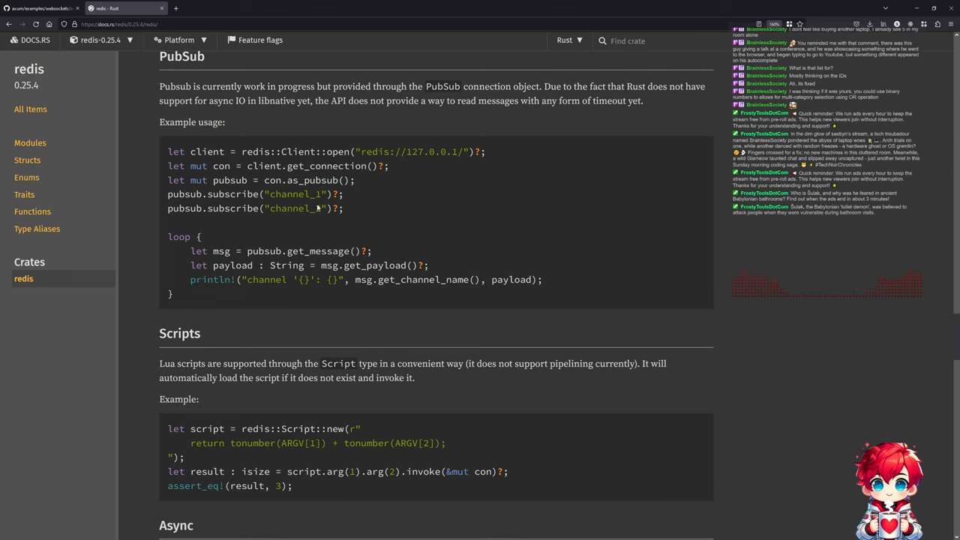
left_click(120, 8)
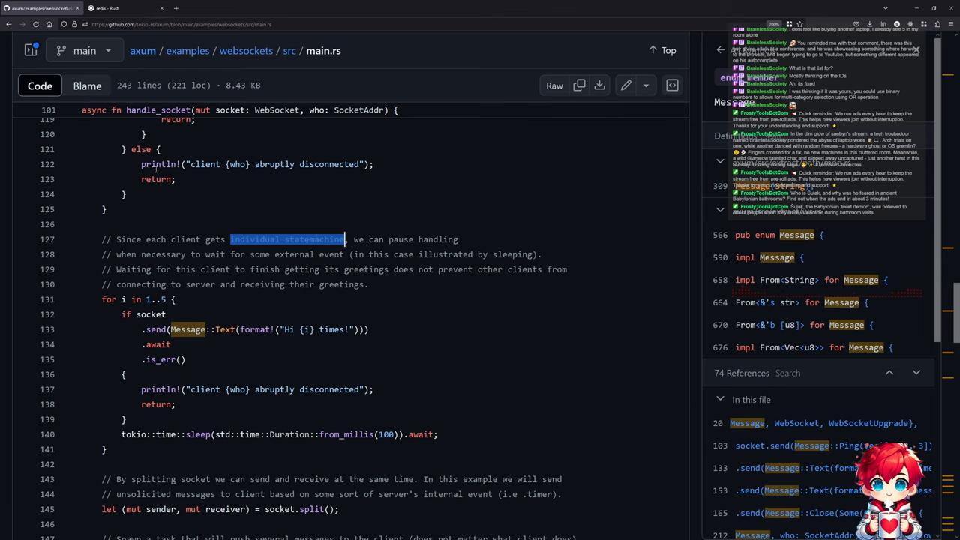
left_click(112, 9)
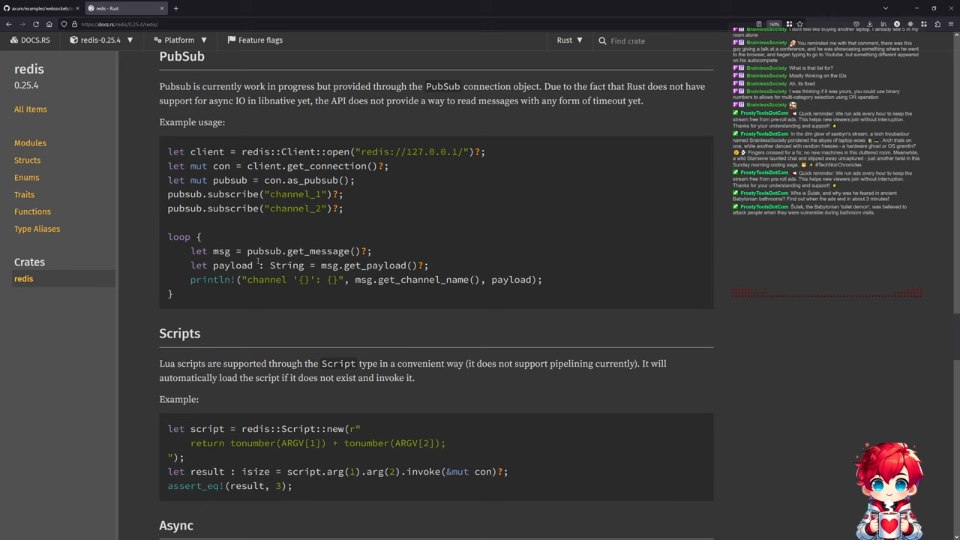
mouse_move(320, 260)
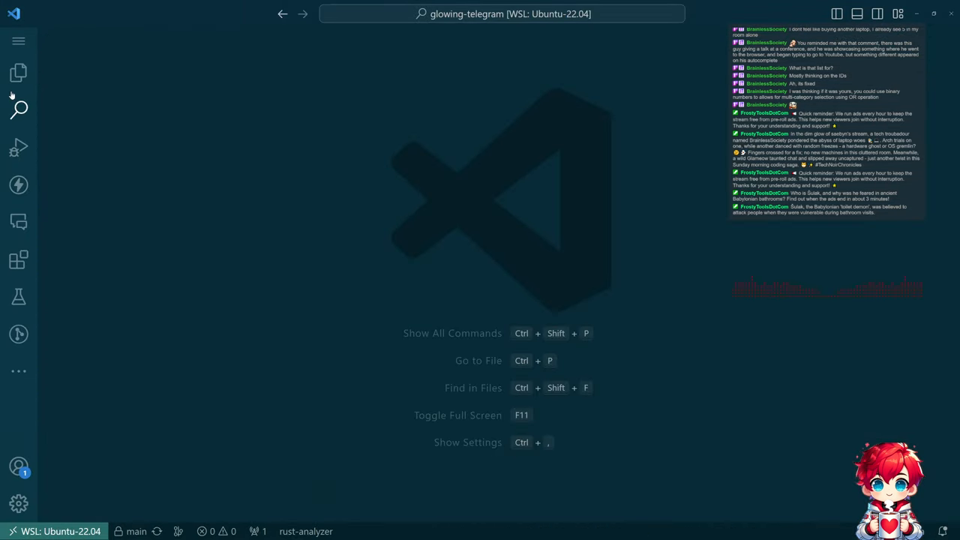
Show the project files and pull up nginx.conf with Ctrl+P to review it.
left_click(18, 73)
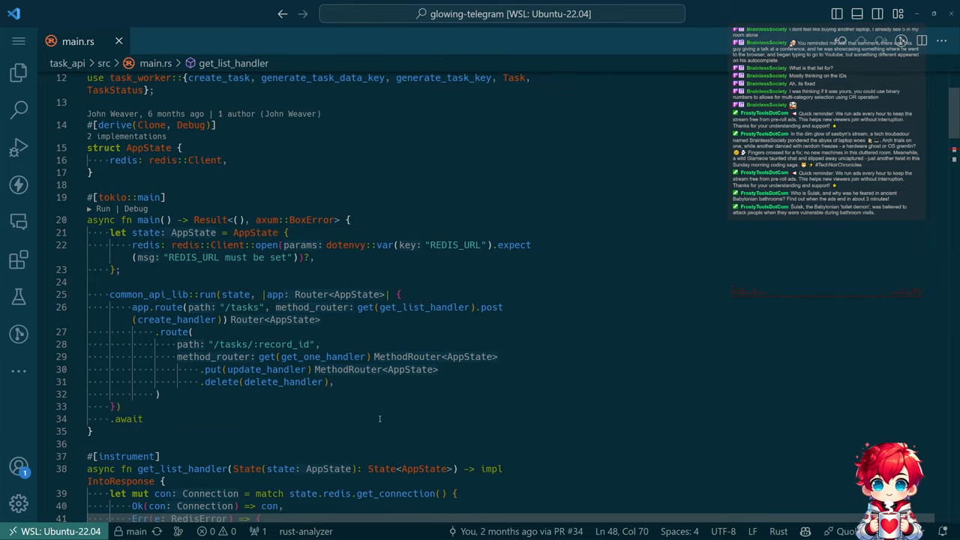
mouse_move(252, 382)
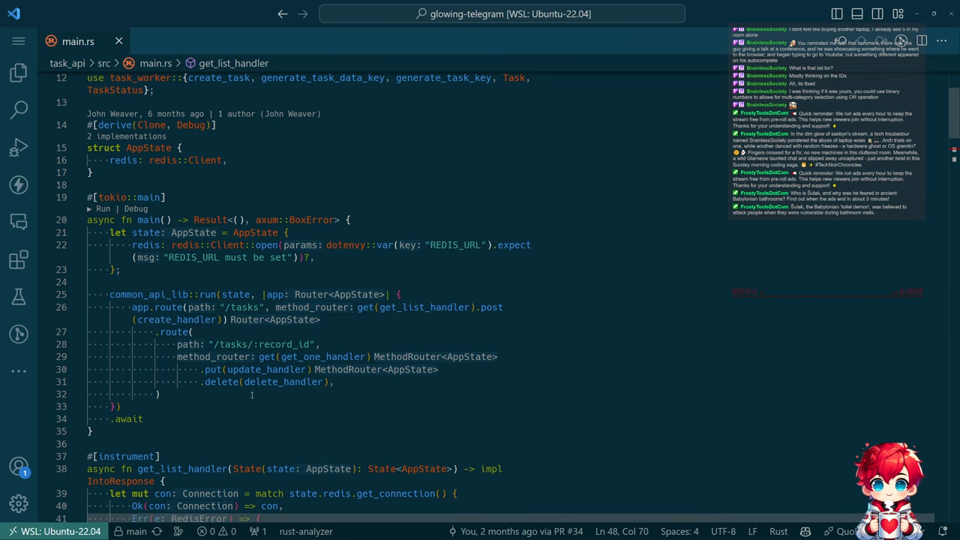
mouse_move(246, 415)
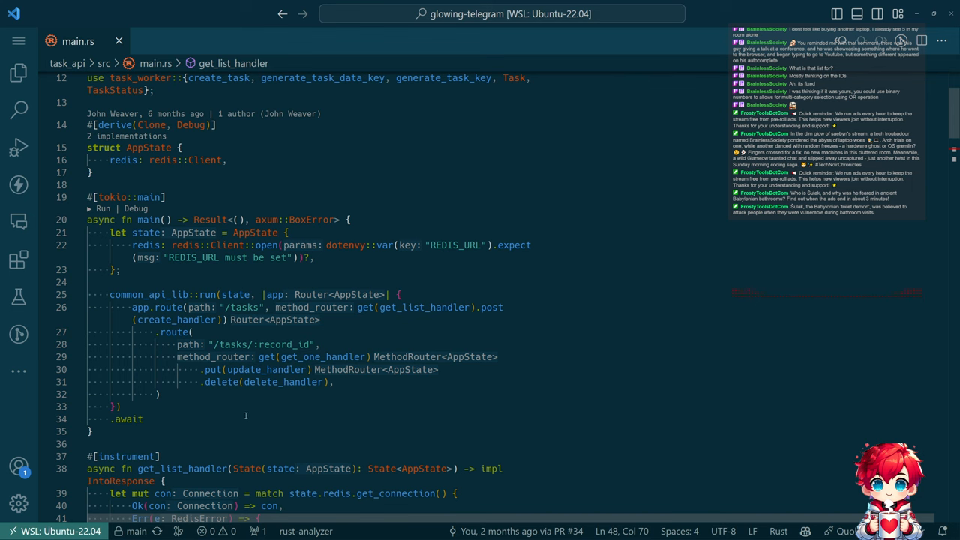
key("ctrl+p")
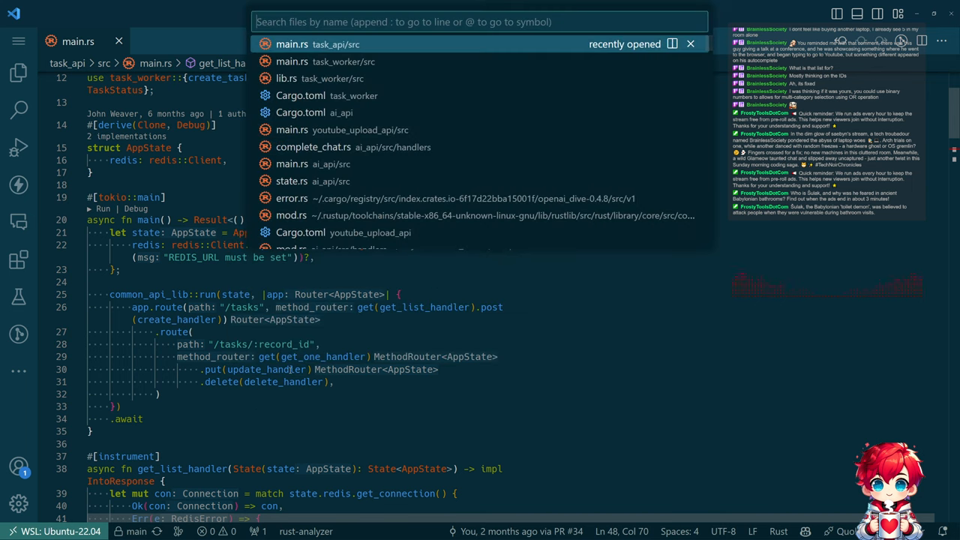
type("nginex")
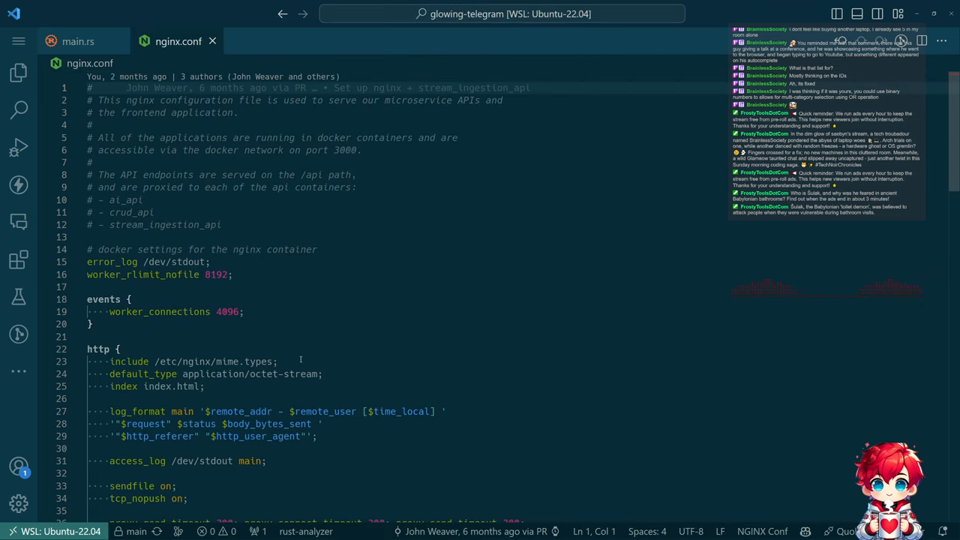
scroll("down", 3)
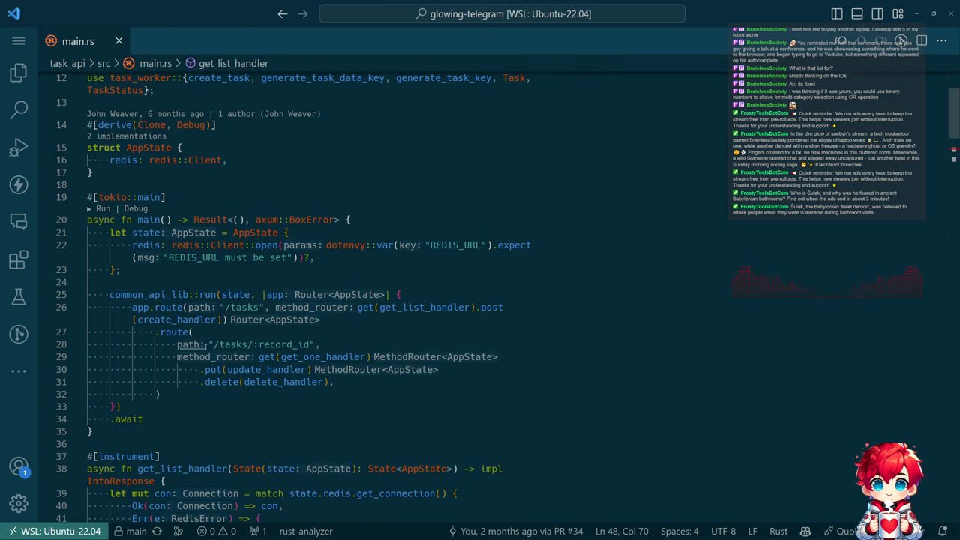
mouse_move(201, 307)
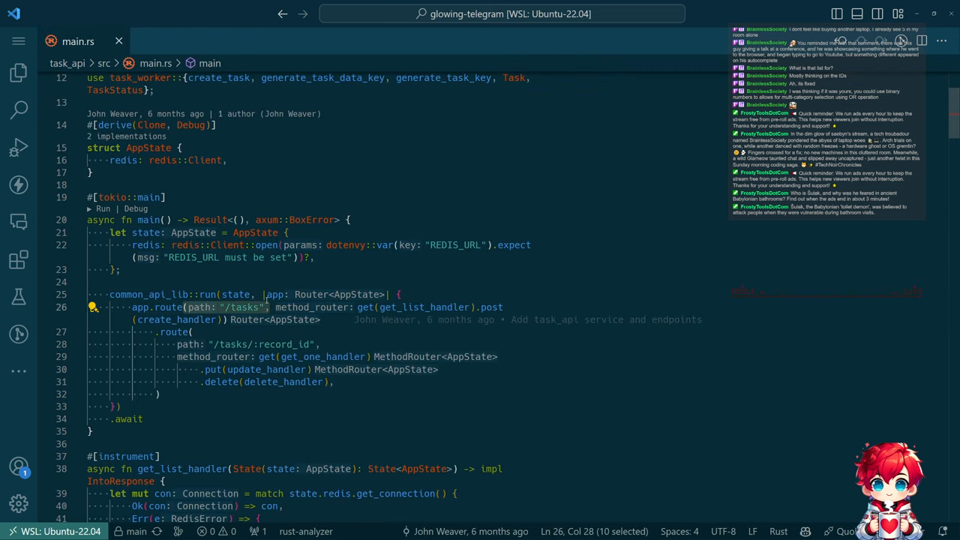
Add .route("/ws", get(ws_handler)) to the router and an #[instrument] ws_handler stub at file end.
left_click(161, 394)
type(".rout")
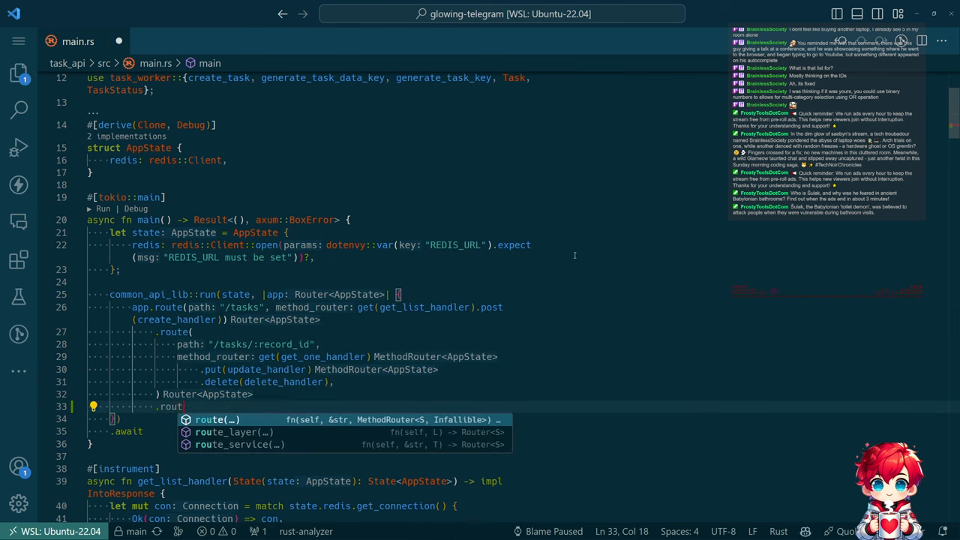
type("(\"/health\", get(health_handler)")
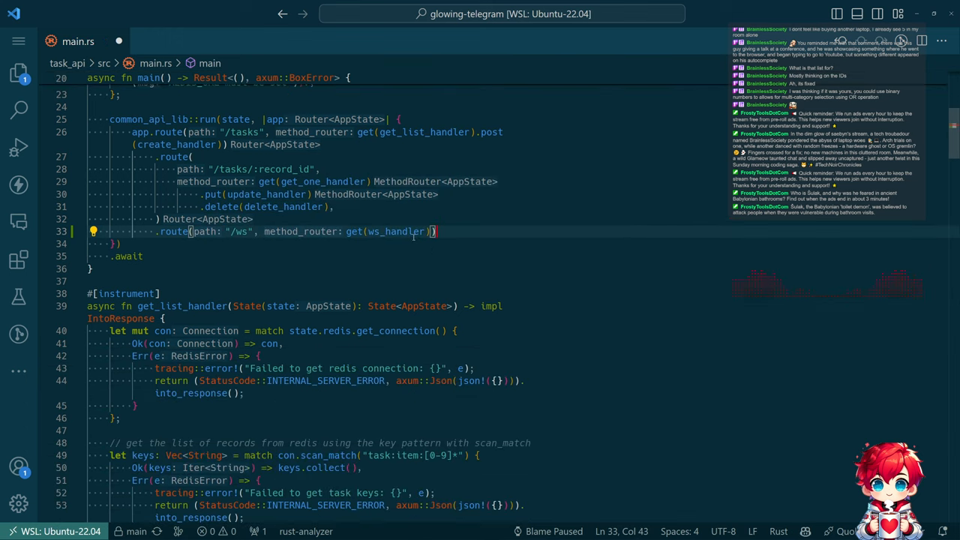
double_click(396, 232)
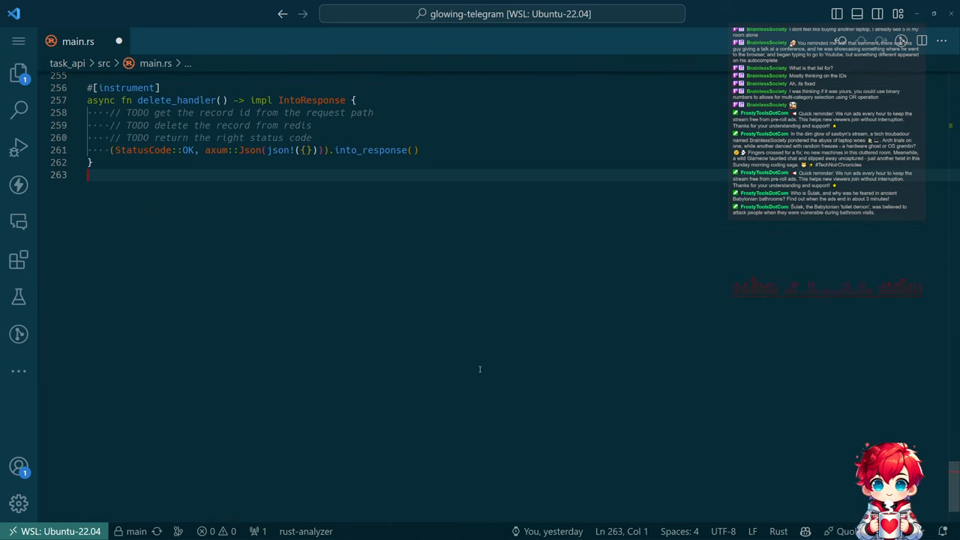
type("#[instrument]")
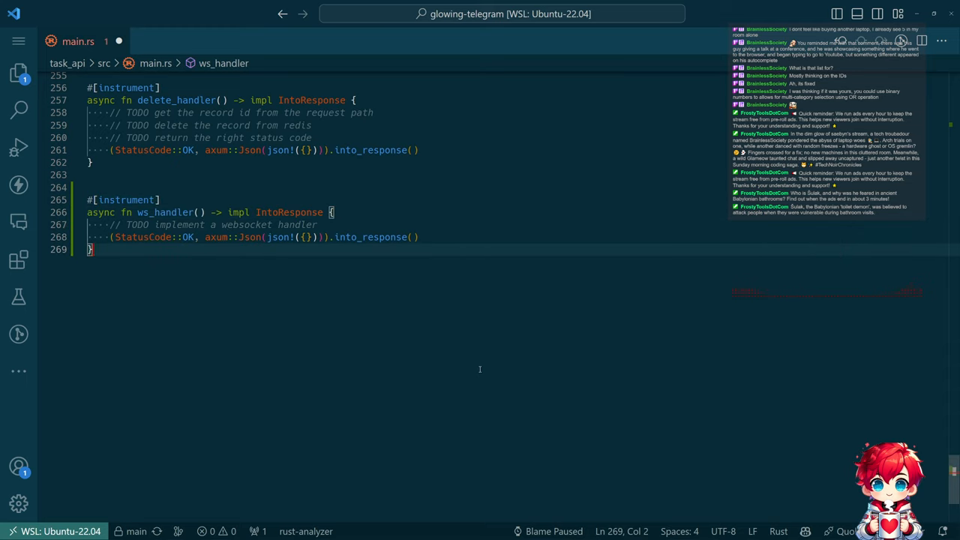
mouse_move(327, 180)
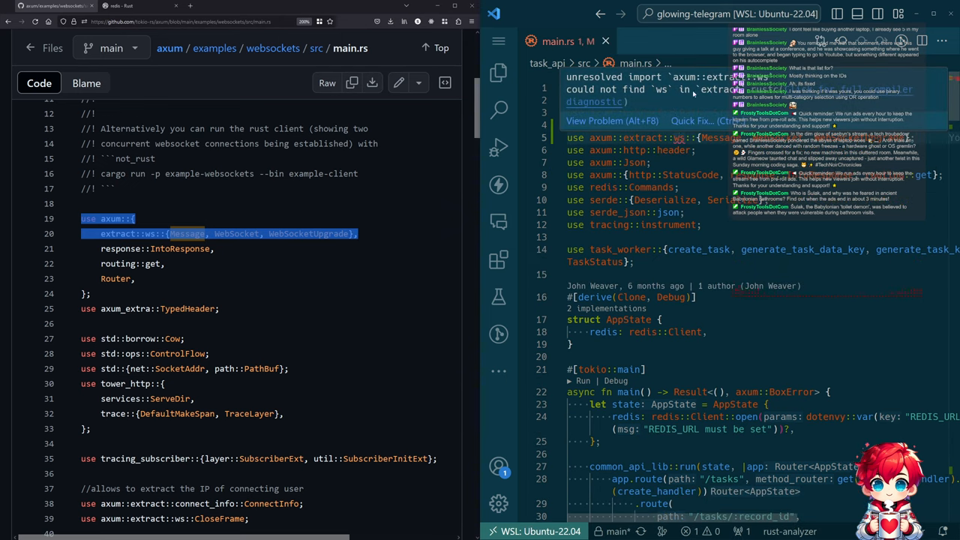
Add a features list to axum in task_api's Cargo.toml, consulting the example's Cargo.toml and main.rs.
left_click(584, 63)
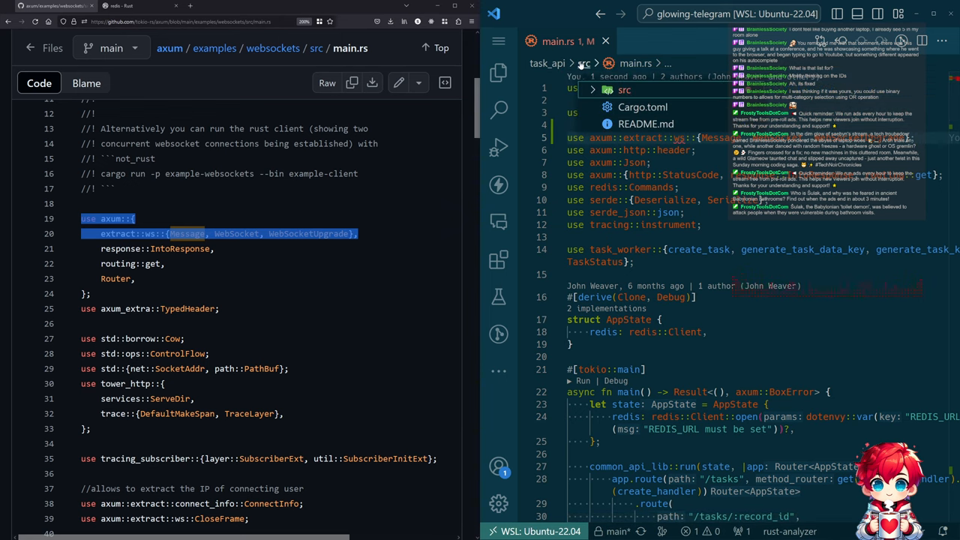
left_click(642, 107)
type("axum = {version = \"0.7.5\", features = [")
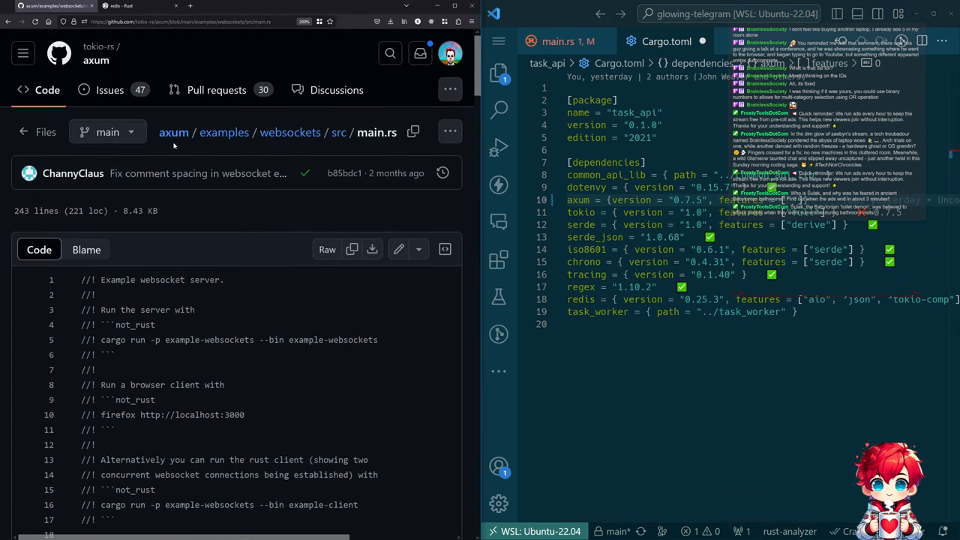
left_click(289, 132)
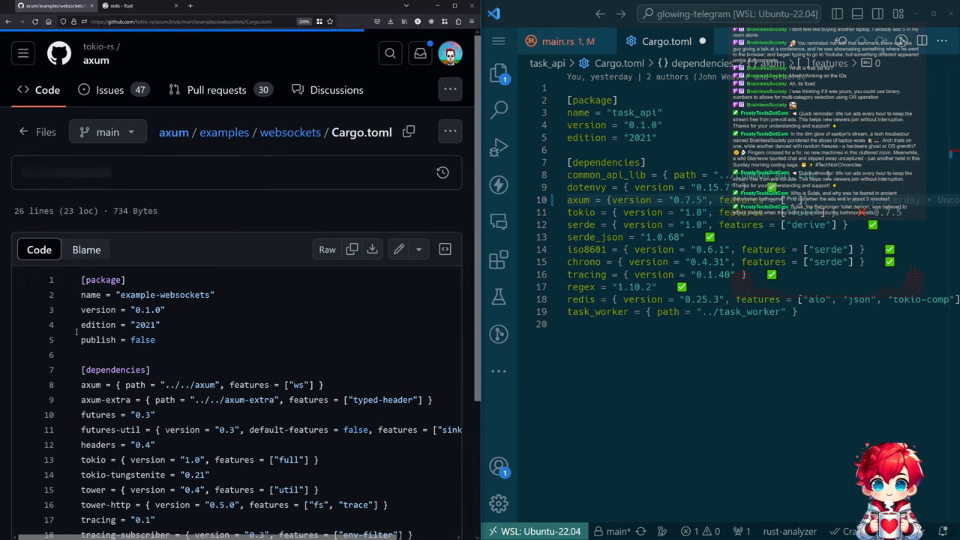
scroll("down", 3)
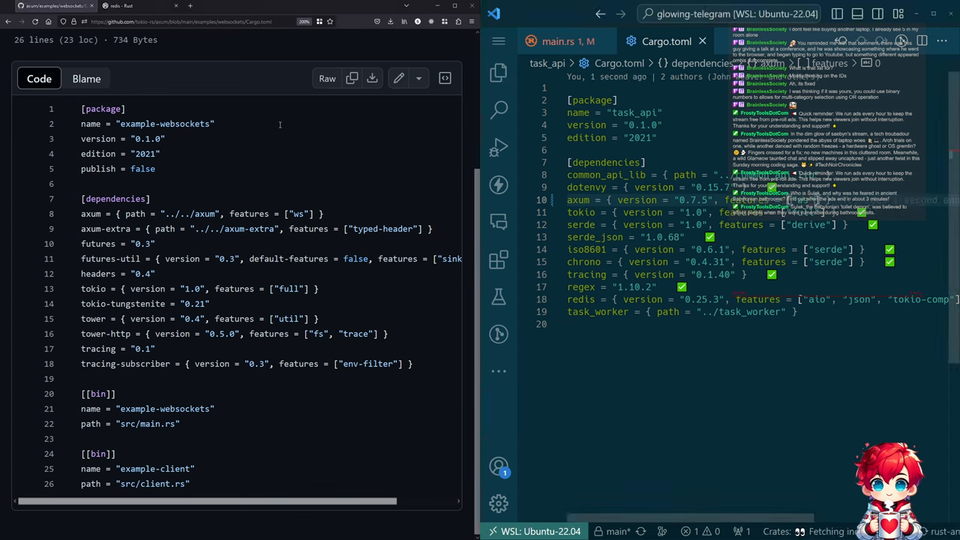
left_click(568, 41)
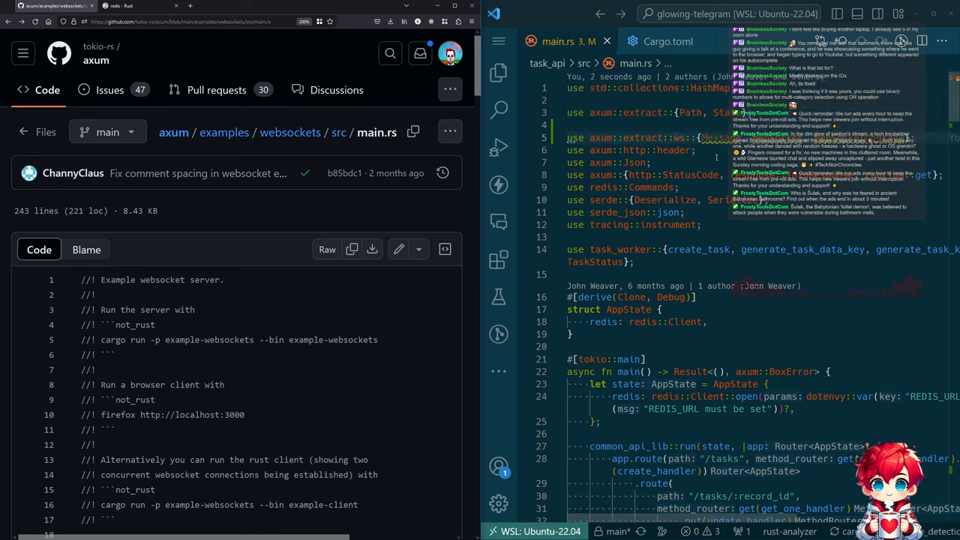
scroll("down", 3)
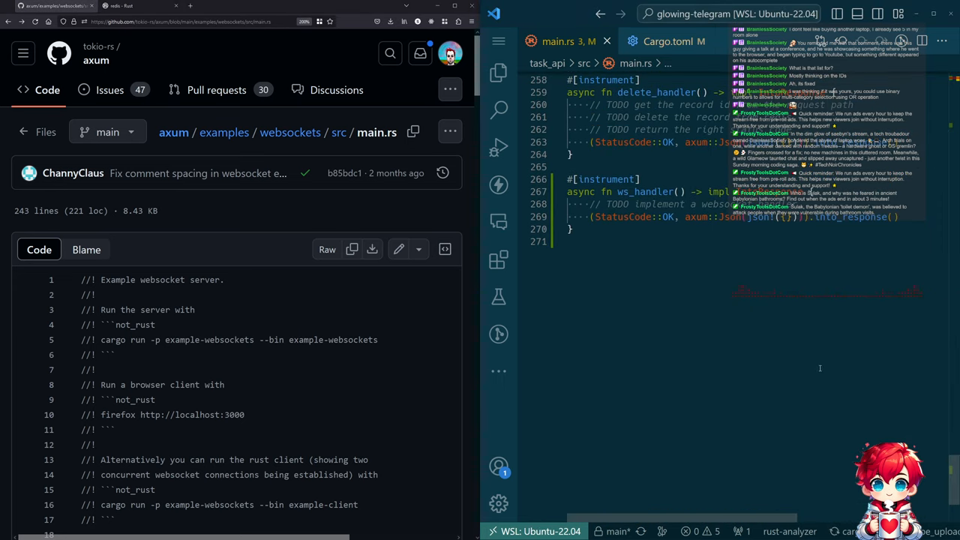
Make on_upgrade call a new handle_socket(mut socket: WebSocket) function, emptying its echo loop.
scroll("down", 3)
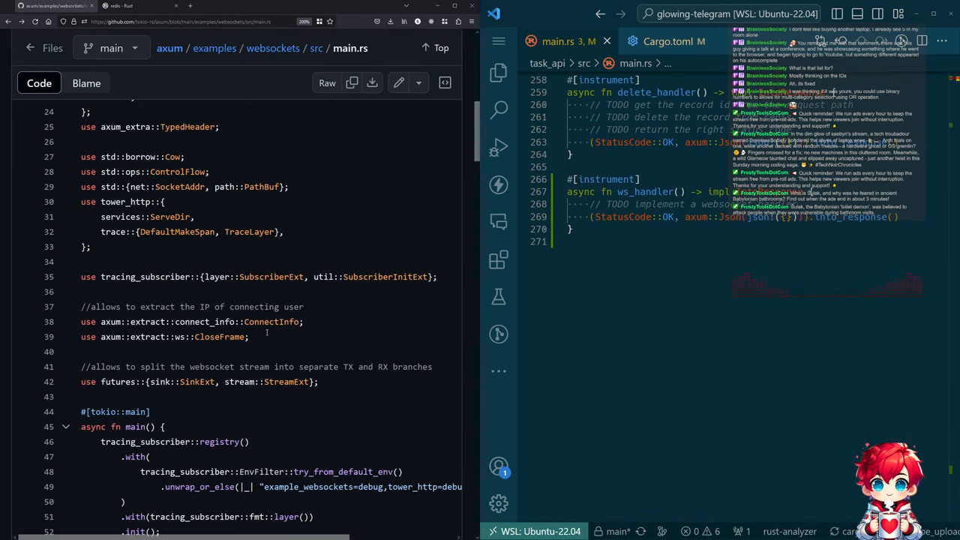
scroll("down", 3)
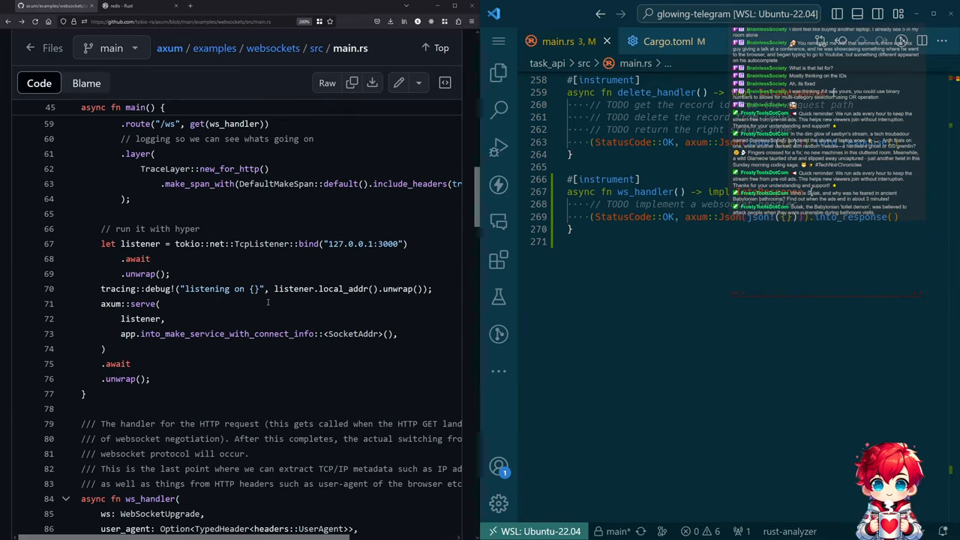
scroll("down", 3)
type("ws.on_upgrade(move |socket| handle_socket(socket, addr")
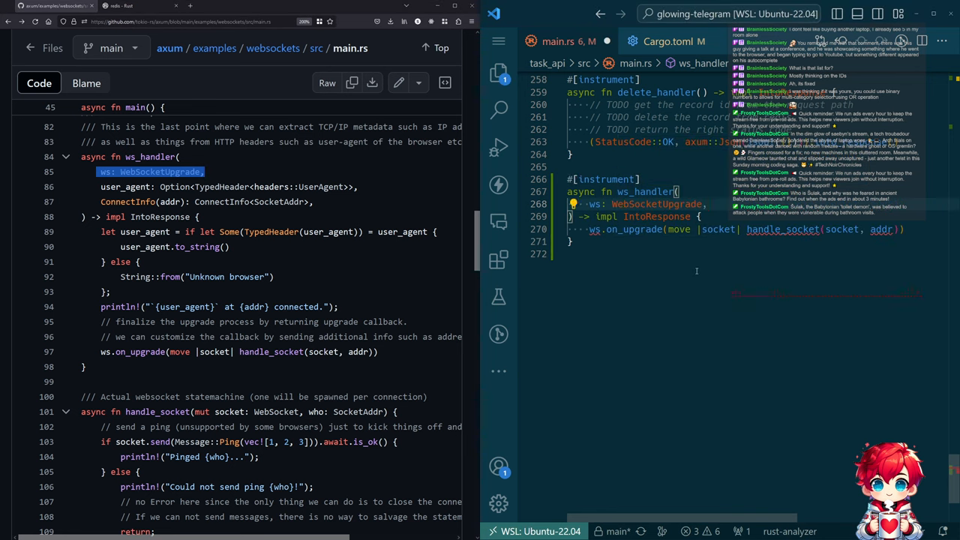
type("WebSocket")
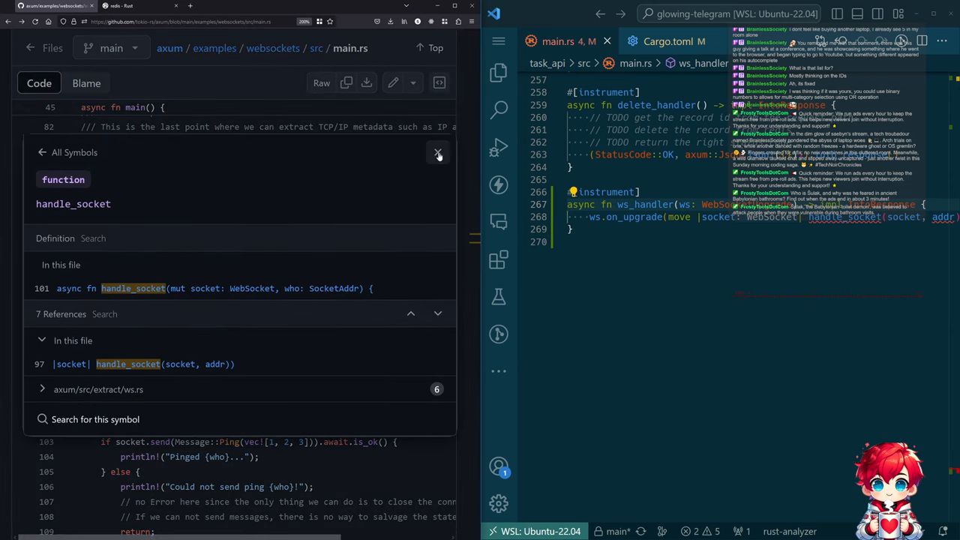
left_click(438, 153)
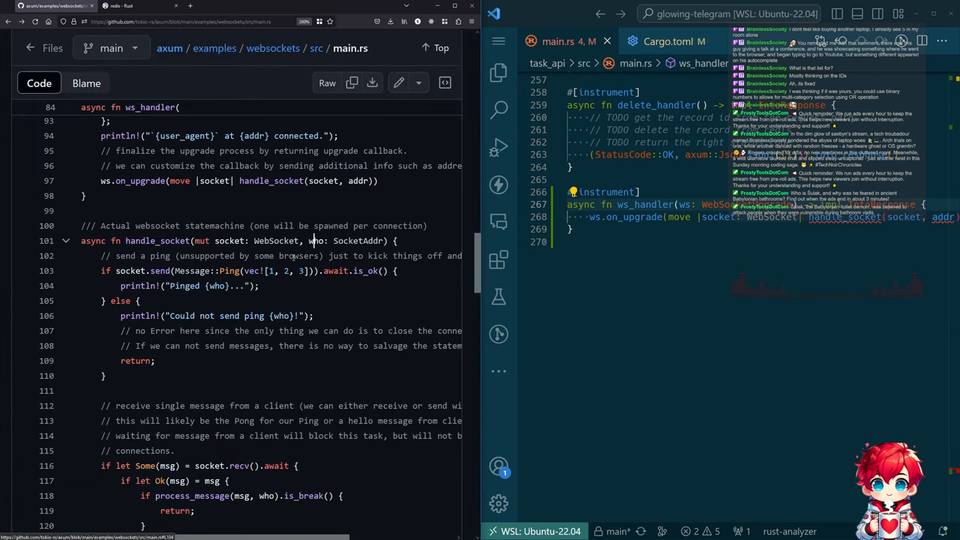
scroll("down", 3)
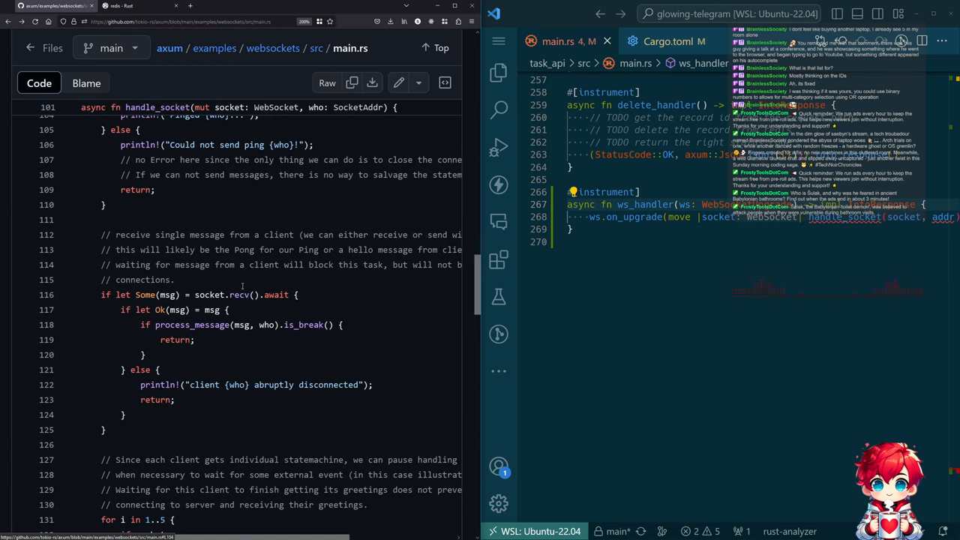
scroll("down", 3)
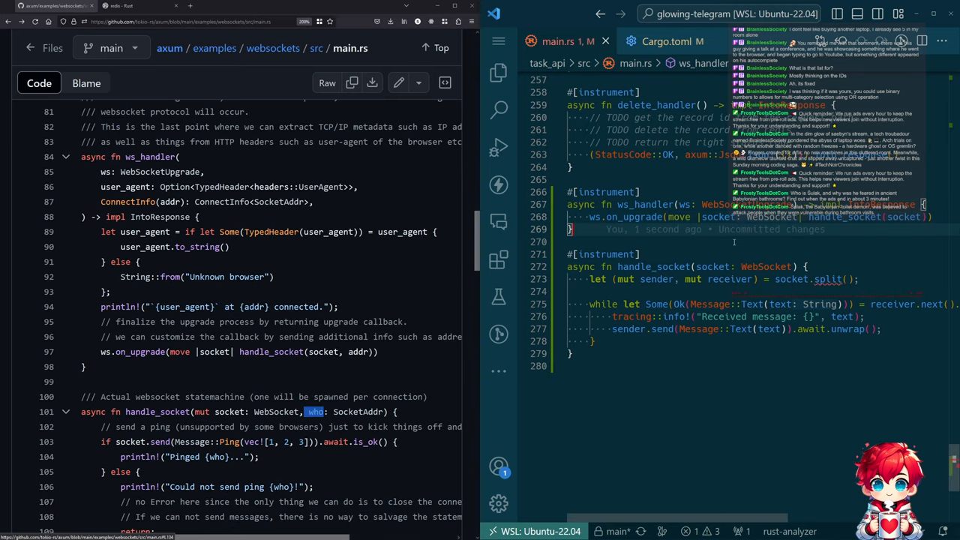
scroll("down", 3)
type("mut ")
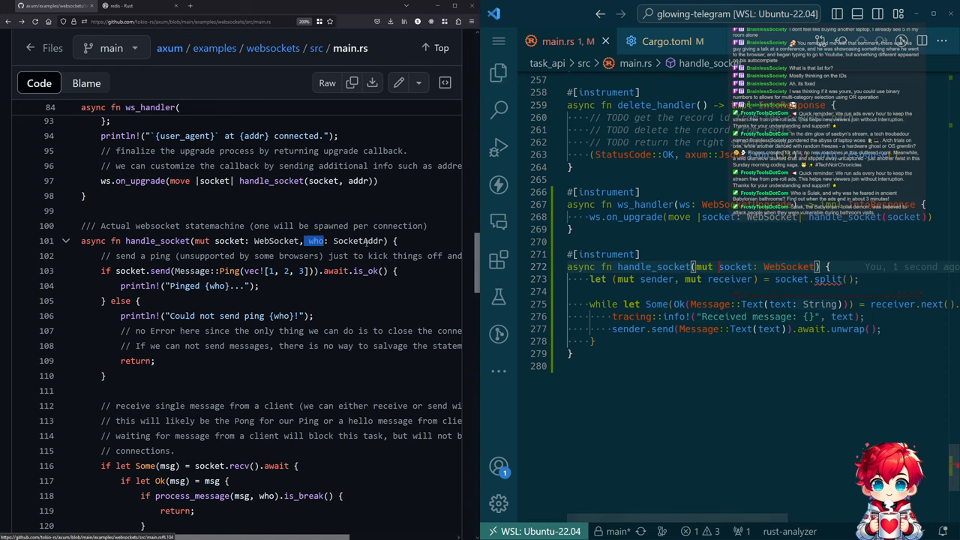
scroll("down", 3)
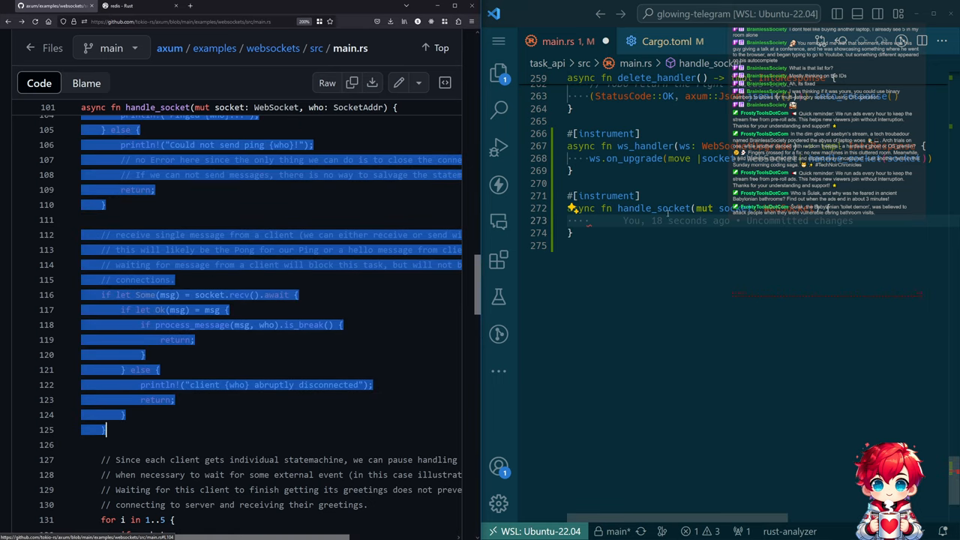
scroll("down", 3)
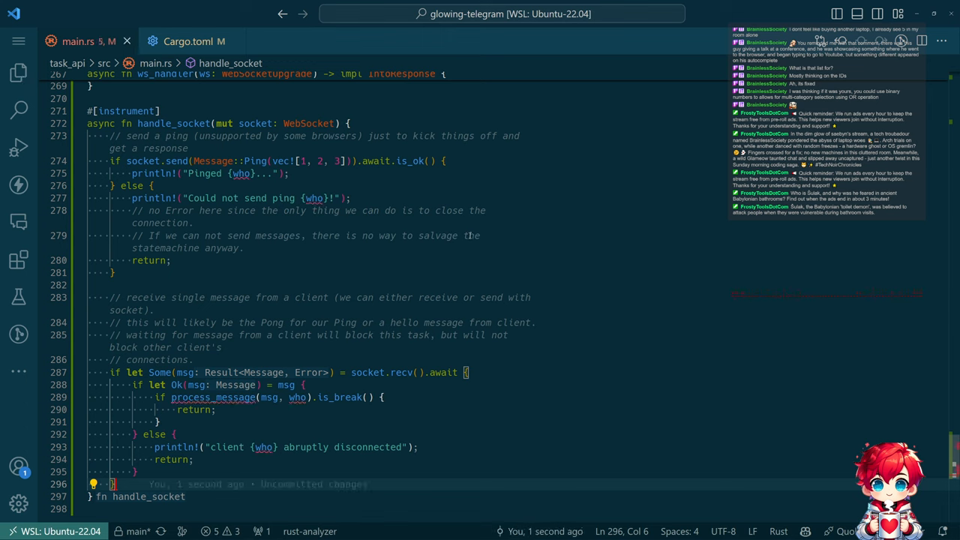
mouse_move(213, 397)
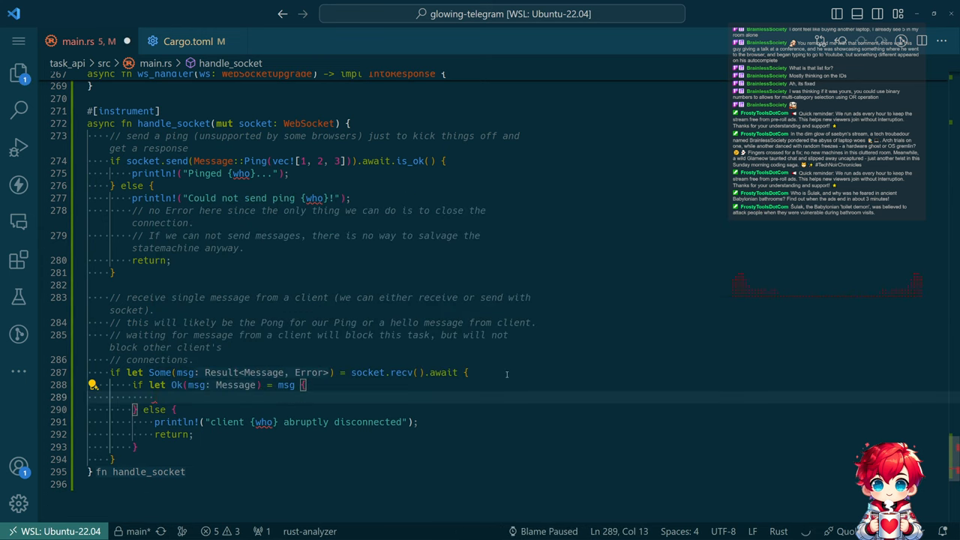
Drop the who address from handle_socket, print received messages, and collapse update_handler.
type("print")
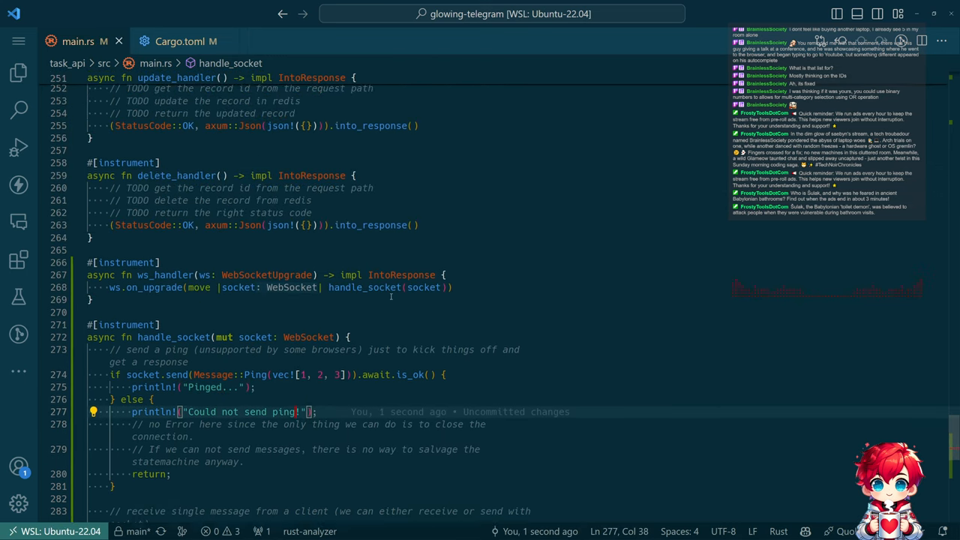
scroll("up", 3)
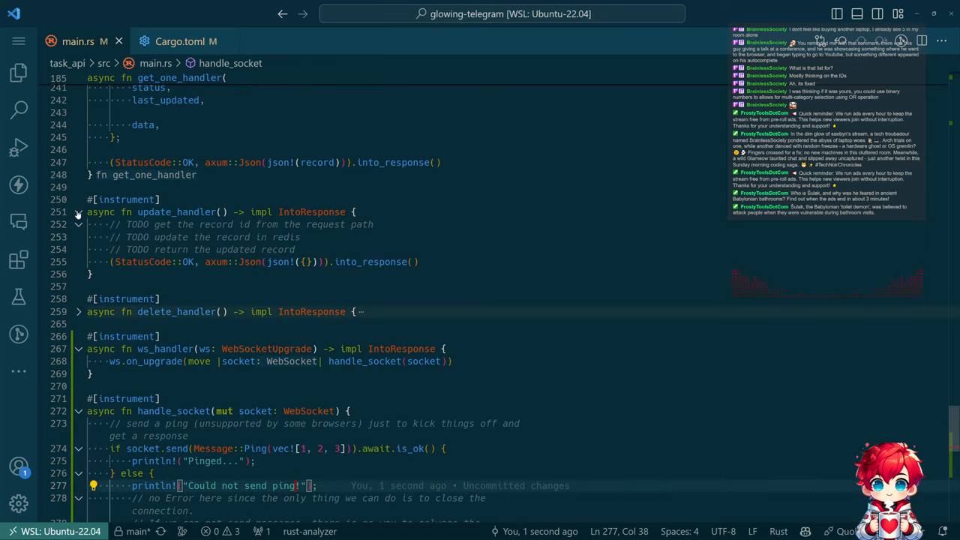
left_click(78, 211)
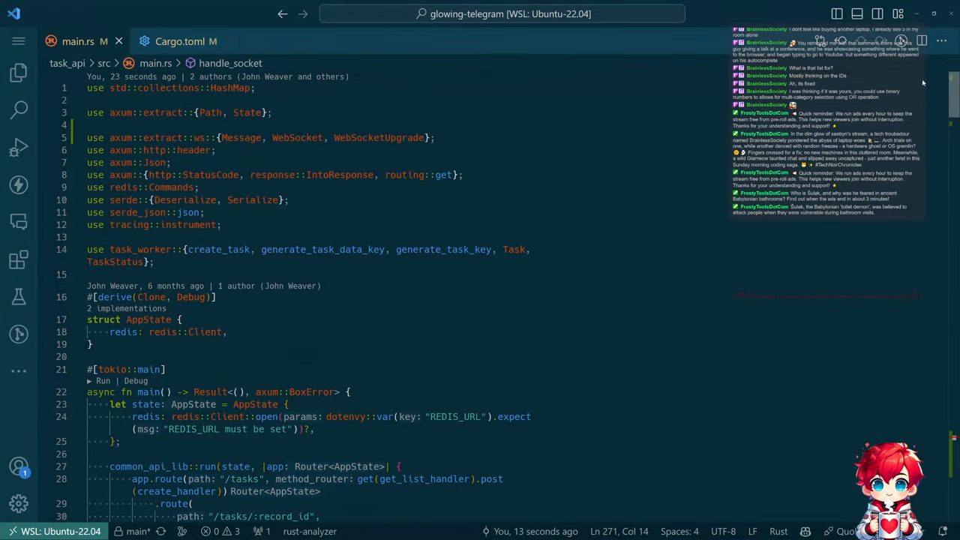
scroll("down", 3)
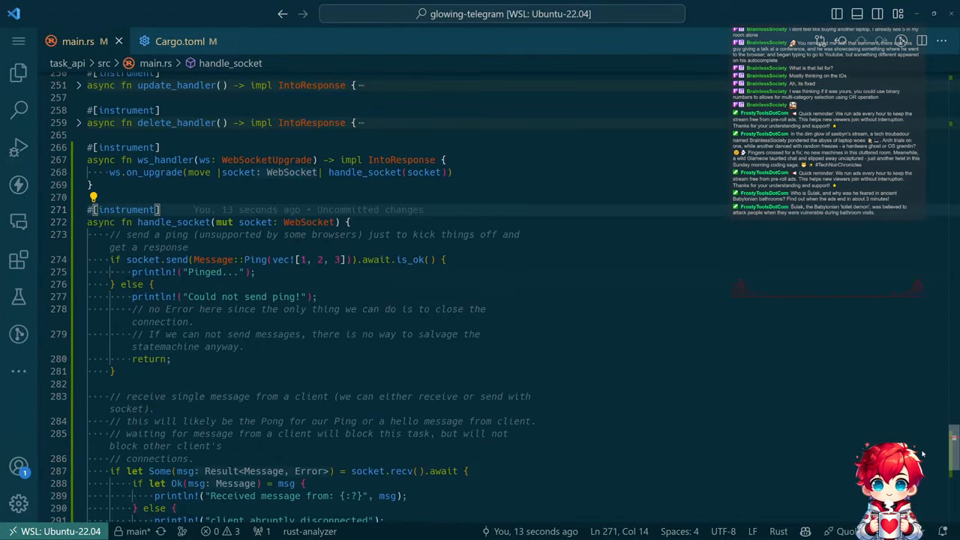
scroll("down", 3)
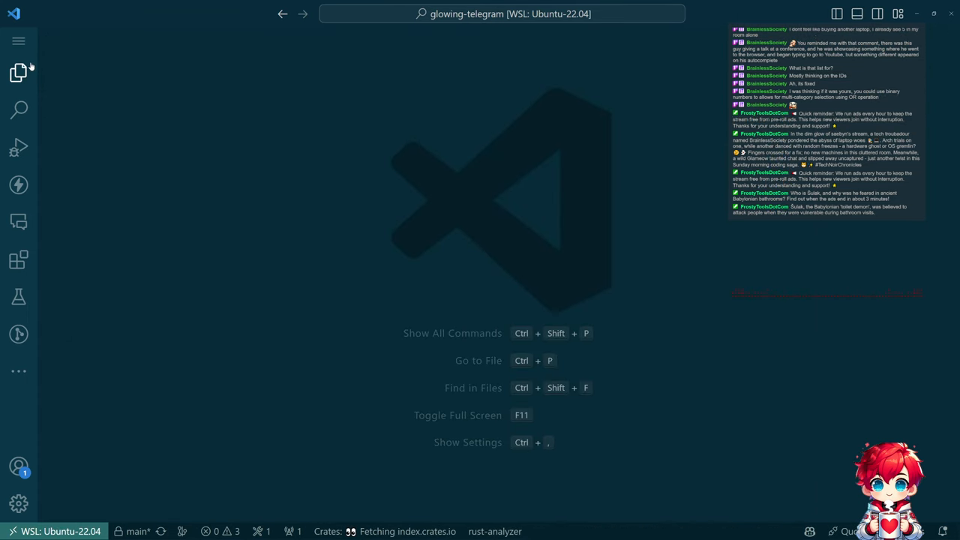
Go back to the axum websocket example and bring up MDN's WebSocket Examples section.
left_click(19, 73)
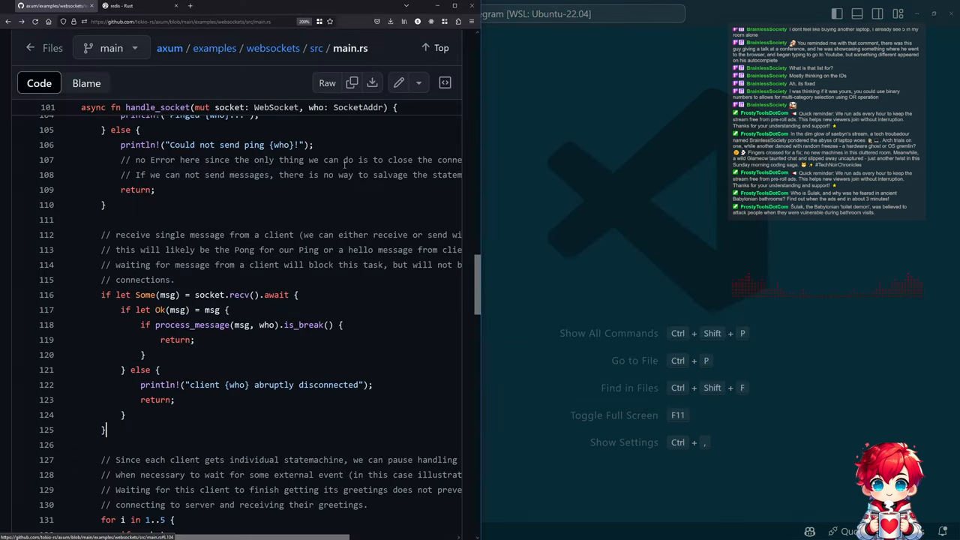
left_click(274, 6)
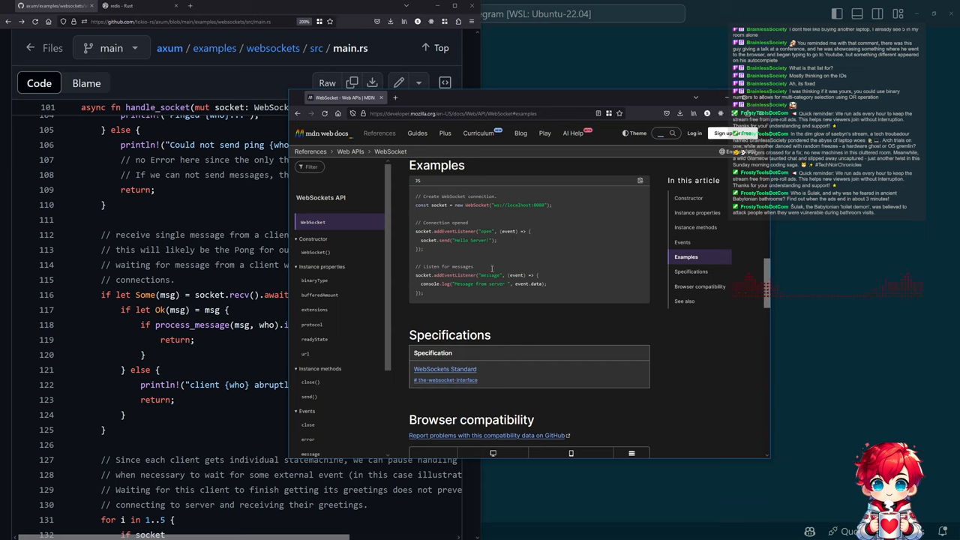
mouse_move(492, 268)
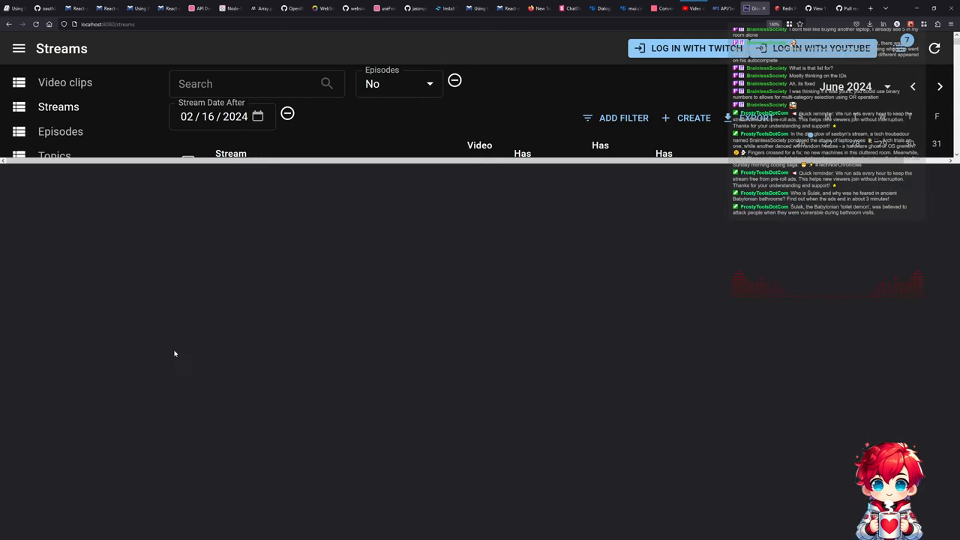
mouse_move(294, 241)
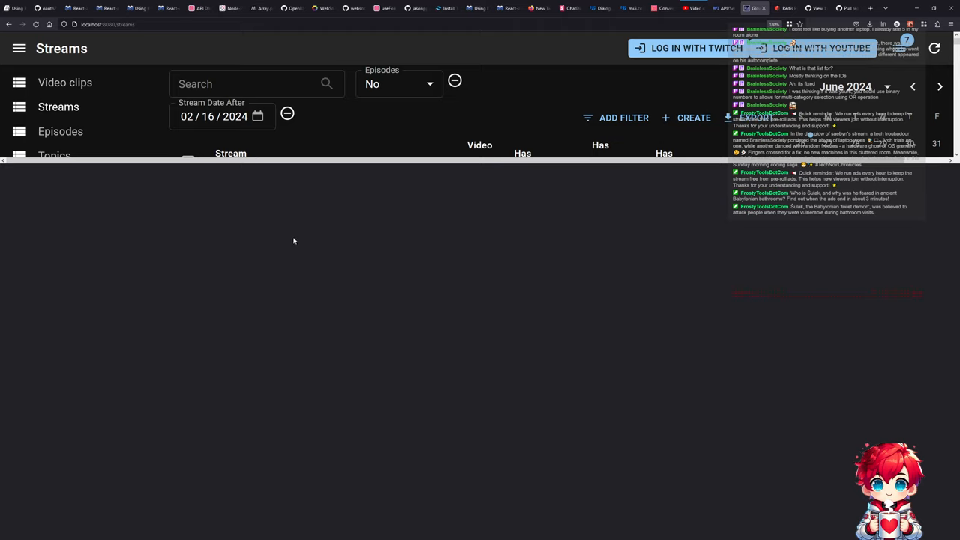
mouse_move(289, 238)
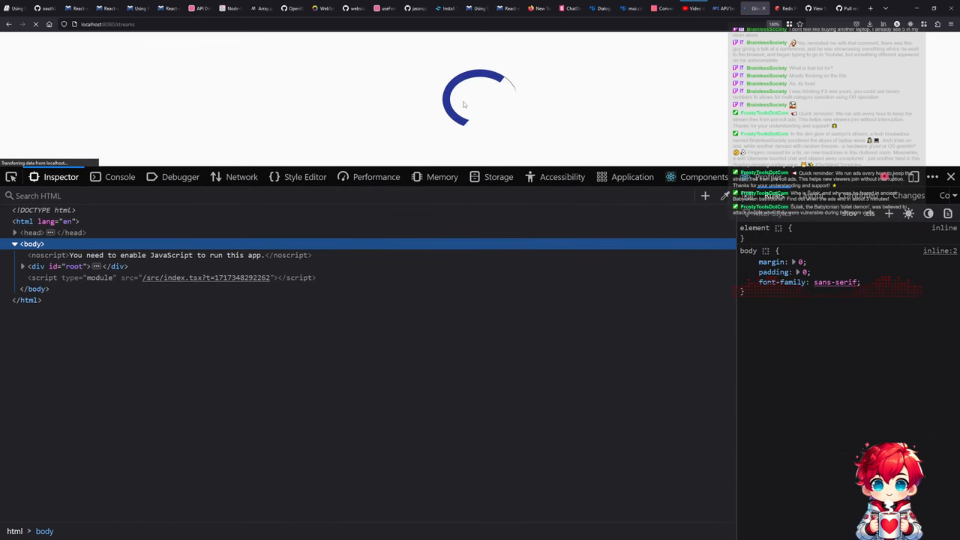
Inspect the Streams page and select its root html element in the Inspector.
right_click(465, 98)
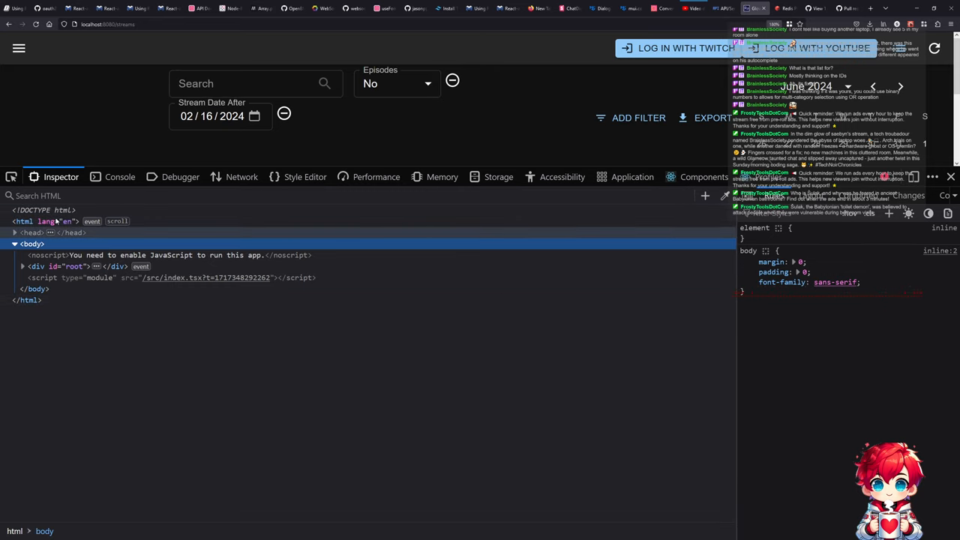
left_click(120, 176)
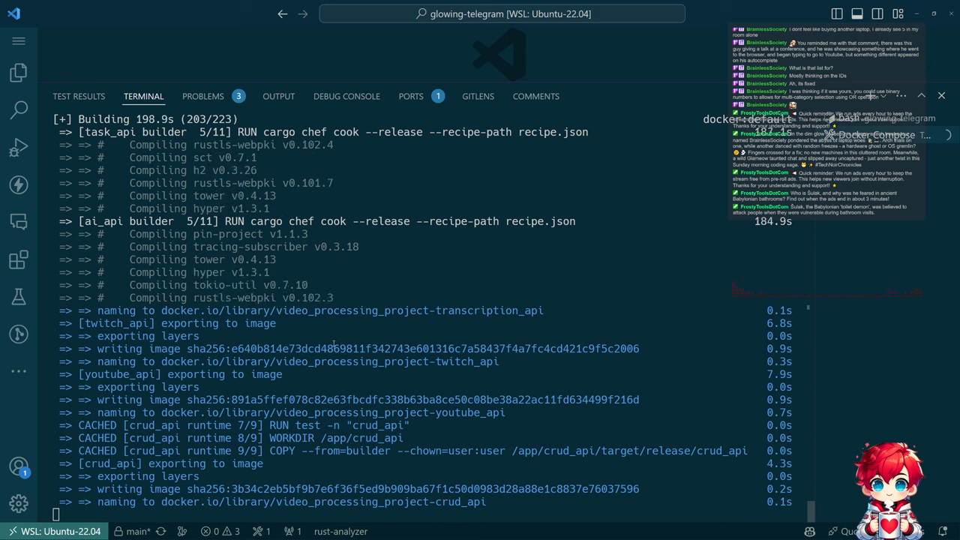
Switch the Streams page's developer tools from the Inspector to the console.
key("alt+tab")
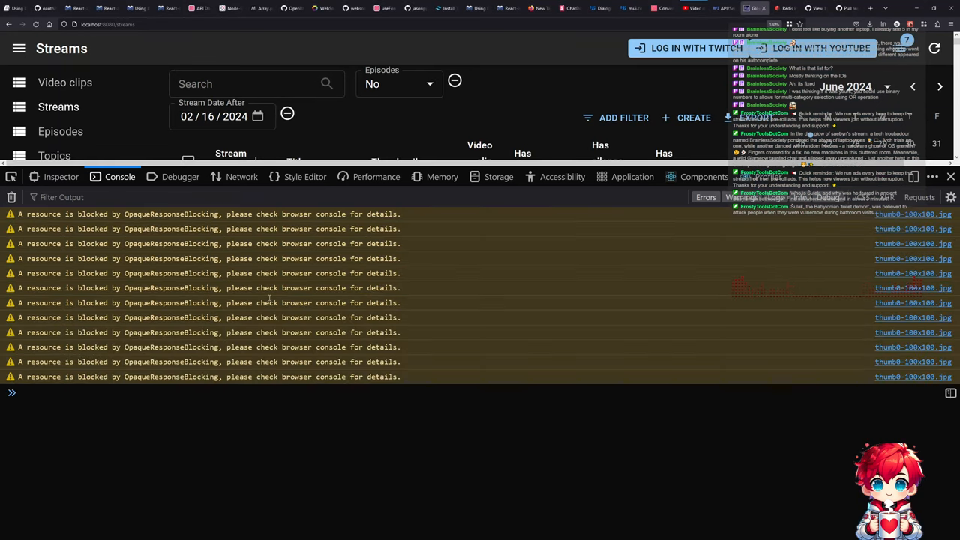
mouse_move(11, 197)
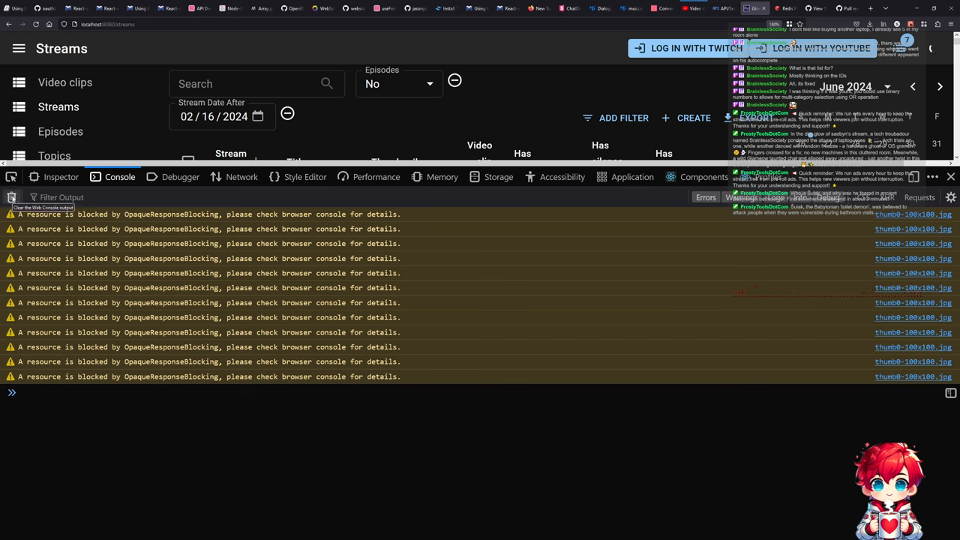
mouse_move(12, 197)
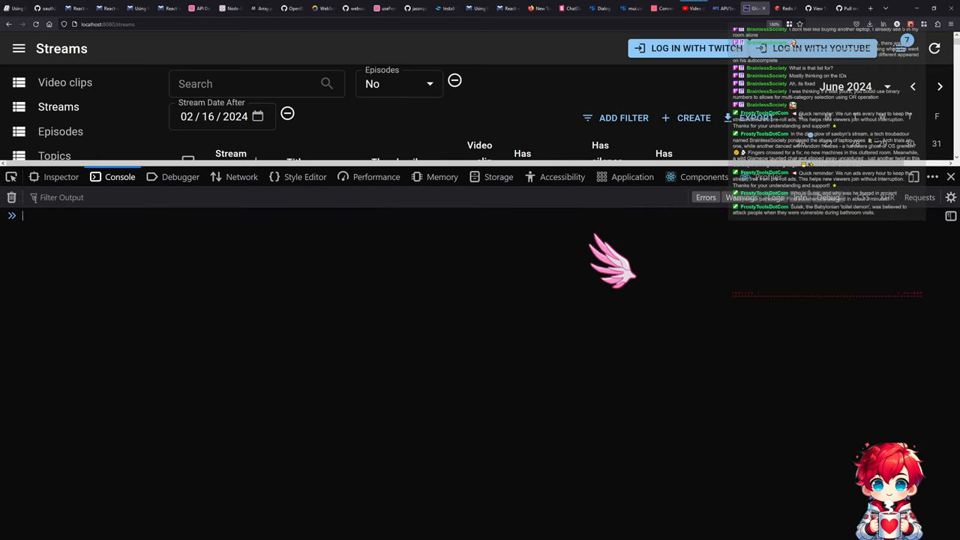
Copy MDN's WebSocket connection example and run it against ws://localhost:8080/api/records/tasks/ws.
key("alt+tab")
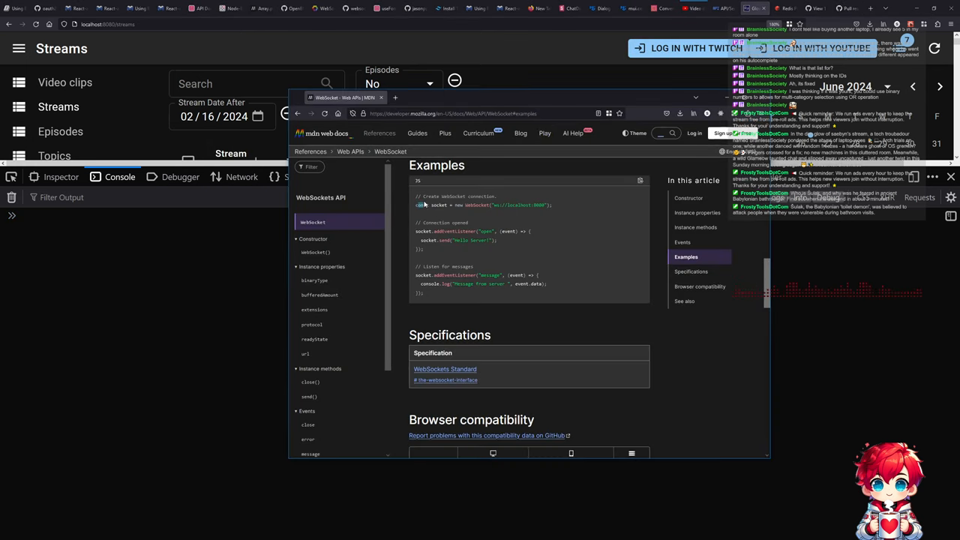
double_click(465, 205)
type("const socket = new WebSocket(\"ws://localhost:8080")
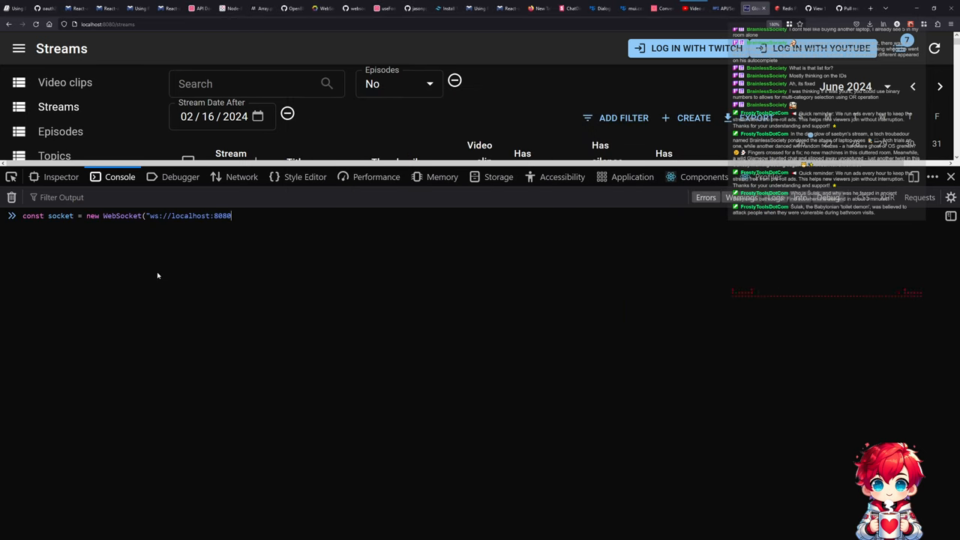
type("/")
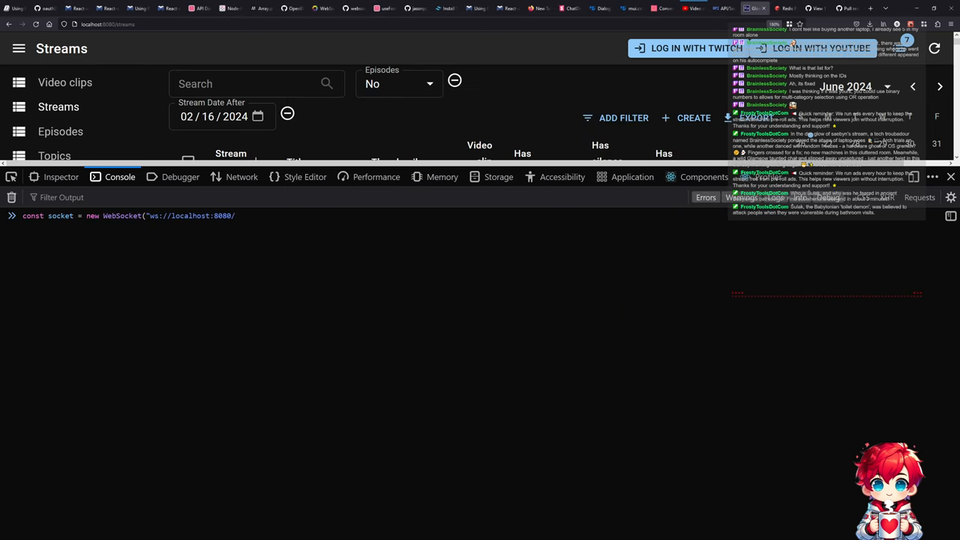
type("api")
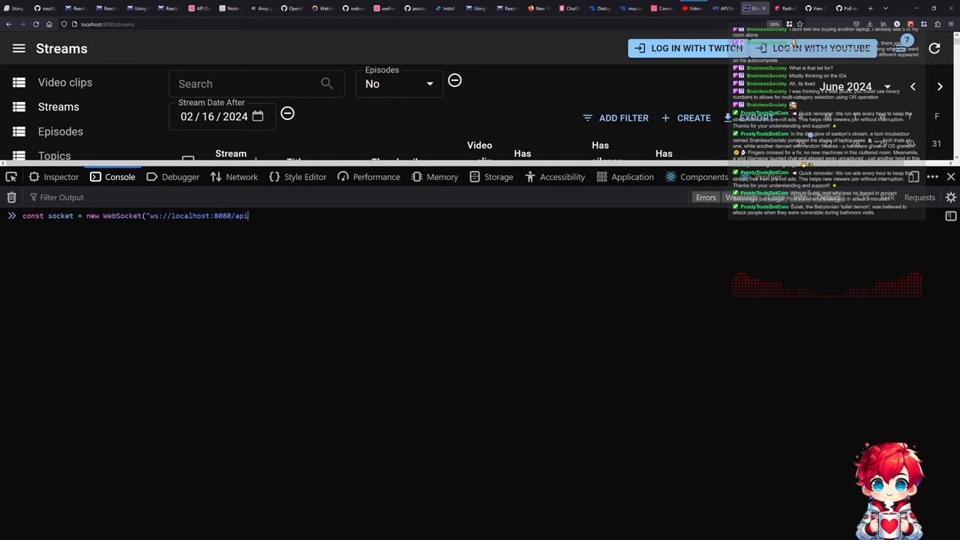
type("/records/")
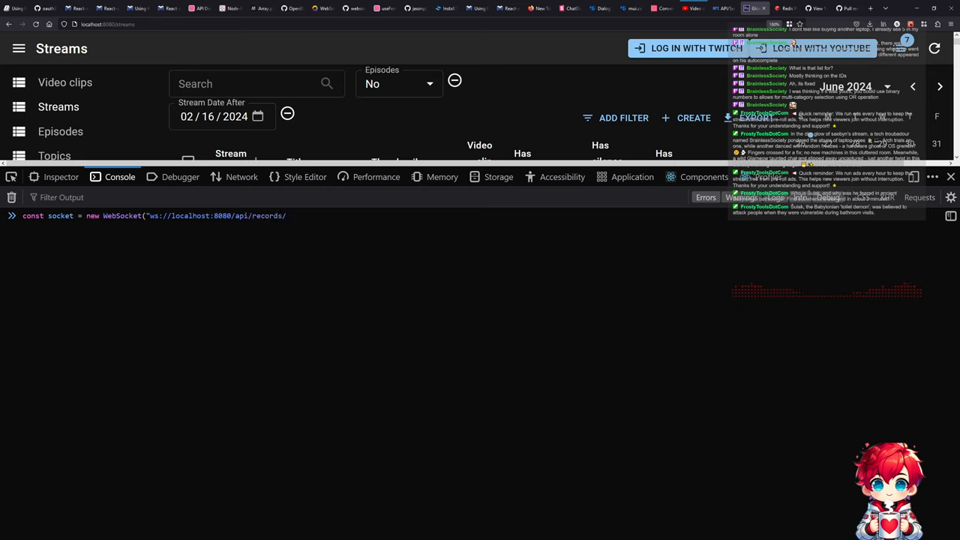
type("tasks/ws\")")
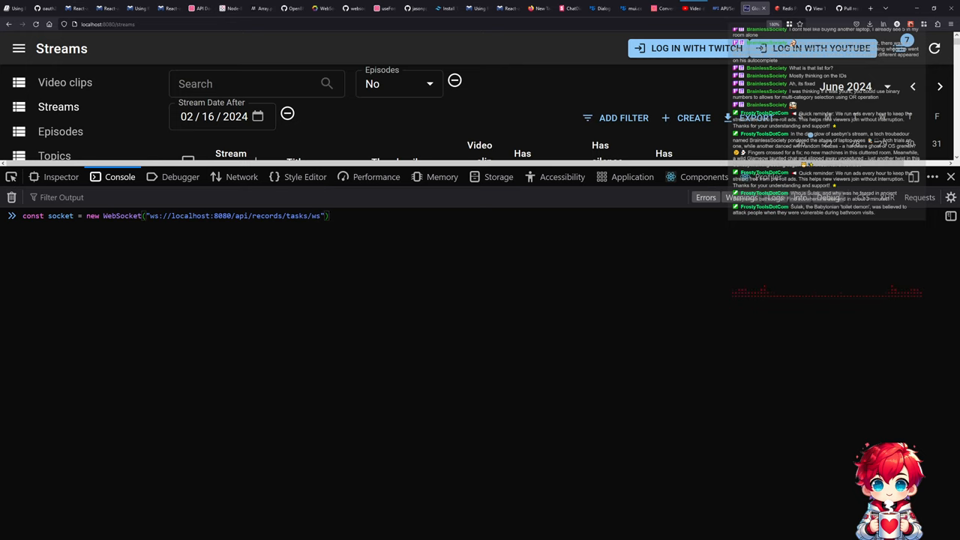
key("Enter")
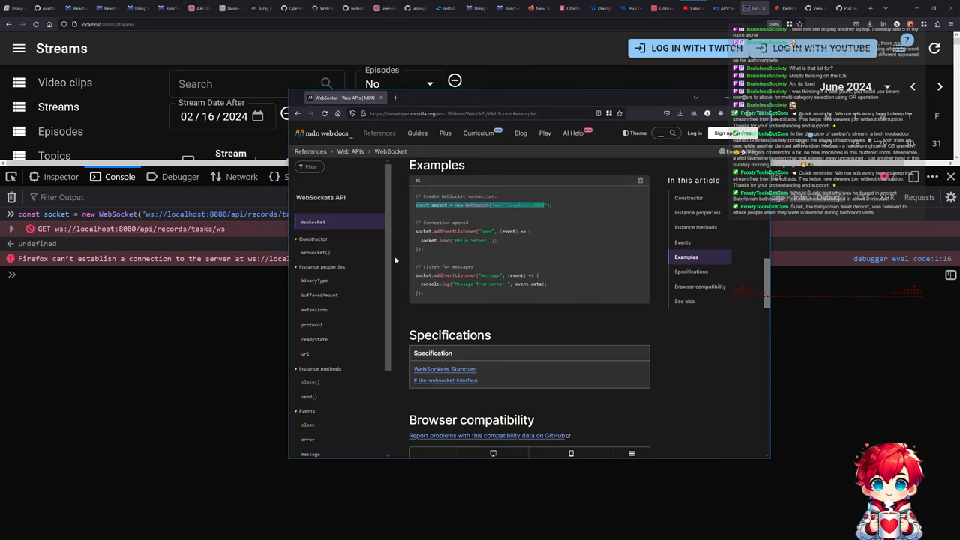
mouse_move(455, 259)
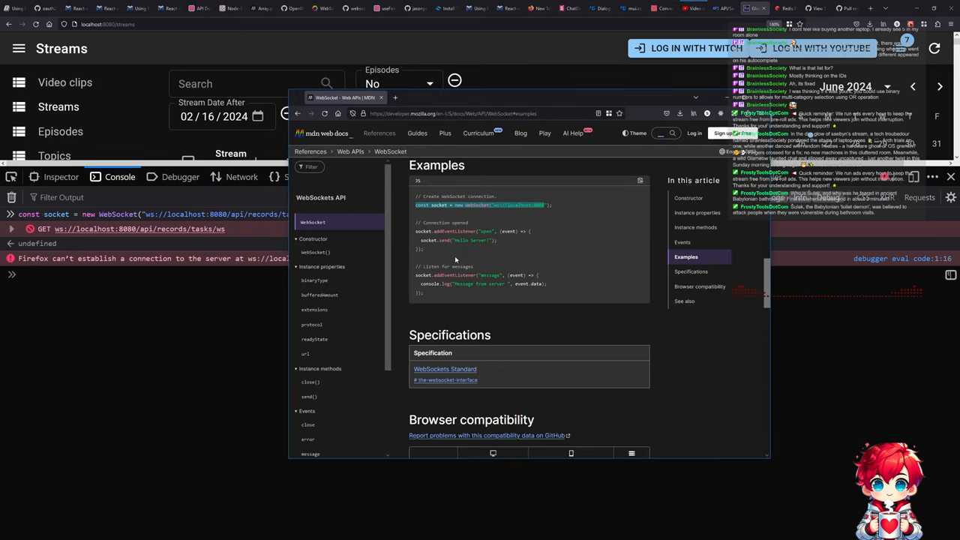
mouse_move(476, 254)
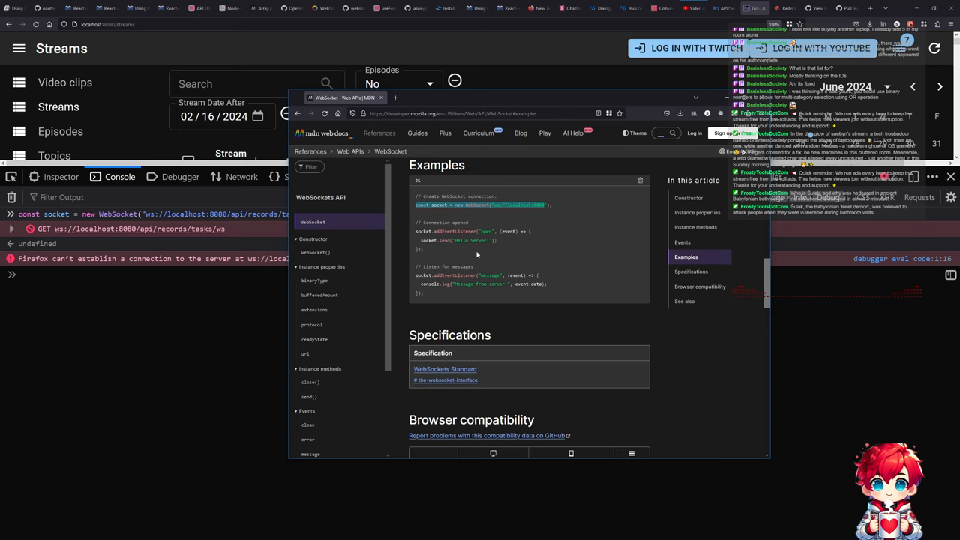
mouse_move(476, 250)
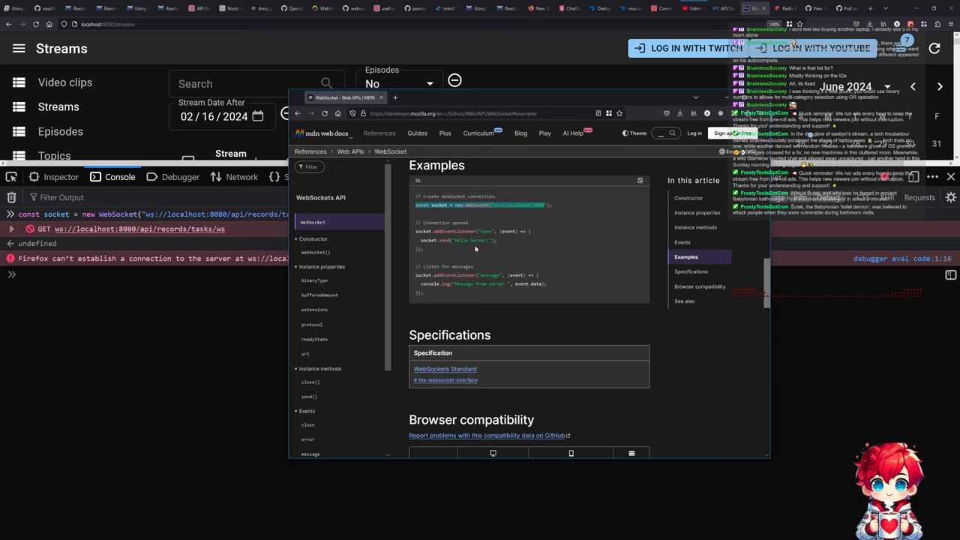
mouse_move(471, 250)
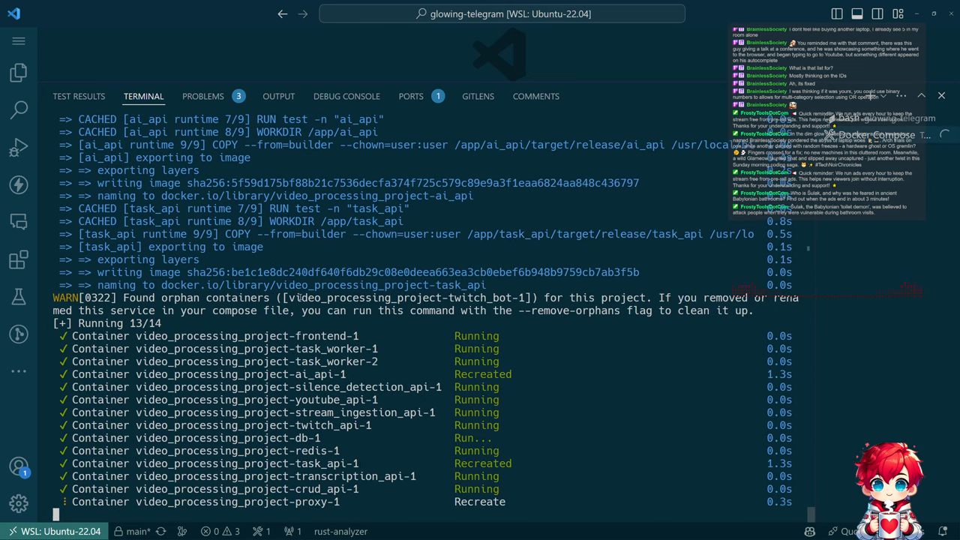
mouse_move(370, 453)
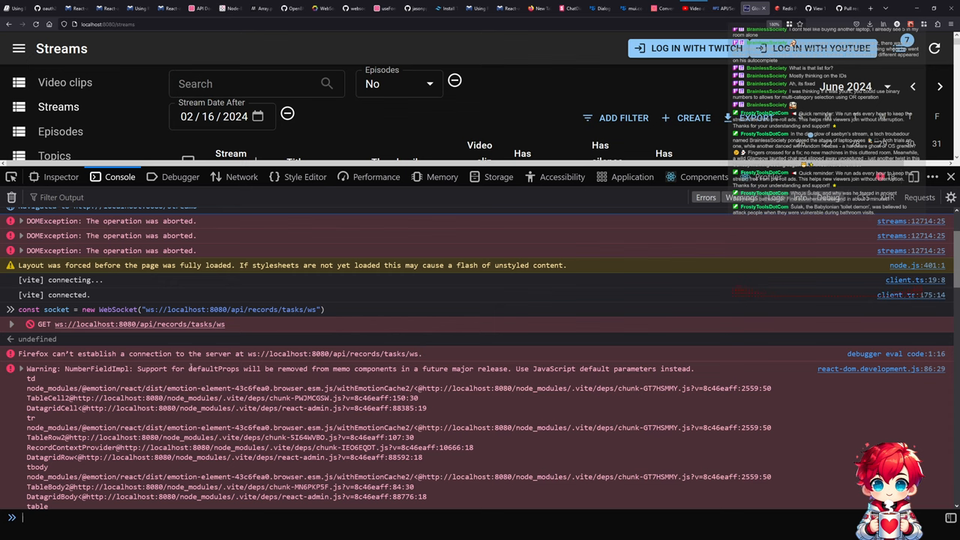
Switch to the Network panel to see the failing tasks websocket request.
left_click(241, 176)
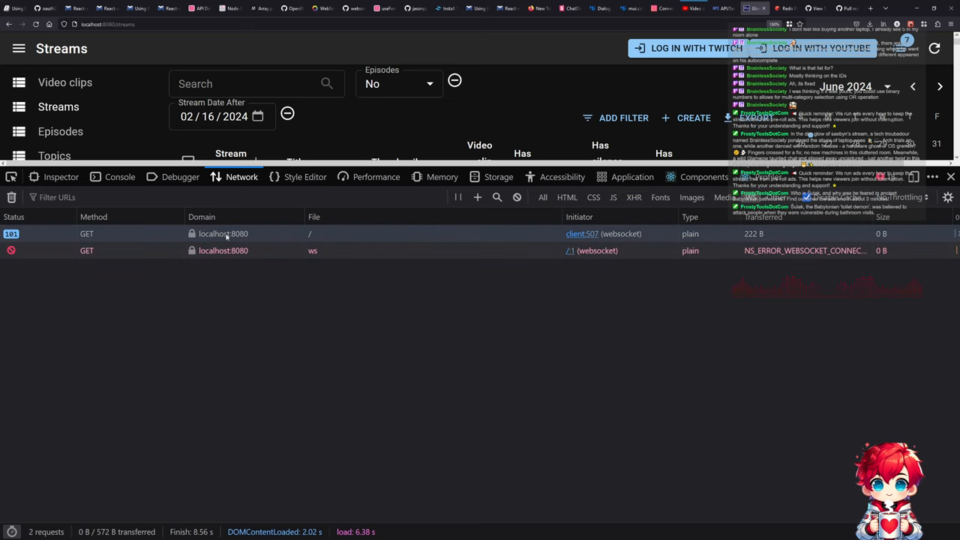
mouse_move(125, 232)
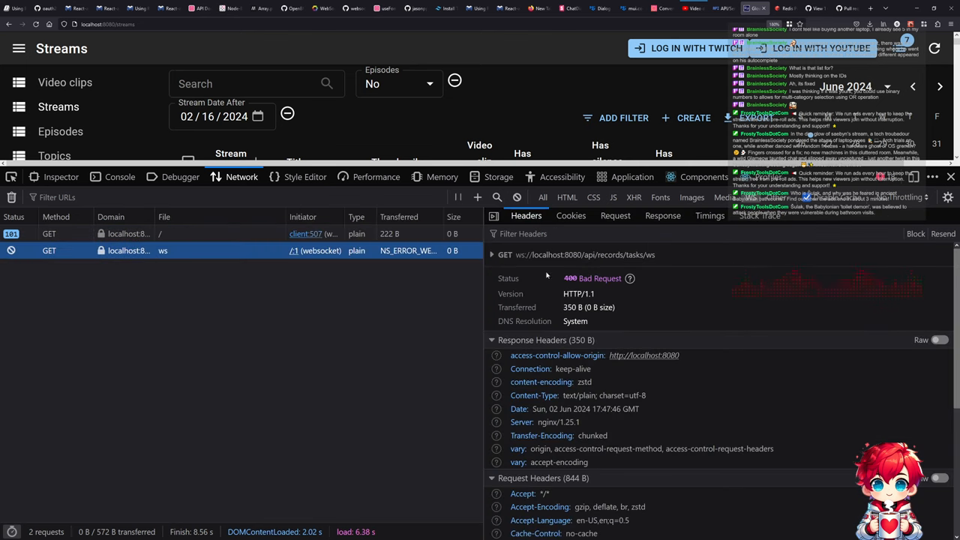
mouse_move(597, 292)
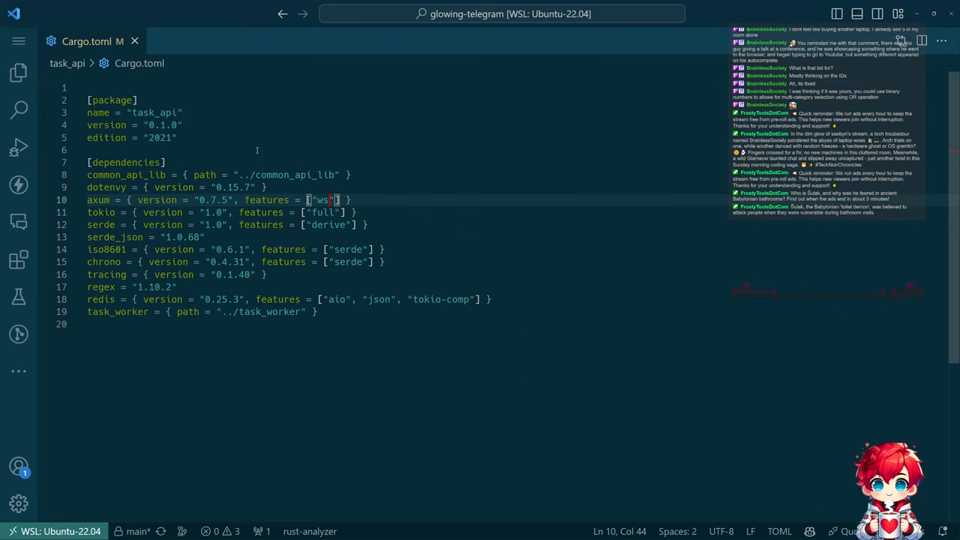
Return focus to task_api's Cargo.toml, where axum 0.7.5 has the ws feature.
left_click(78, 41)
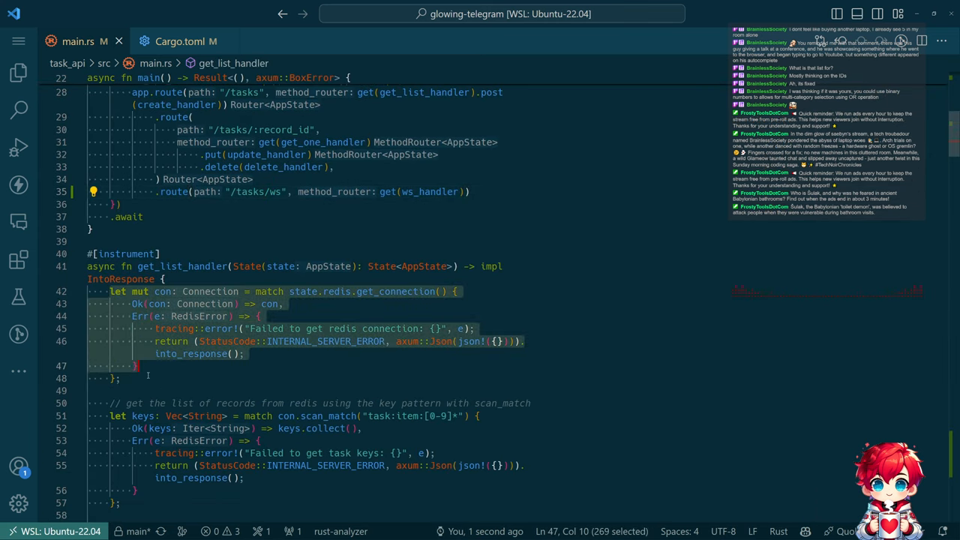
Scroll main.rs down to handle_socket and its pasted Redis get_connection block.
scroll("down", 3)
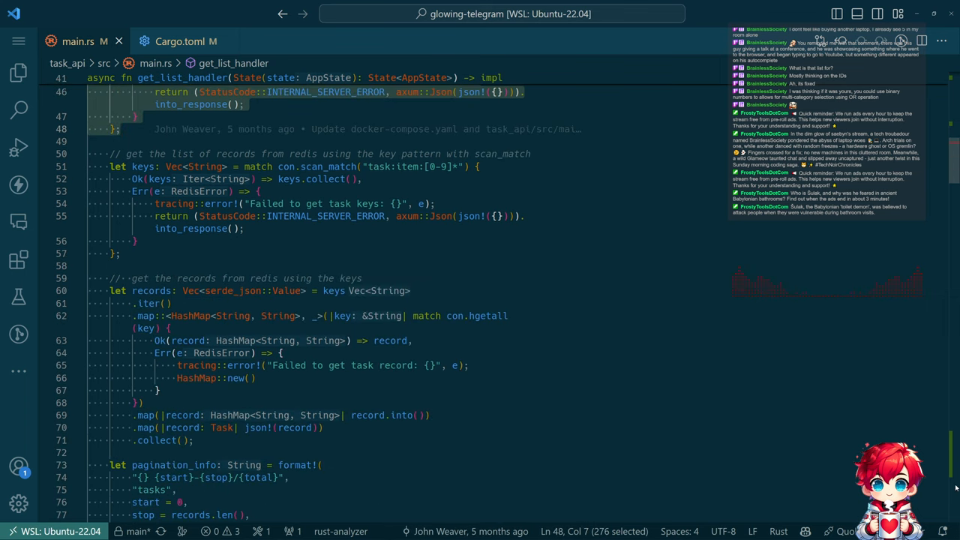
scroll("down", 3)
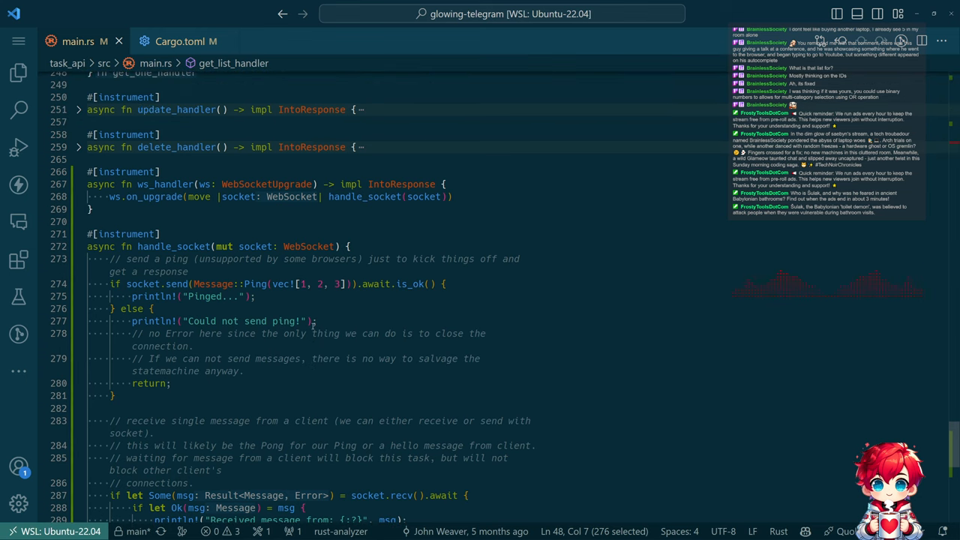
scroll("down", 3)
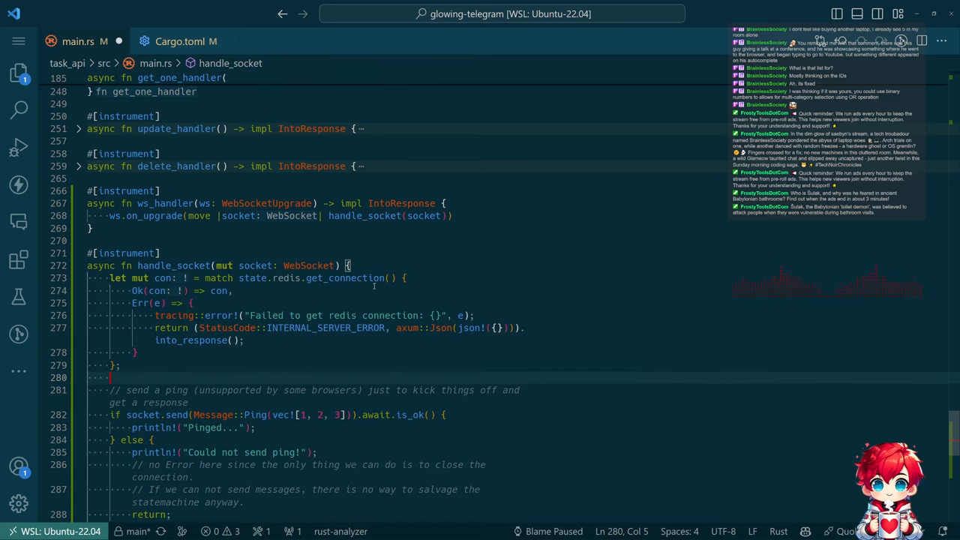
Add State(state): State<AppState> to ws_handler, pass state.redis.clone(), and accept redis::Client.
left_click(251, 278)
type(", ")
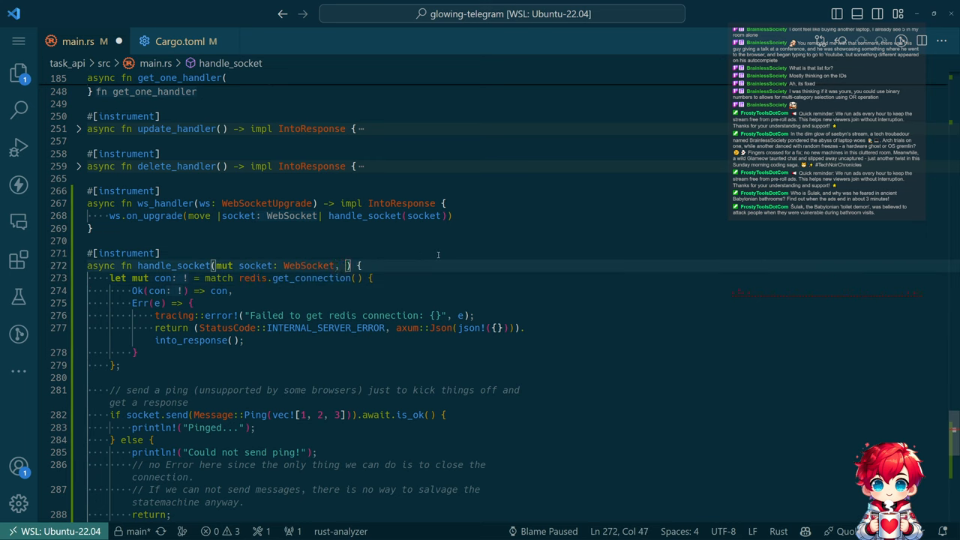
type("State(redis): State<AppState>")
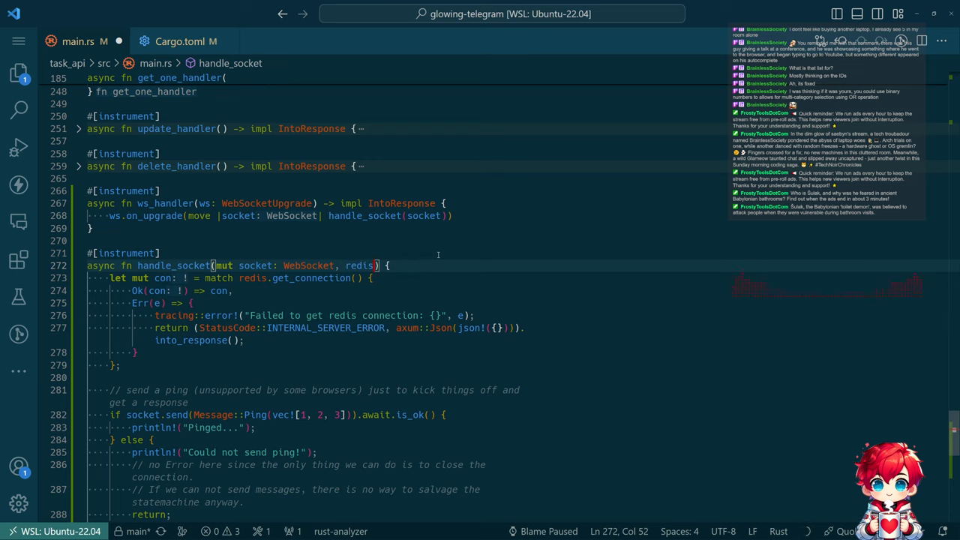
type(": State<AppState>")
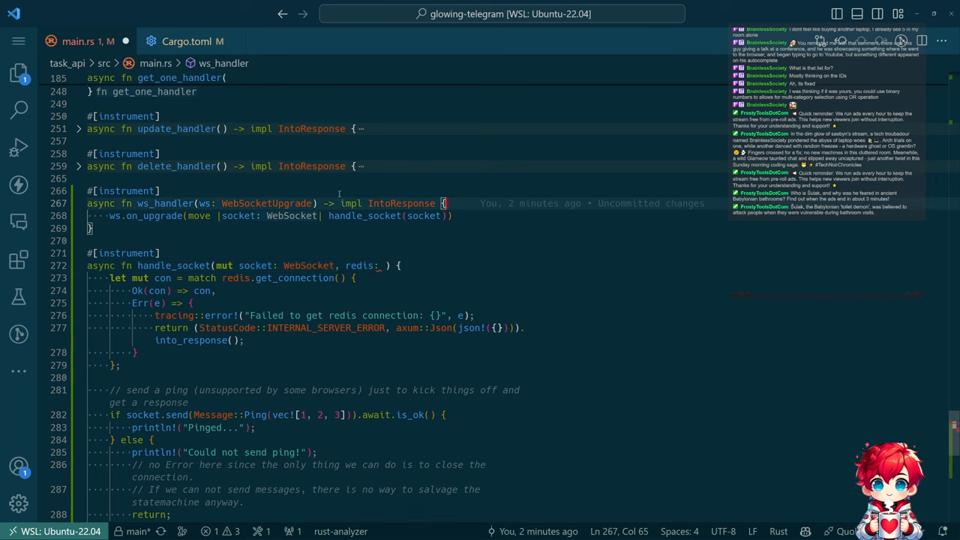
scroll("down", 3)
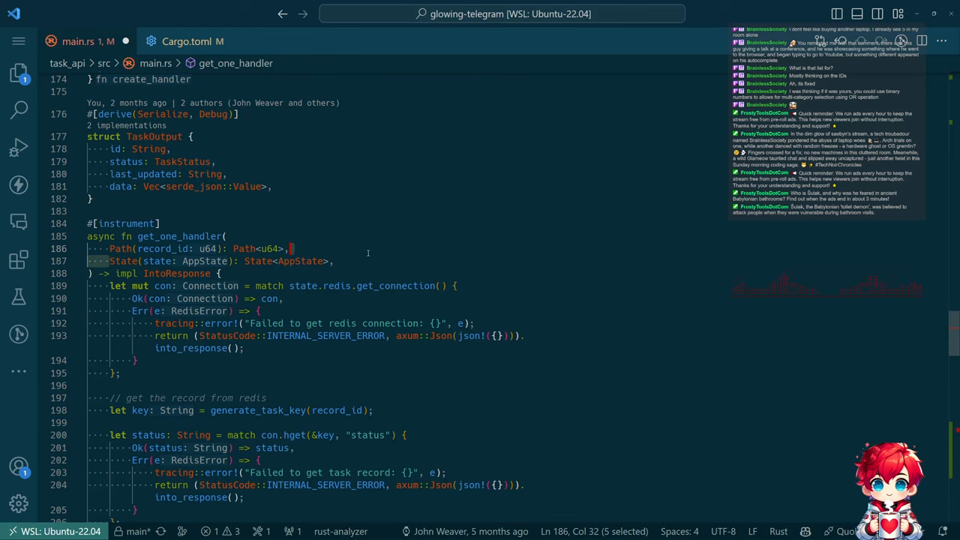
scroll("down", 3)
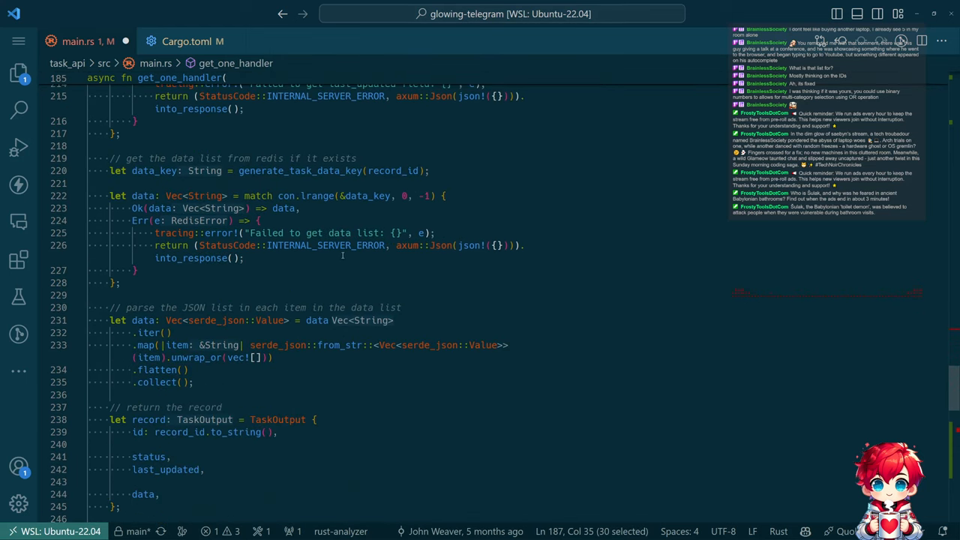
scroll("down", 3)
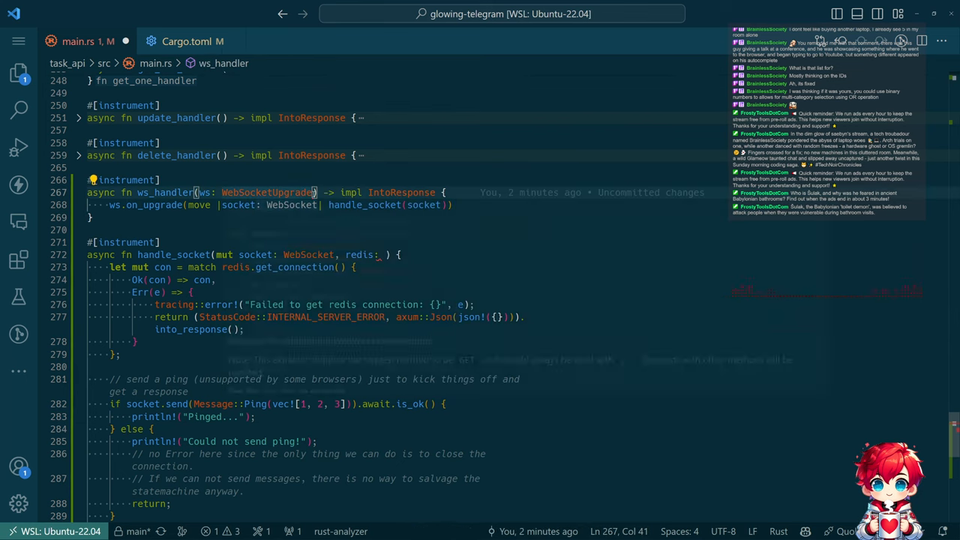
type(", State(state): State<AppState>")
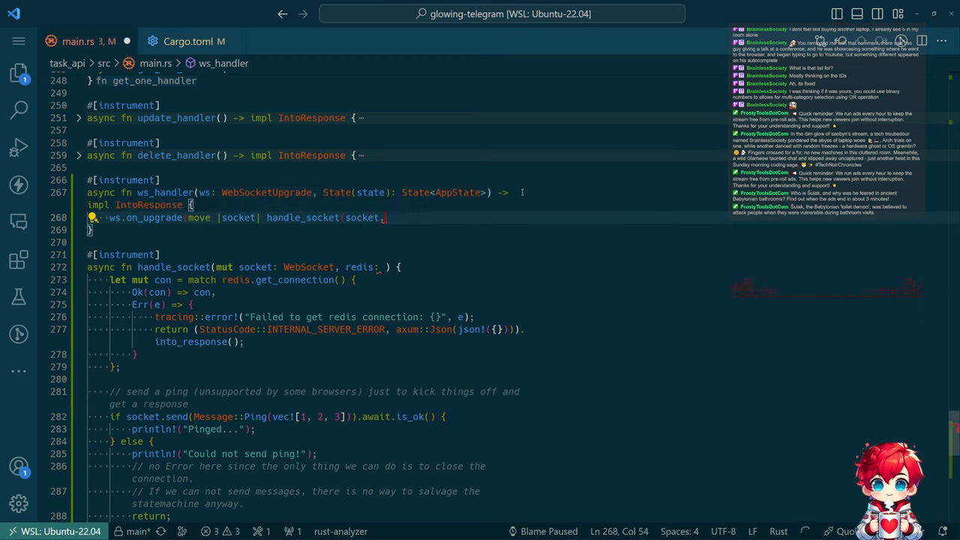
type(", state.redis.clone()))")
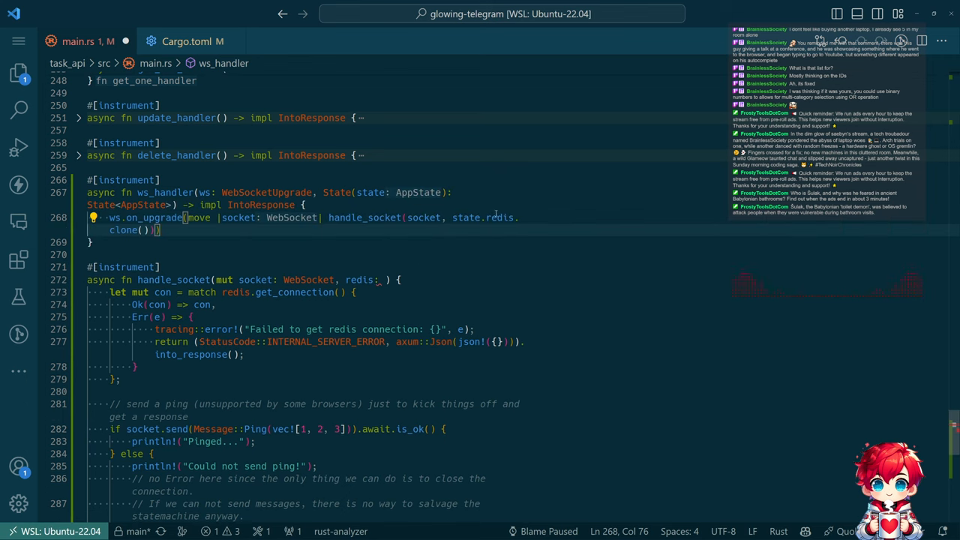
mouse_move(503, 217)
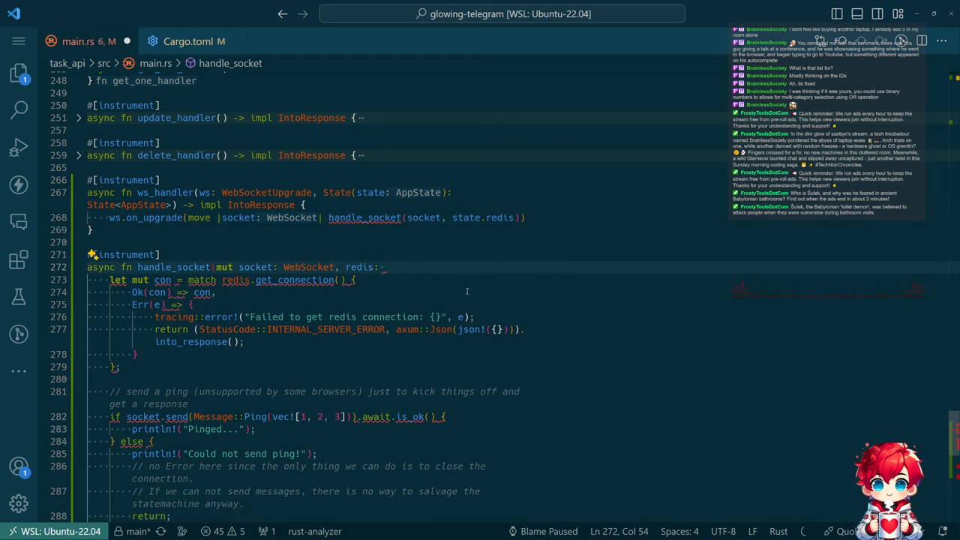
type("redis::Client) {")
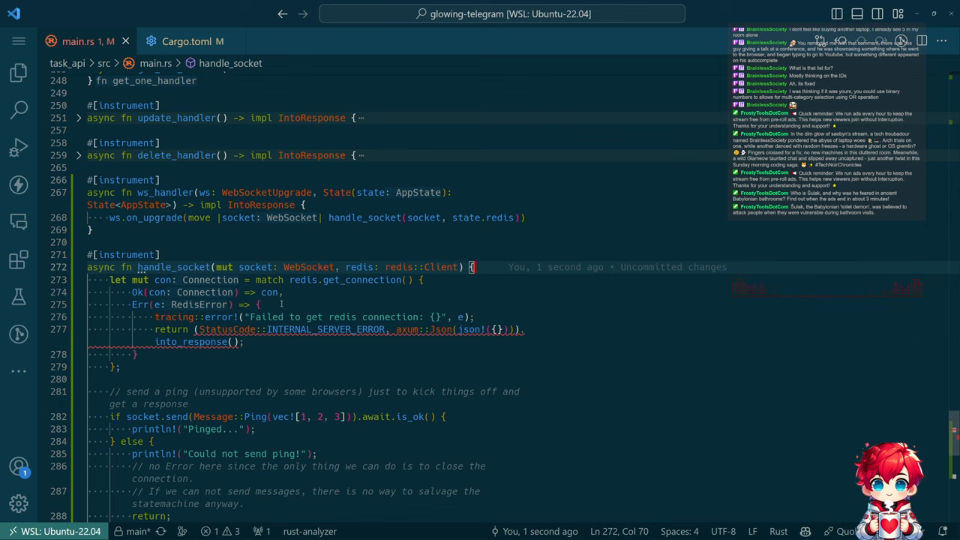
scroll("down", 3)
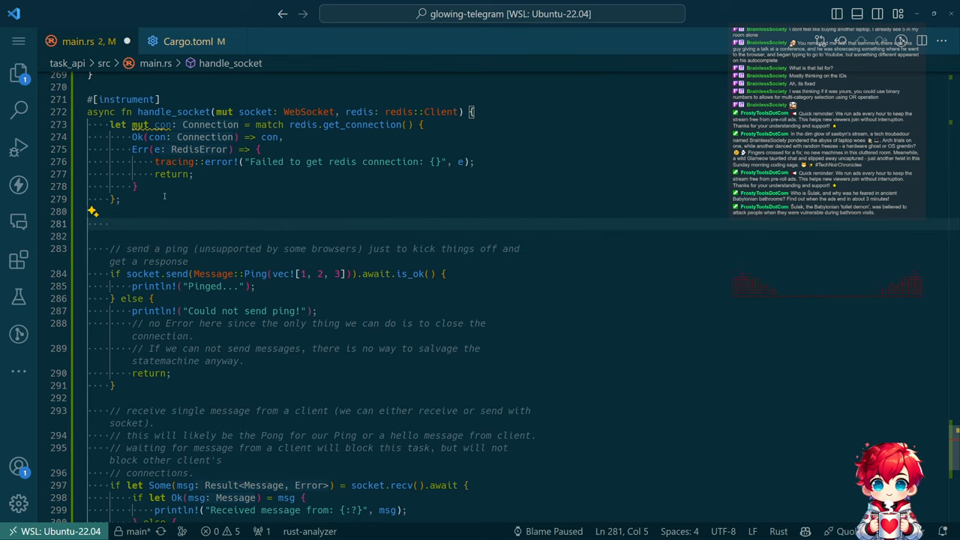
Begin the let pubsub binding that converts the Redis connection in handle_socket.
type("let")
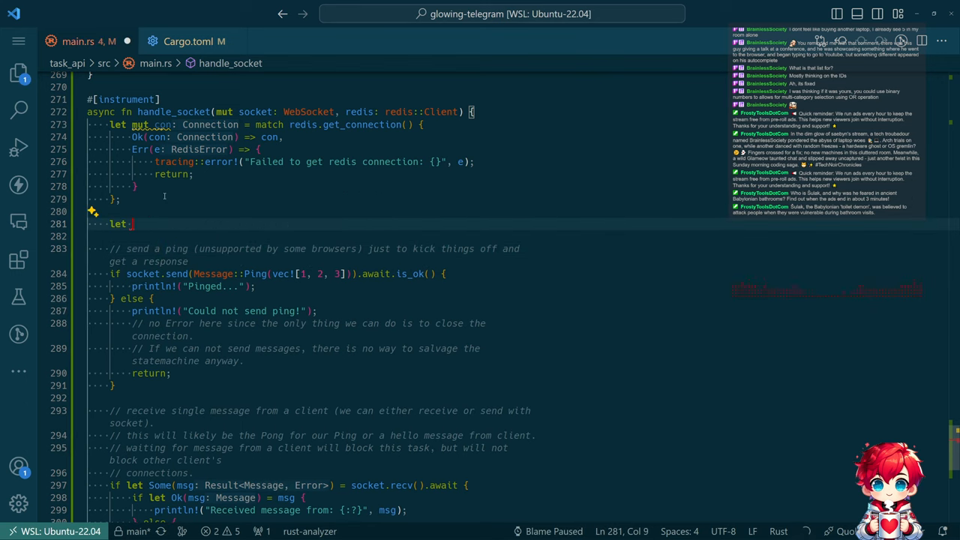
type("pubsub = match con.as_pubsub() {")
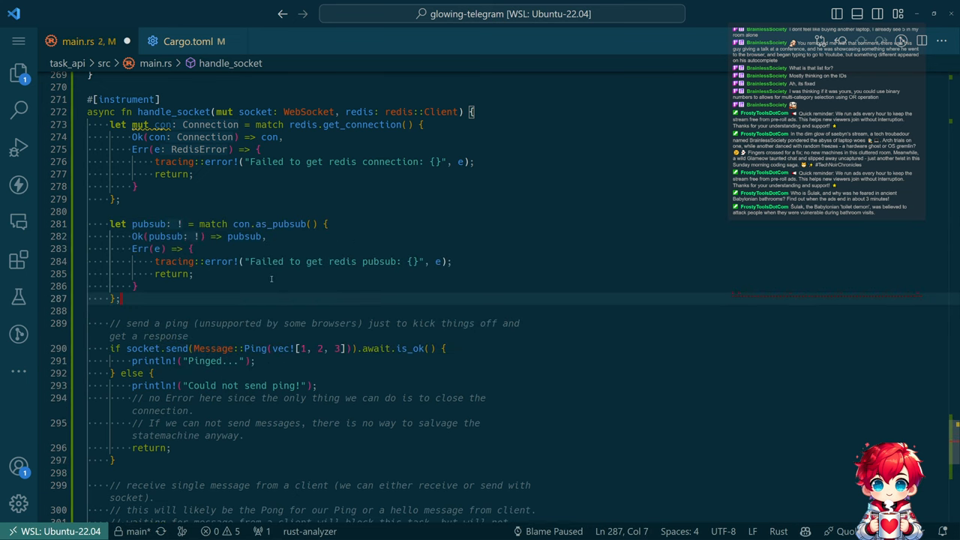
mouse_move(150, 224)
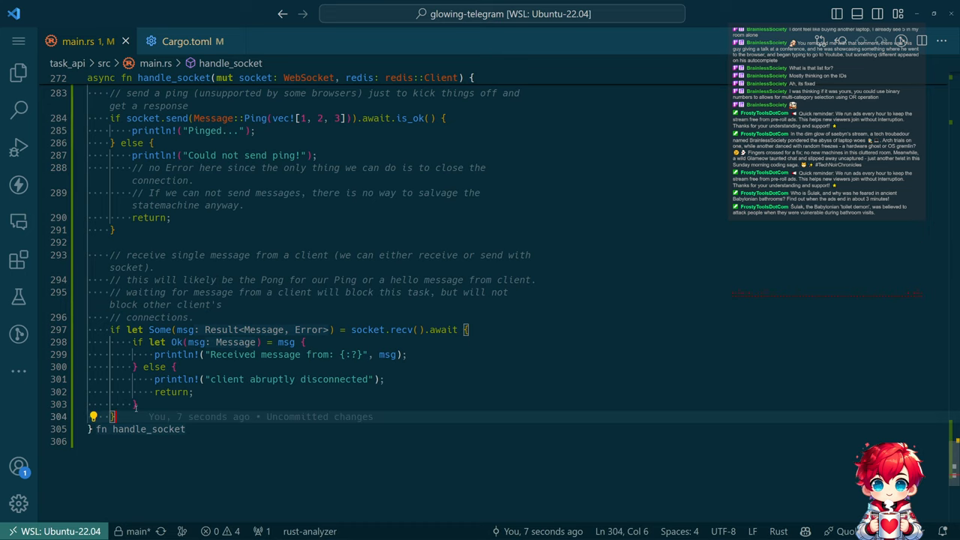
Subscribe pubsub to the "task" channel, then run Docker: Compose Up for the project.
type("// subscribe to the task channel")
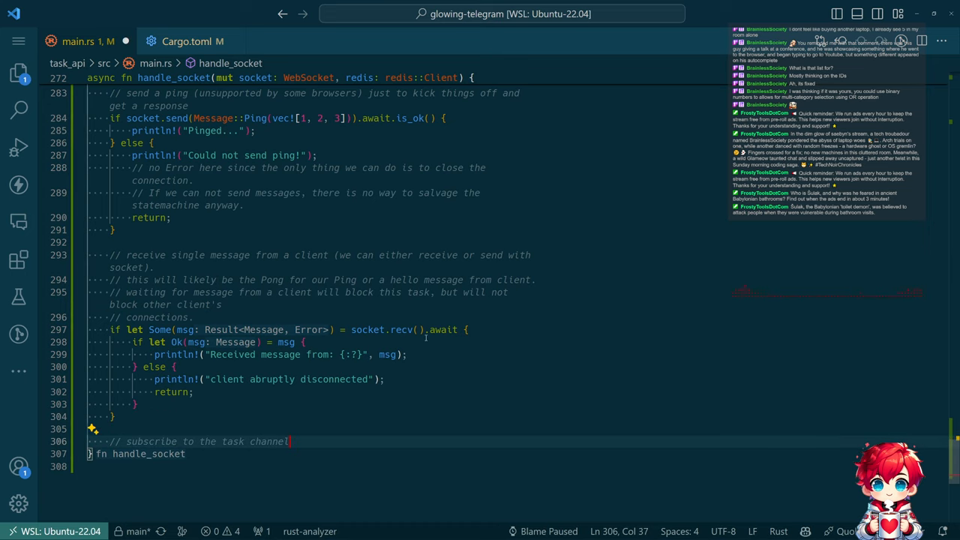
type("pubsub.subscribe(\"task\").unwrap();")
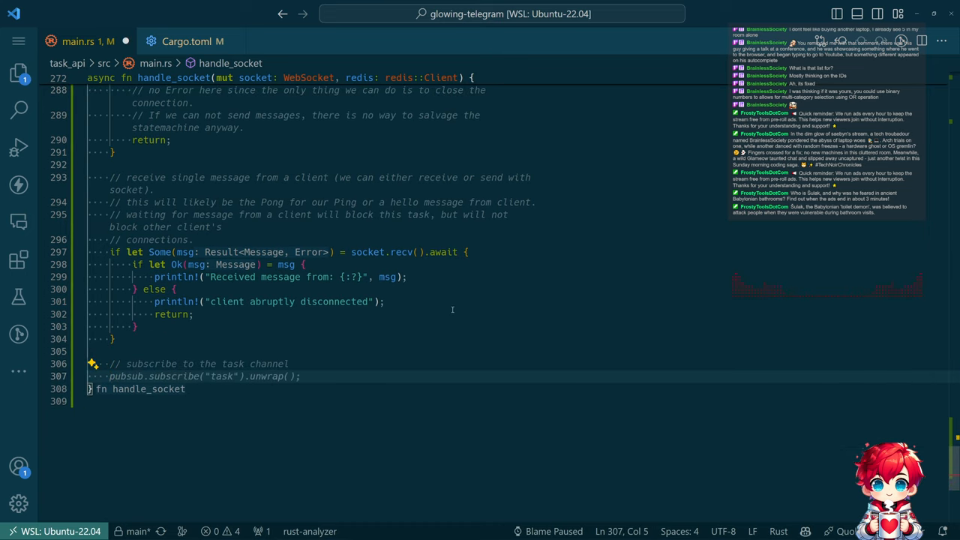
key("Enter")
type("// listen for messages on the task channel")
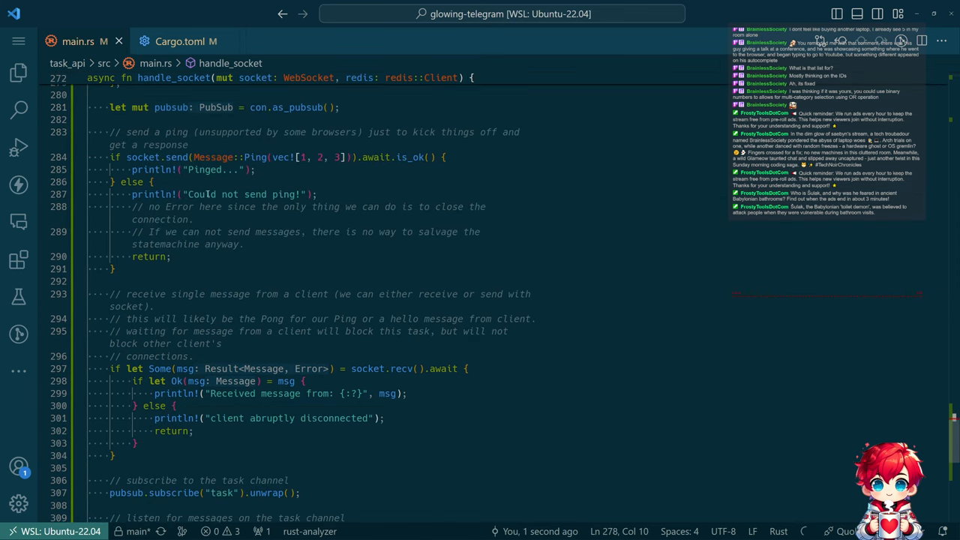
key("ctrl+shift+p")
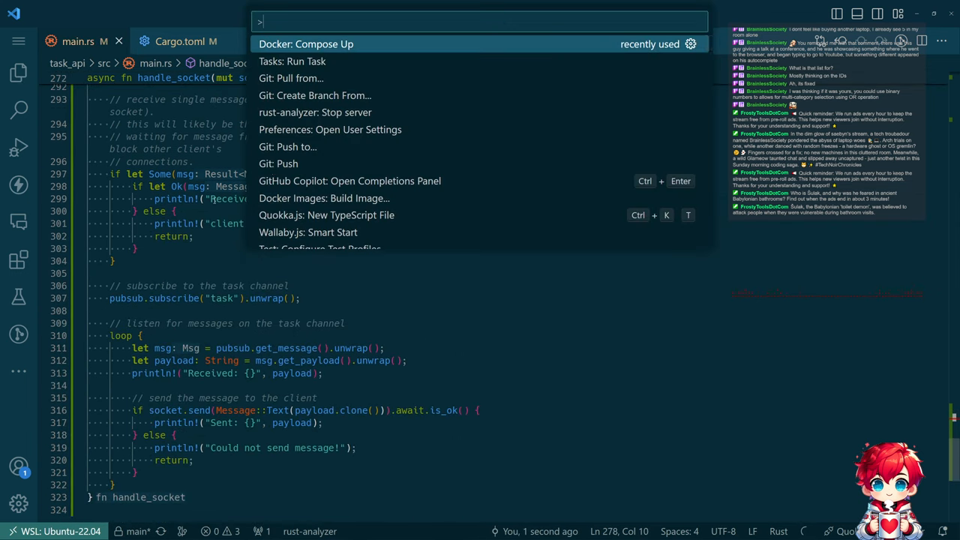
left_click(307, 43)
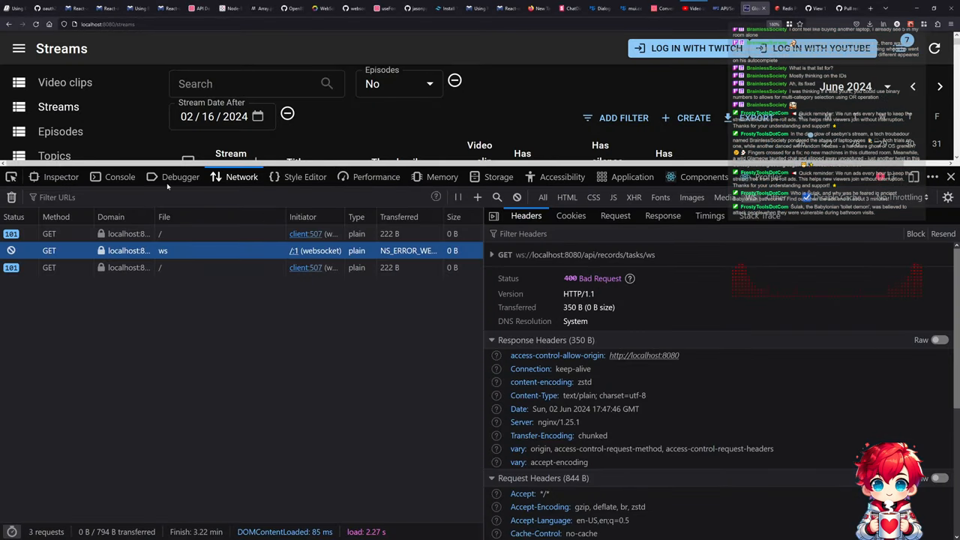
Clear the console, inspect the failed tasks WebSocket's headers and empty payload, then check the Redis Pub/Sub docs.
left_click(120, 176)
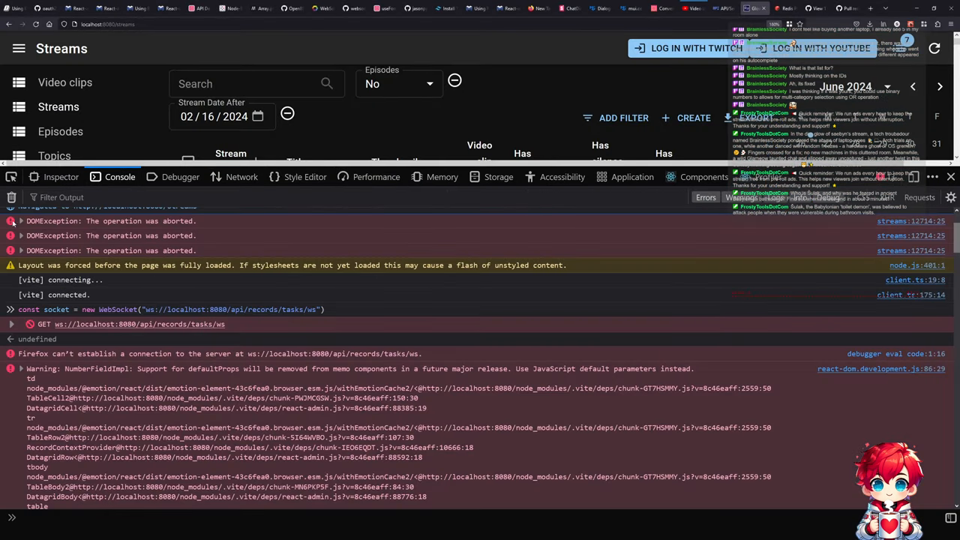
left_click(11, 197)
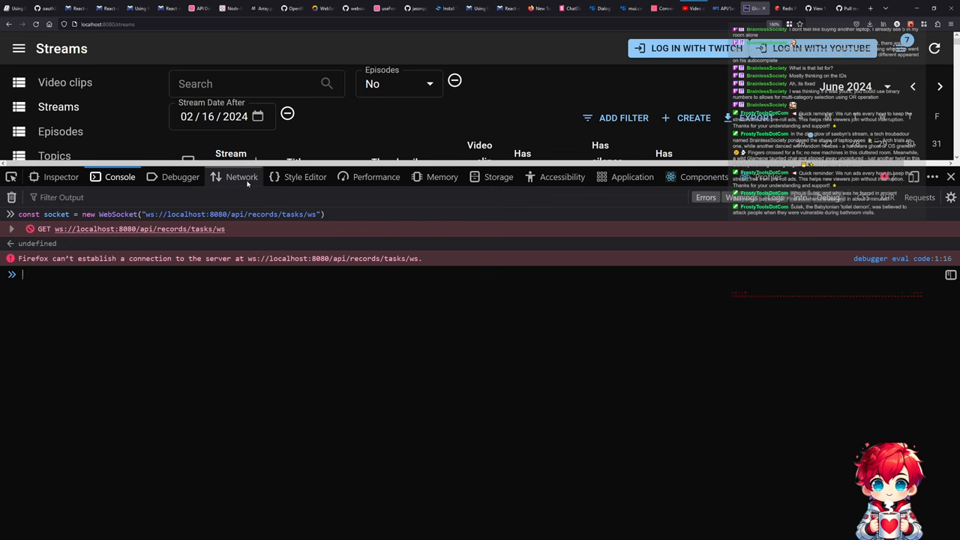
left_click(242, 176)
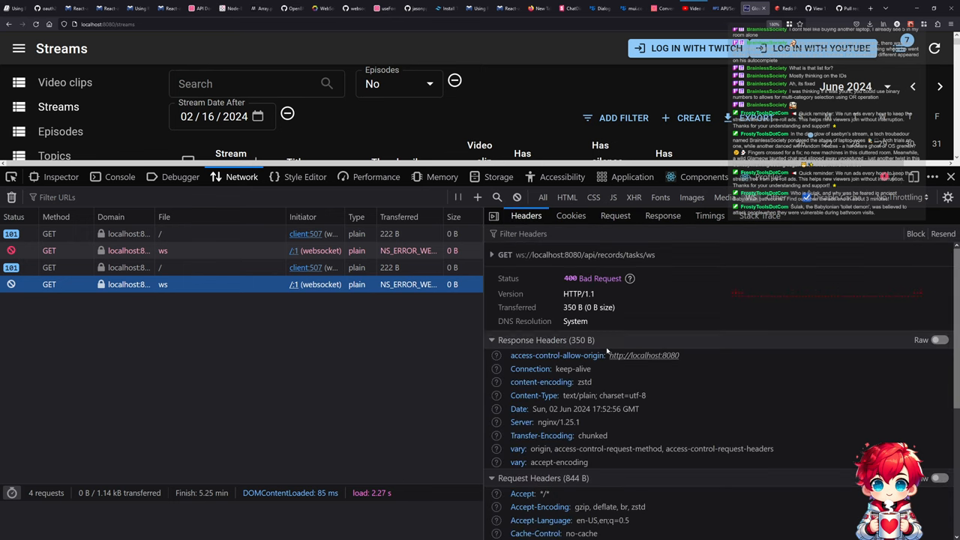
scroll("down", 3)
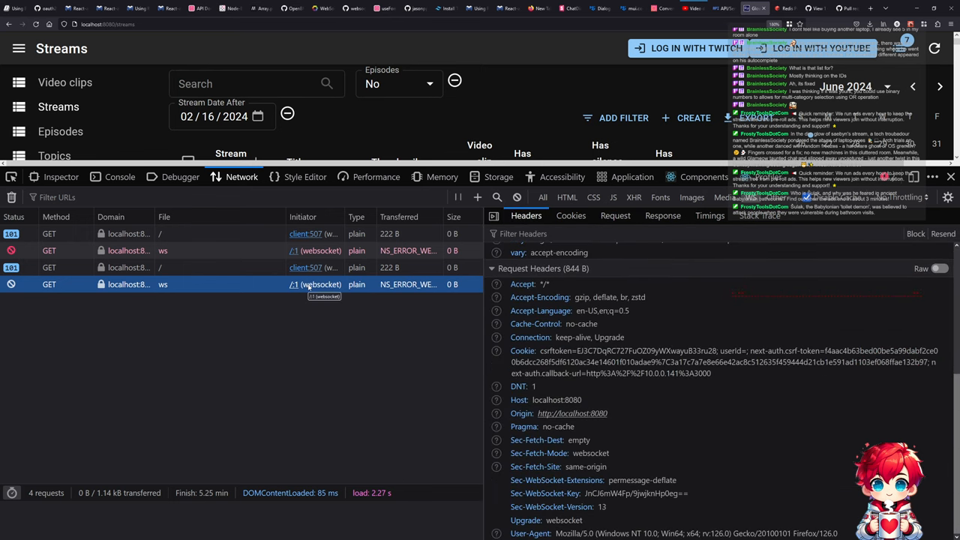
left_click(615, 215)
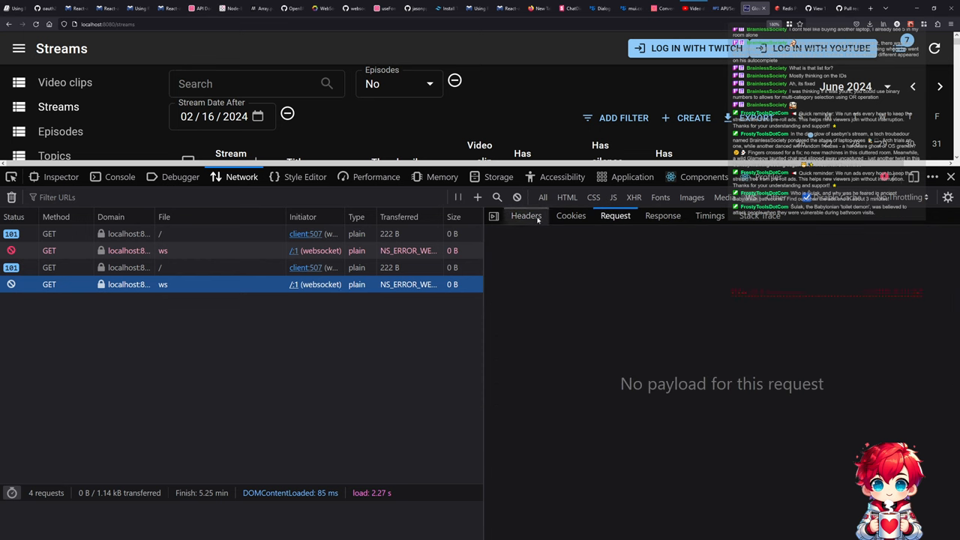
left_click(526, 215)
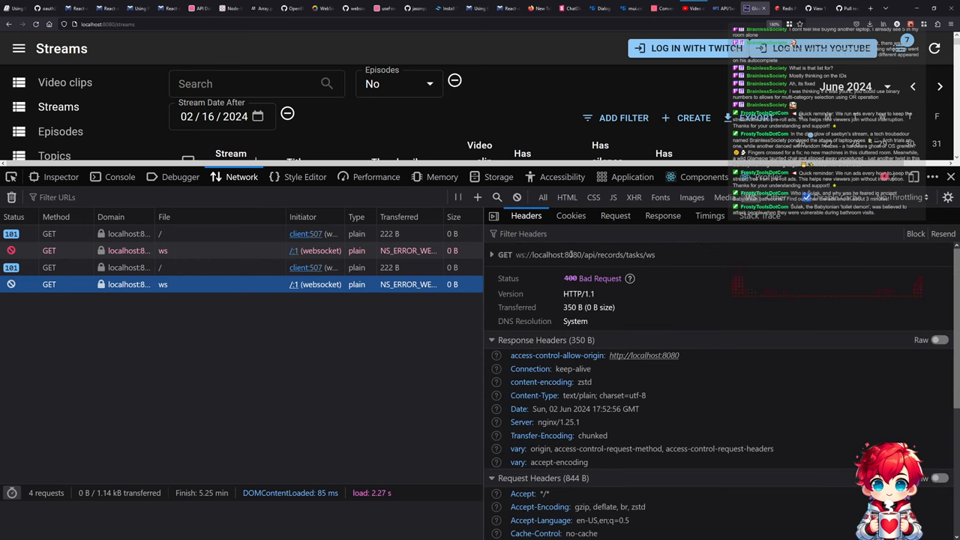
mouse_move(662, 256)
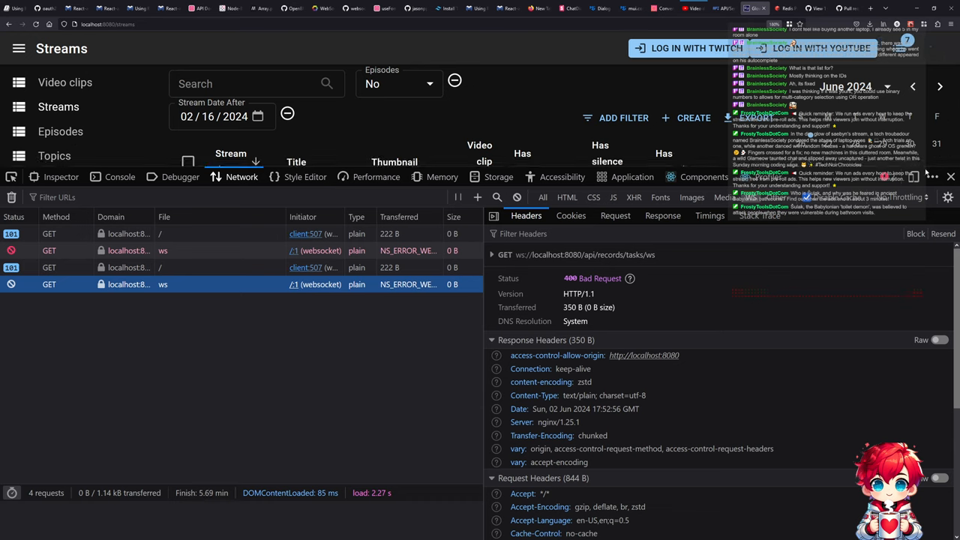
left_click(951, 177)
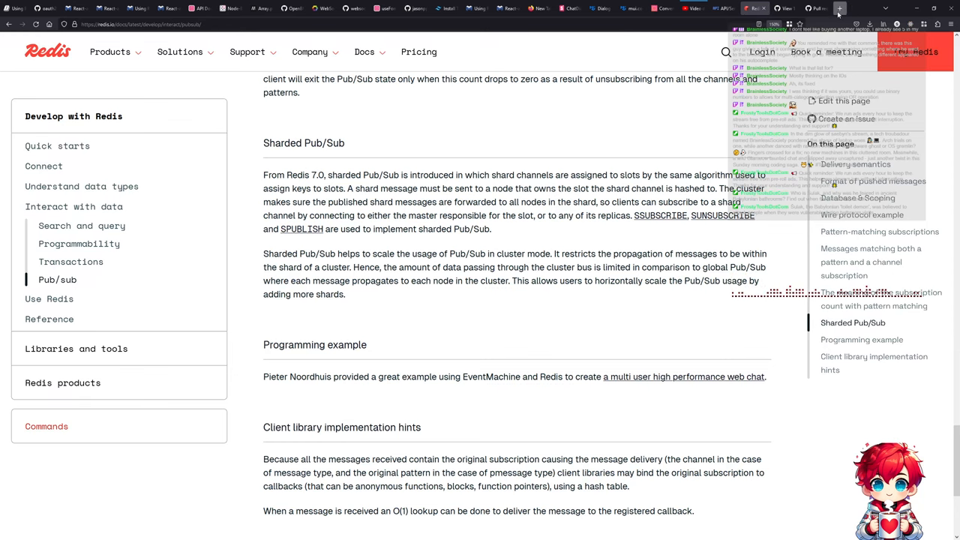
left_click(844, 9)
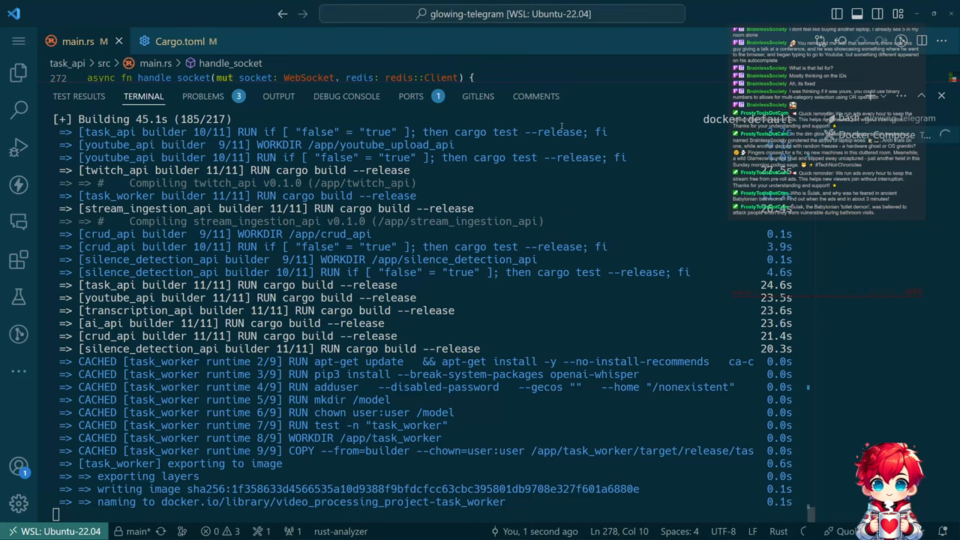
Review the Compose build output, then switch to Docker Desktop.
key("alt+tab")
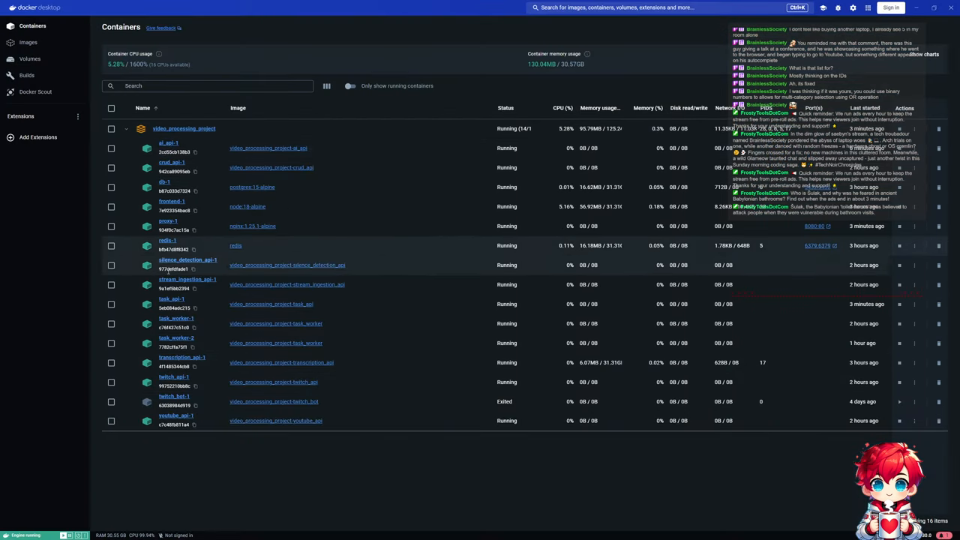
Read task_api-1's logs showing the 400 missing-upgrade rejection, then return to Firefox.
left_click(171, 304)
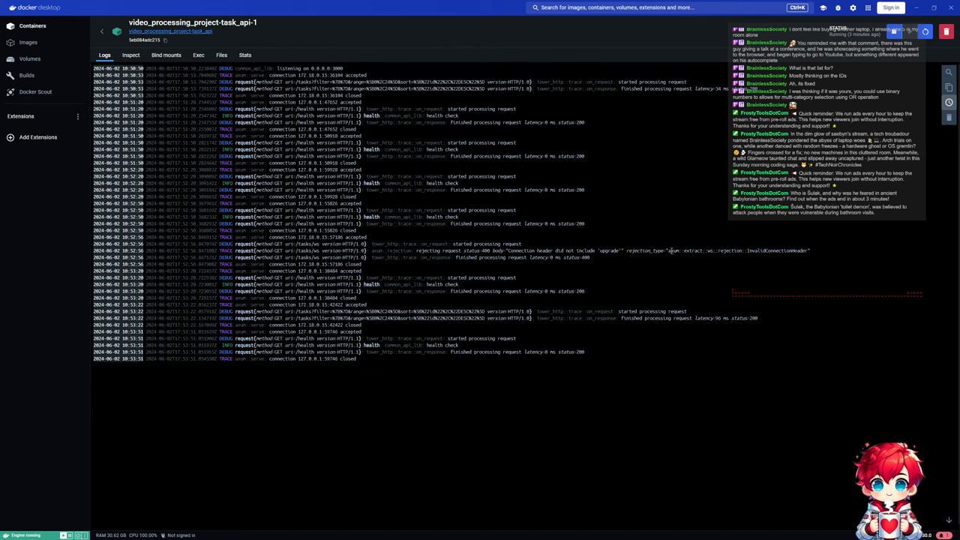
key("alt+tab")
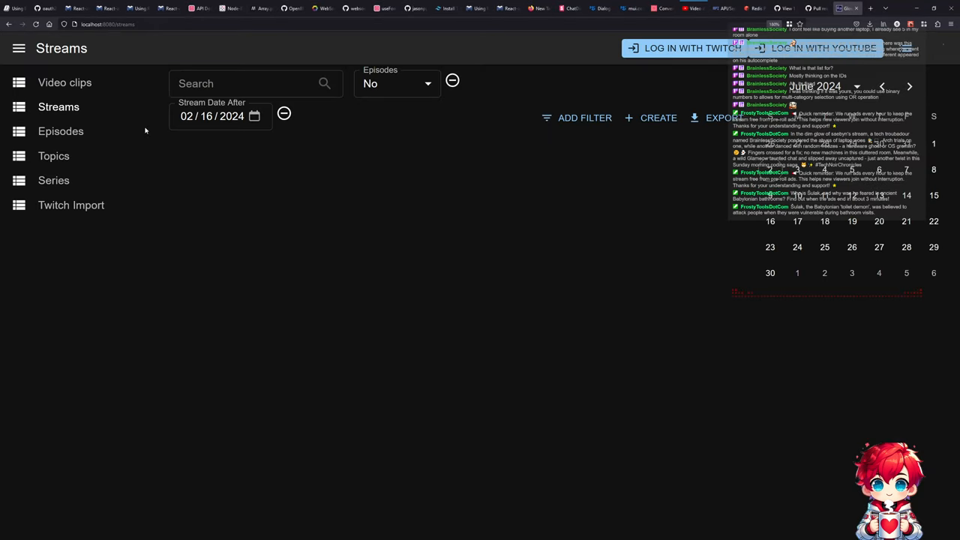
Show the react-admin Video clips list and right-click within the page.
left_click(64, 83)
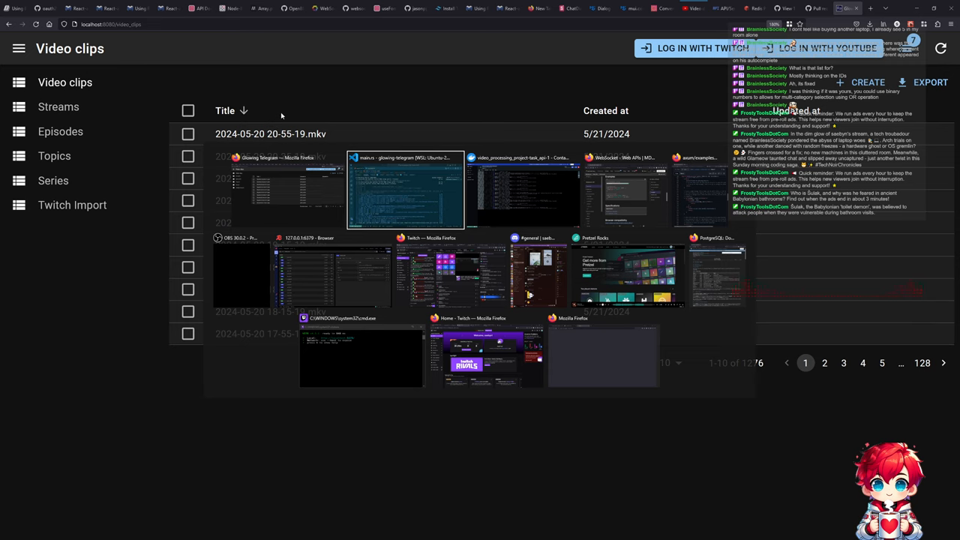
right_click(282, 112)
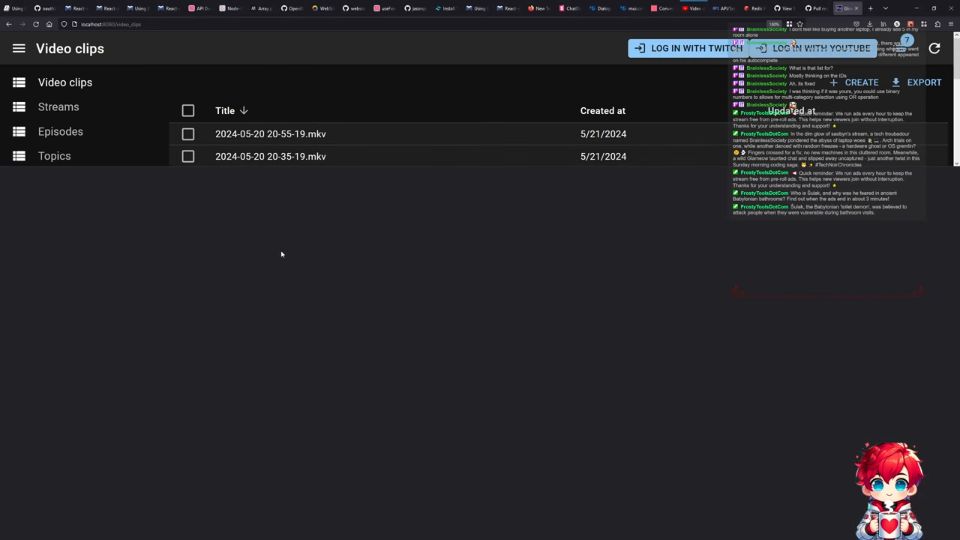
mouse_move(292, 307)
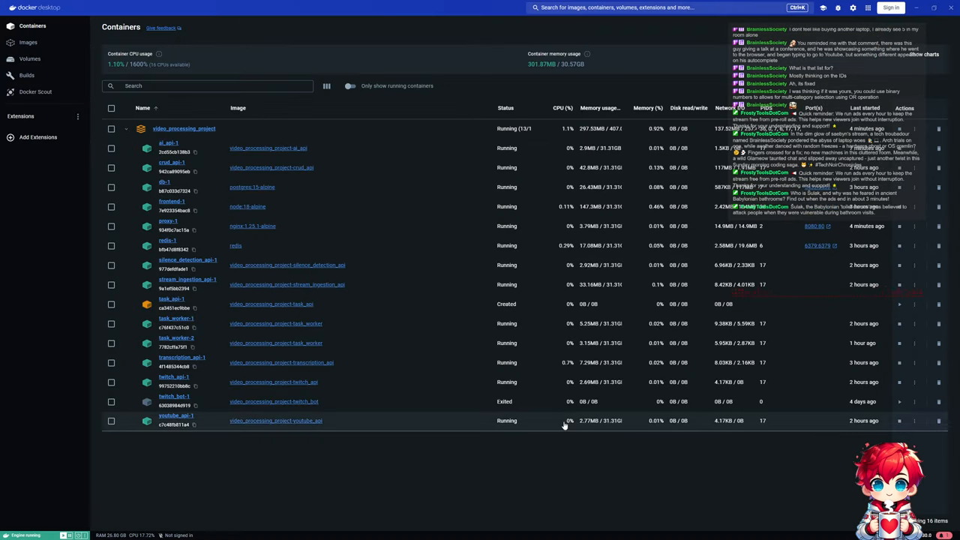
Note task_api-1 in Created state, then go back to Firefox.
key("alt+tab")
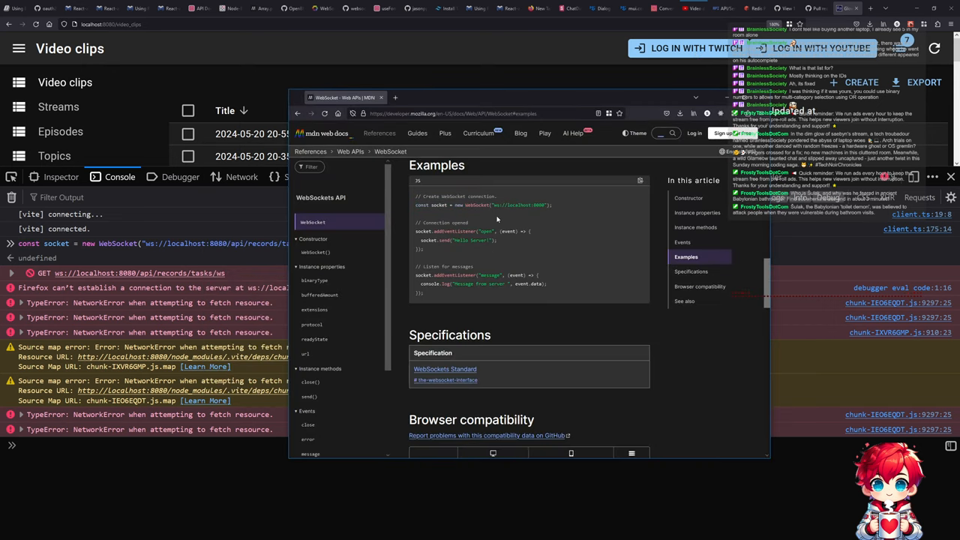
Scroll MDN's WebSocket client guide down to 'Receiving messages from the server'.
scroll("down", 3)
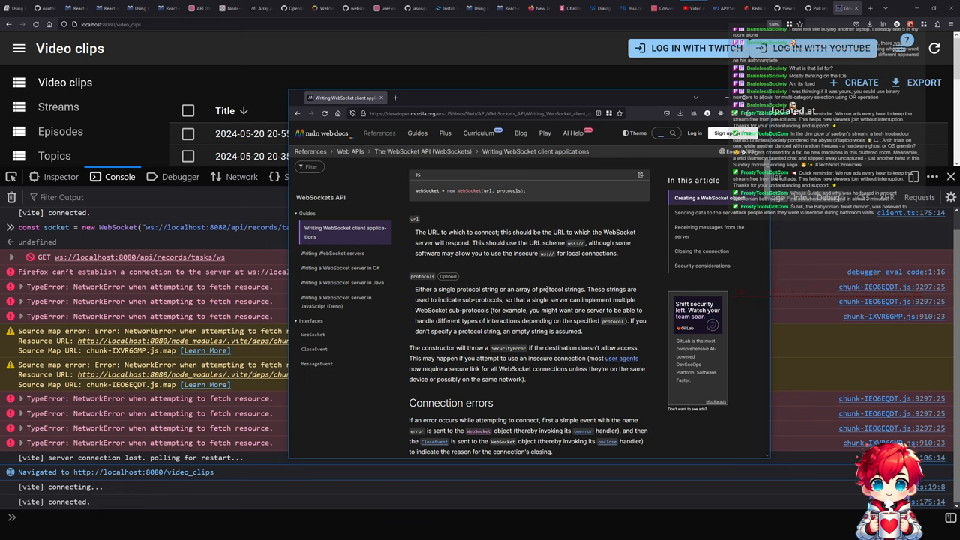
scroll("down", 3)
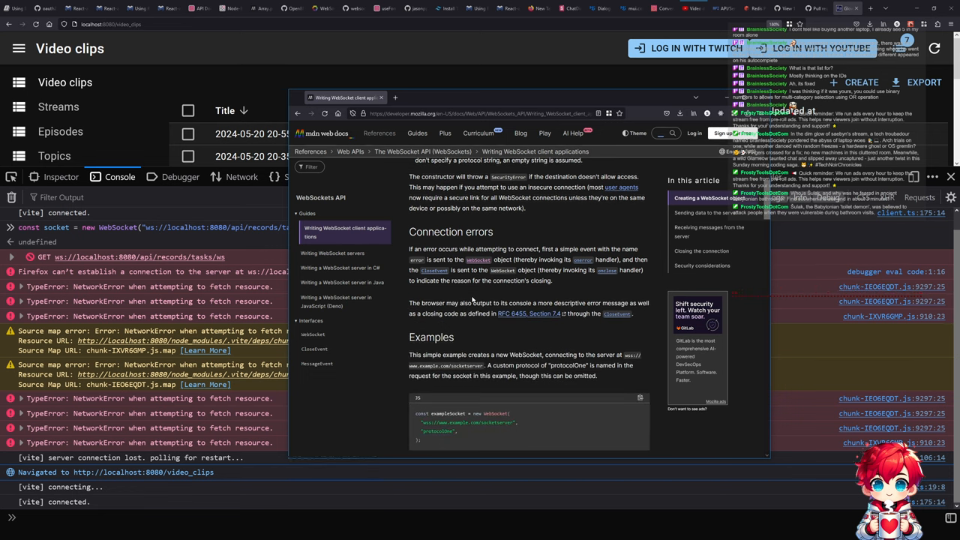
scroll("down", 3)
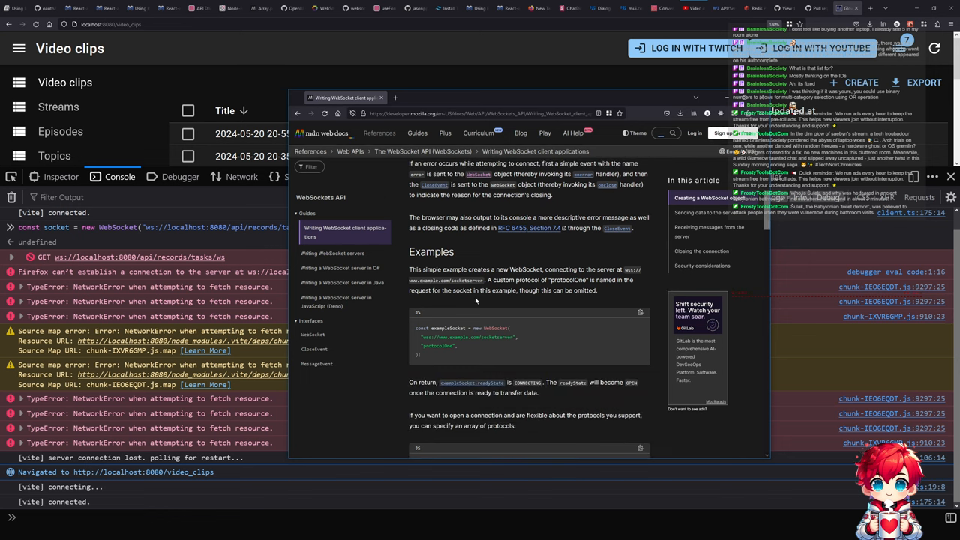
scroll("down", 3)
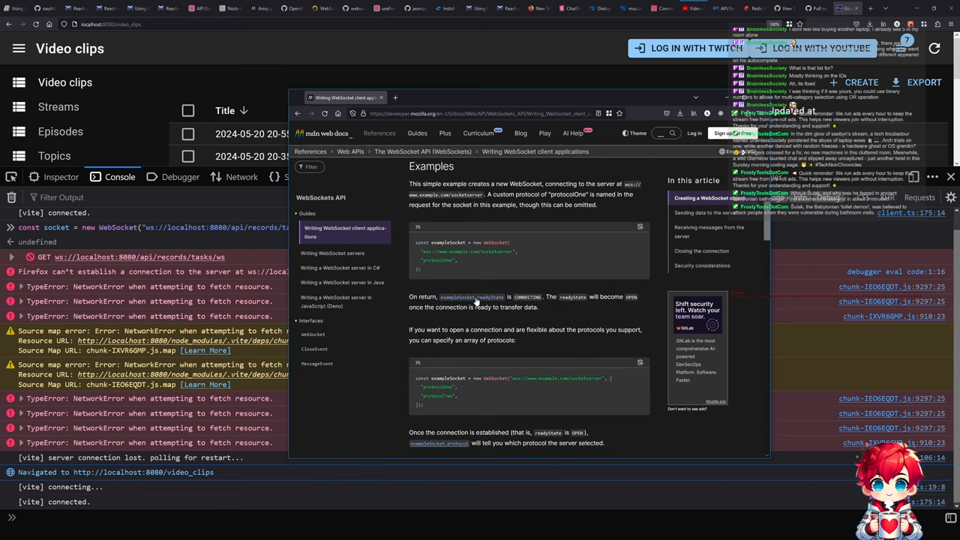
scroll("down", 3)
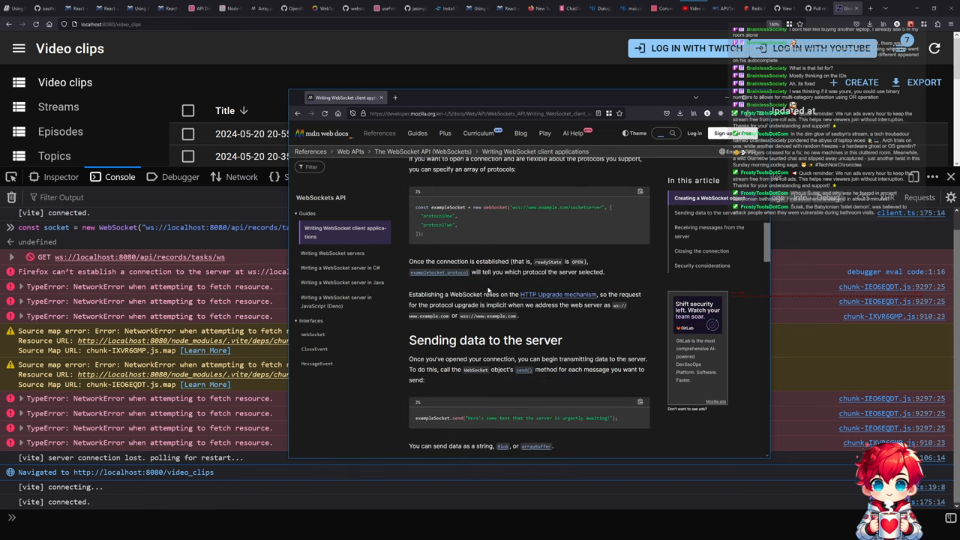
scroll("down", 3)
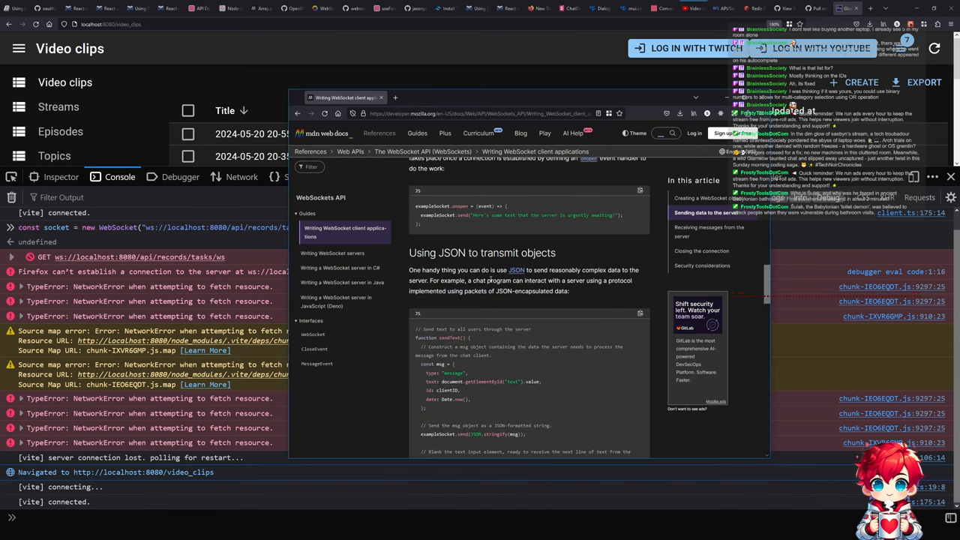
scroll("down", 3)
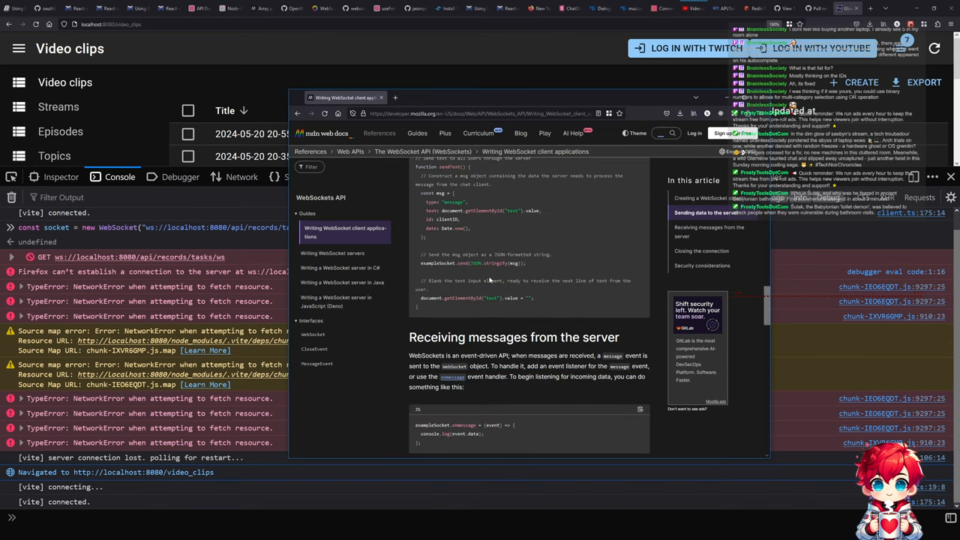
scroll("down", 3)
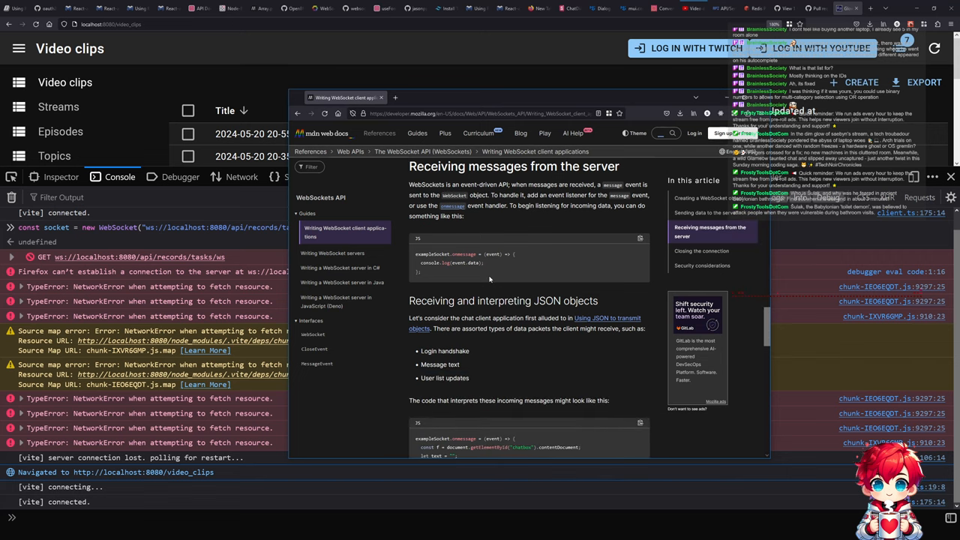
scroll("down", 3)
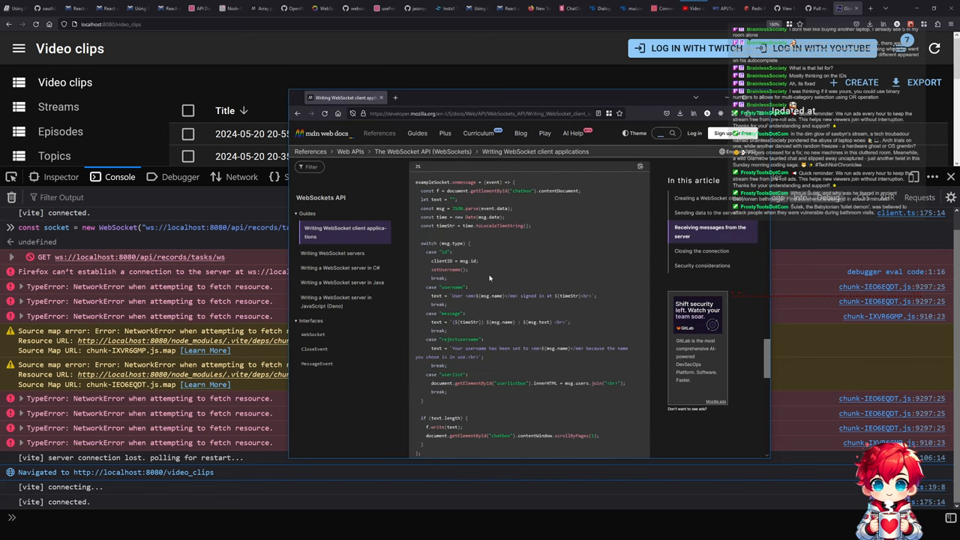
scroll("down", 3)
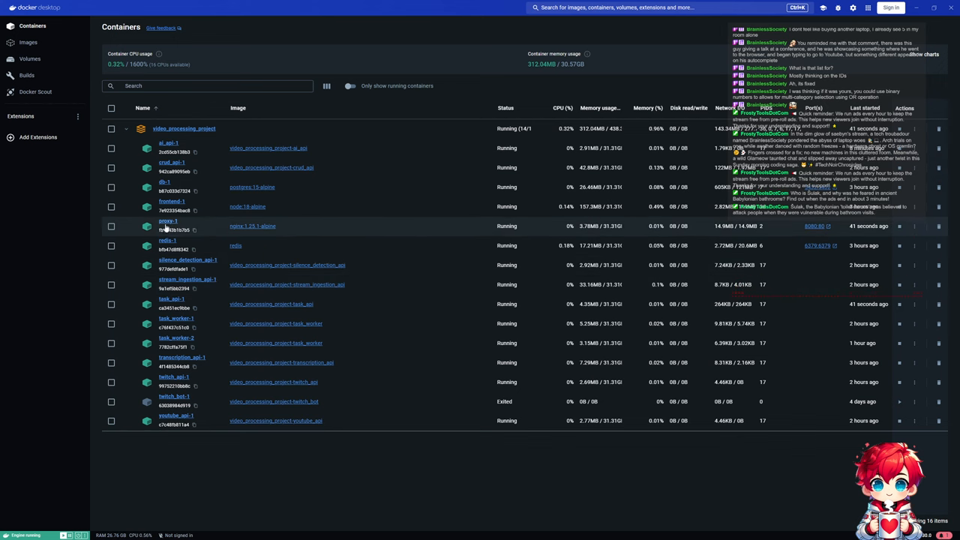
Check proxy-1 logs, then highlight task_api-1's 'Connection header did not include upgrade' rejection.
left_click(167, 221)
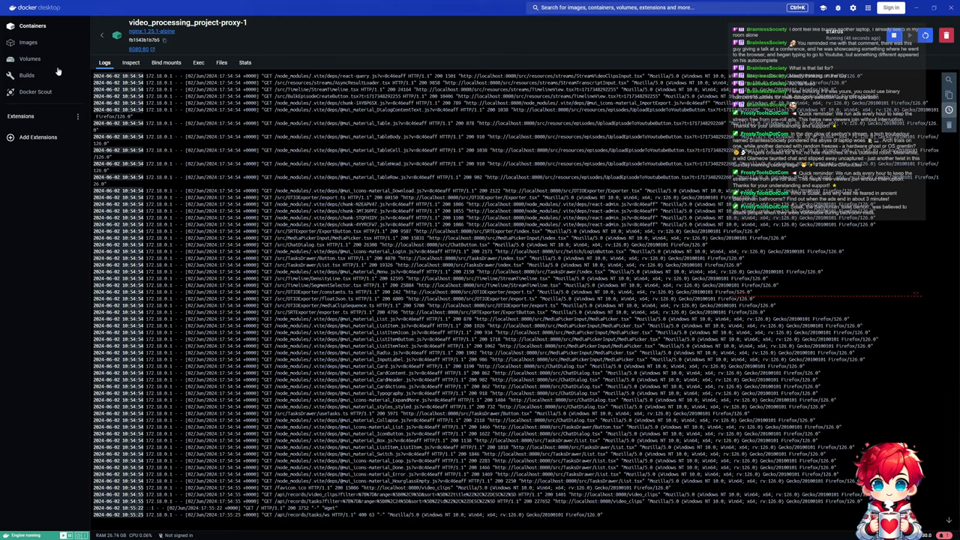
left_click(33, 26)
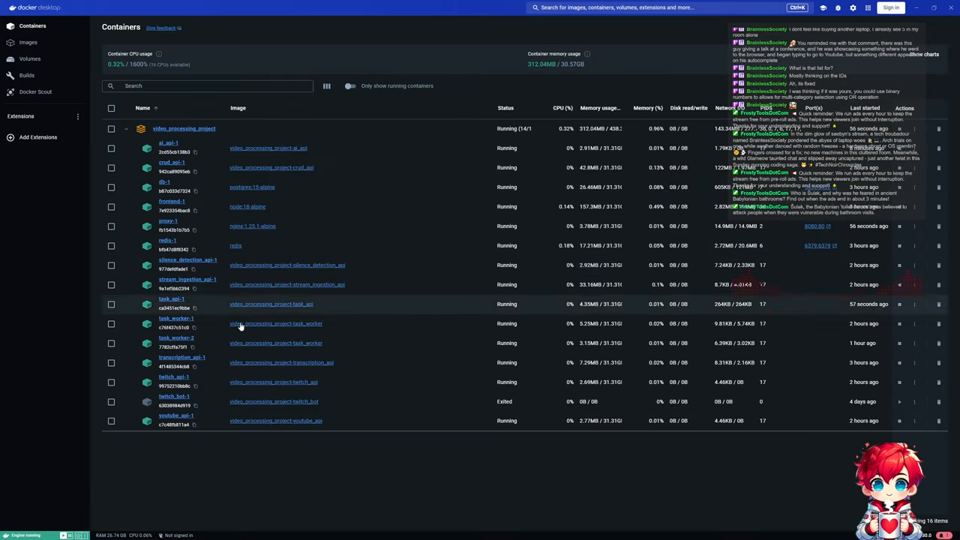
mouse_move(222, 242)
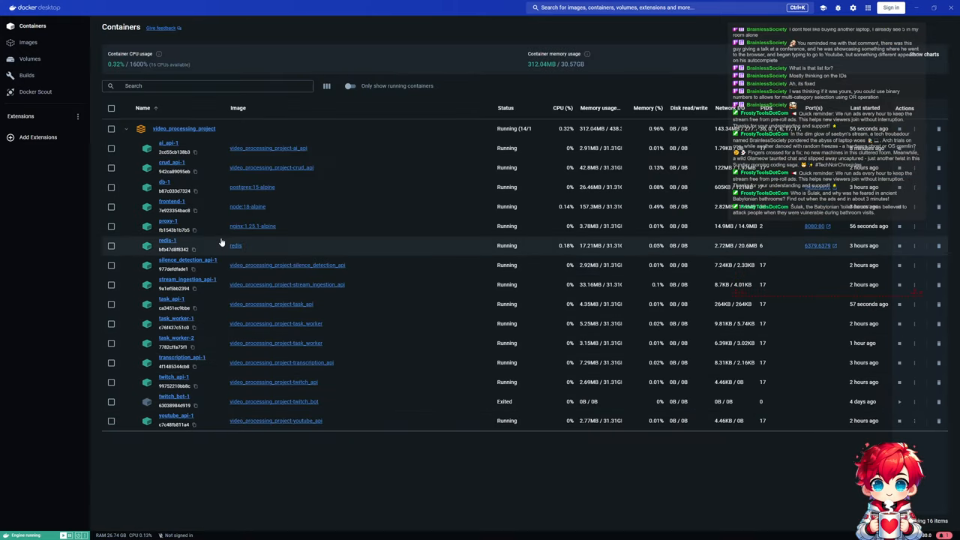
mouse_move(233, 304)
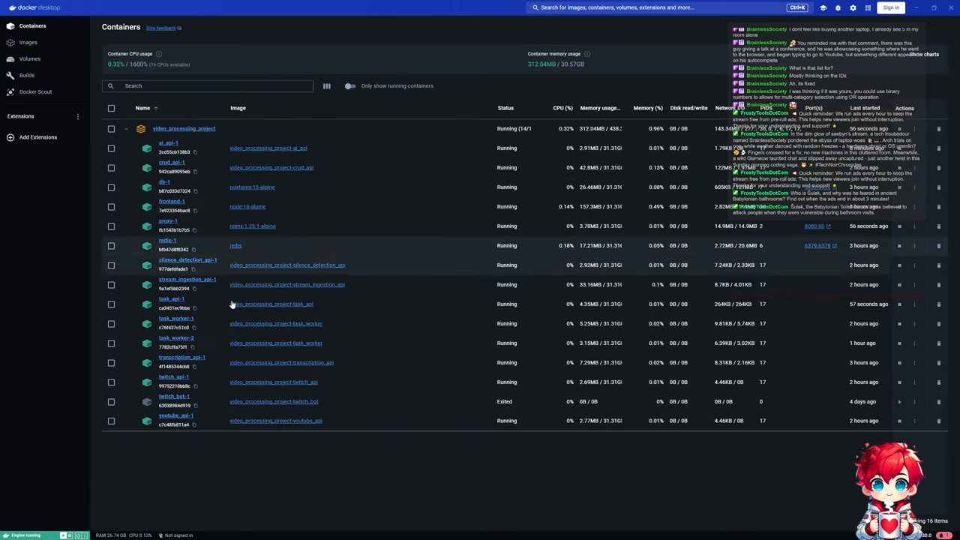
mouse_move(215, 344)
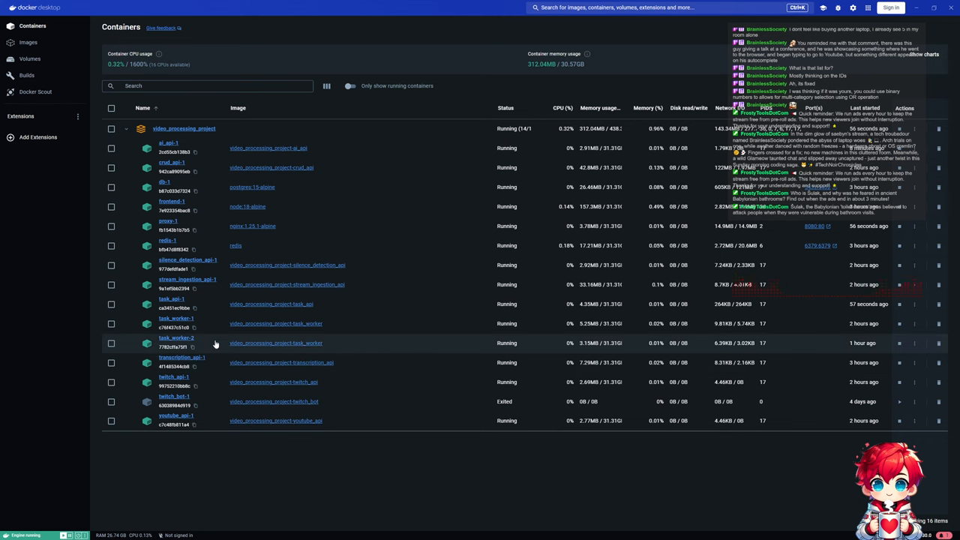
left_click(171, 299)
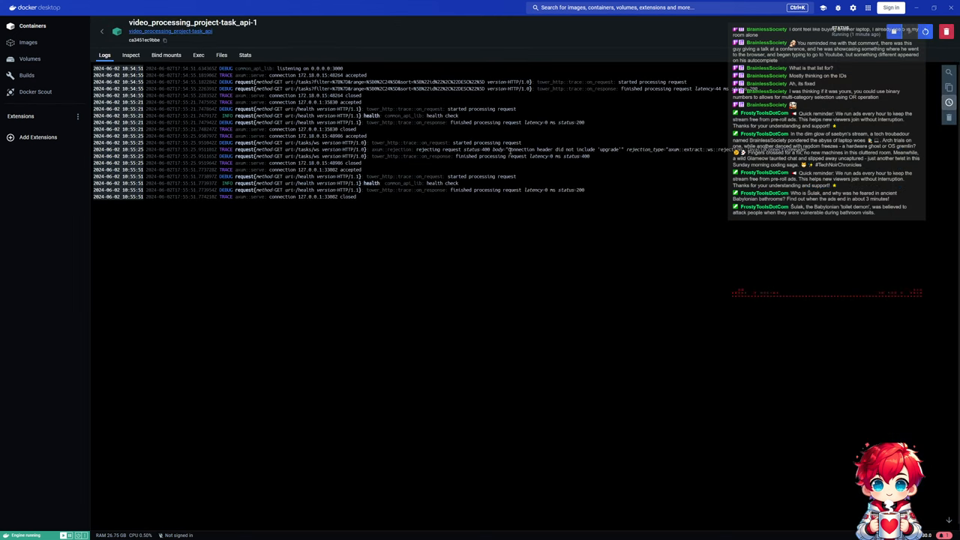
double_click(563, 149)
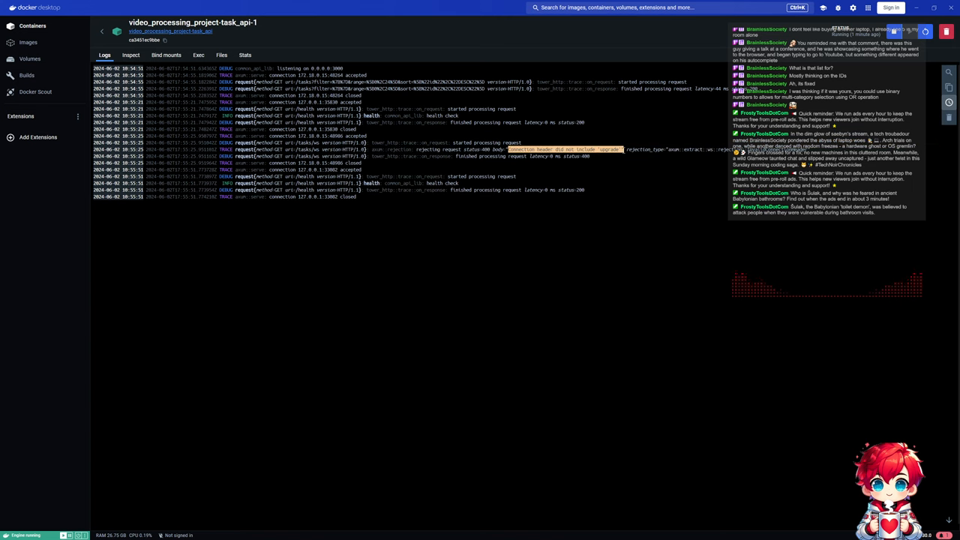
key("Super+Tab")
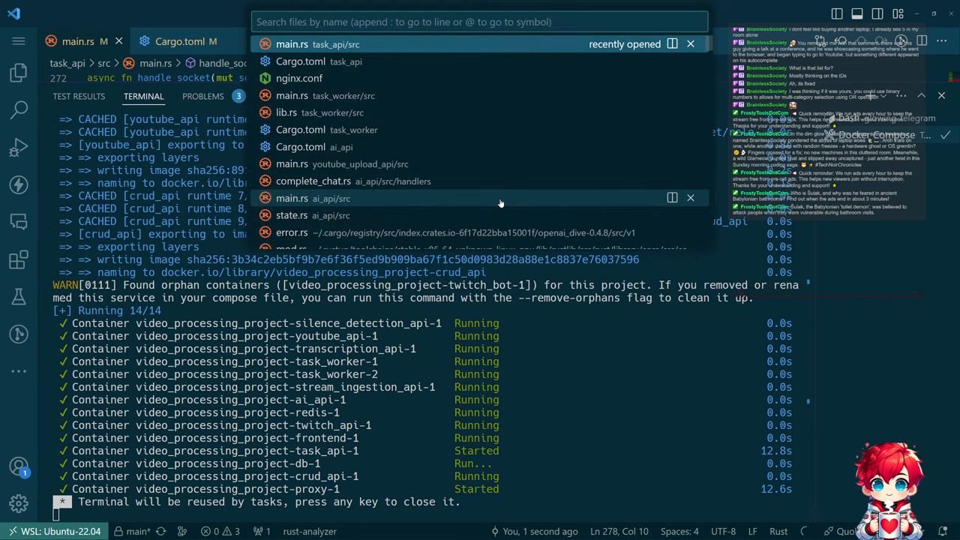
Add 'proxy_set_header Upgrade $http_upgrade;' under proxy_pass in nginx.conf's /api/records/tasks location.
left_click(299, 78)
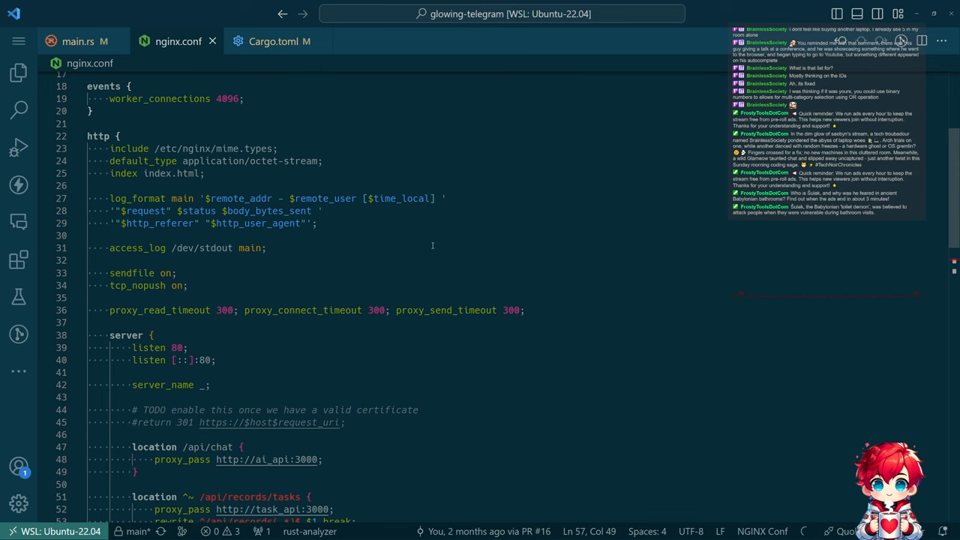
scroll("down", 3)
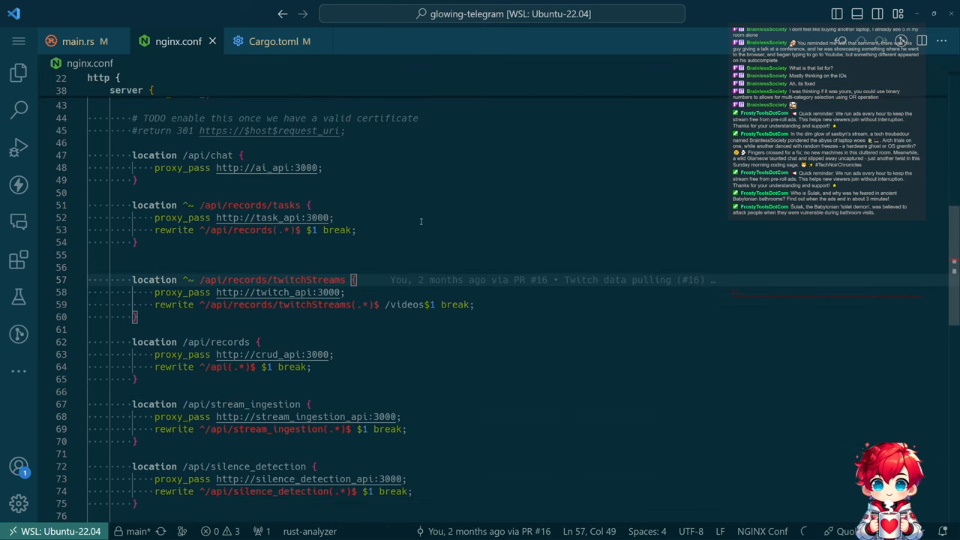
scroll("down", 3)
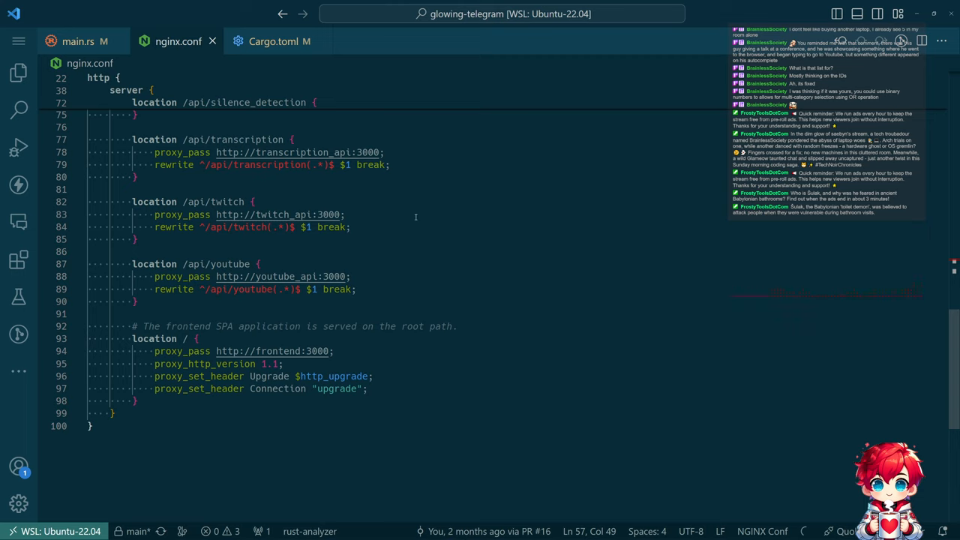
mouse_move(433, 220)
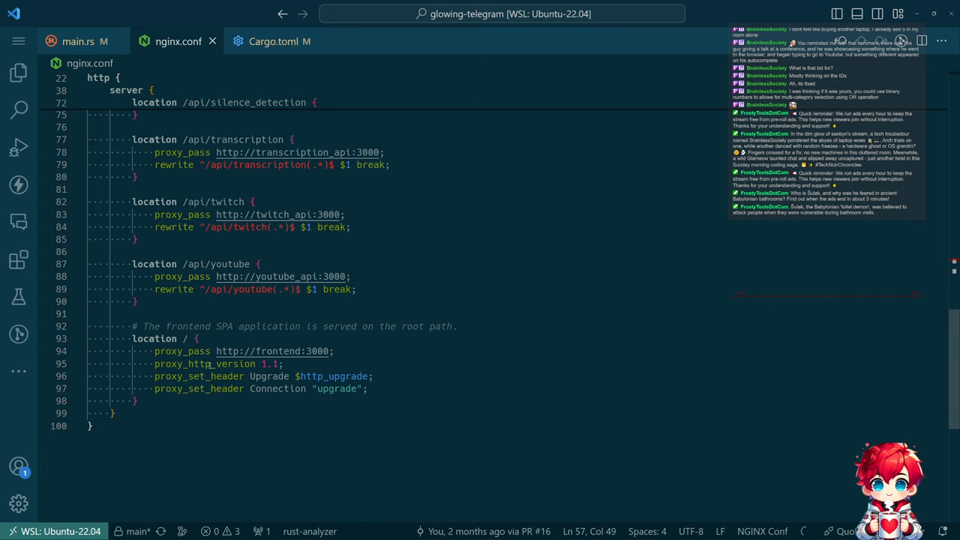
mouse_move(277, 389)
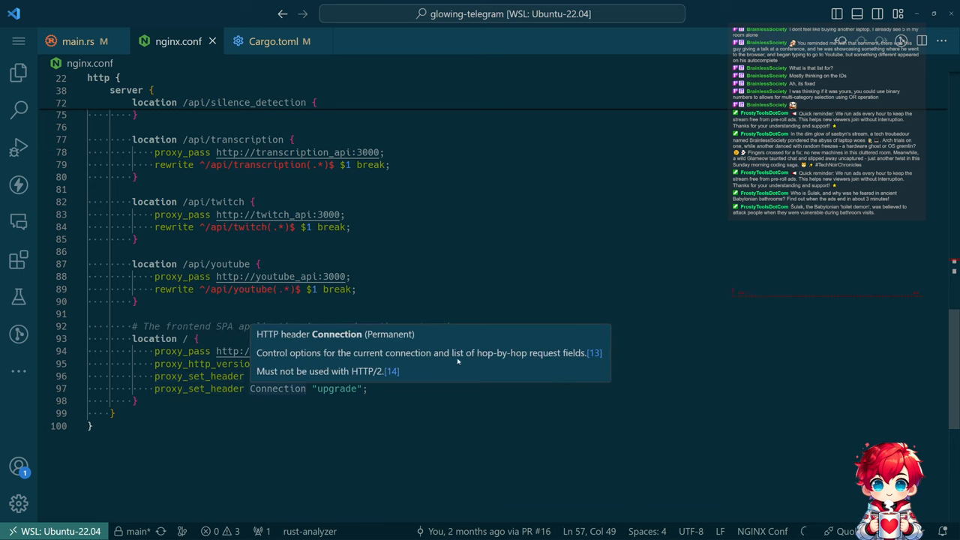
mouse_move(456, 362)
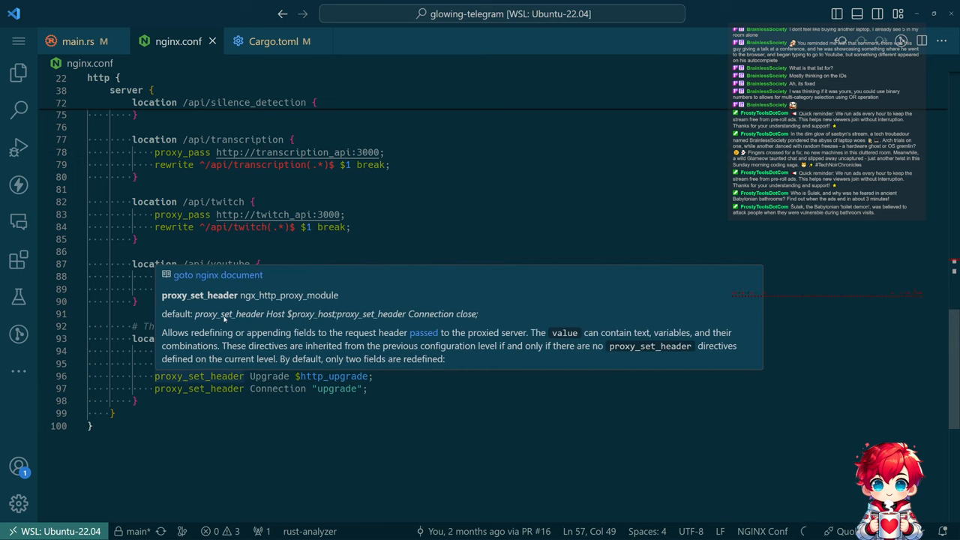
mouse_move(325, 317)
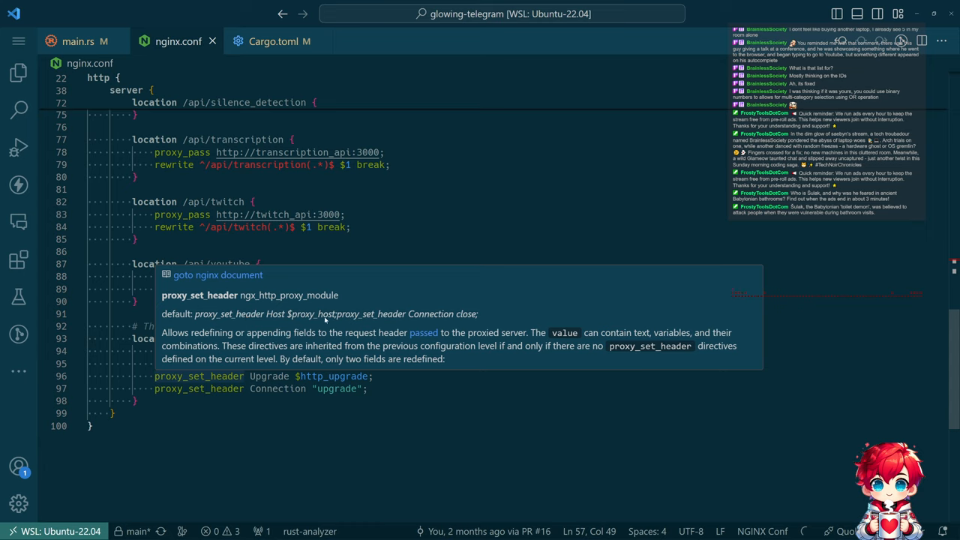
mouse_move(445, 322)
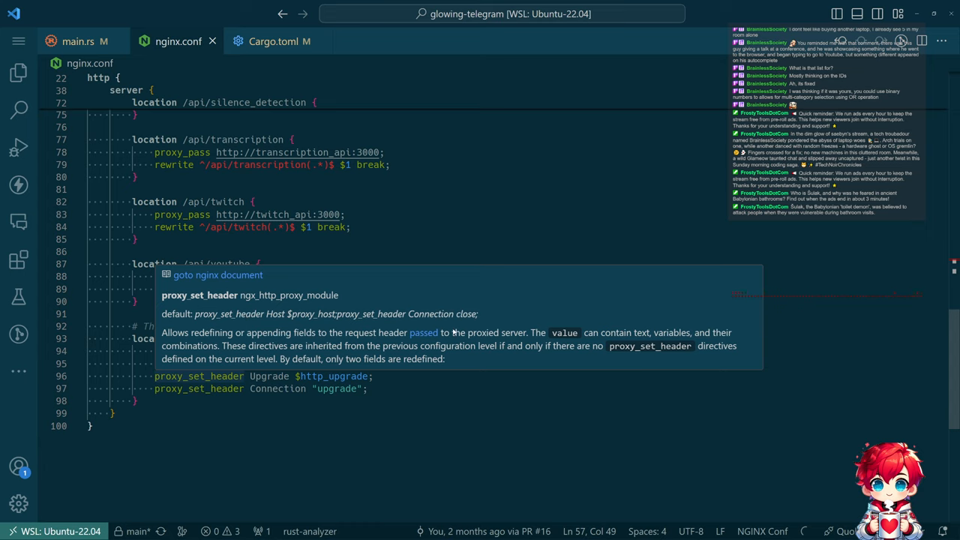
mouse_move(367, 356)
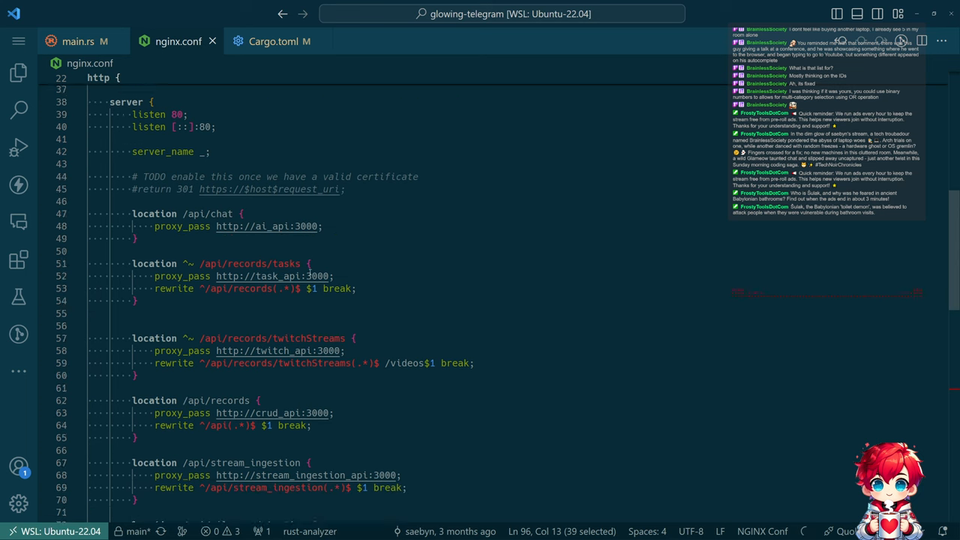
scroll("down", 3)
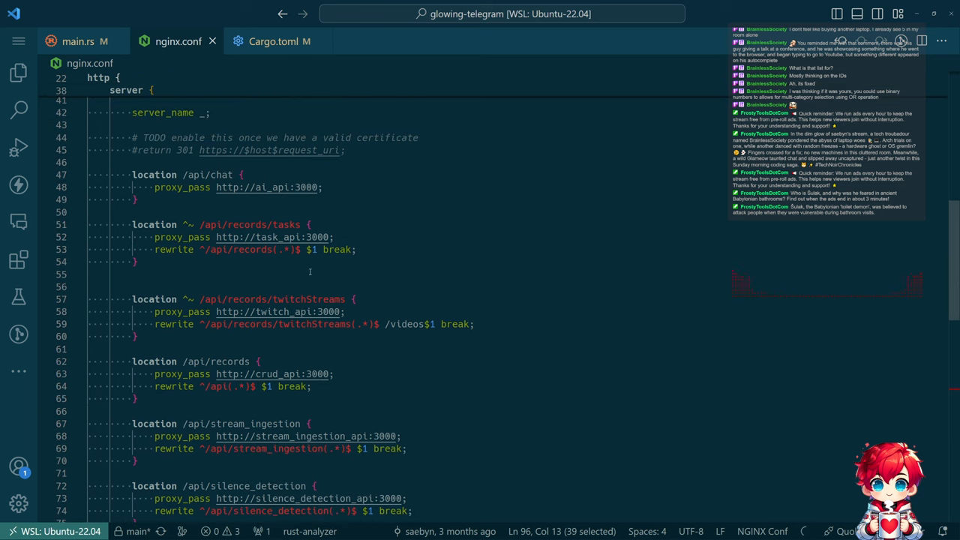
type("proxy_set_header Upgrade $http_upgrade;")
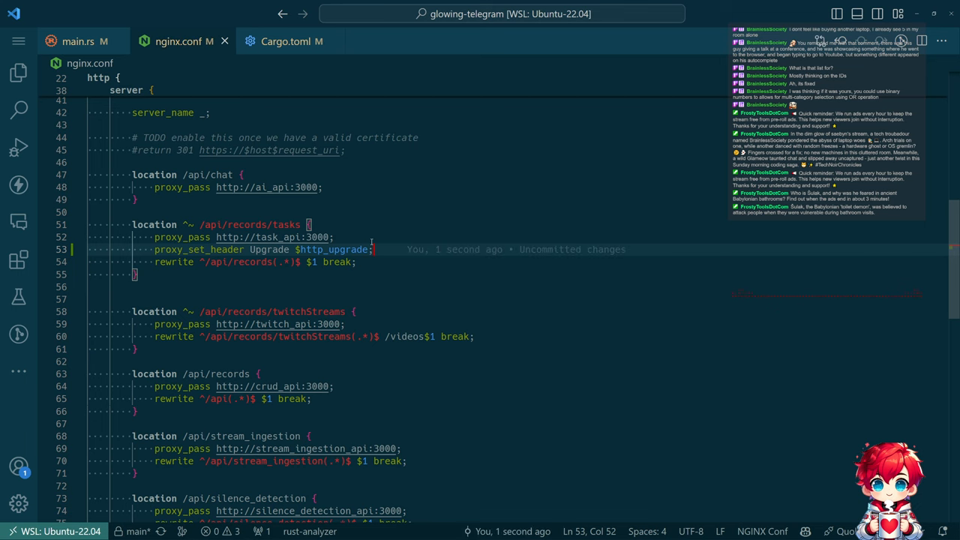
Run Docker: Compose Up from the Command Palette.
key("ctrl+shift+p")
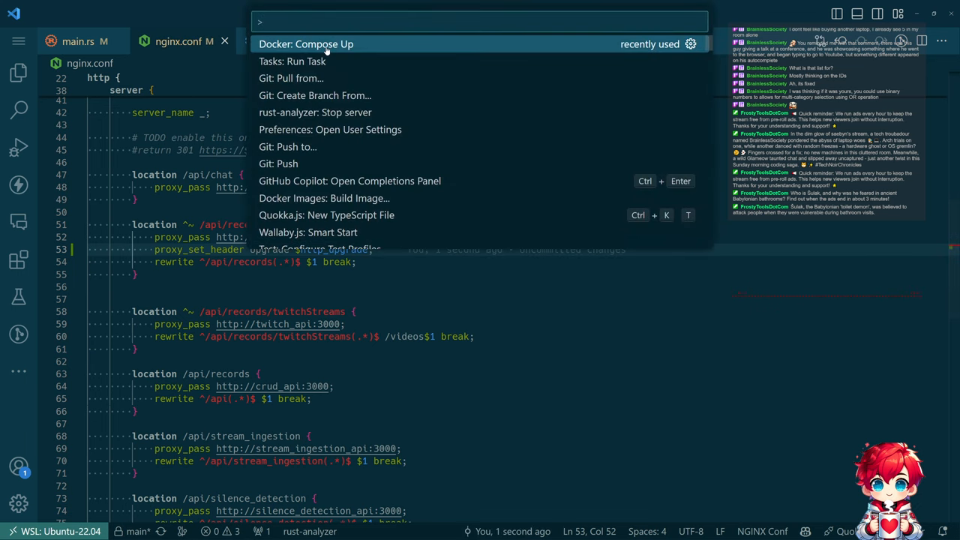
left_click(306, 43)
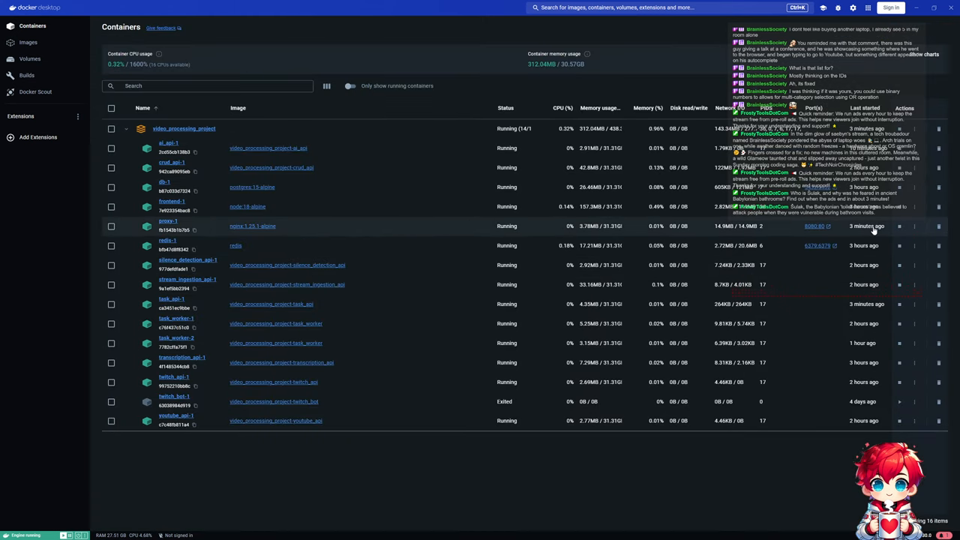
Open the restarted proxy-1 container's logs and scroll through them.
left_click(915, 226)
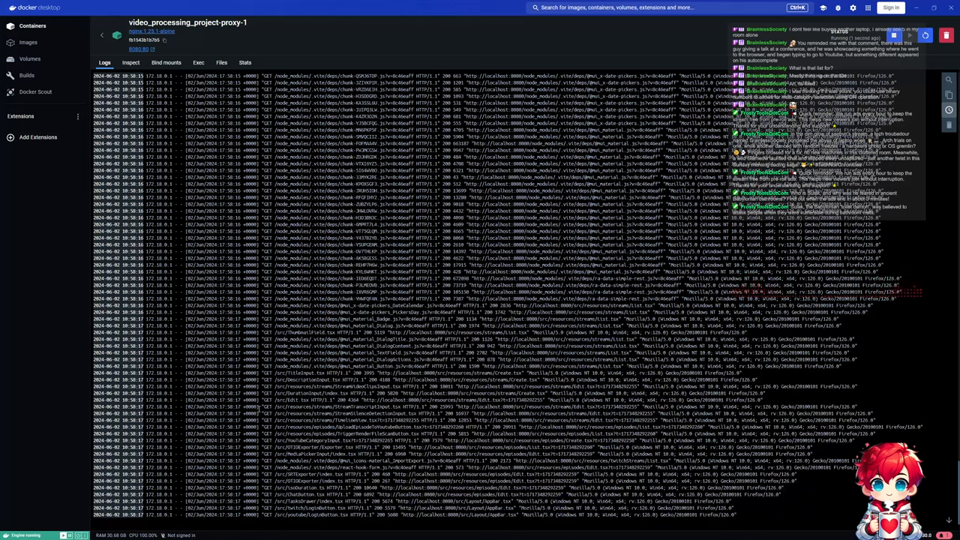
scroll("down", 3)
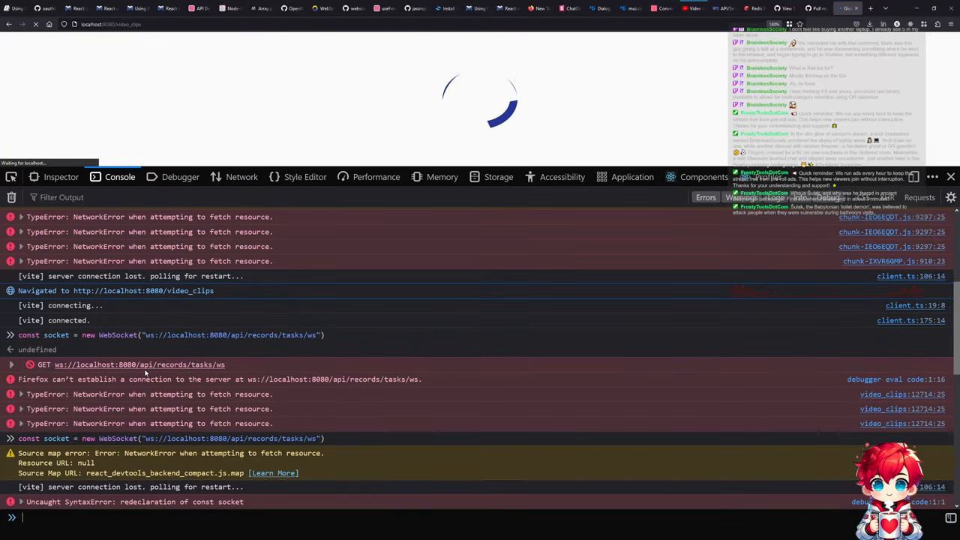
Clear the console, retry the ws://localhost:8080/api/records/tasks/ws WebSocket, and inspect its 400 network entry.
left_click(11, 197)
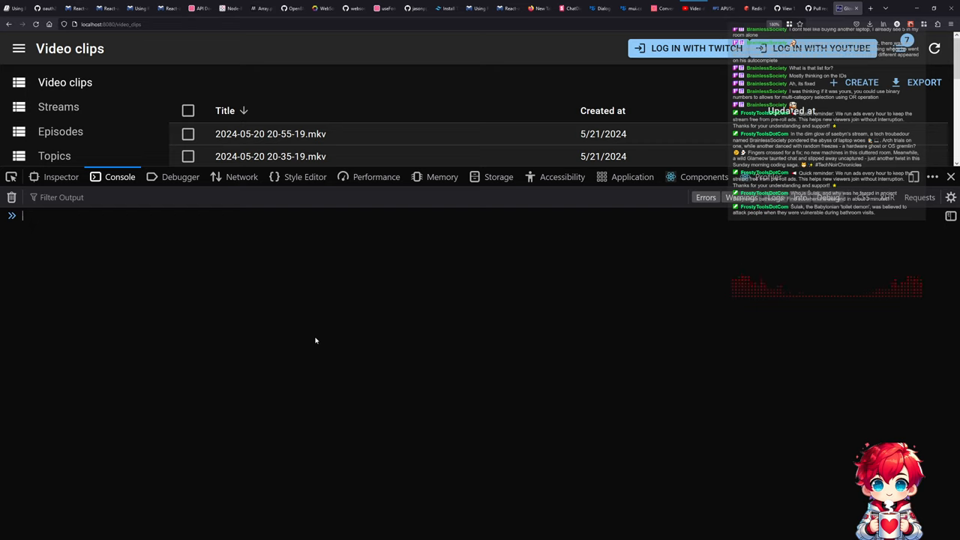
type("const socket = new WebSocket(\"ws://localhost:8080/api/records/tasks/ws\")")
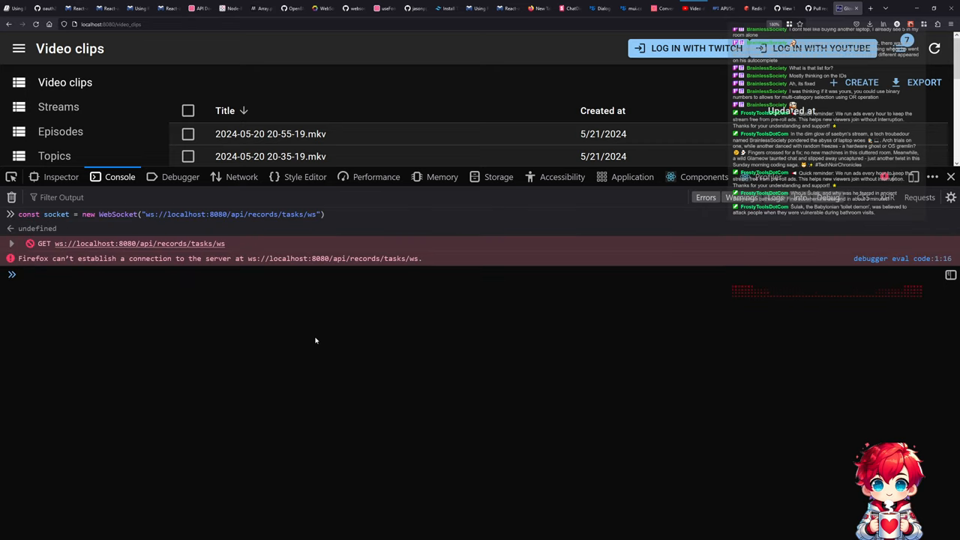
left_click(241, 176)
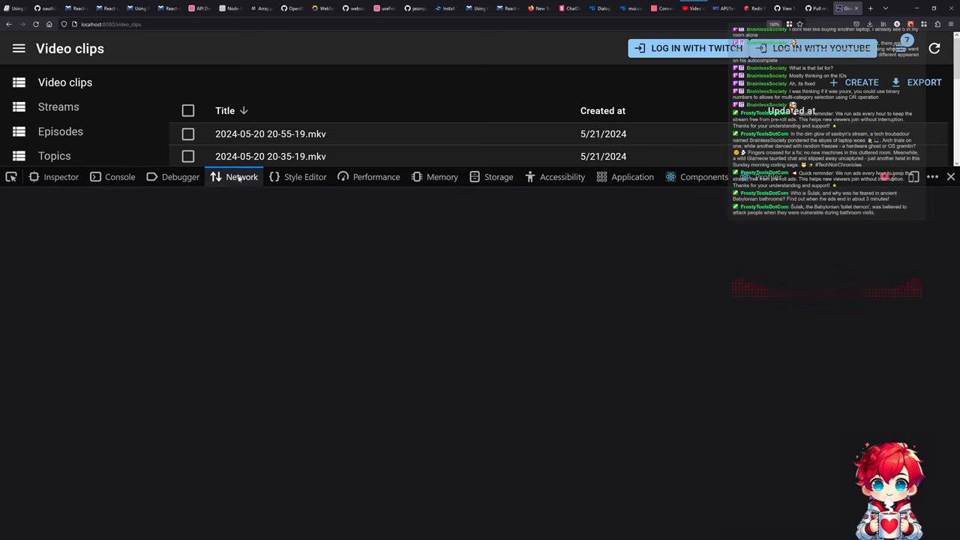
left_click(242, 177)
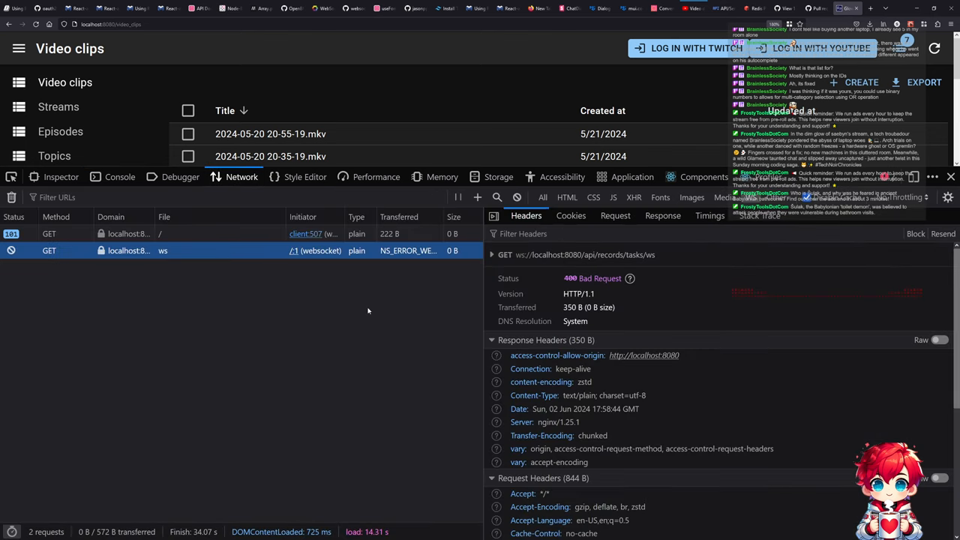
key("alt+tab")
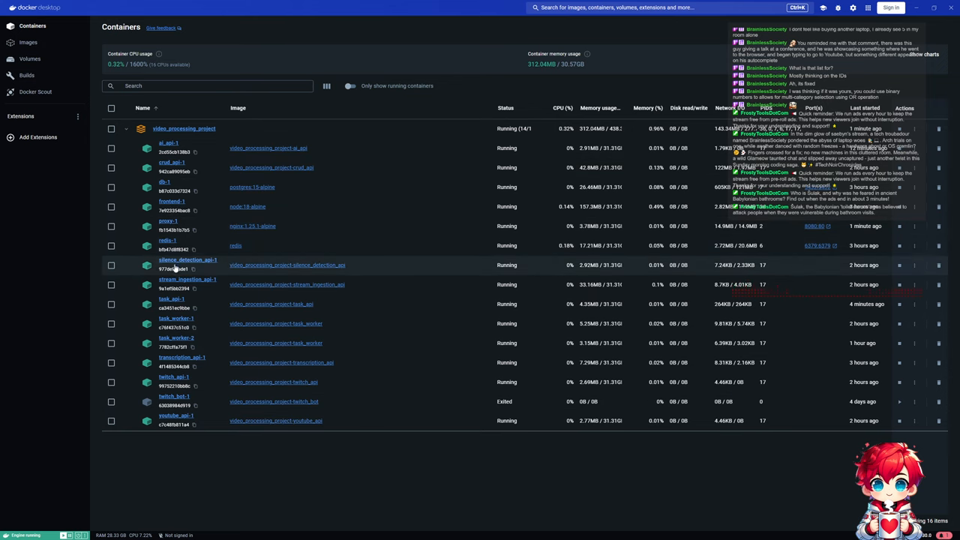
In nginx.conf, select the root location's proxy_http_version 1.1 and Upgrade/Connection header lines.
left_click(171, 304)
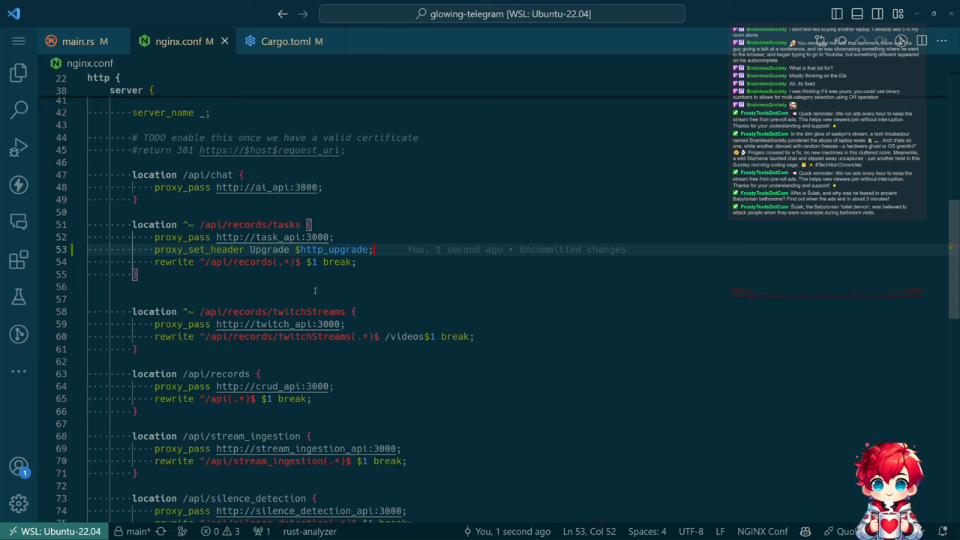
scroll("down", 3)
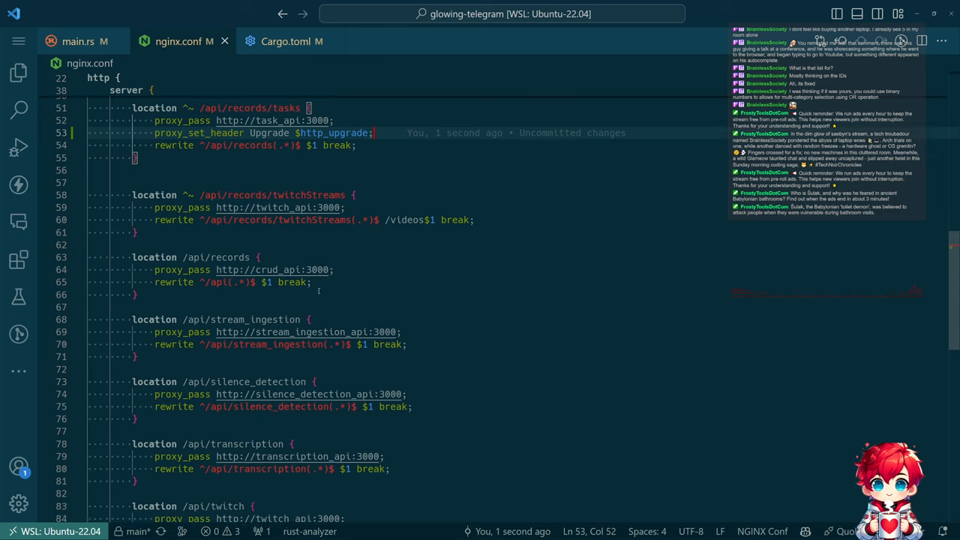
scroll("down", 3)
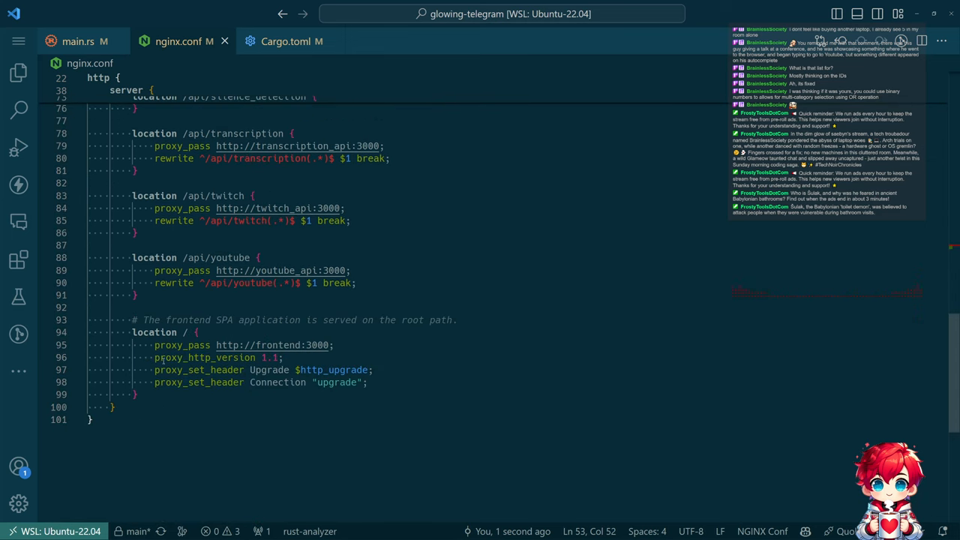
left_click_drag(154, 357, 367, 381)
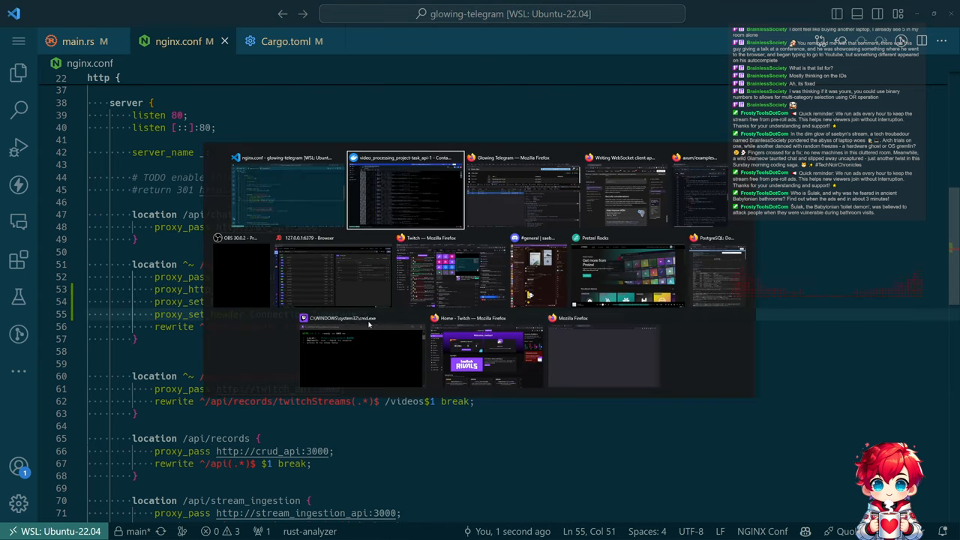
Leave the task_api logs and restart the proxy-1 container from Docker Desktop's Containers list.
left_click(405, 192)
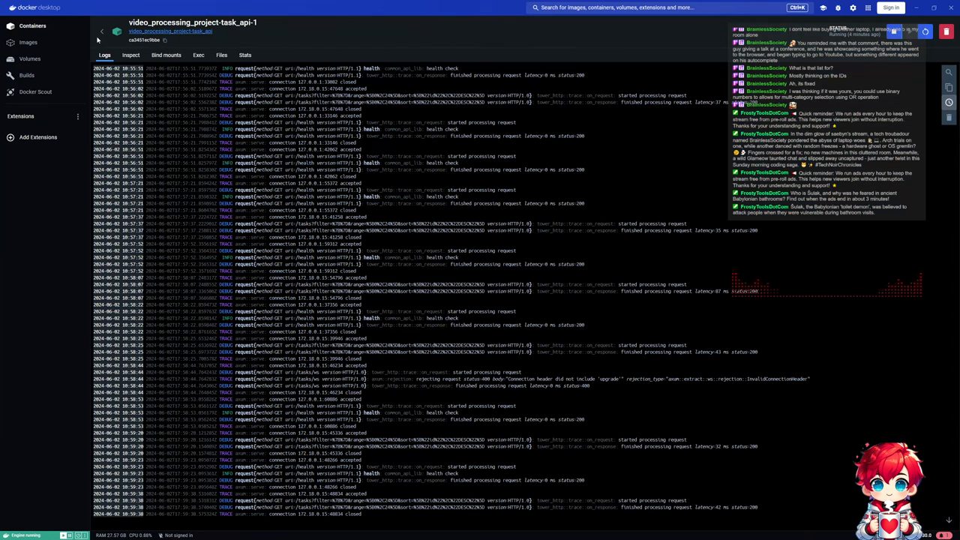
left_click(98, 40)
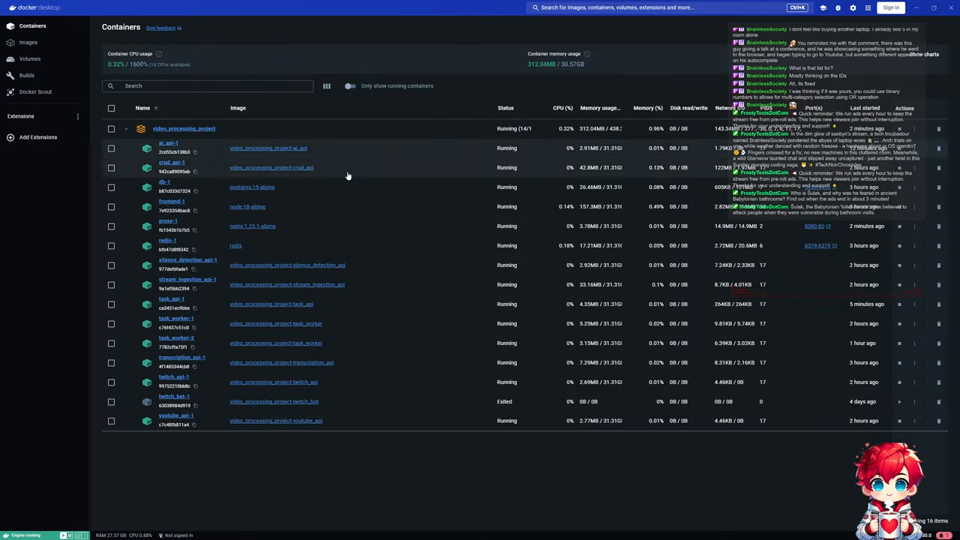
mouse_move(389, 206)
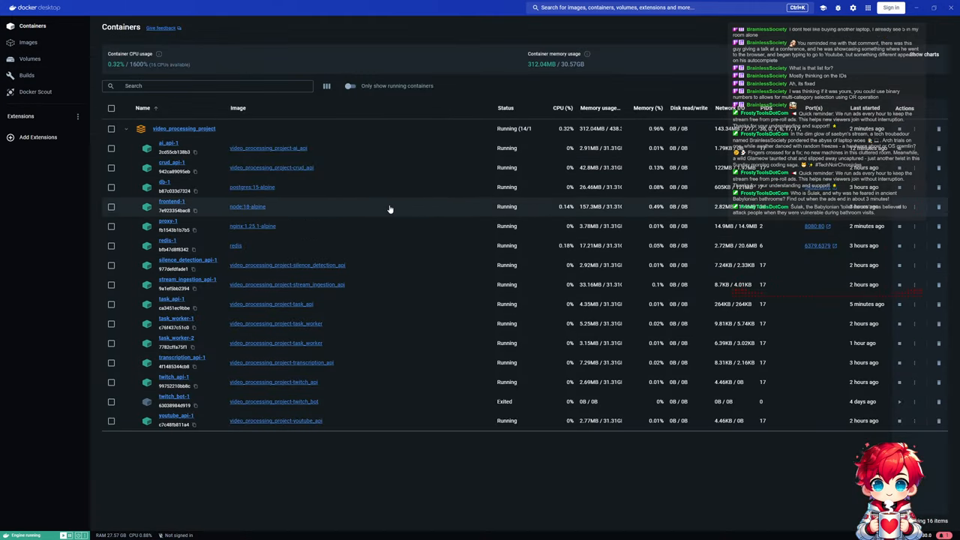
mouse_move(364, 215)
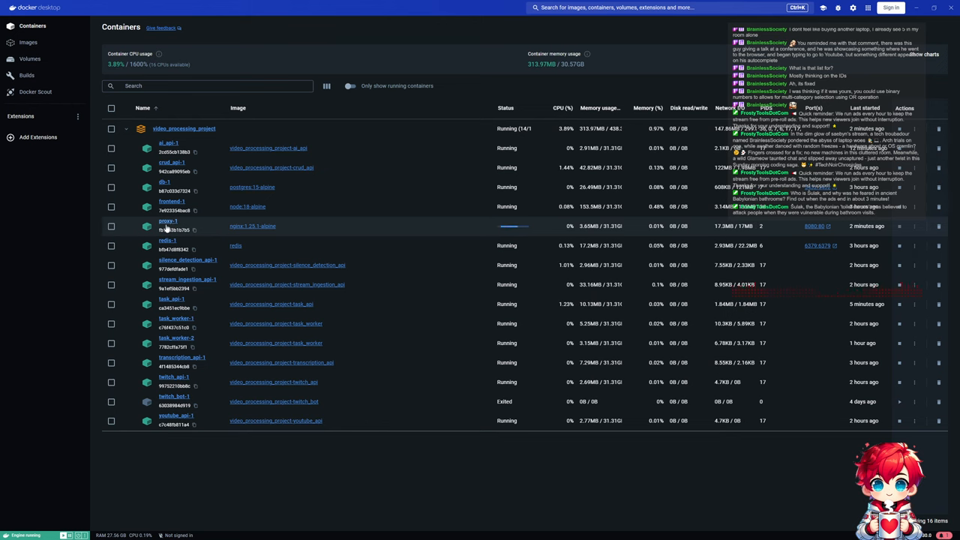
left_click(168, 222)
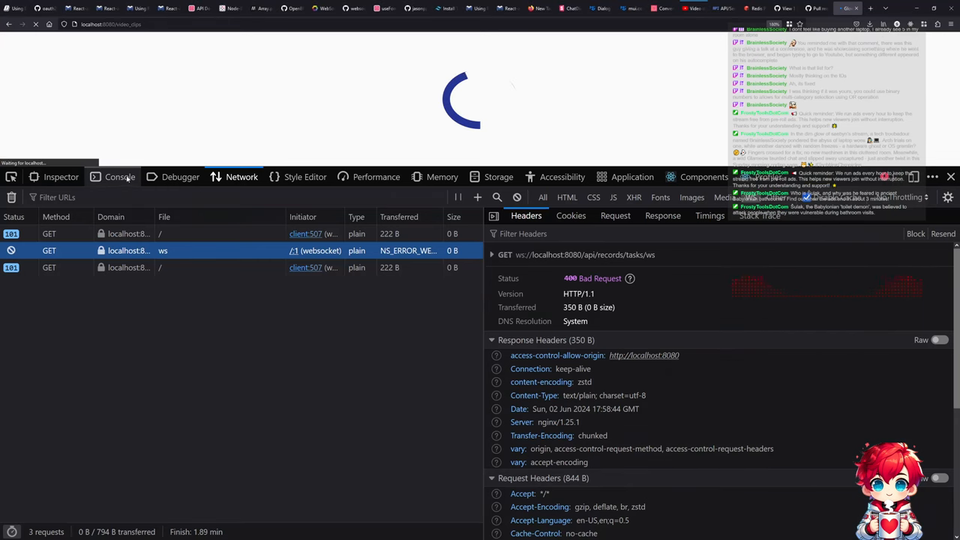
In the console, create a WebSocket to ws://localhost:8080/api/records/tasks/ws and attach open and message listeners.
left_click(119, 177)
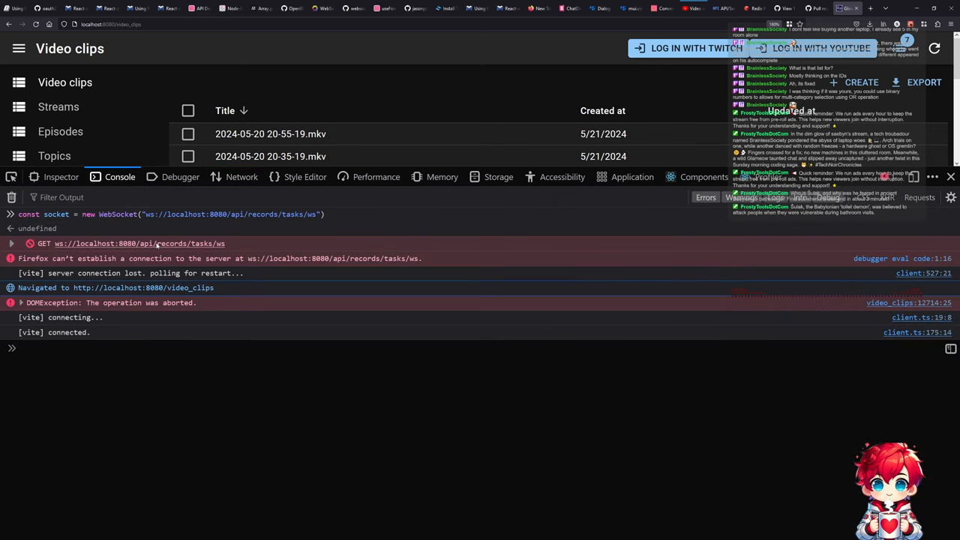
type("const socket = new WebSocket(\"ws://localhost:8080/api/records/tasks/ws\")")
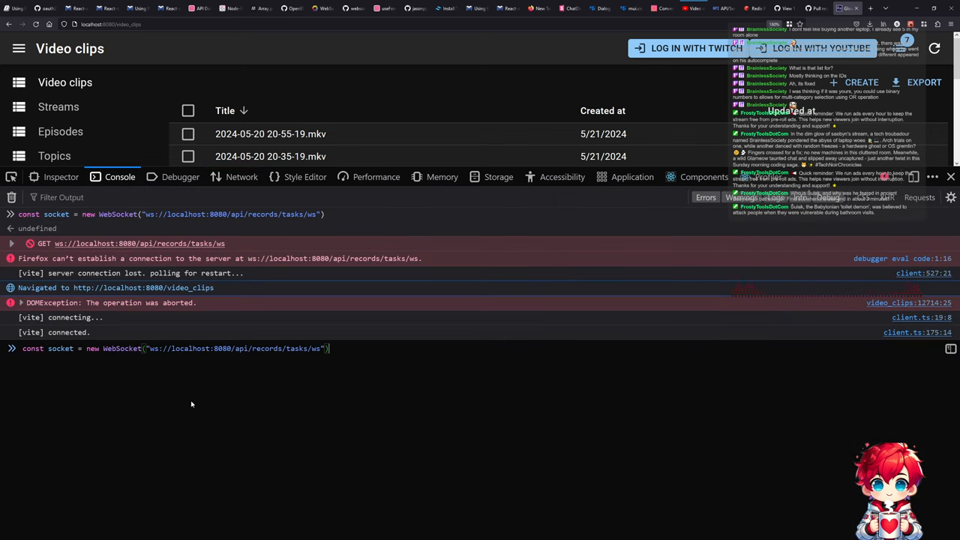
key("Enter")
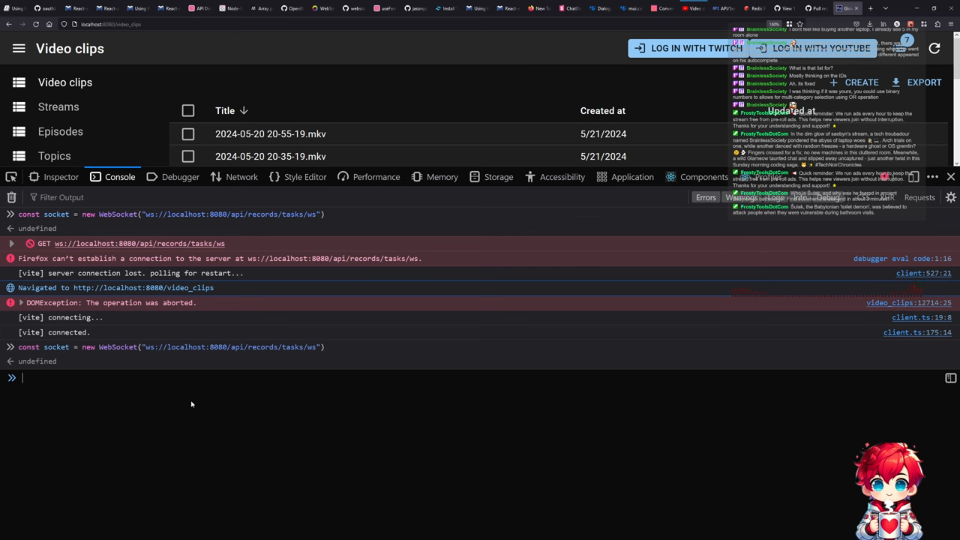
key("alt+tab")
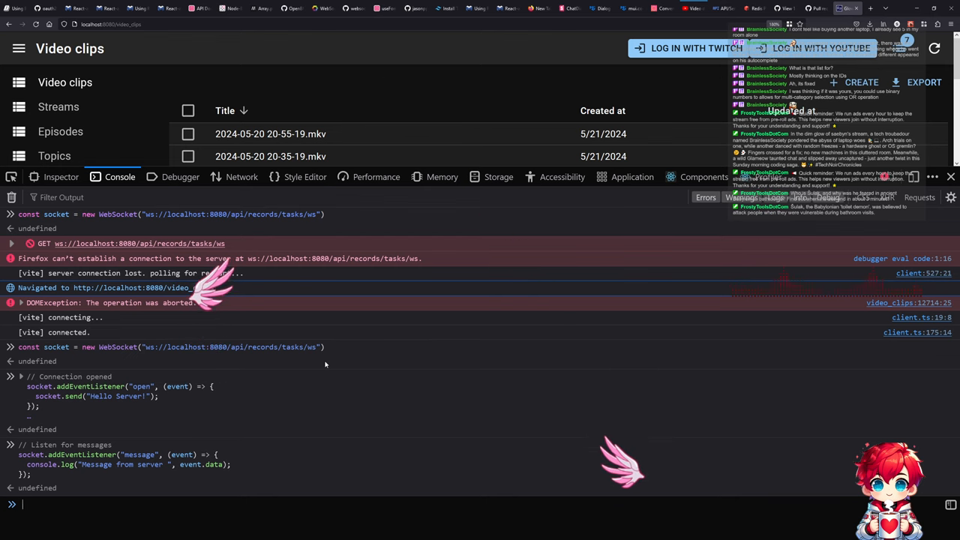
key("alt+tab")
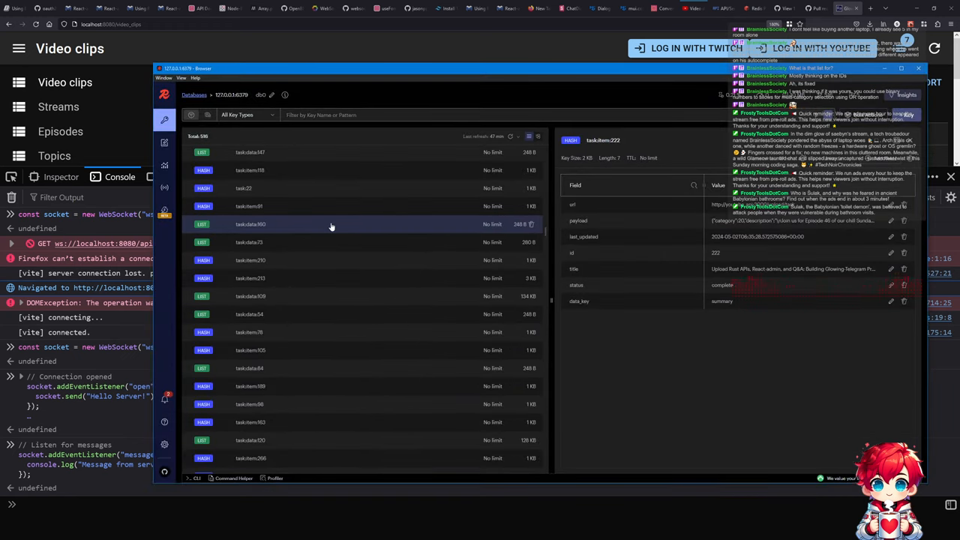
Filter keys by 'task', then enter 'Hello from server' for the 'tasks' channel in Pub/Sub.
left_click(321, 115)
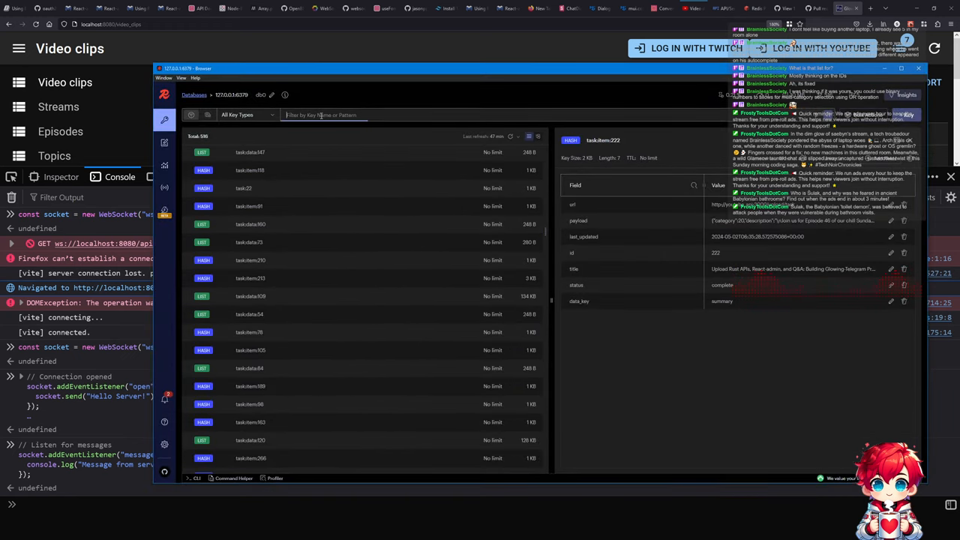
type("task")
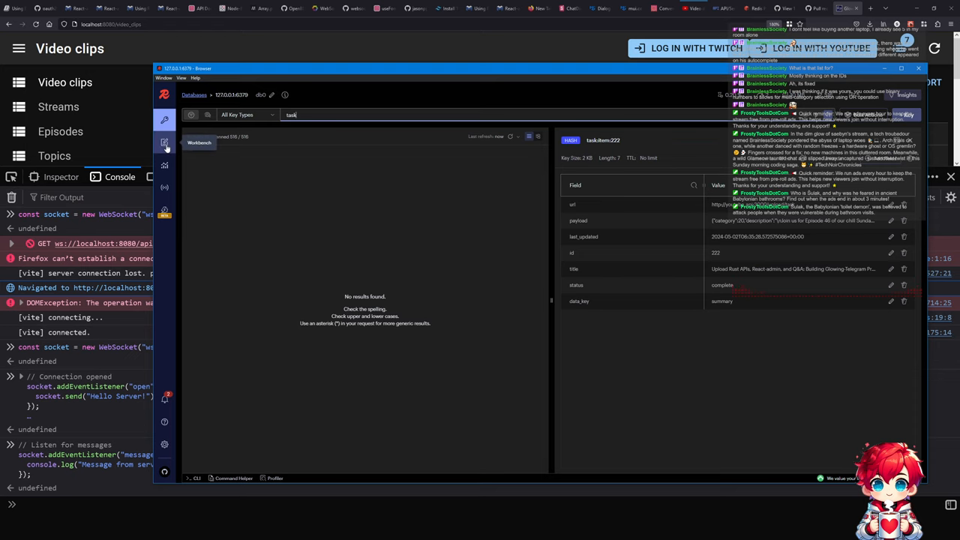
mouse_move(164, 187)
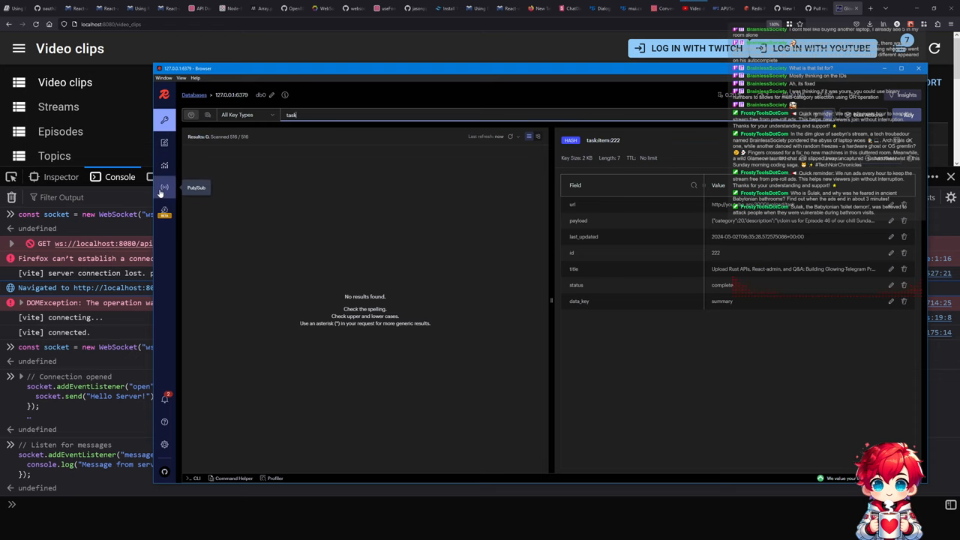
left_click(164, 187)
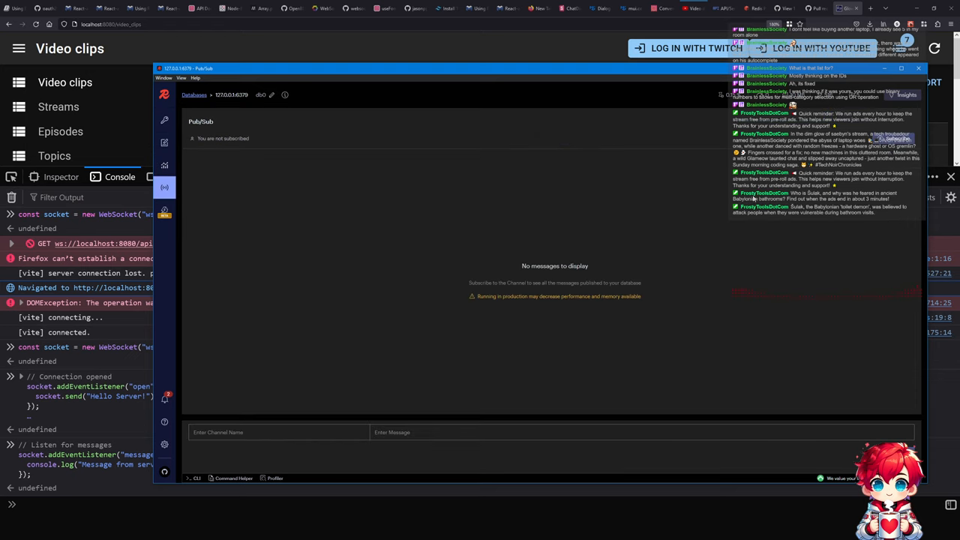
left_click(278, 432)
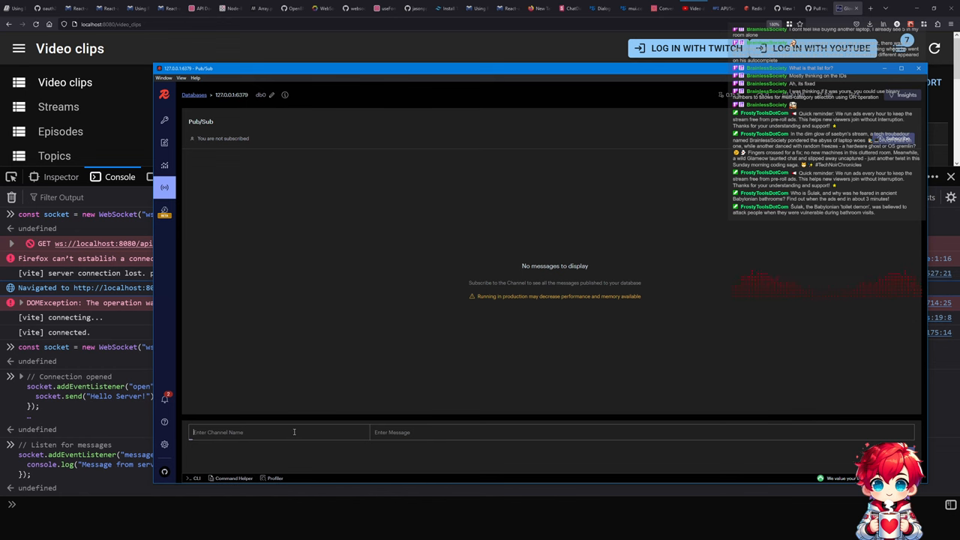
type("tasks")
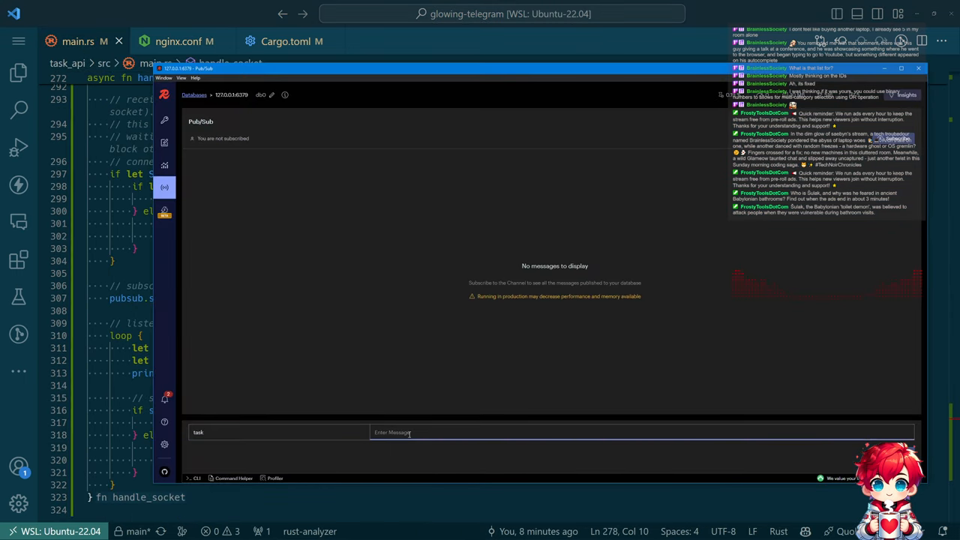
type("Hello from")
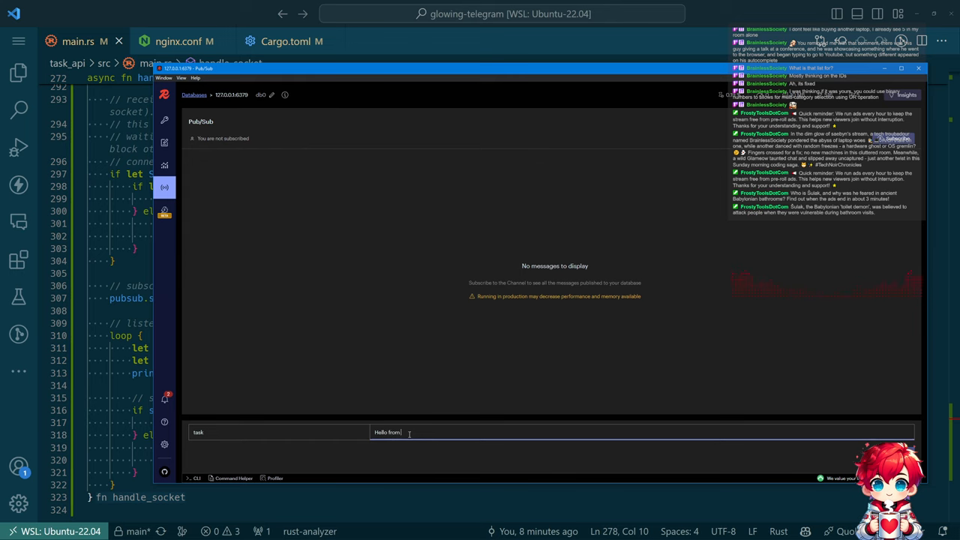
type("server")
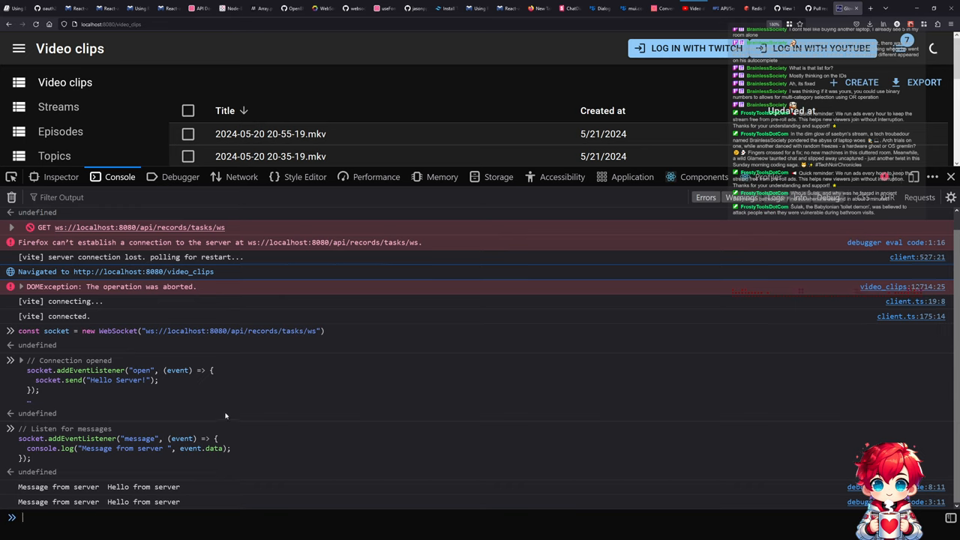
mouse_move(254, 321)
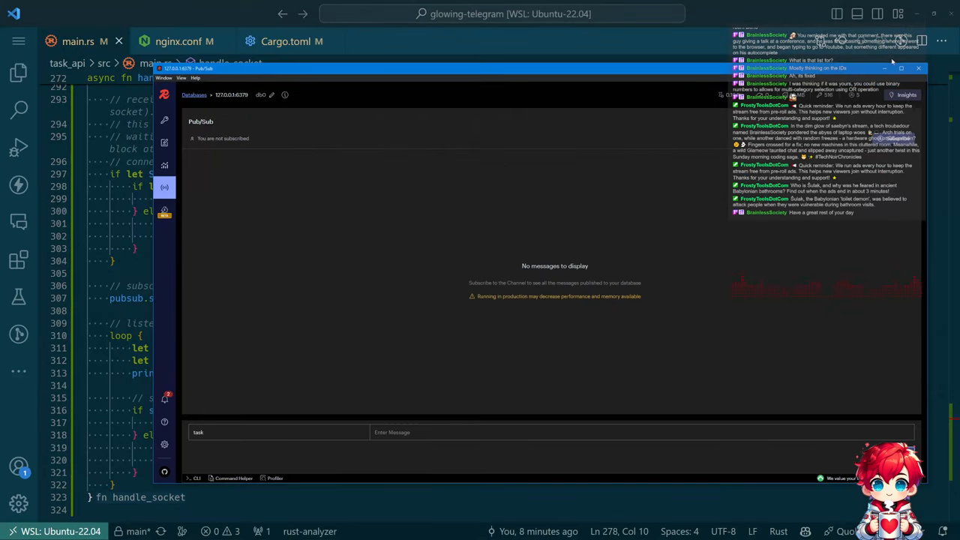
Close the RedisInsight window to uncover the Windows desktop.
left_click(918, 69)
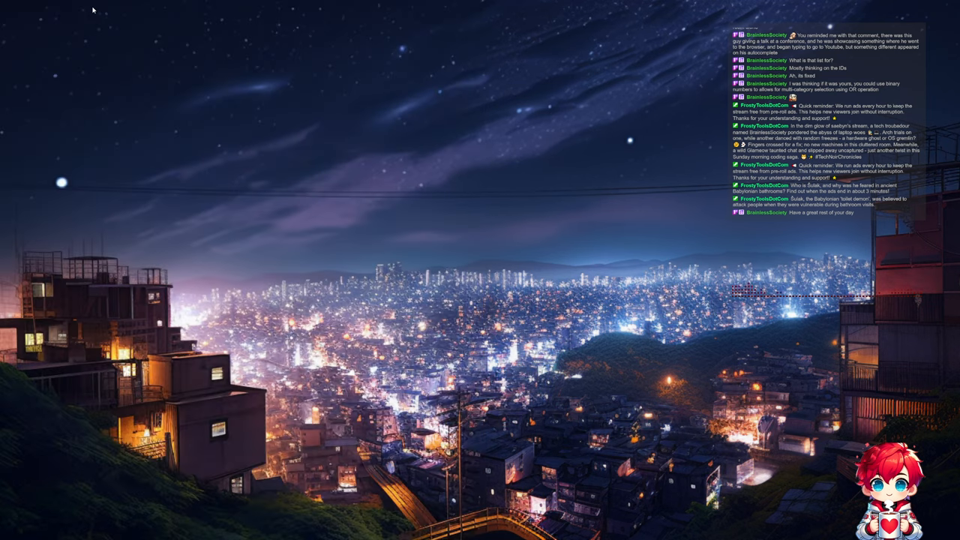
mouse_move(879, 339)
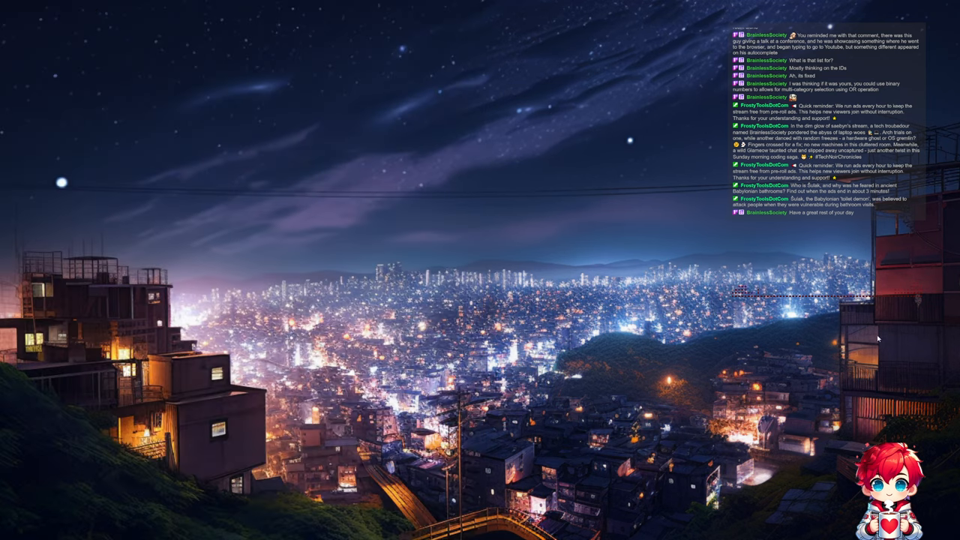